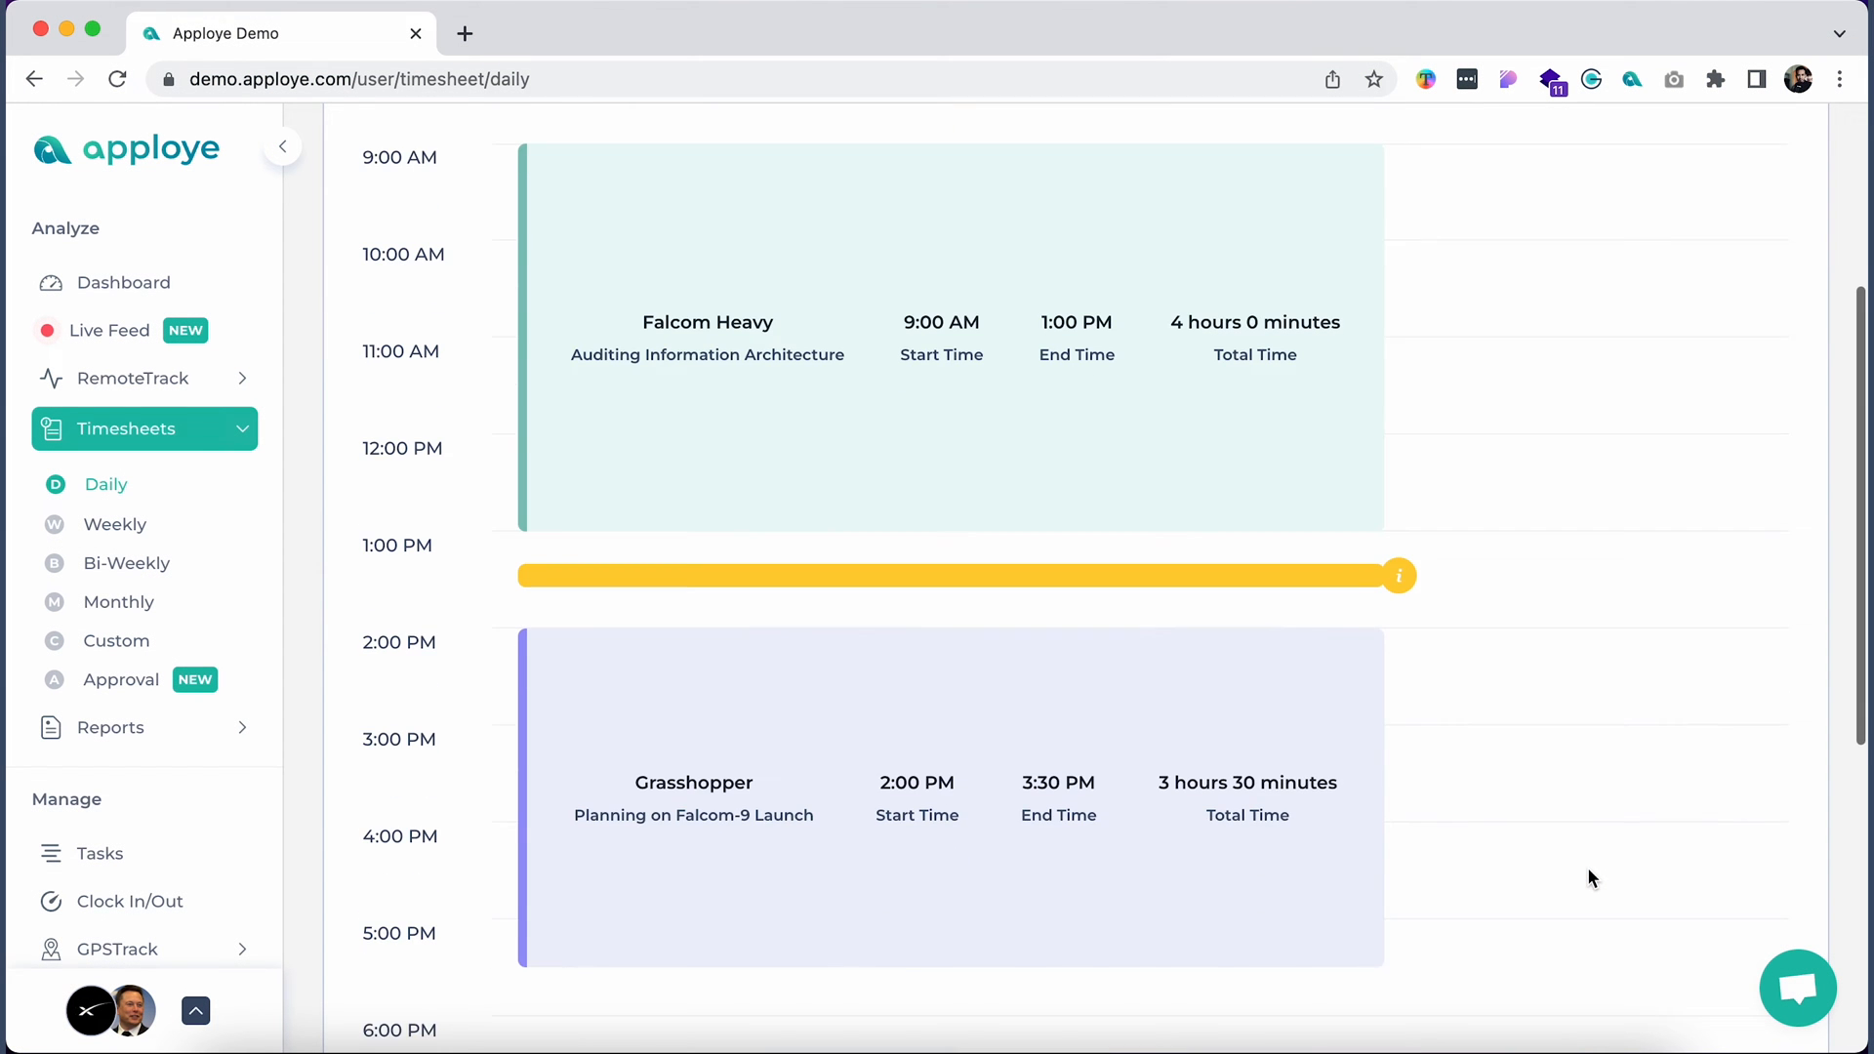
# Step: Save a manual time entry on Falcom Heavy with the reason 'forgot to track time'
pyautogui.scroll(3)
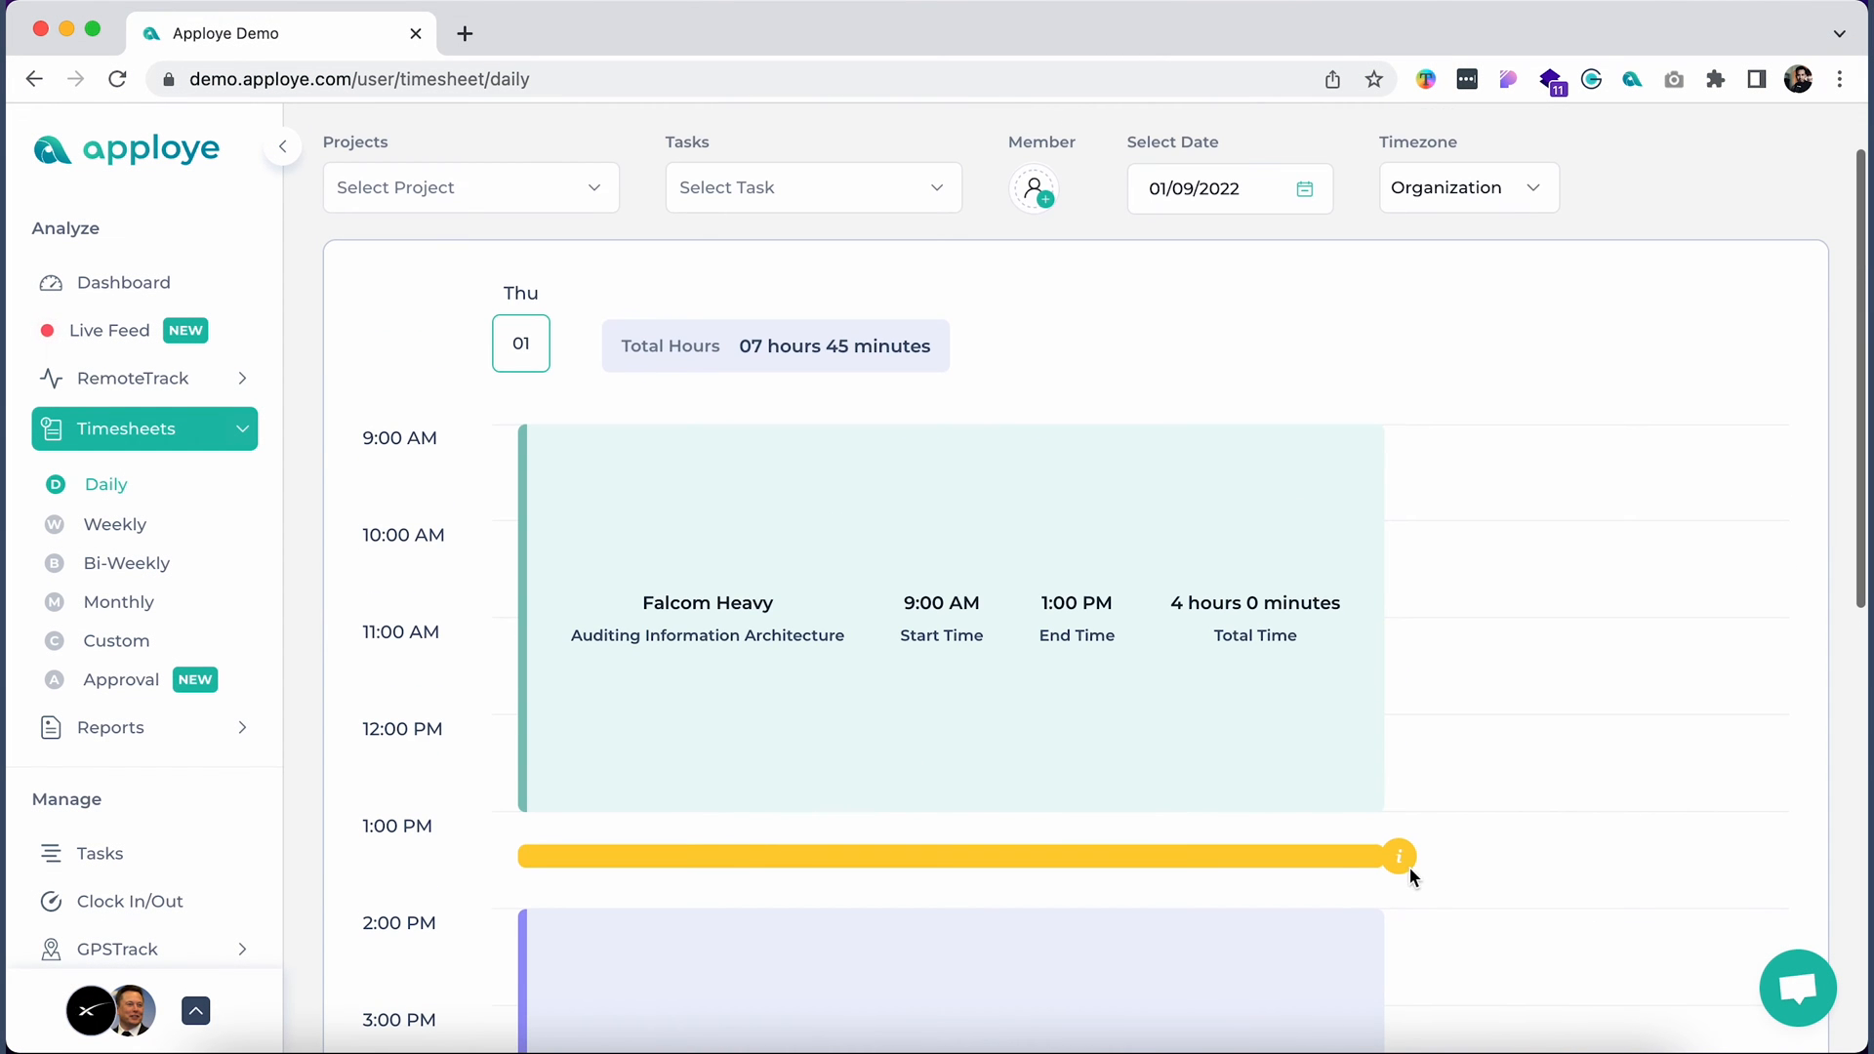
pyautogui.moveTo(1699, 806)
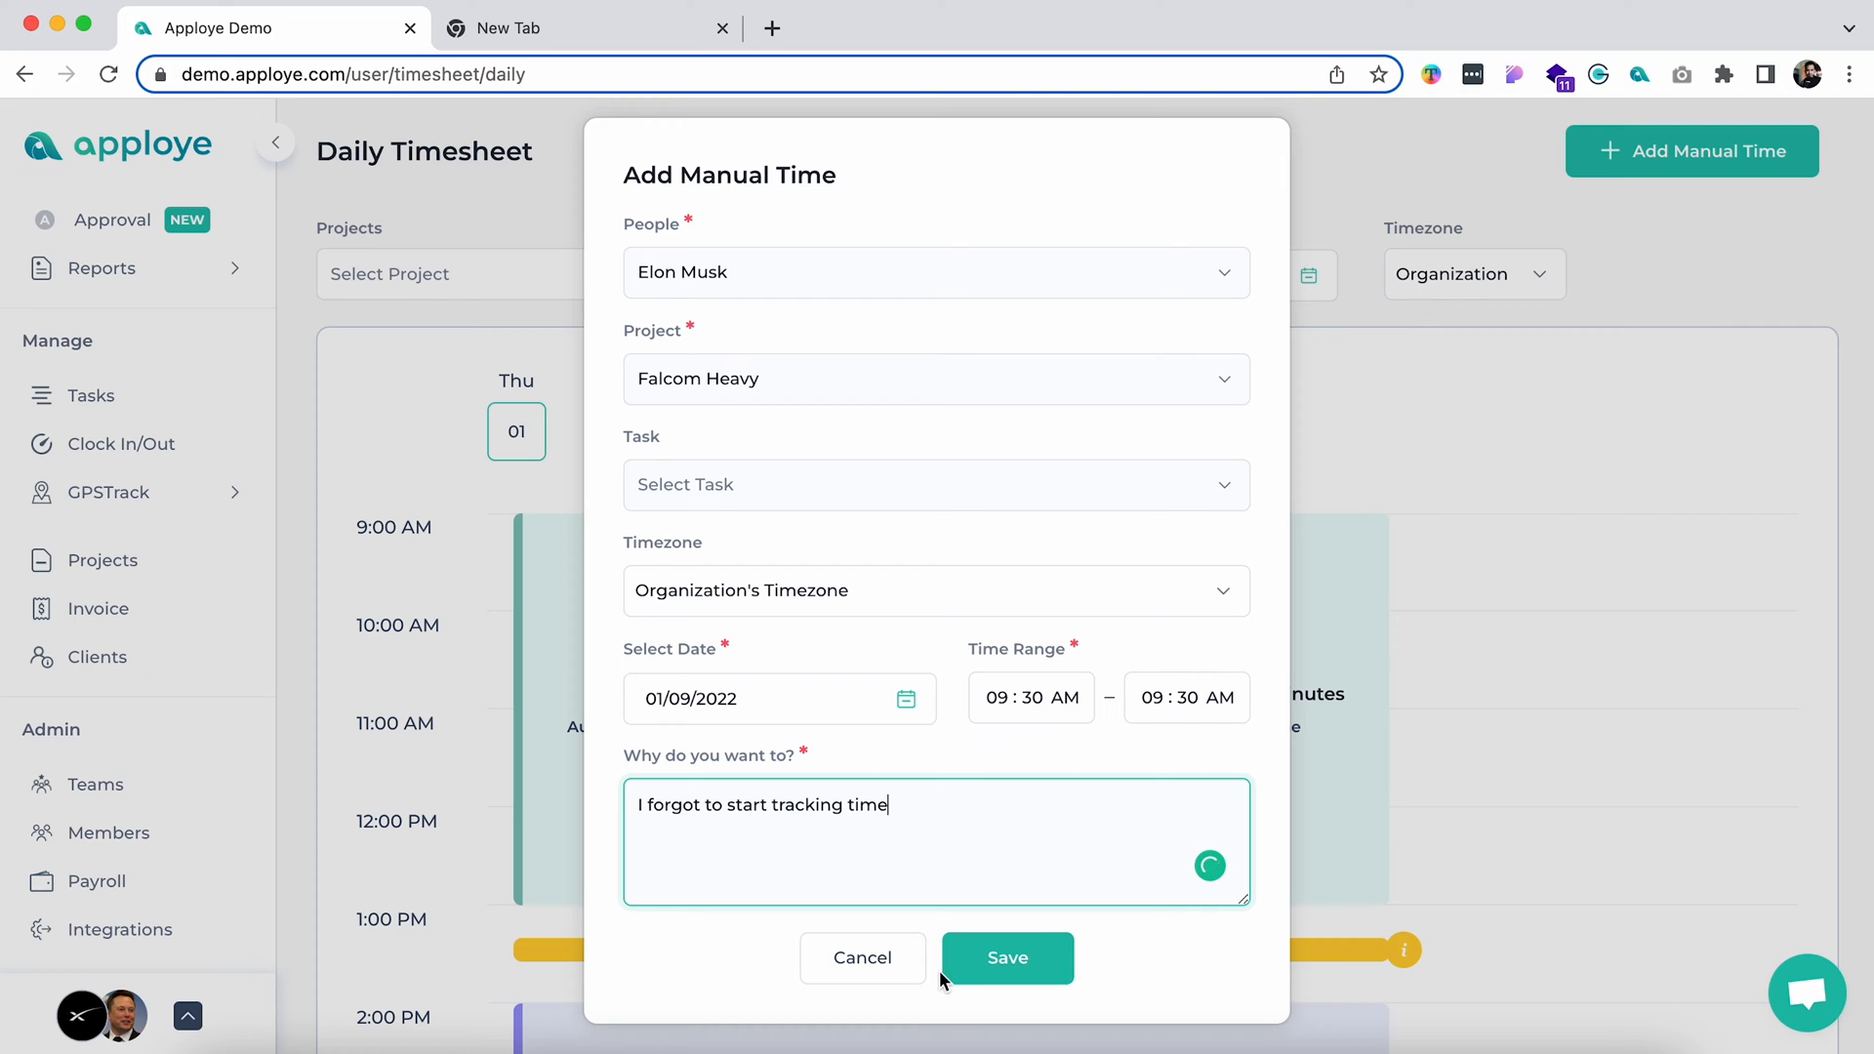
pyautogui.click(1006, 958)
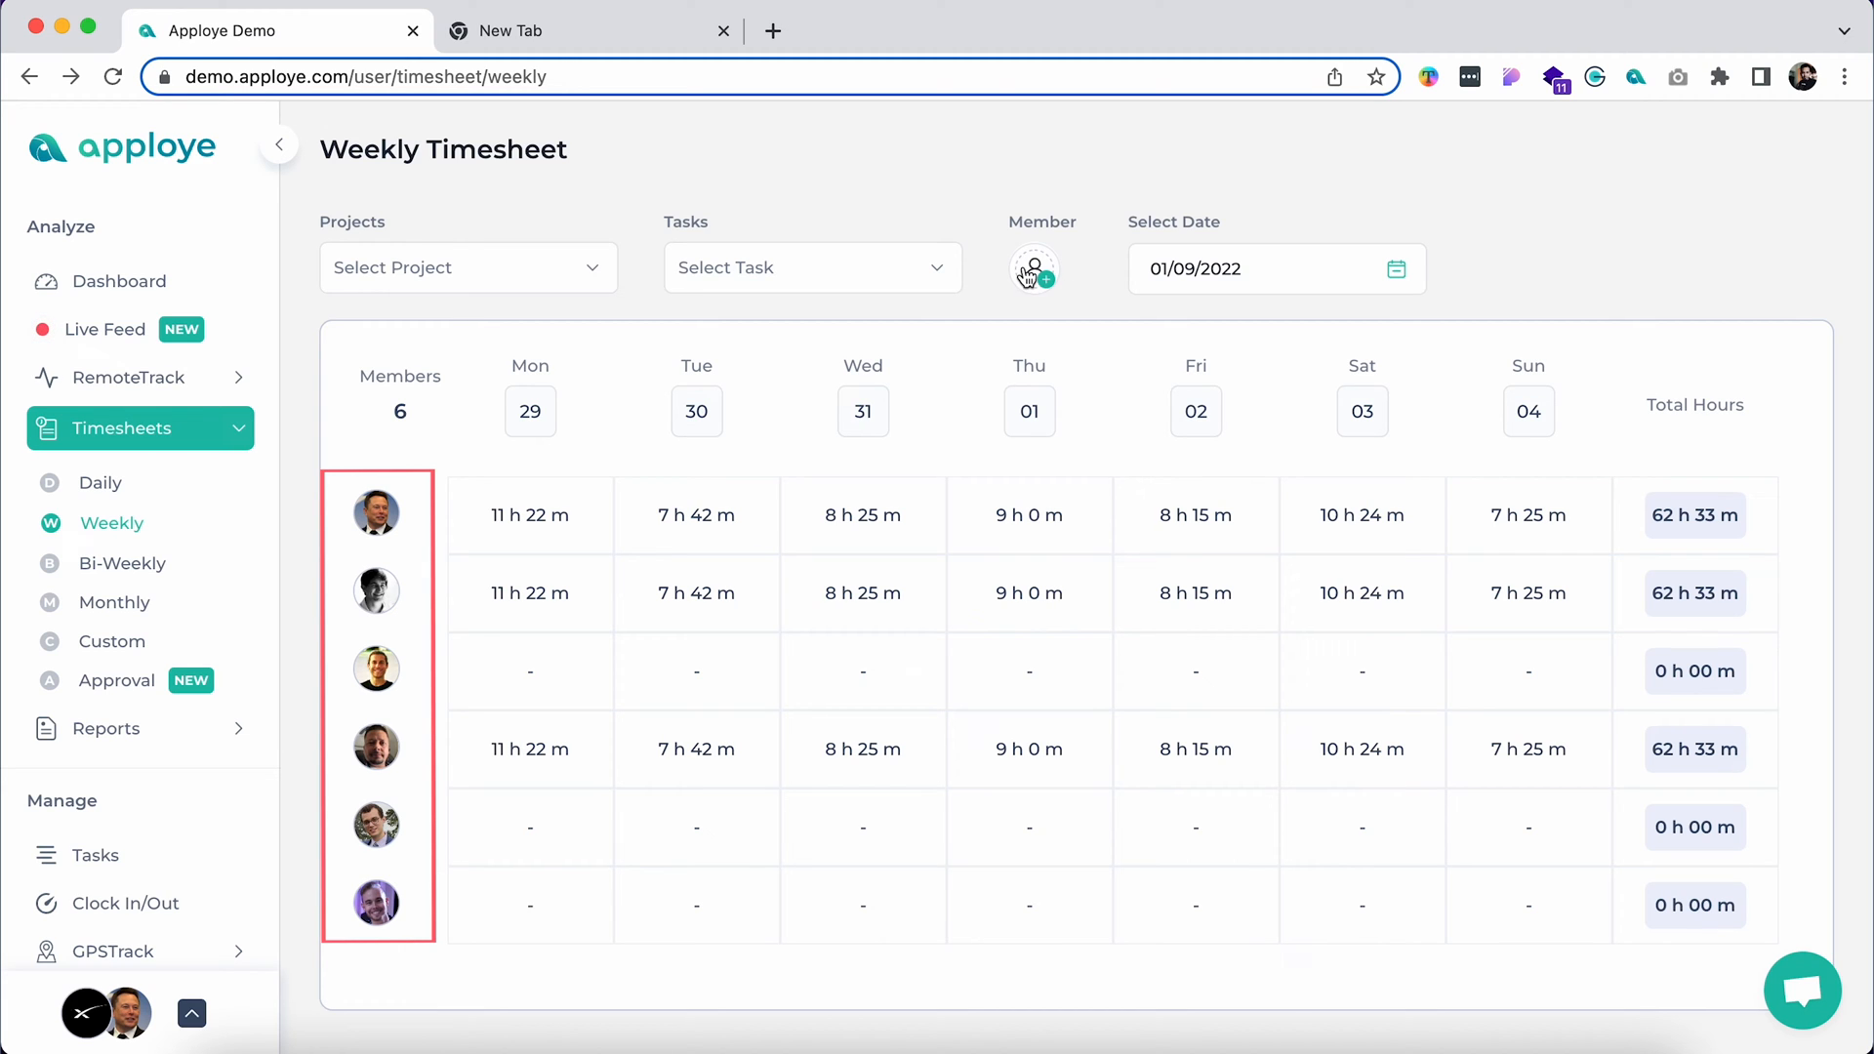
# Step: Check one member's weekly hours, then view the August 22 – September 04 bi-weekly timesheet
pyautogui.click(1032, 268)
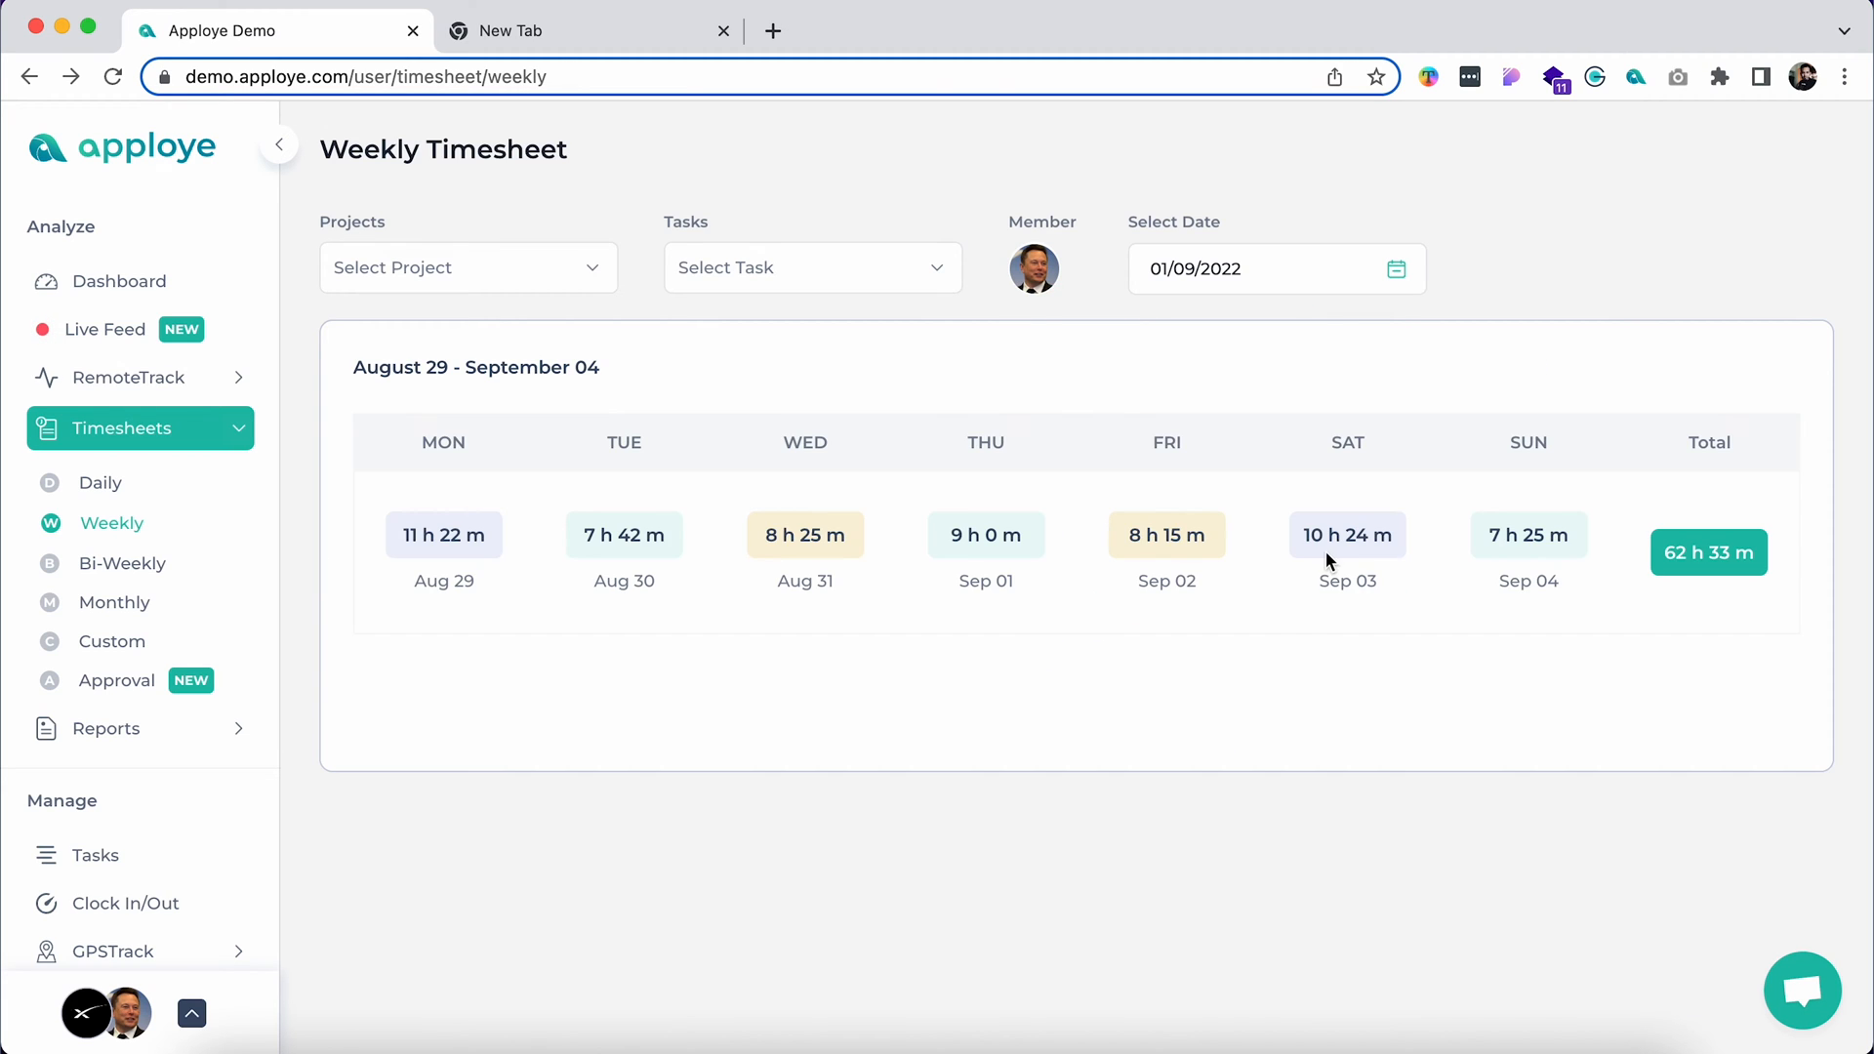
pyautogui.moveTo(1301, 633)
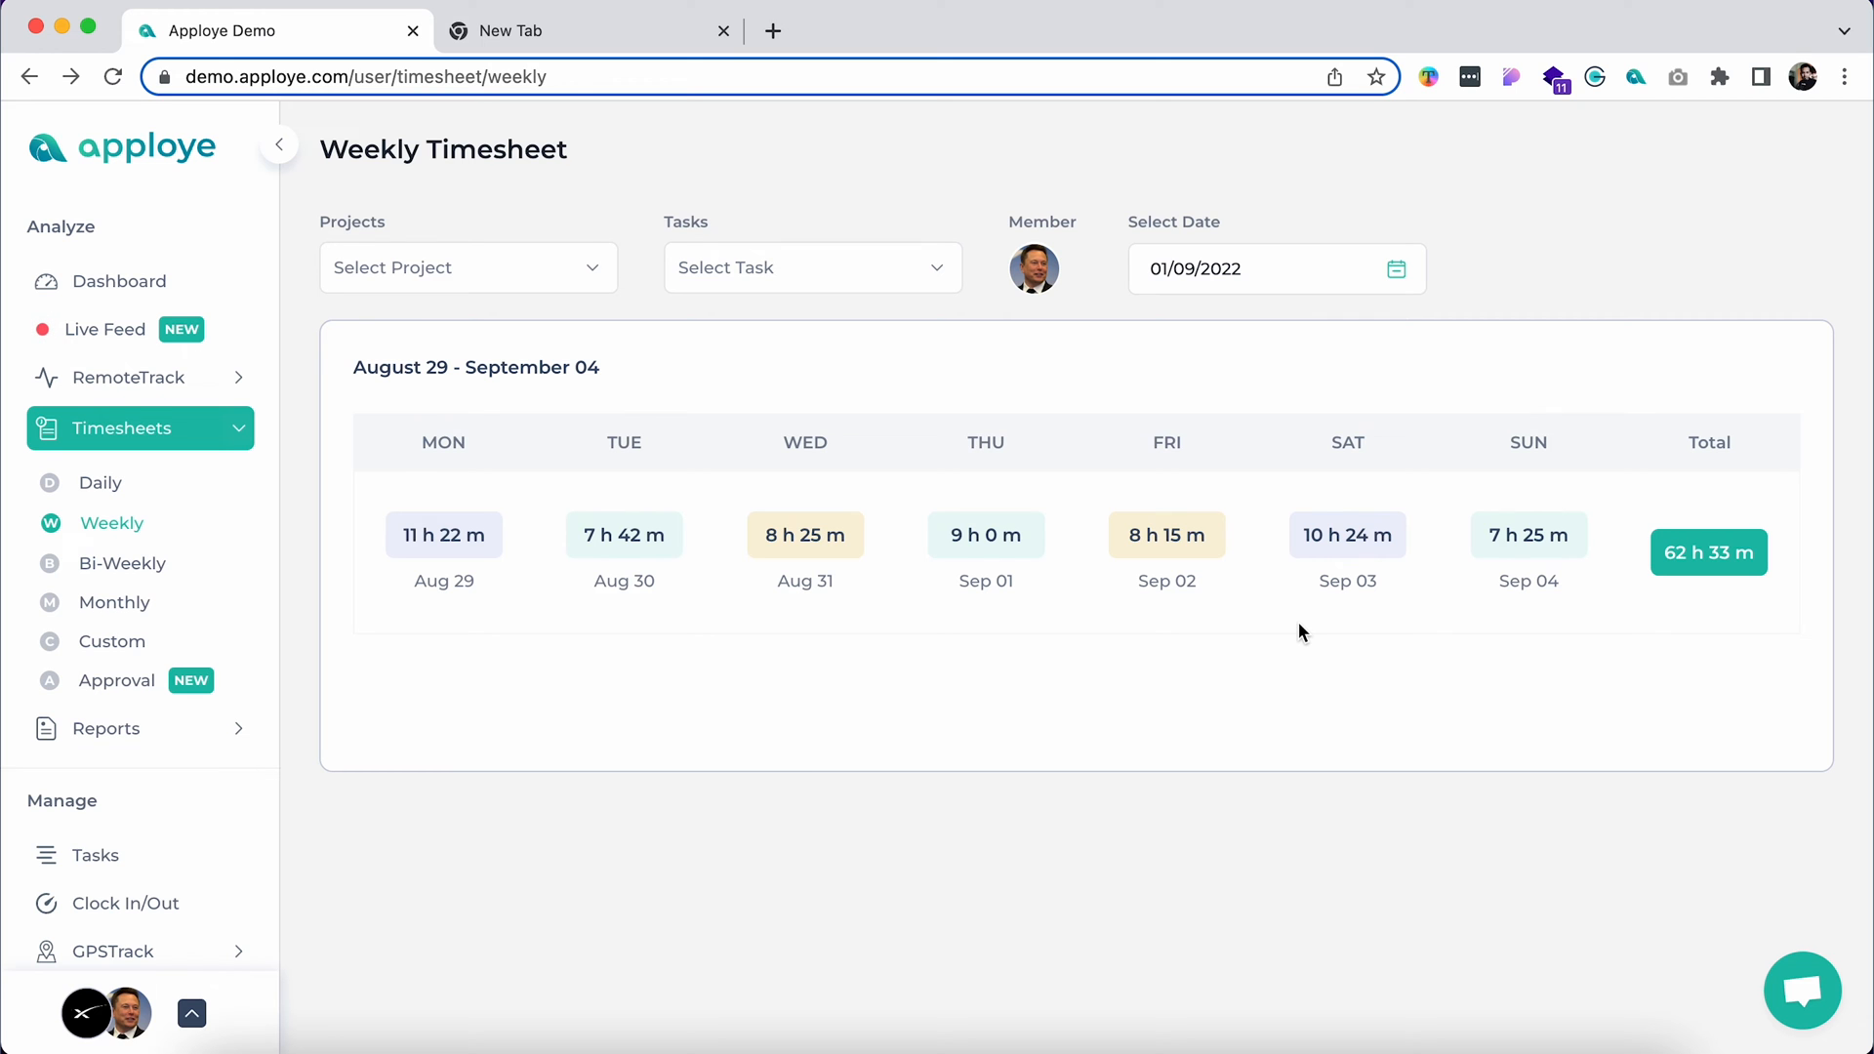
pyautogui.click(123, 564)
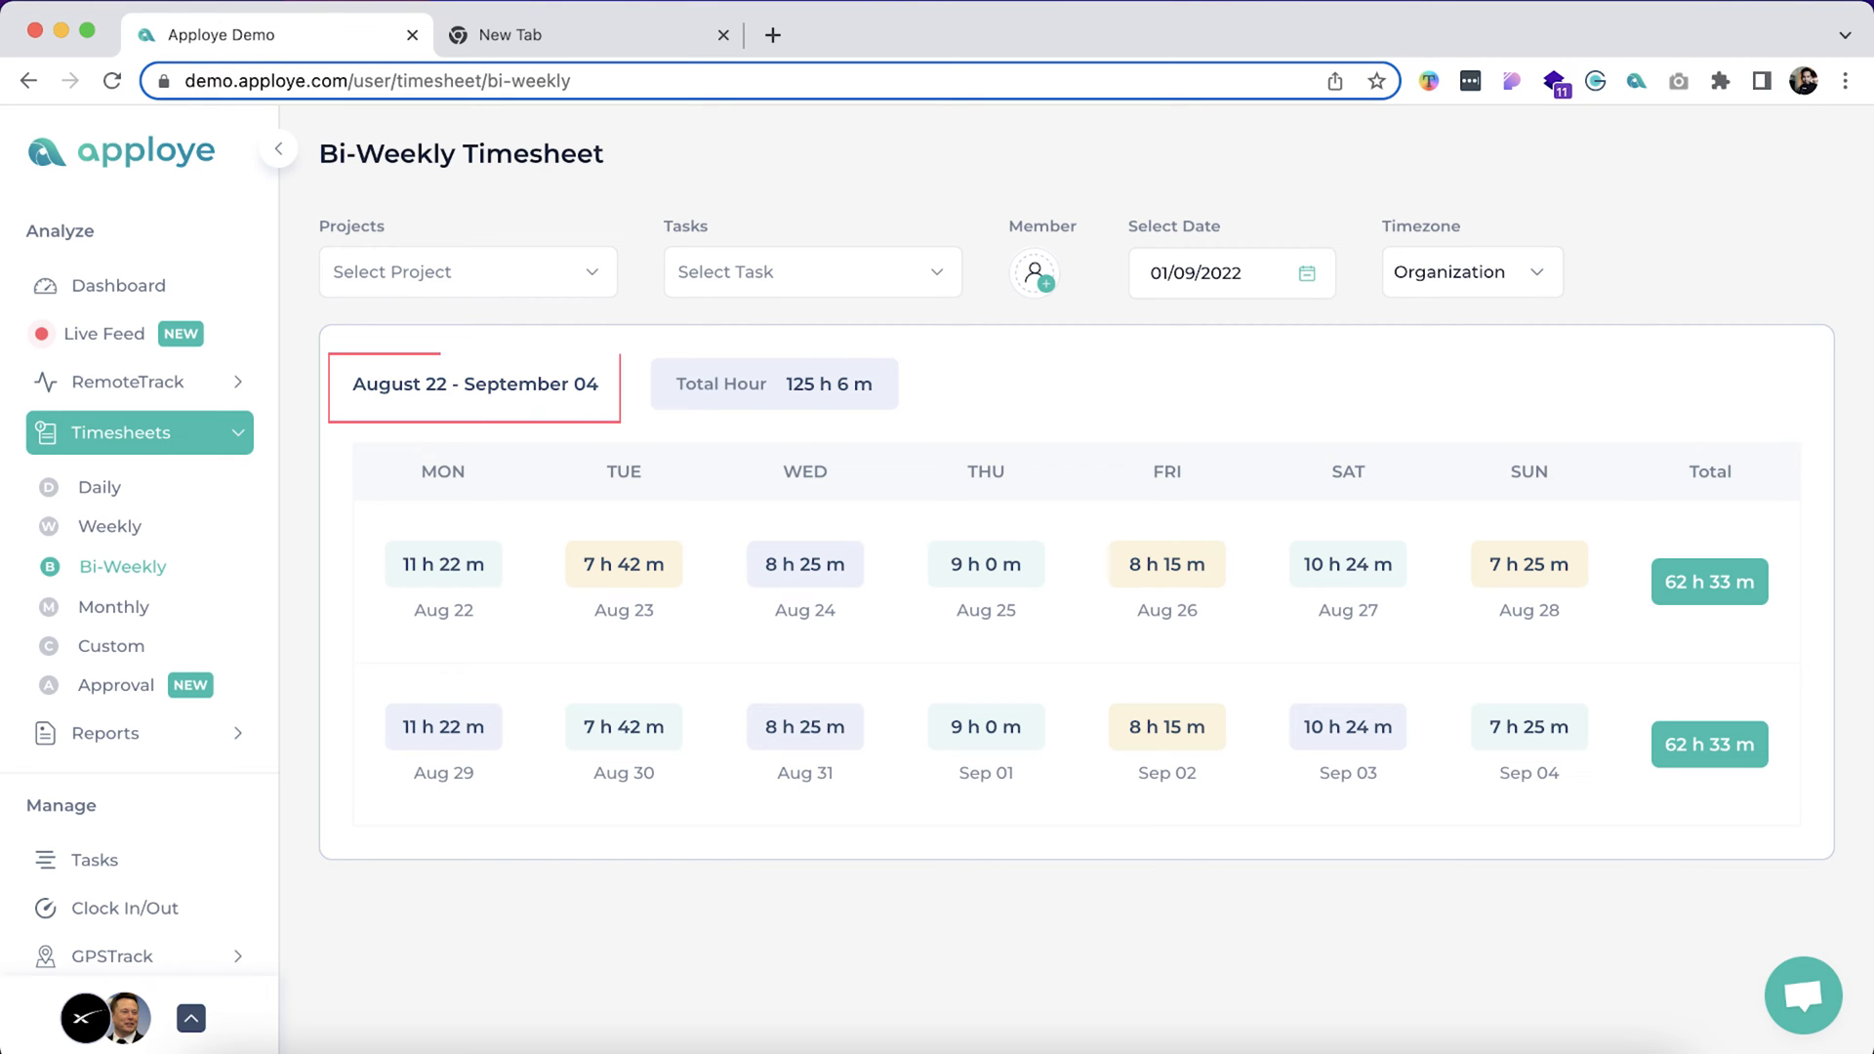
# Step: Show the August 2022 monthly timesheet and open its member filter
pyautogui.click(115, 606)
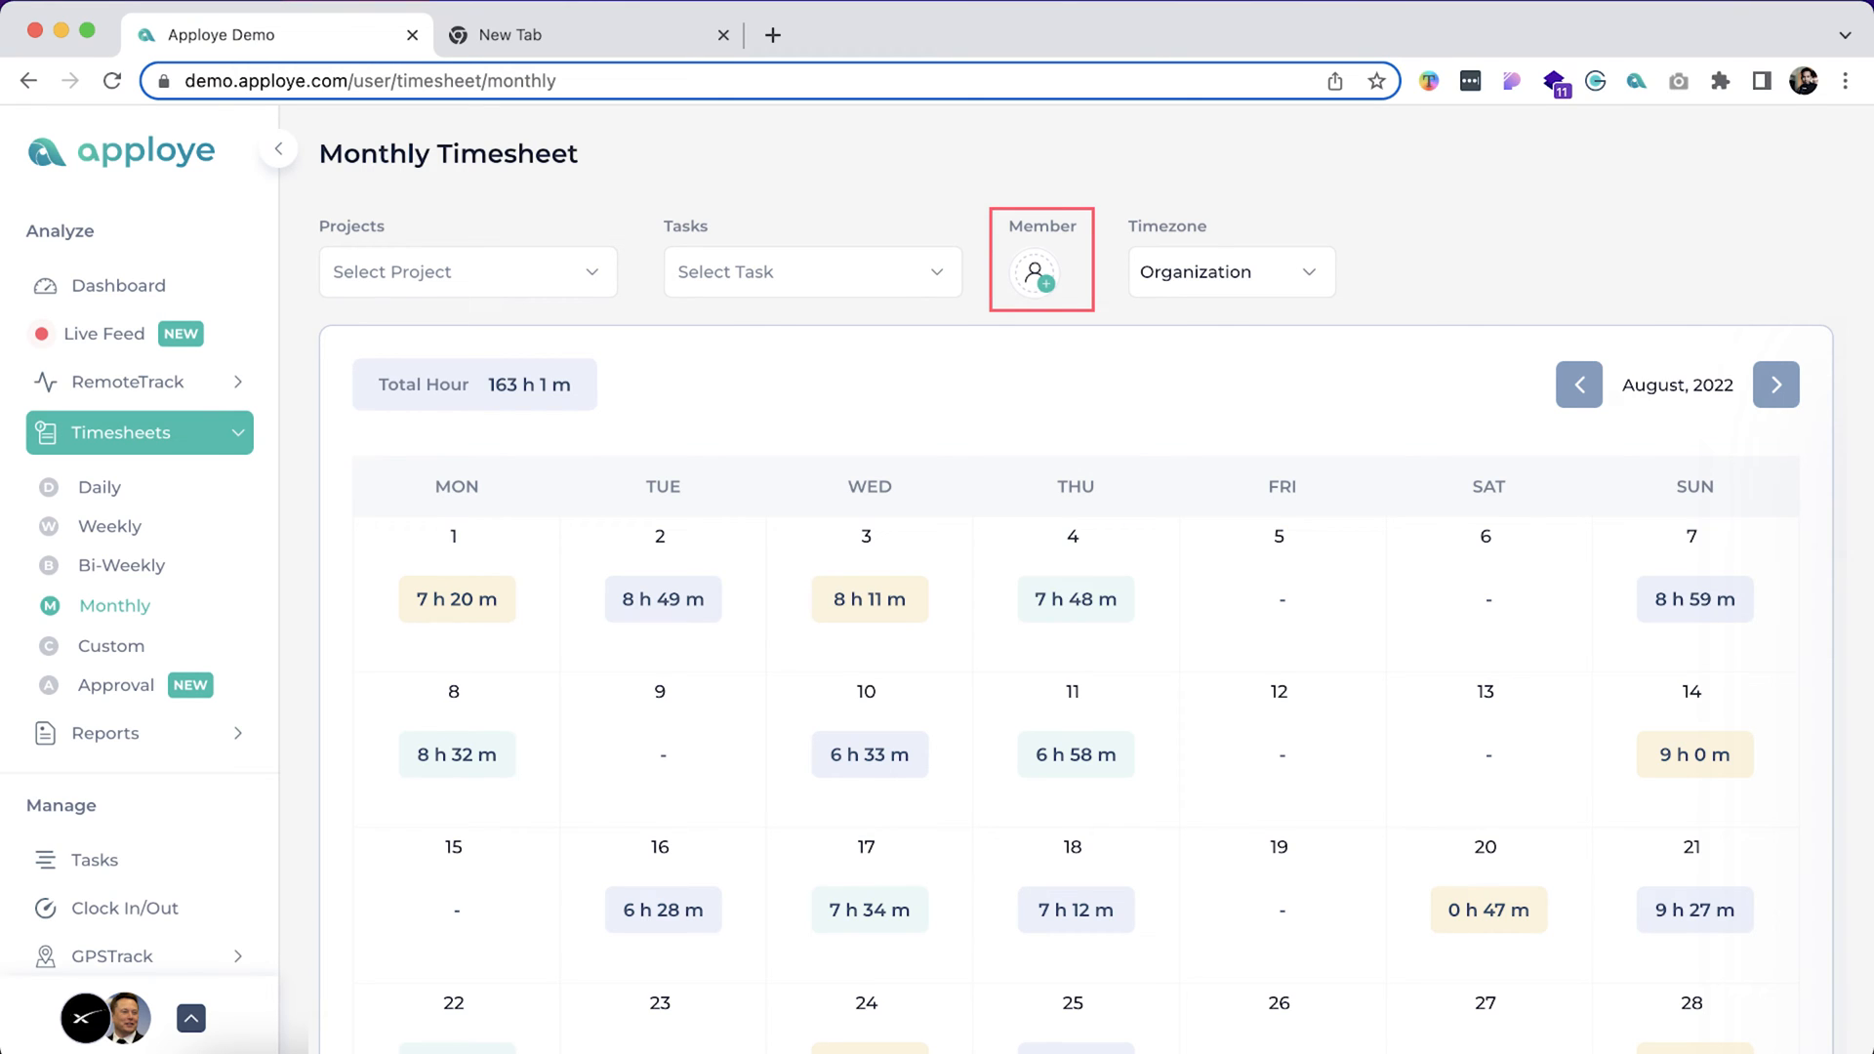
pyautogui.click(110, 640)
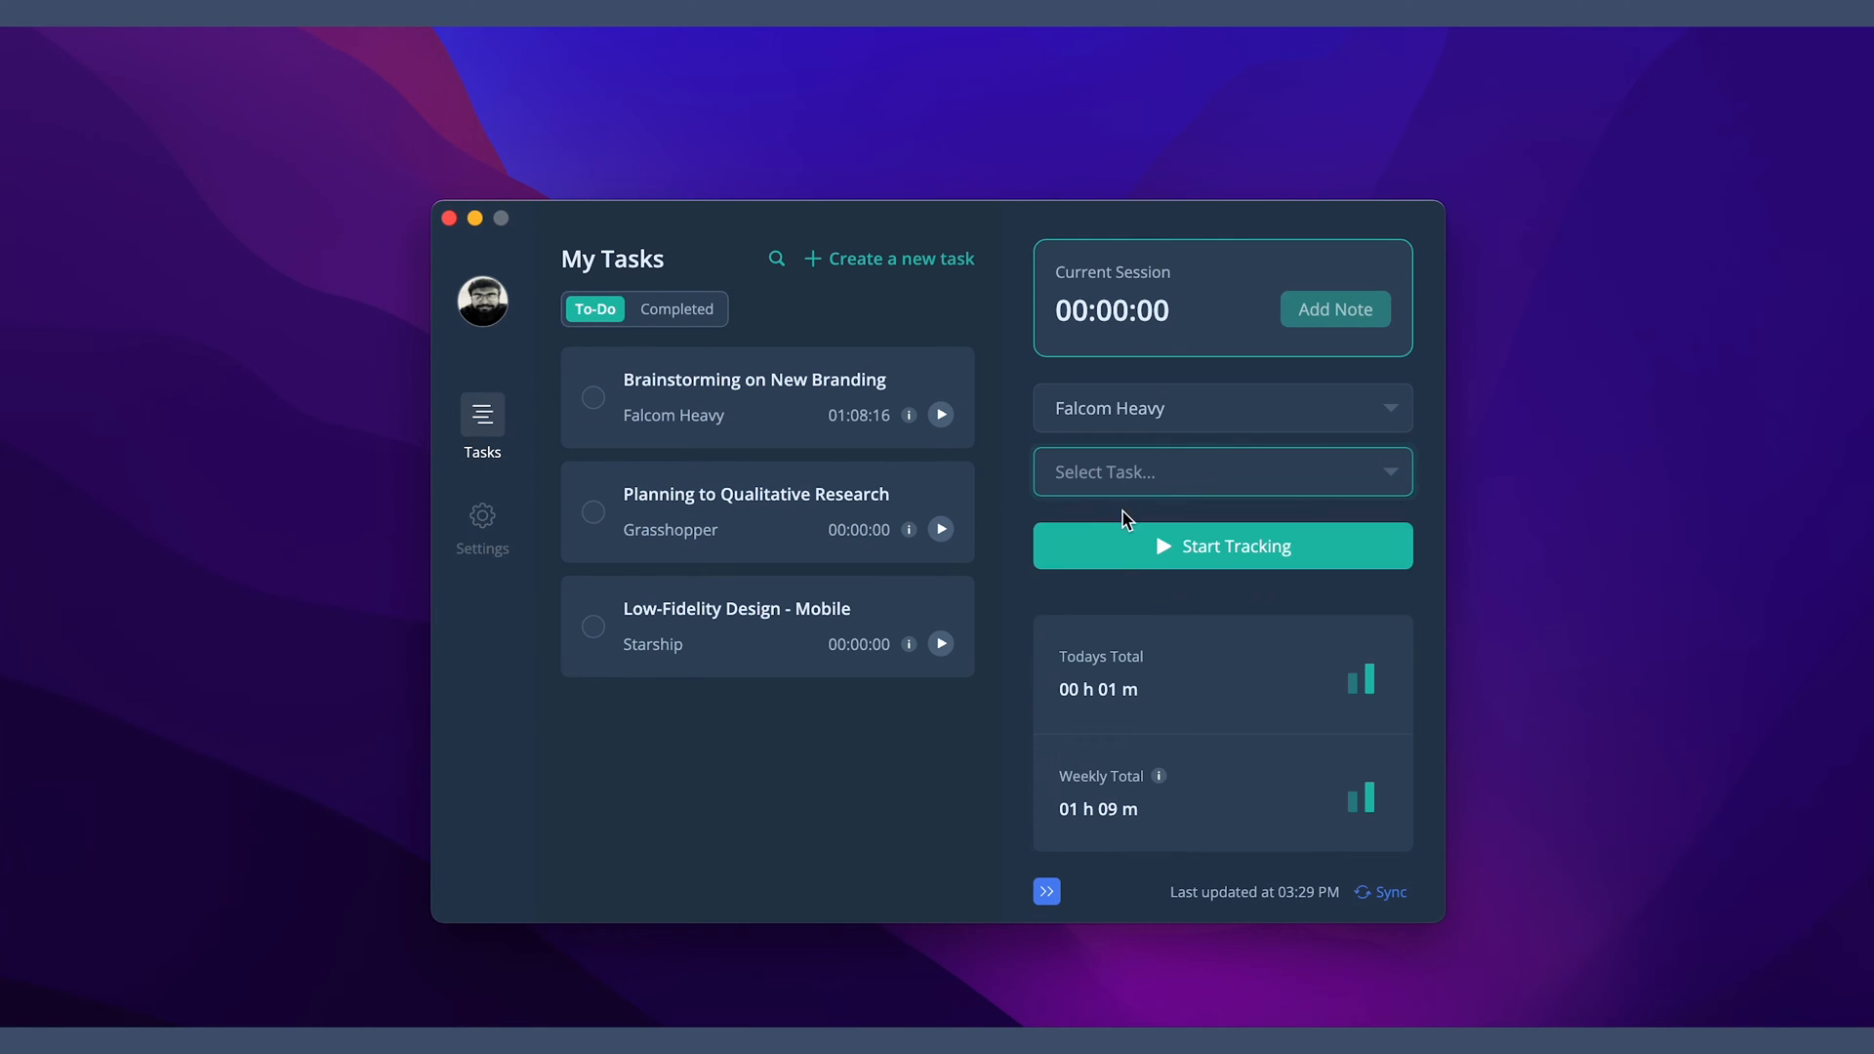
# Step: Track a Falcom Heavy session in the desktop app while reading Medium articles, then stop
pyautogui.click(1220, 547)
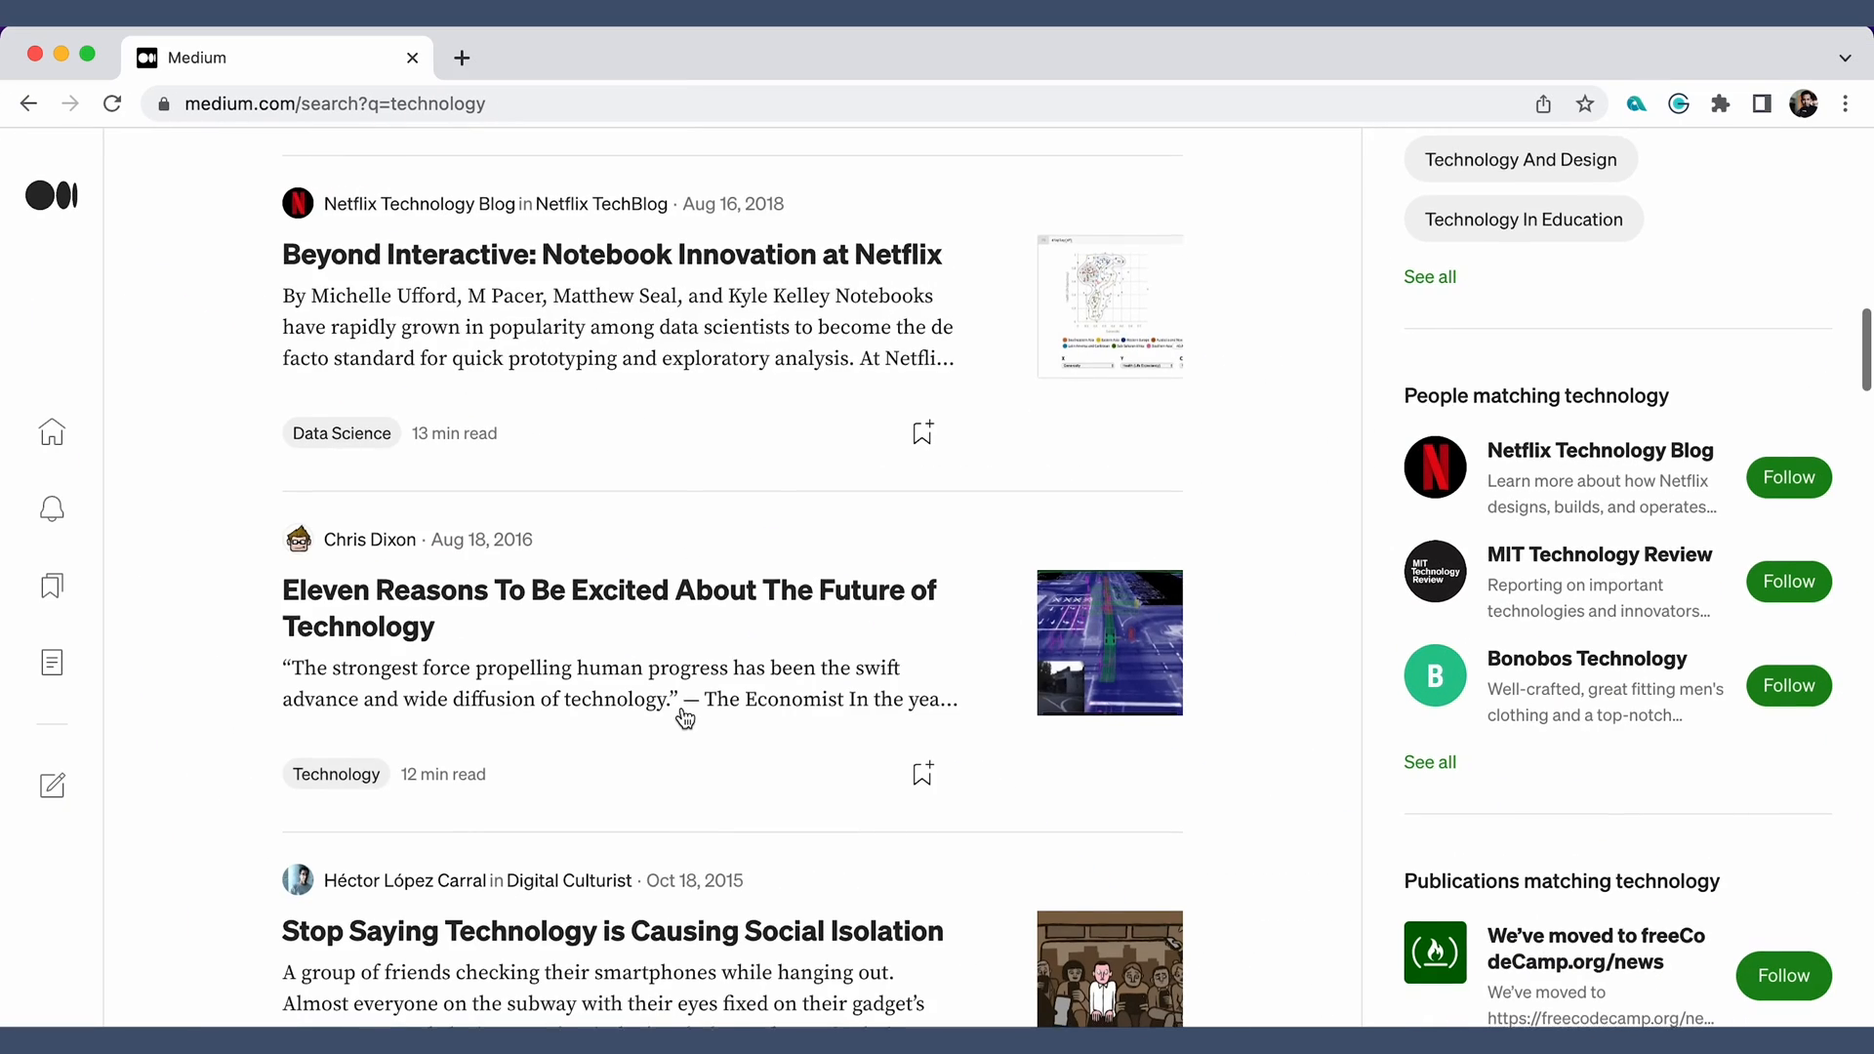
pyautogui.scroll(-3)
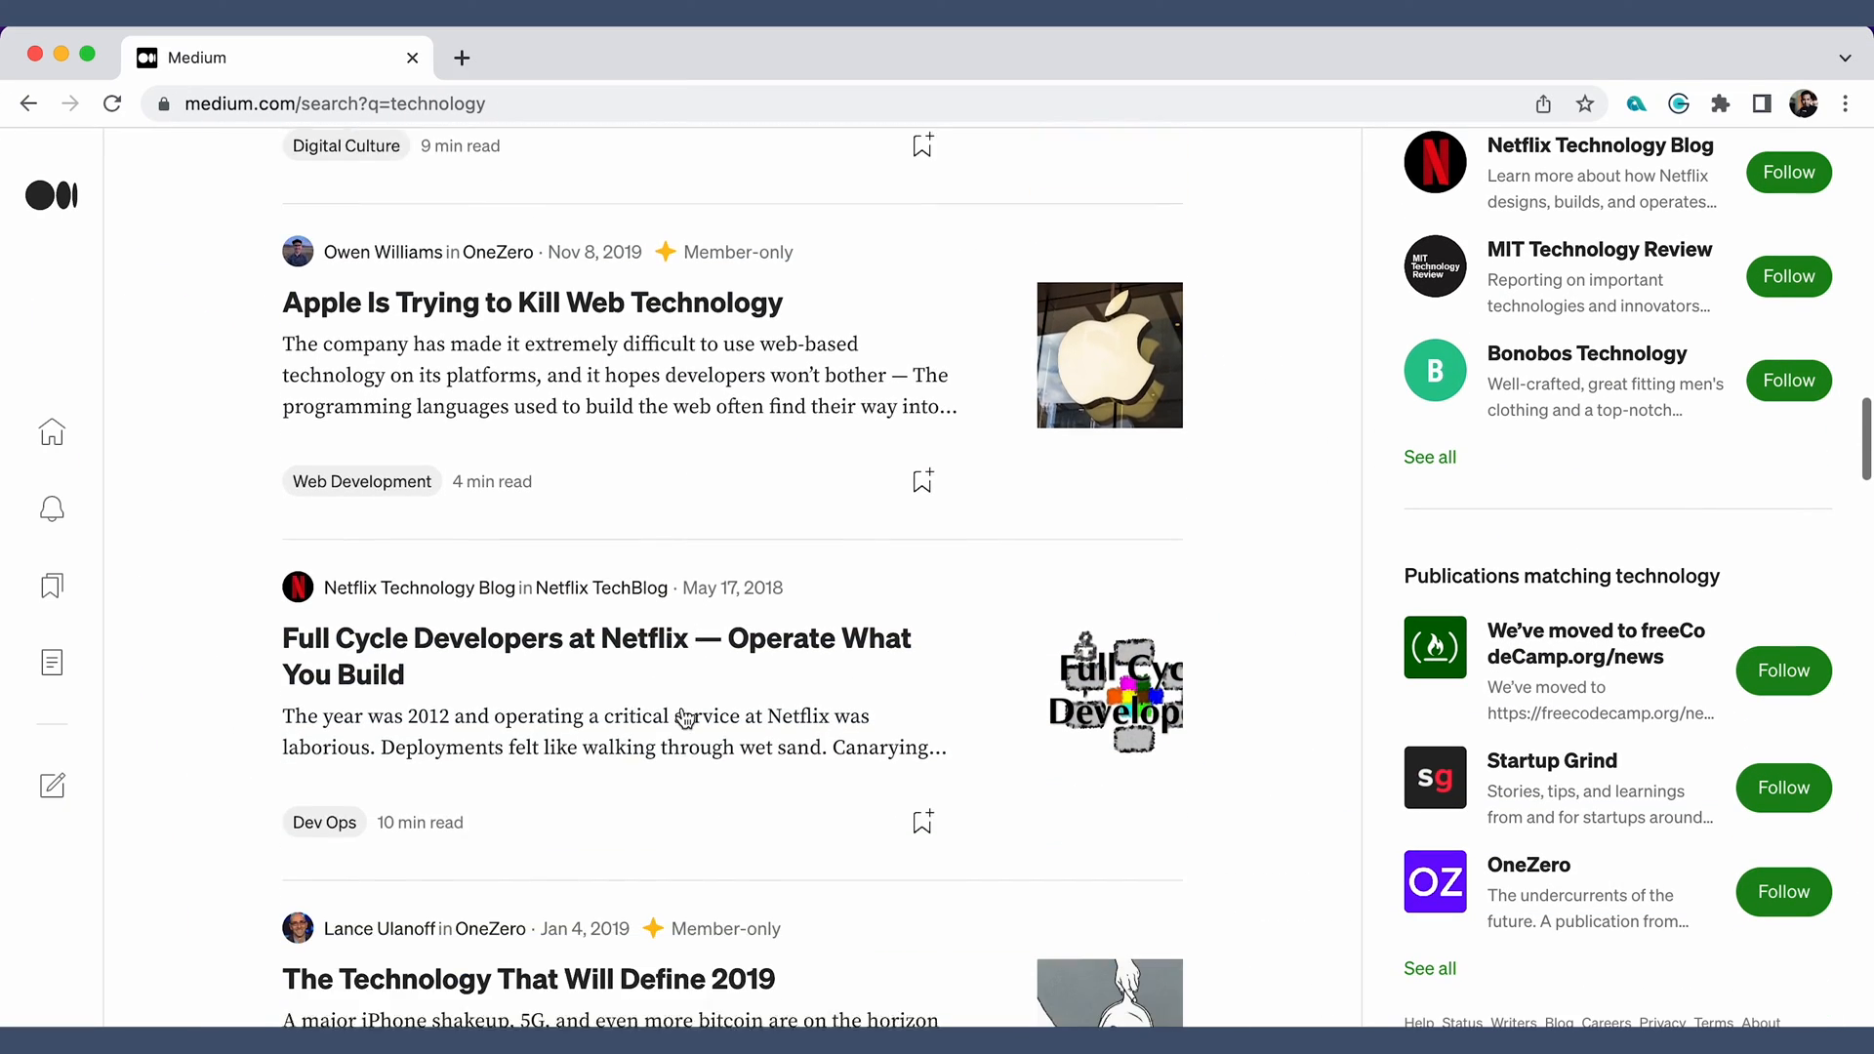
pyautogui.scroll(-3)
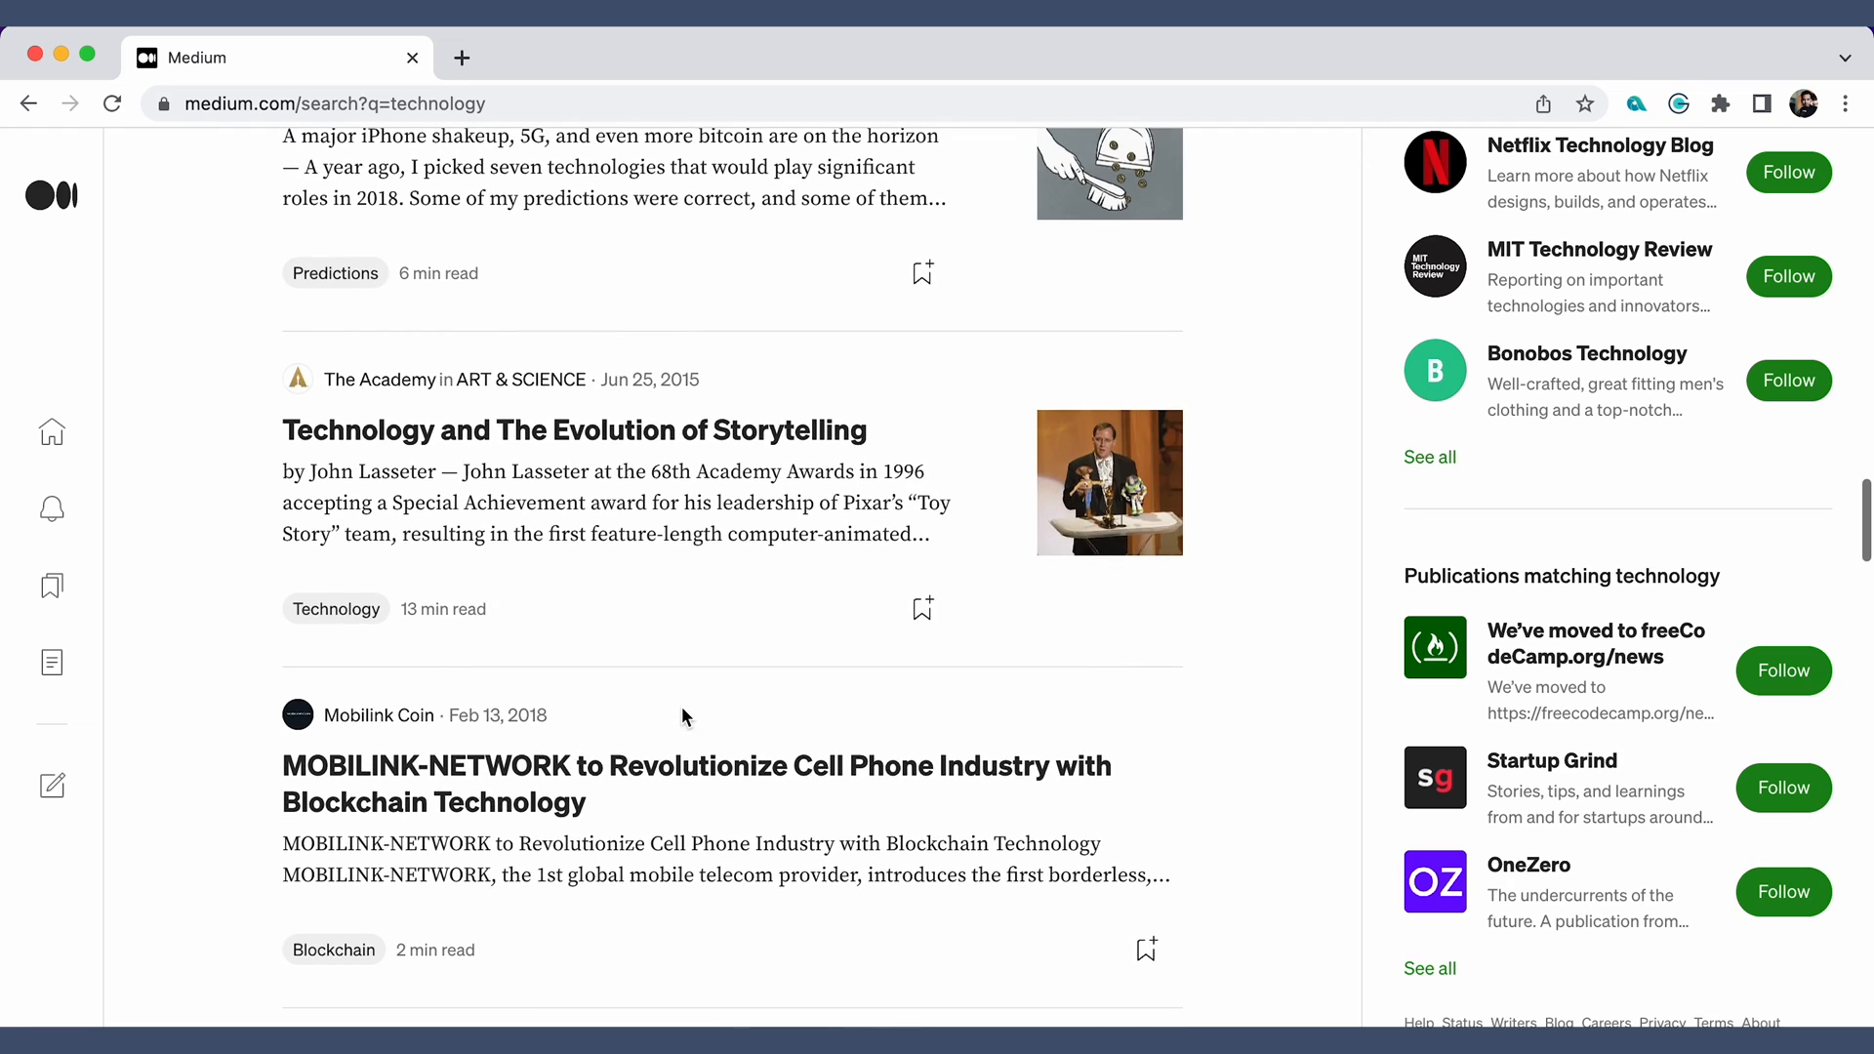
pyautogui.scroll(-3)
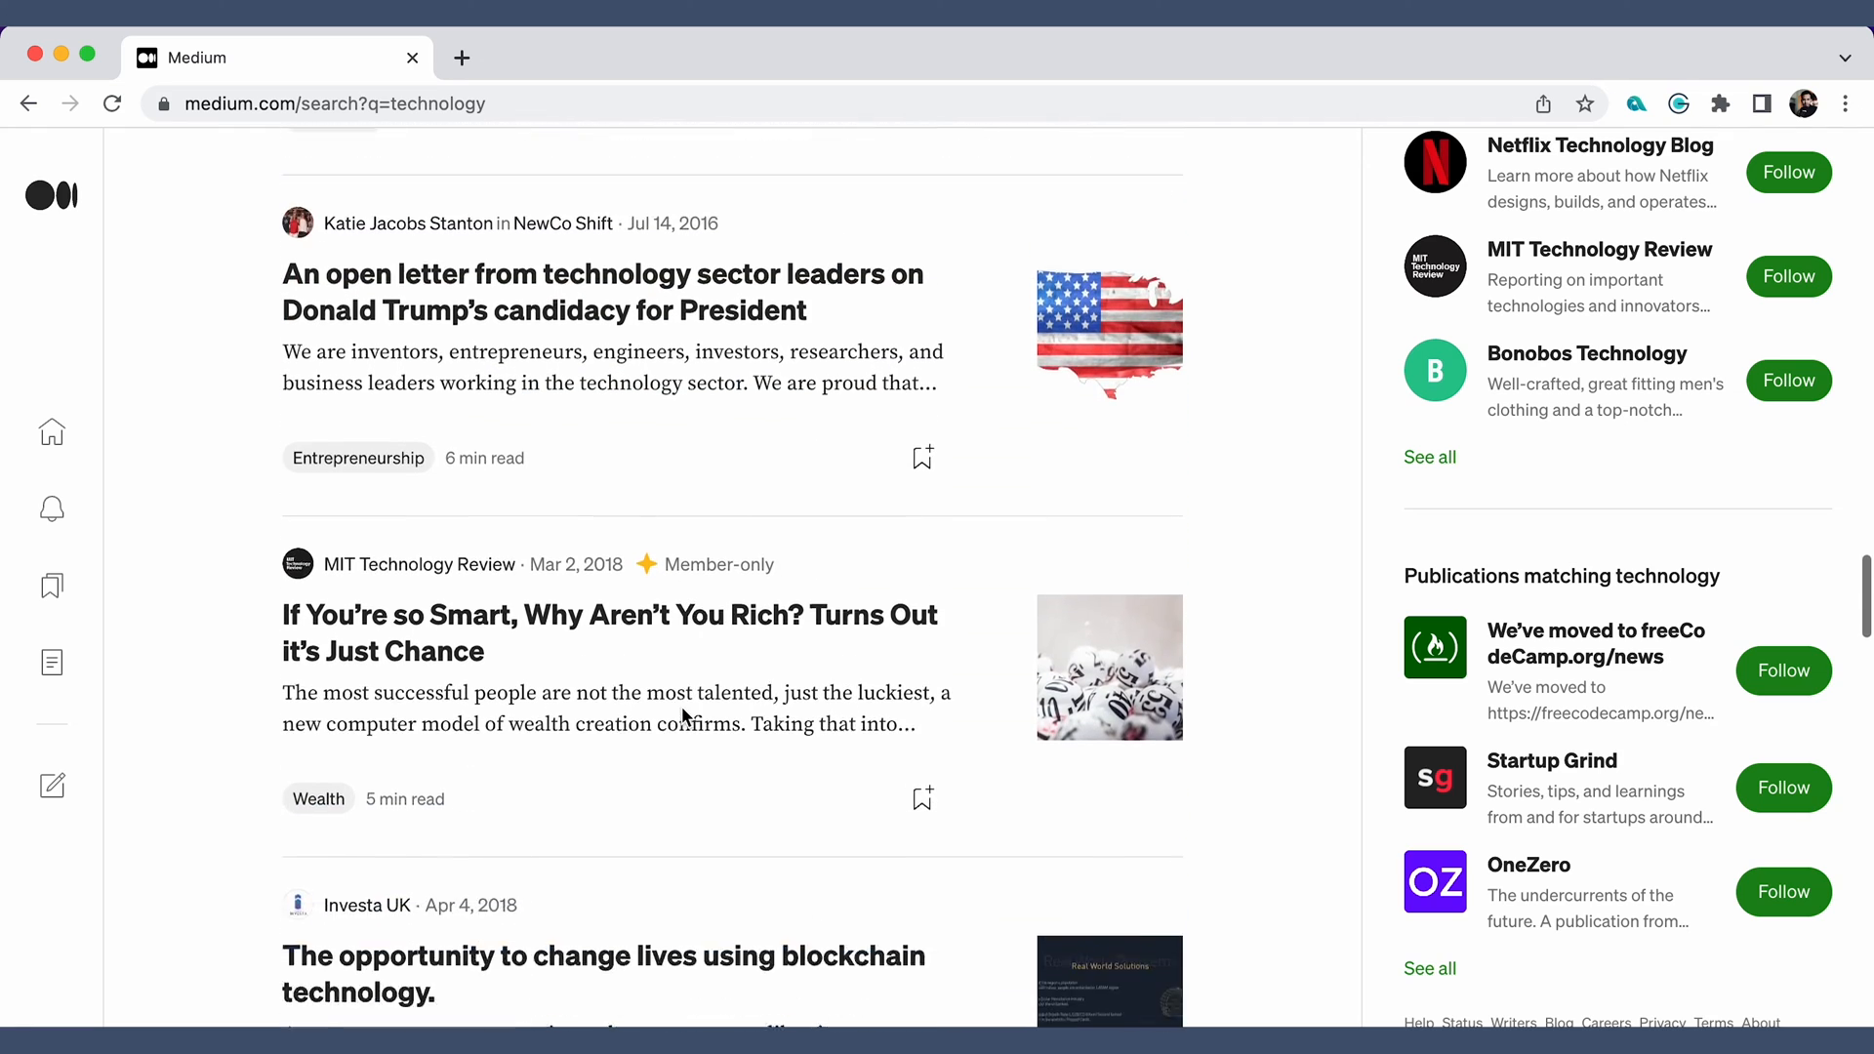
pyautogui.scroll(-3)
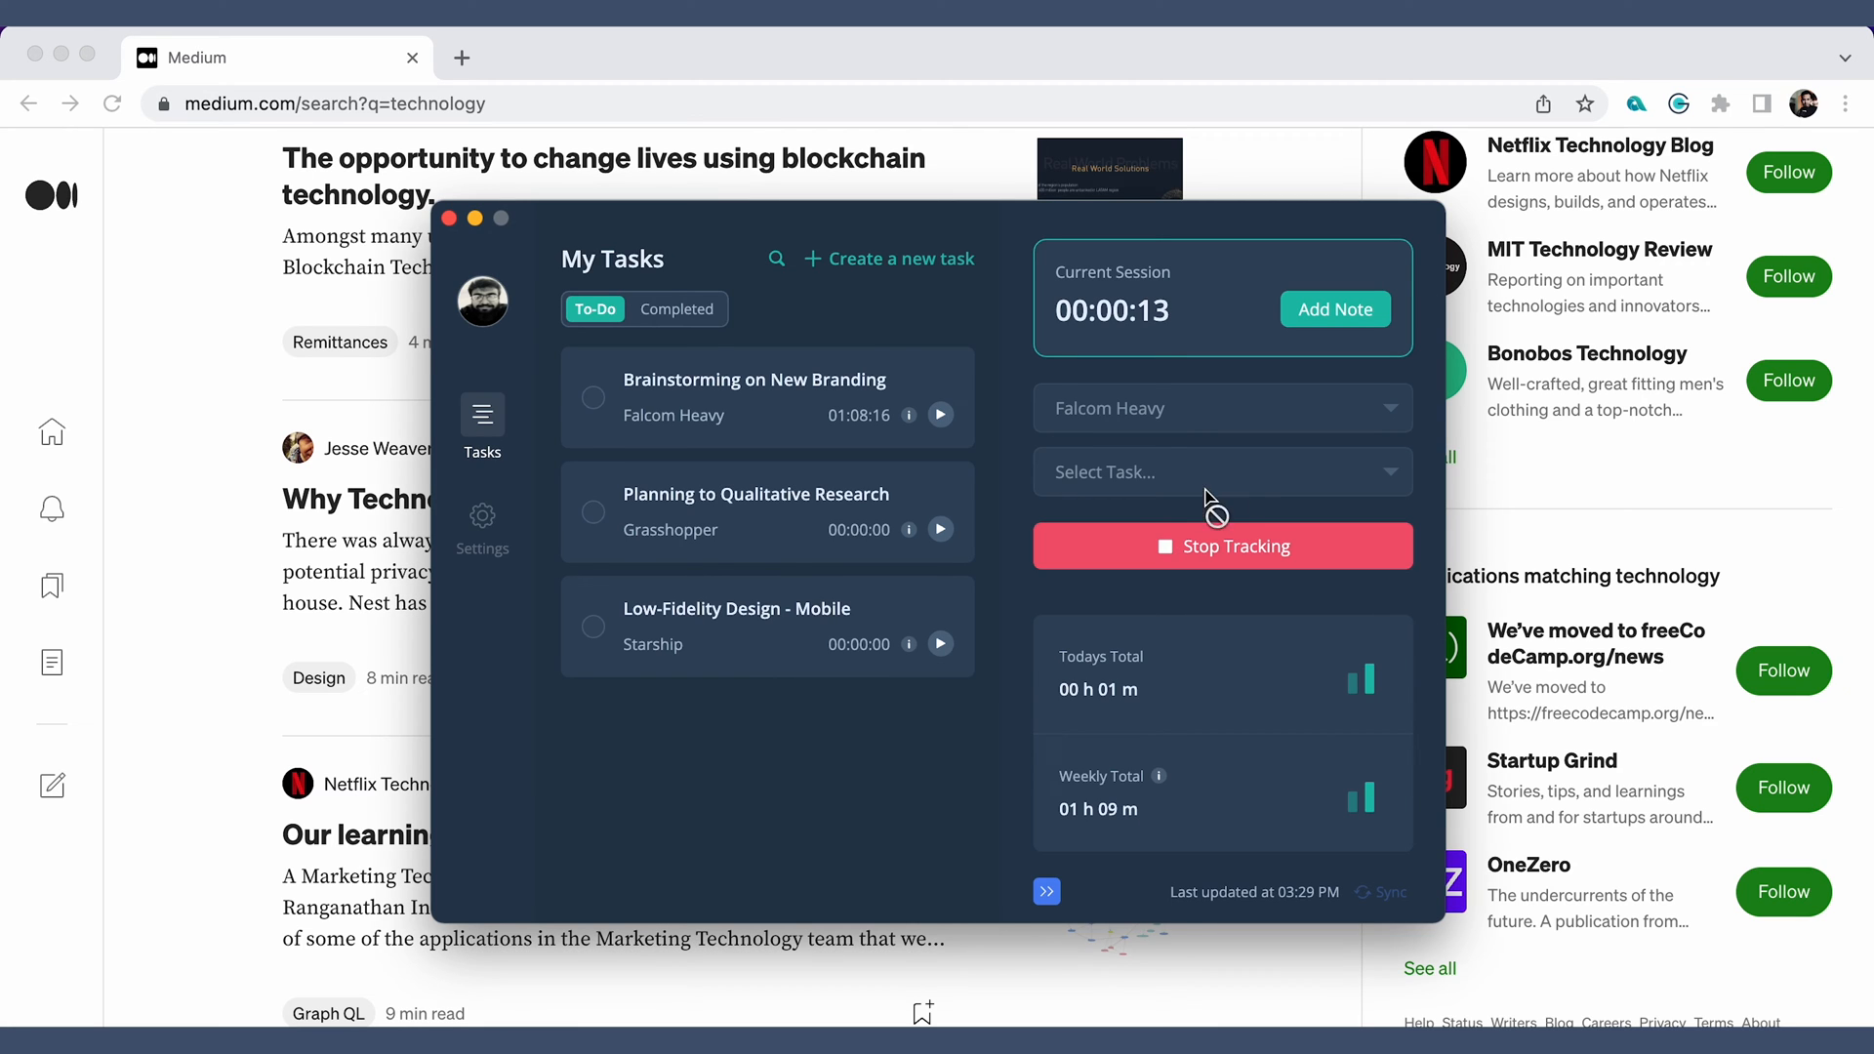
pyautogui.click(1221, 547)
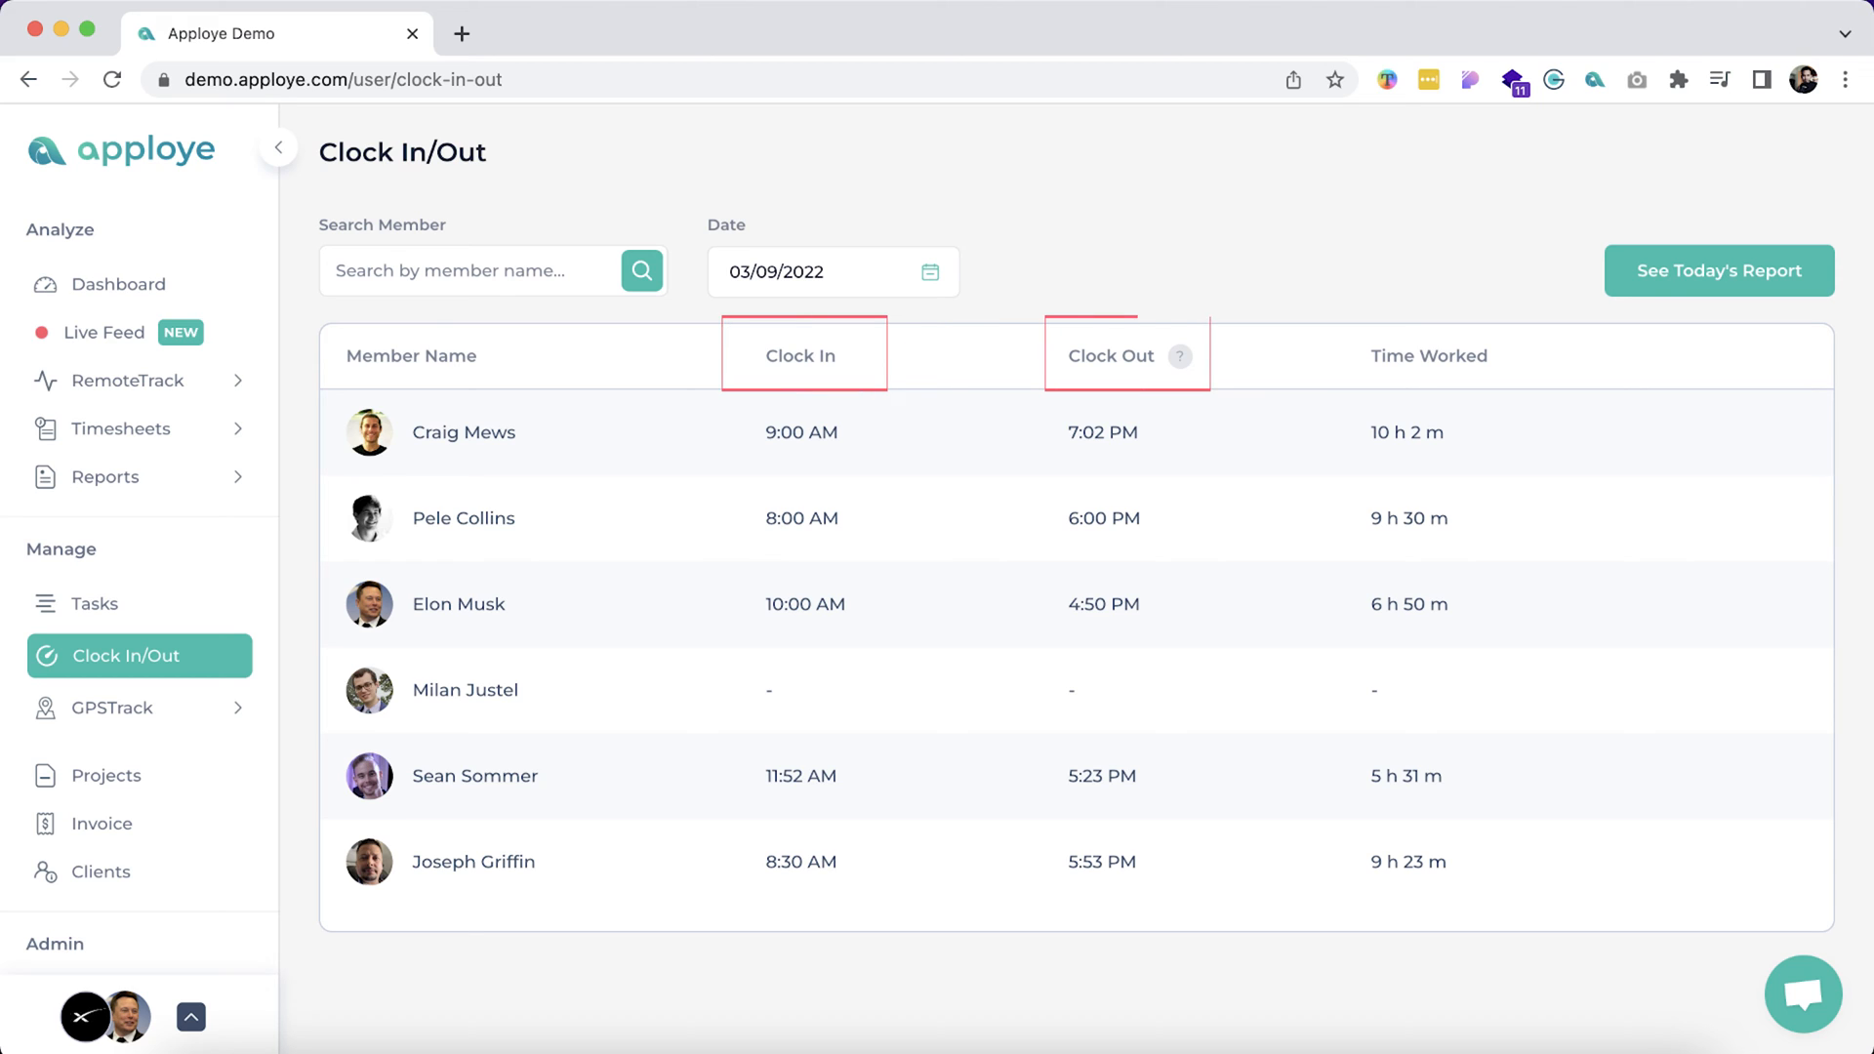
# Step: Inspect the Clock In, Clock Out and Time Worked columns for 03/09/2022, then go to Projects
pyautogui.click(1428, 355)
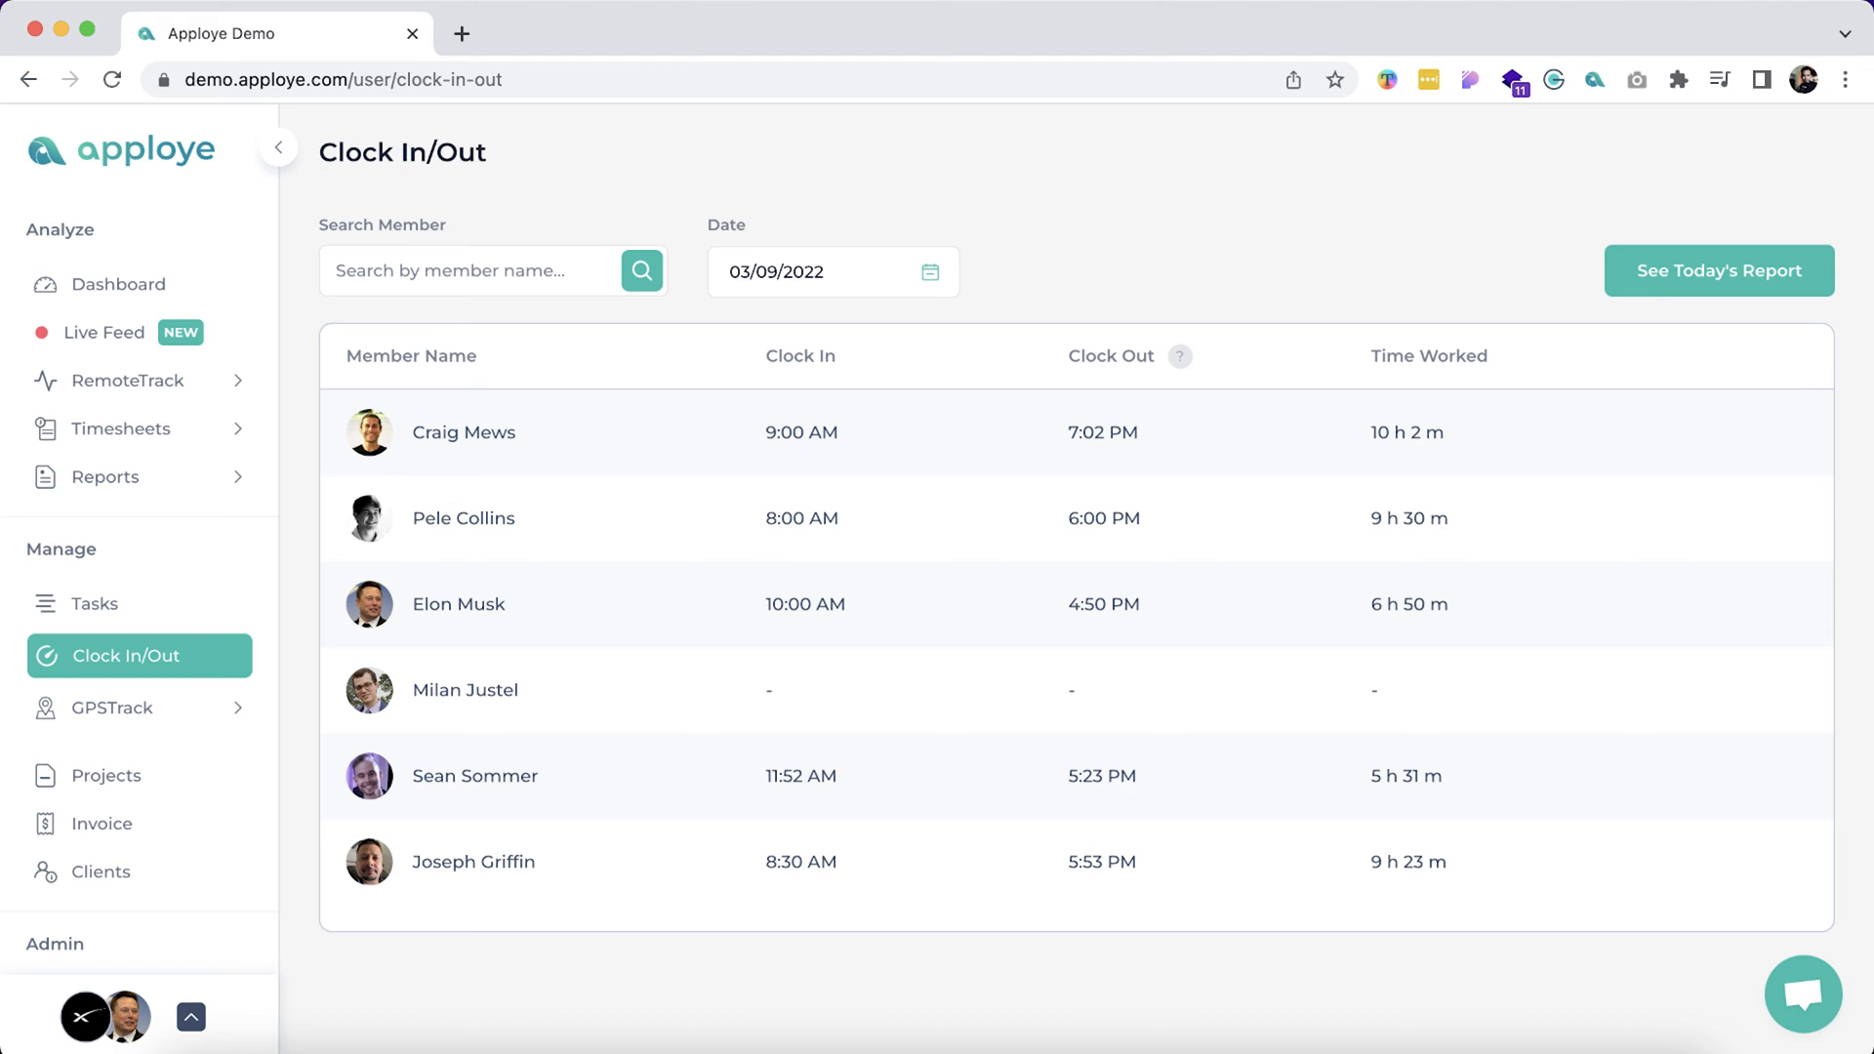
pyautogui.click(799, 517)
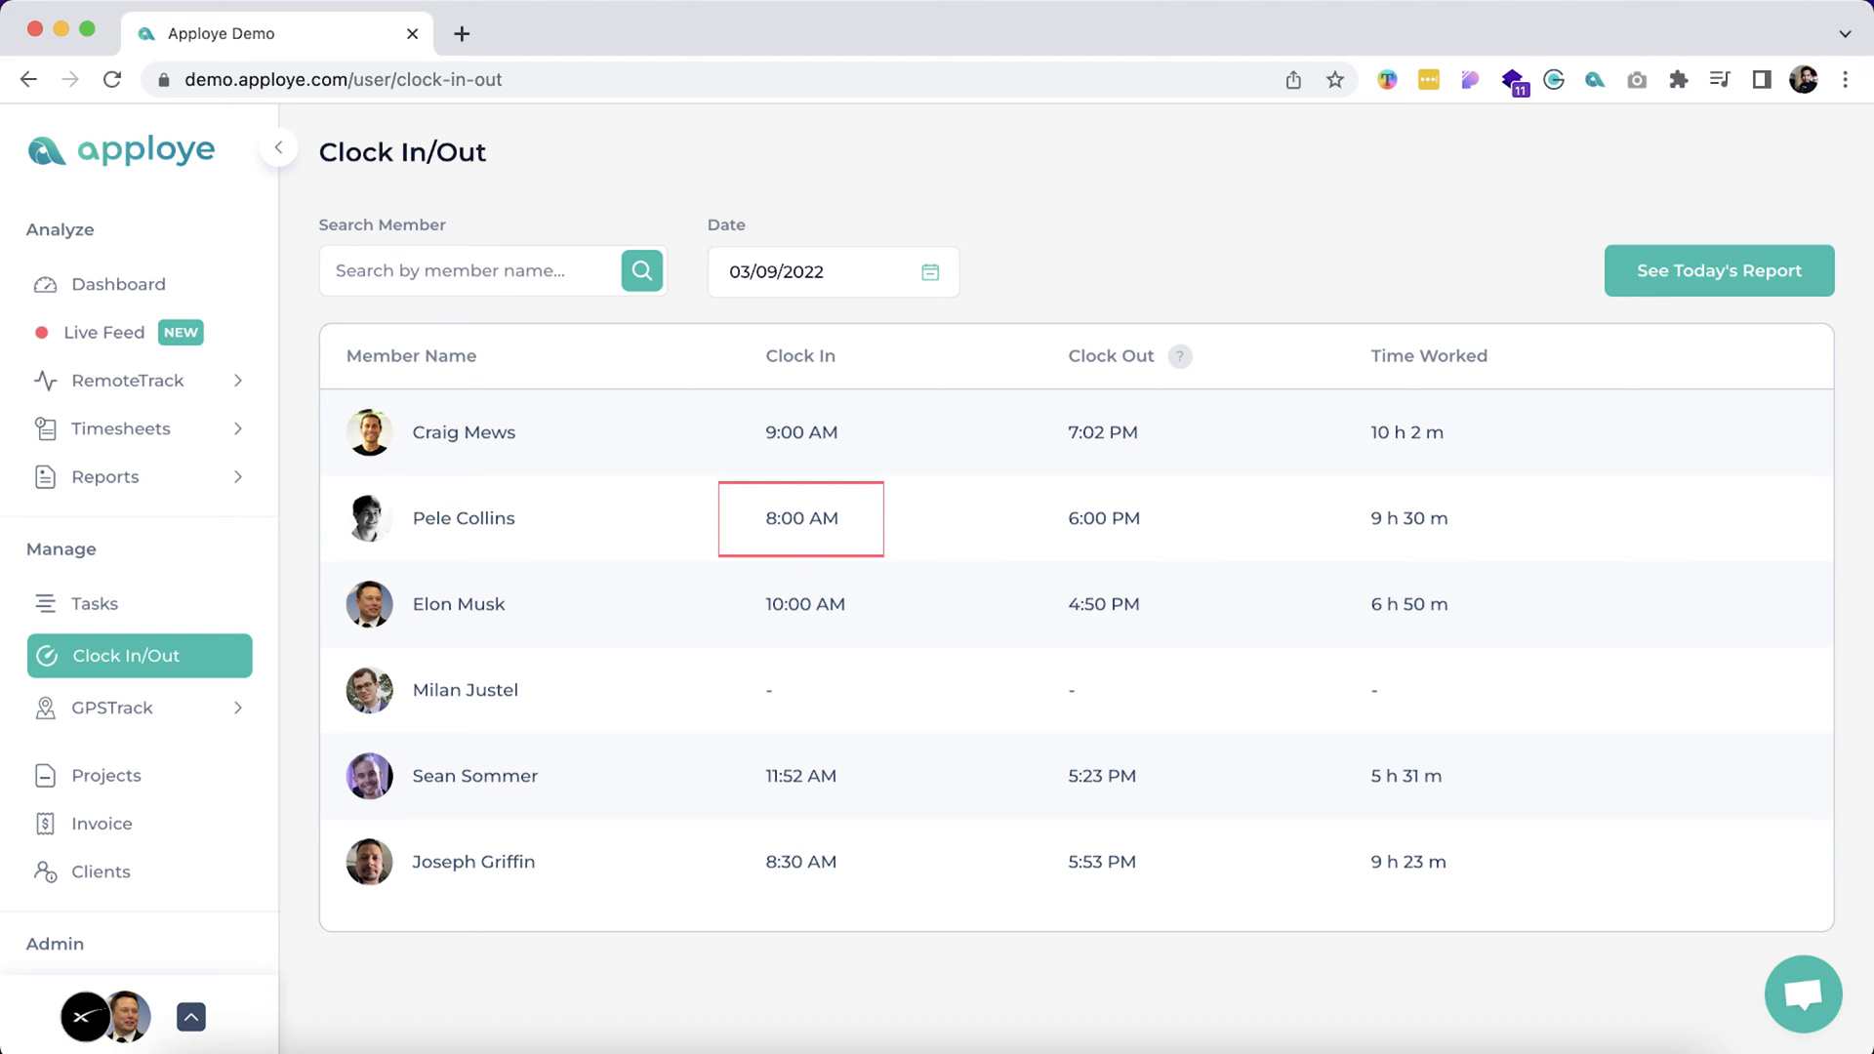
pyautogui.click(1096, 517)
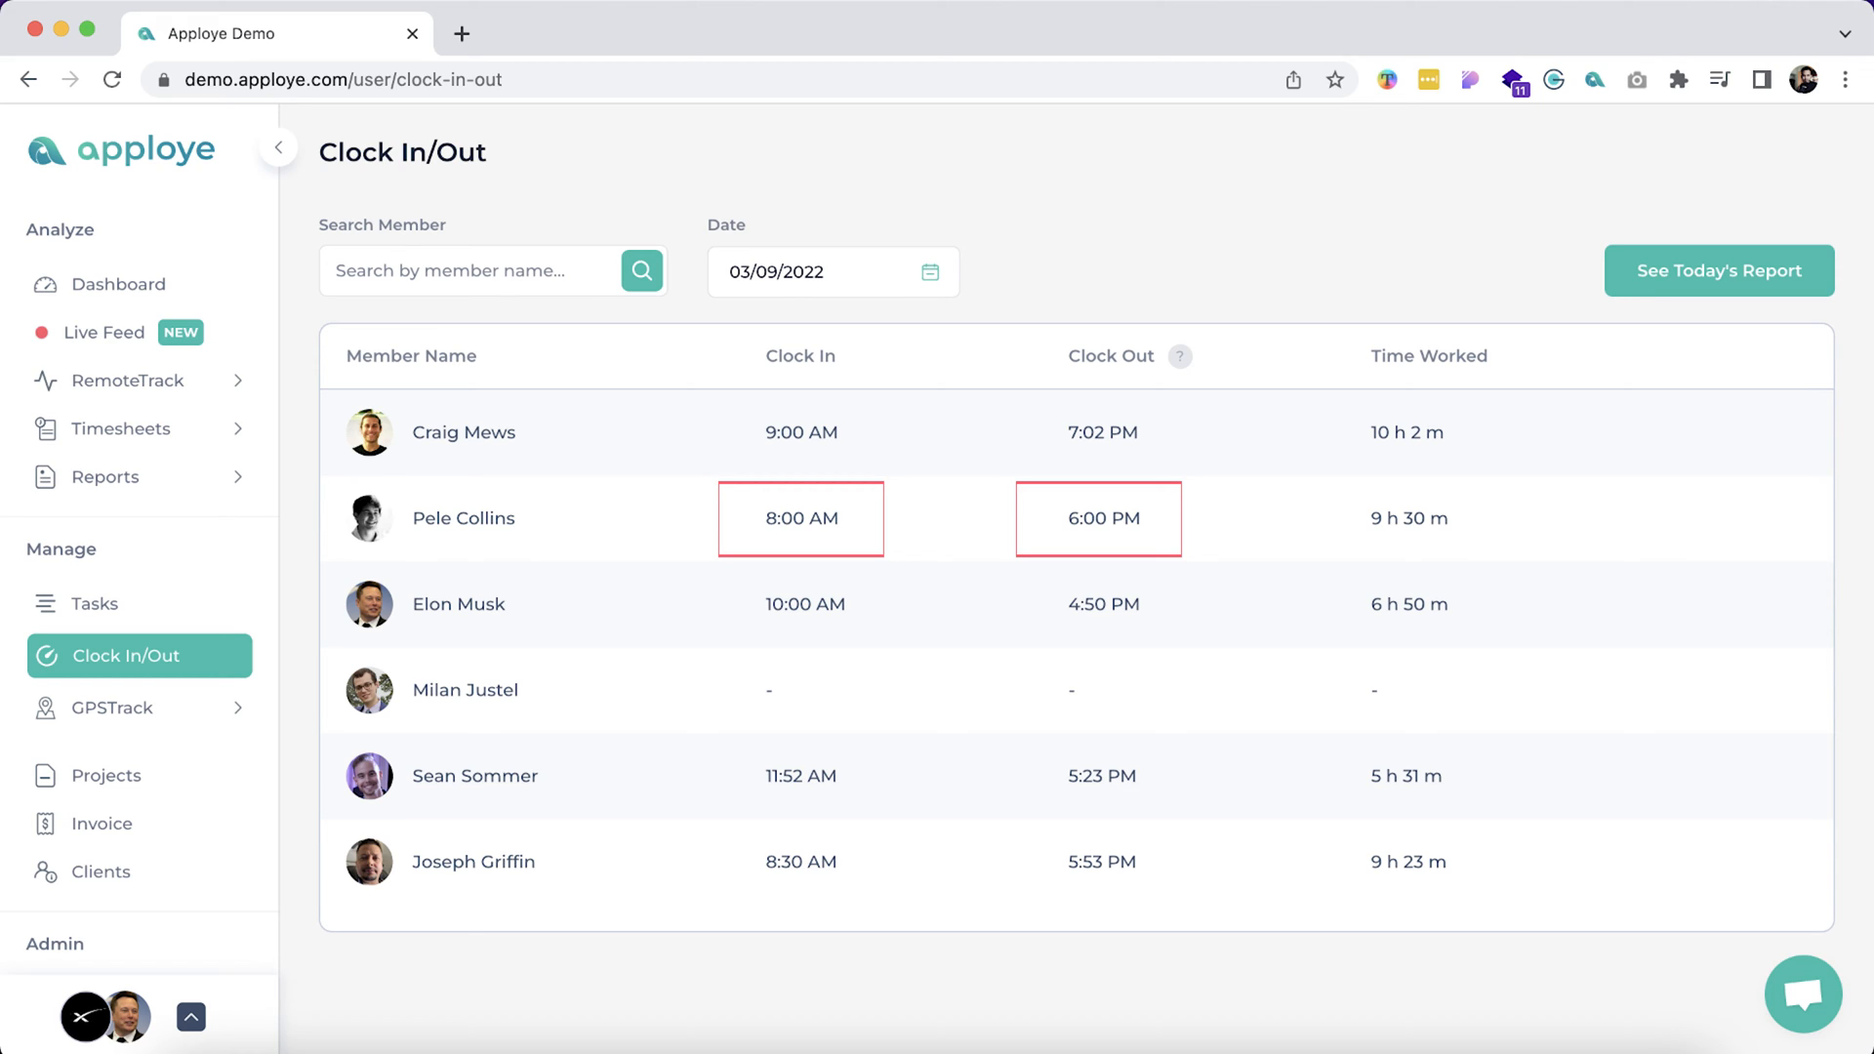
pyautogui.click(1405, 519)
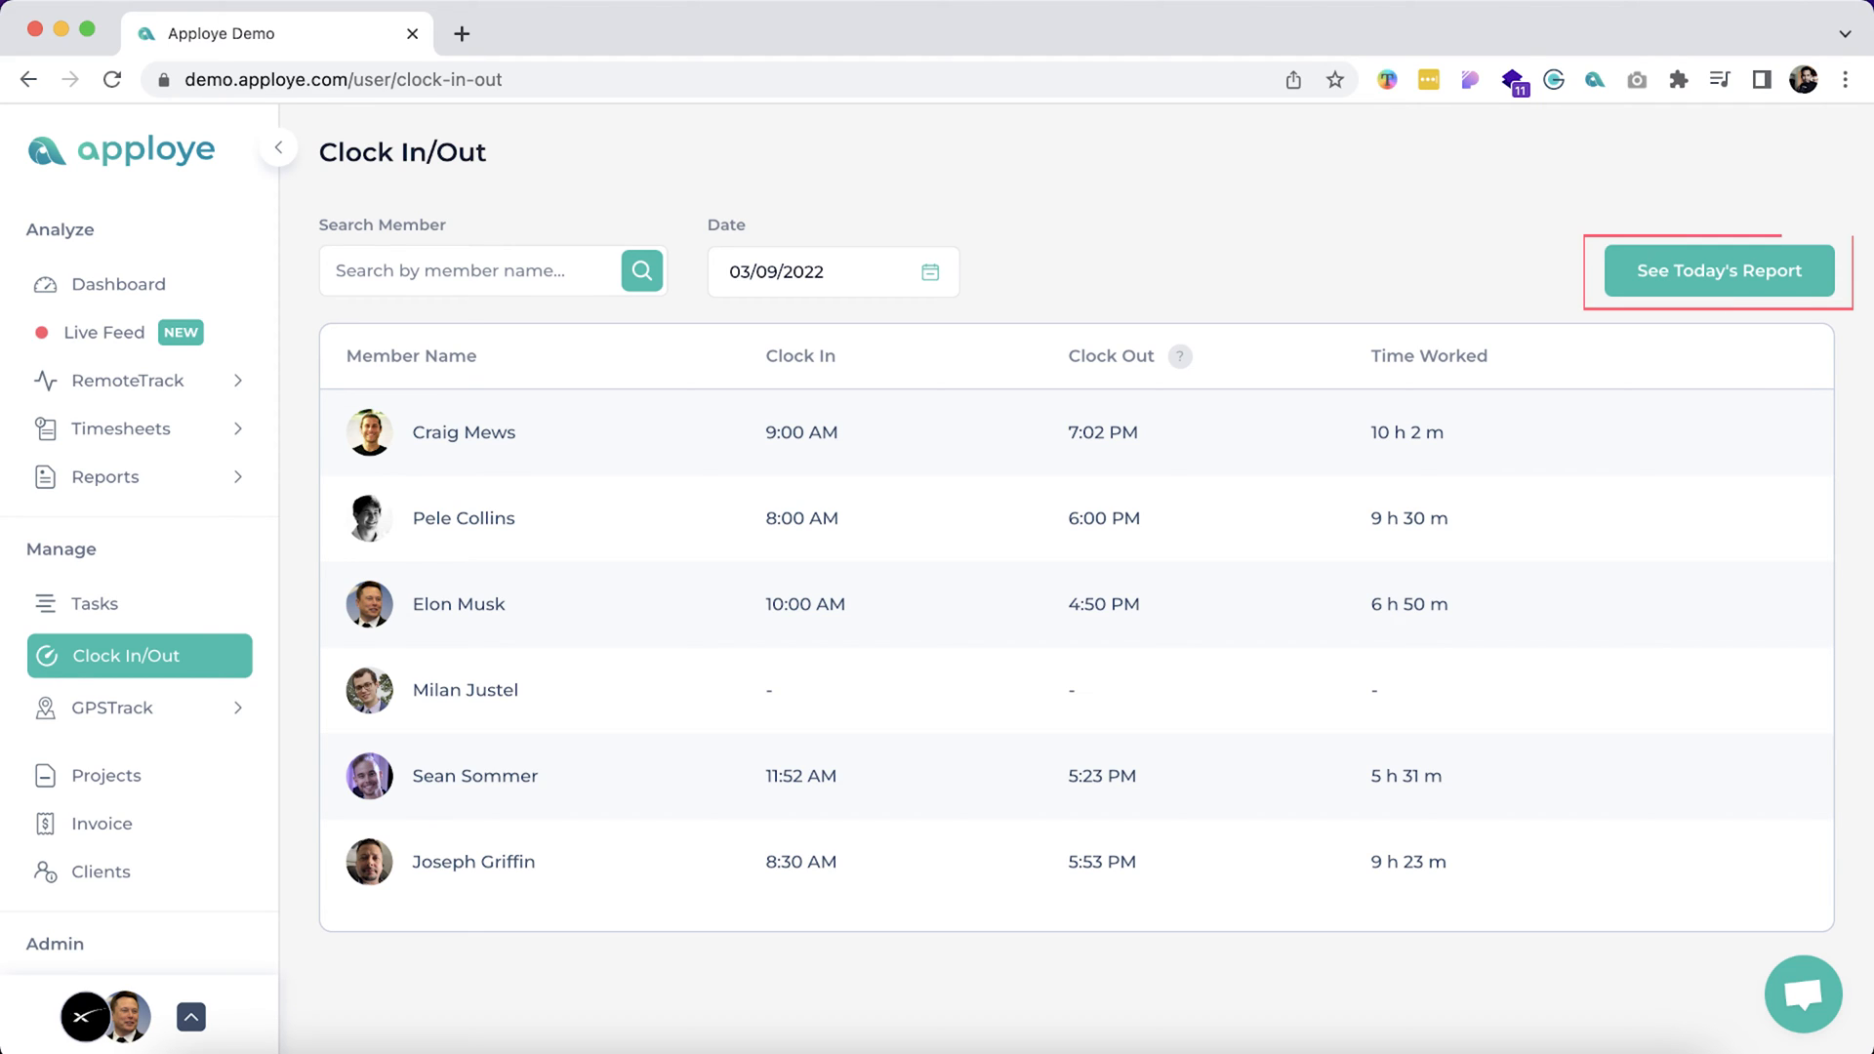
pyautogui.click(113, 766)
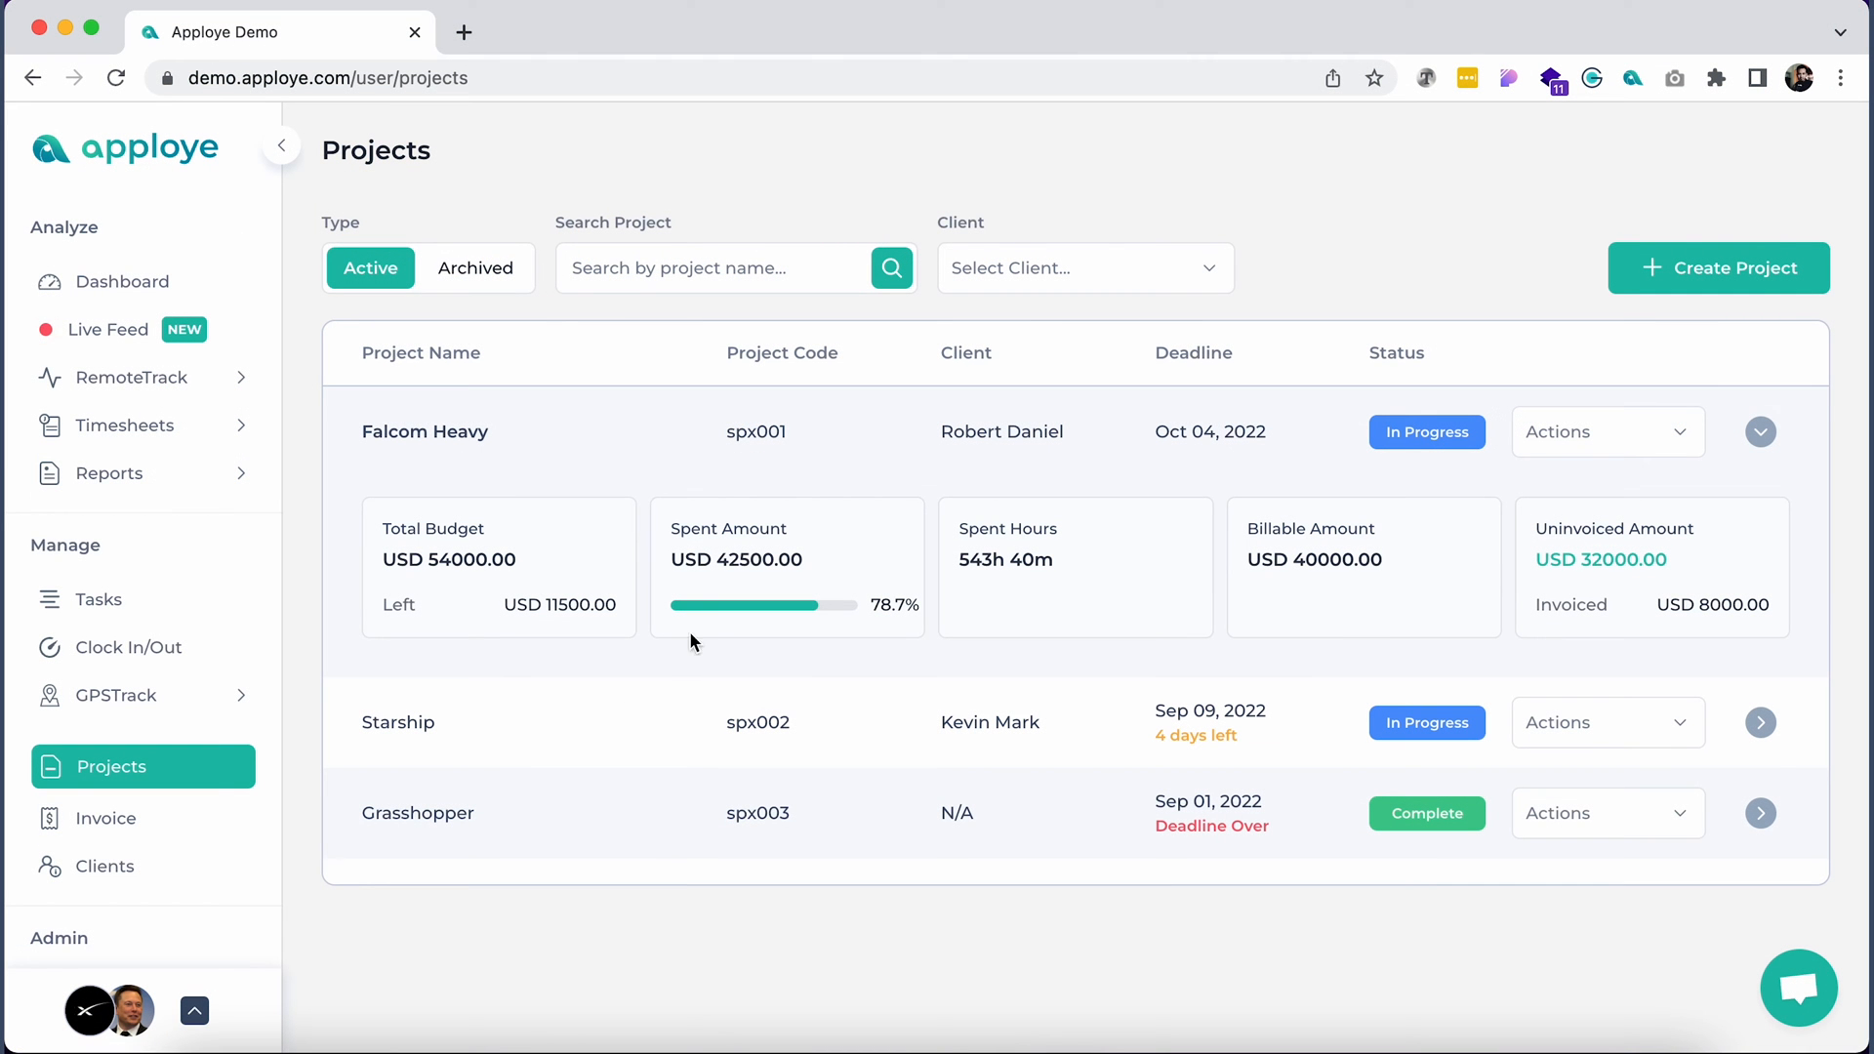
pyautogui.moveTo(826, 648)
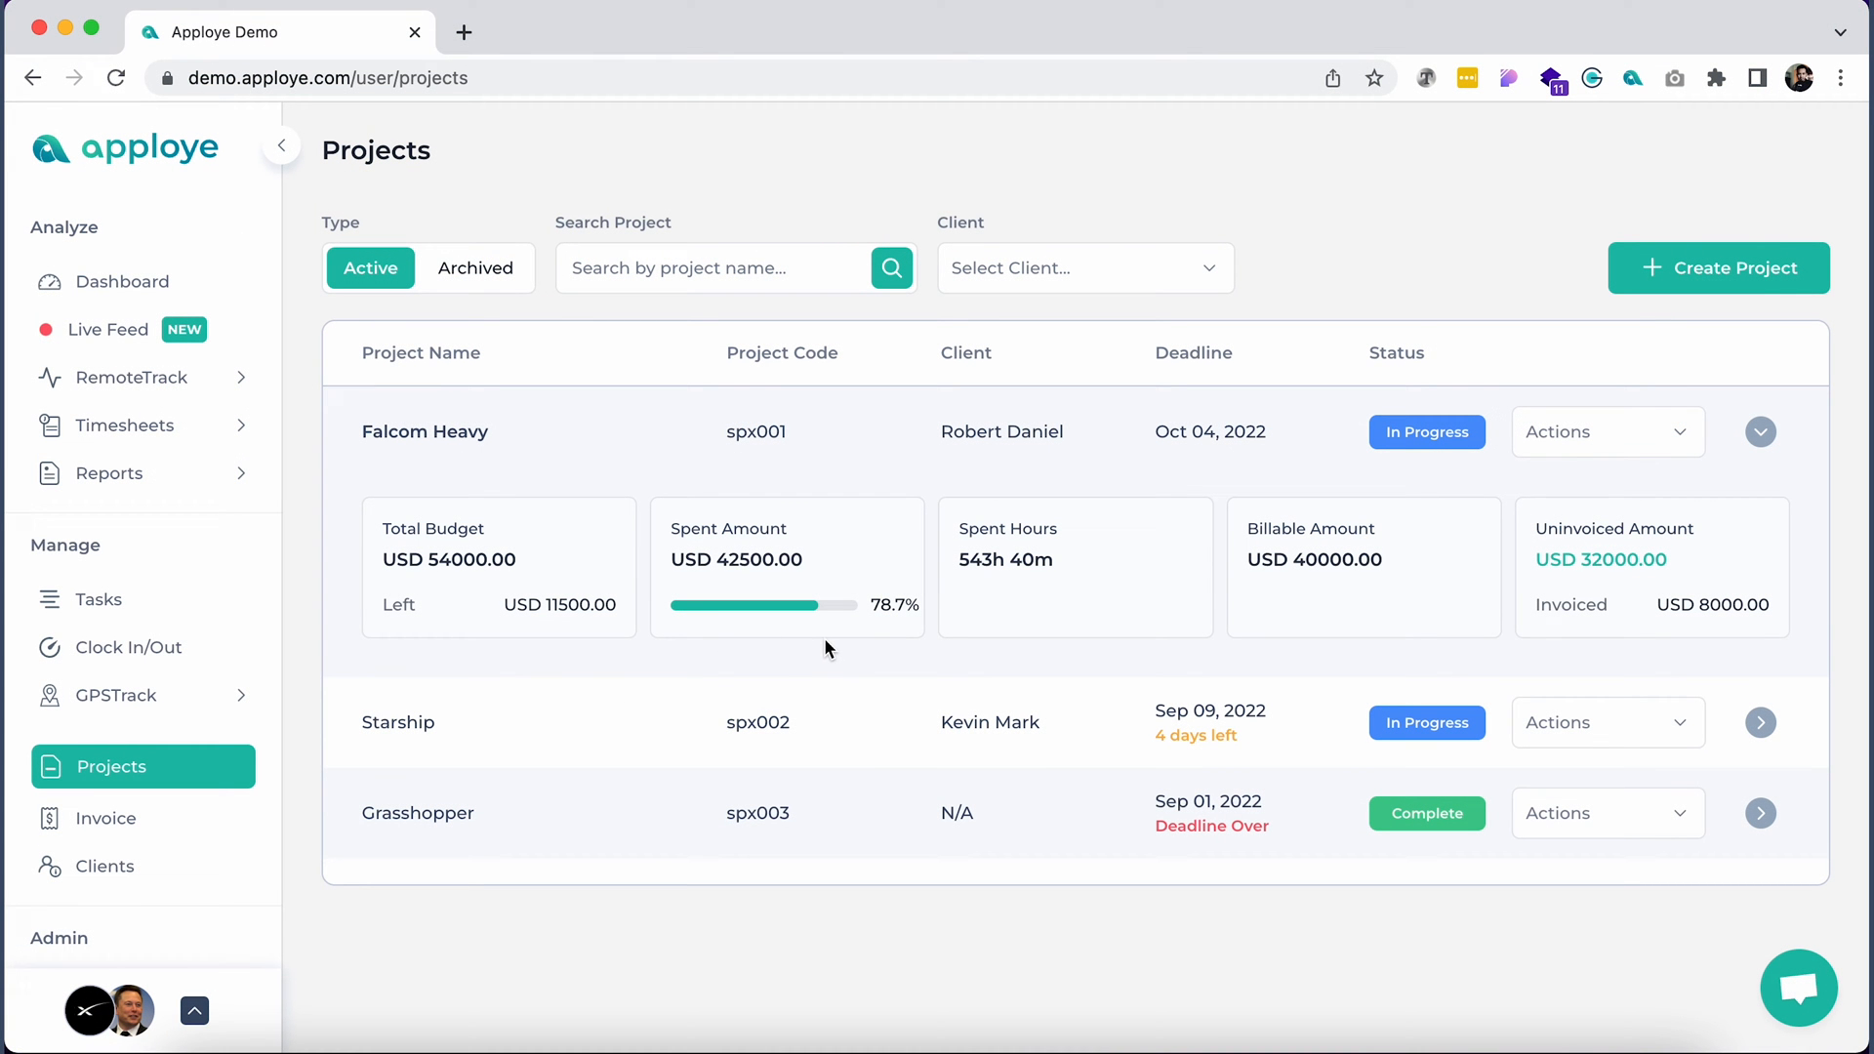
# Step: View Falcom Heavy's details and progress report, then start a new project
pyautogui.click(1608, 431)
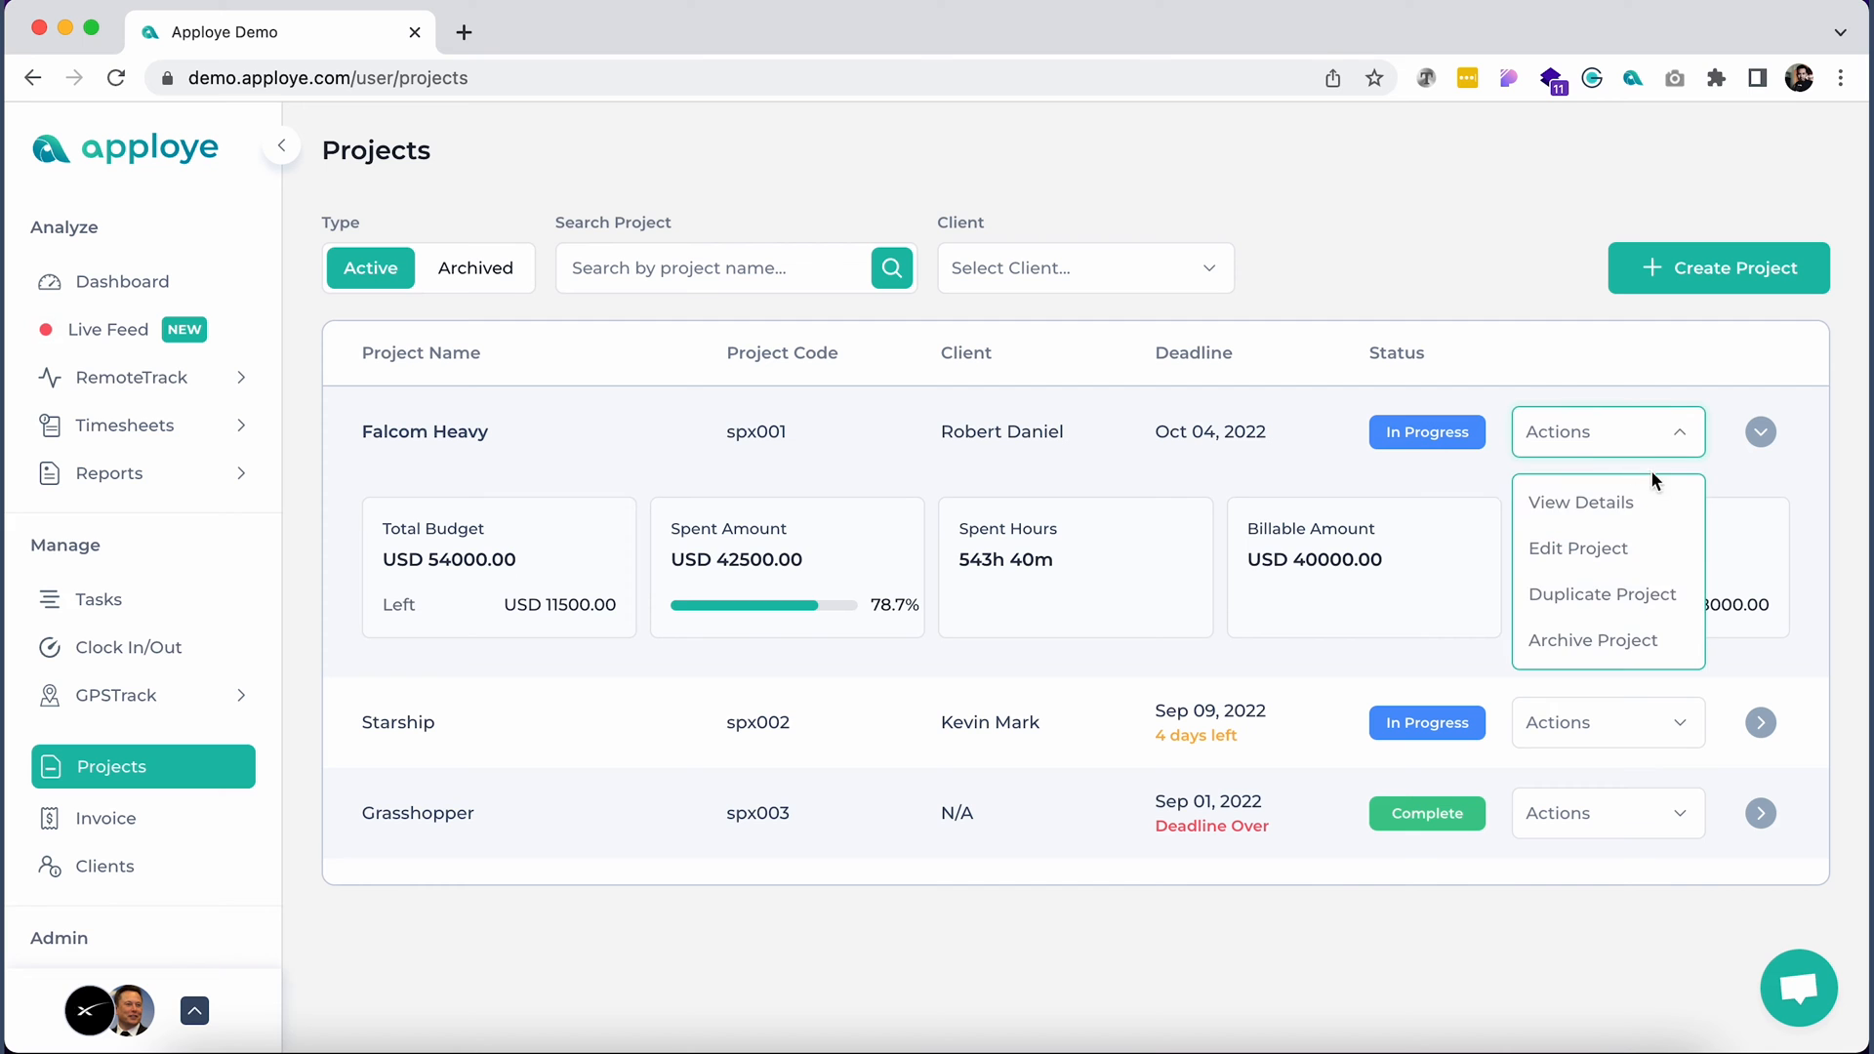
pyautogui.click(1580, 502)
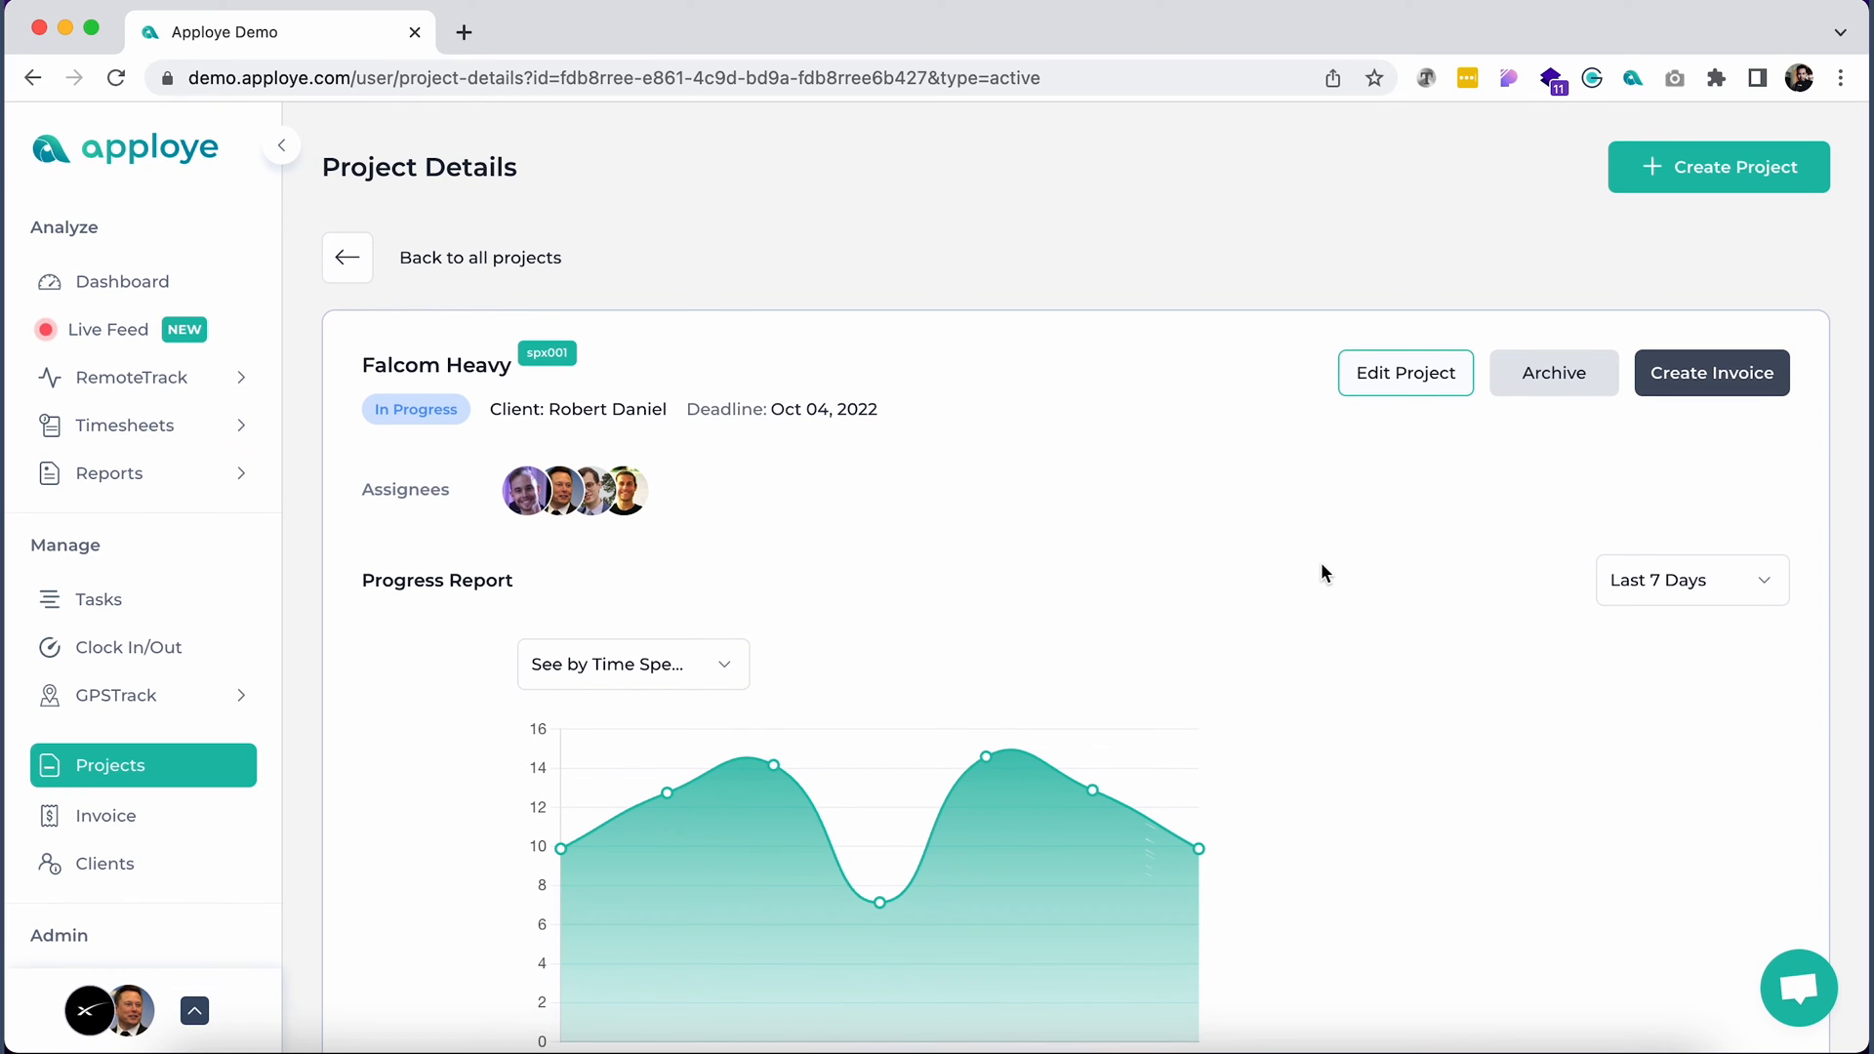
pyautogui.moveTo(1766, 215)
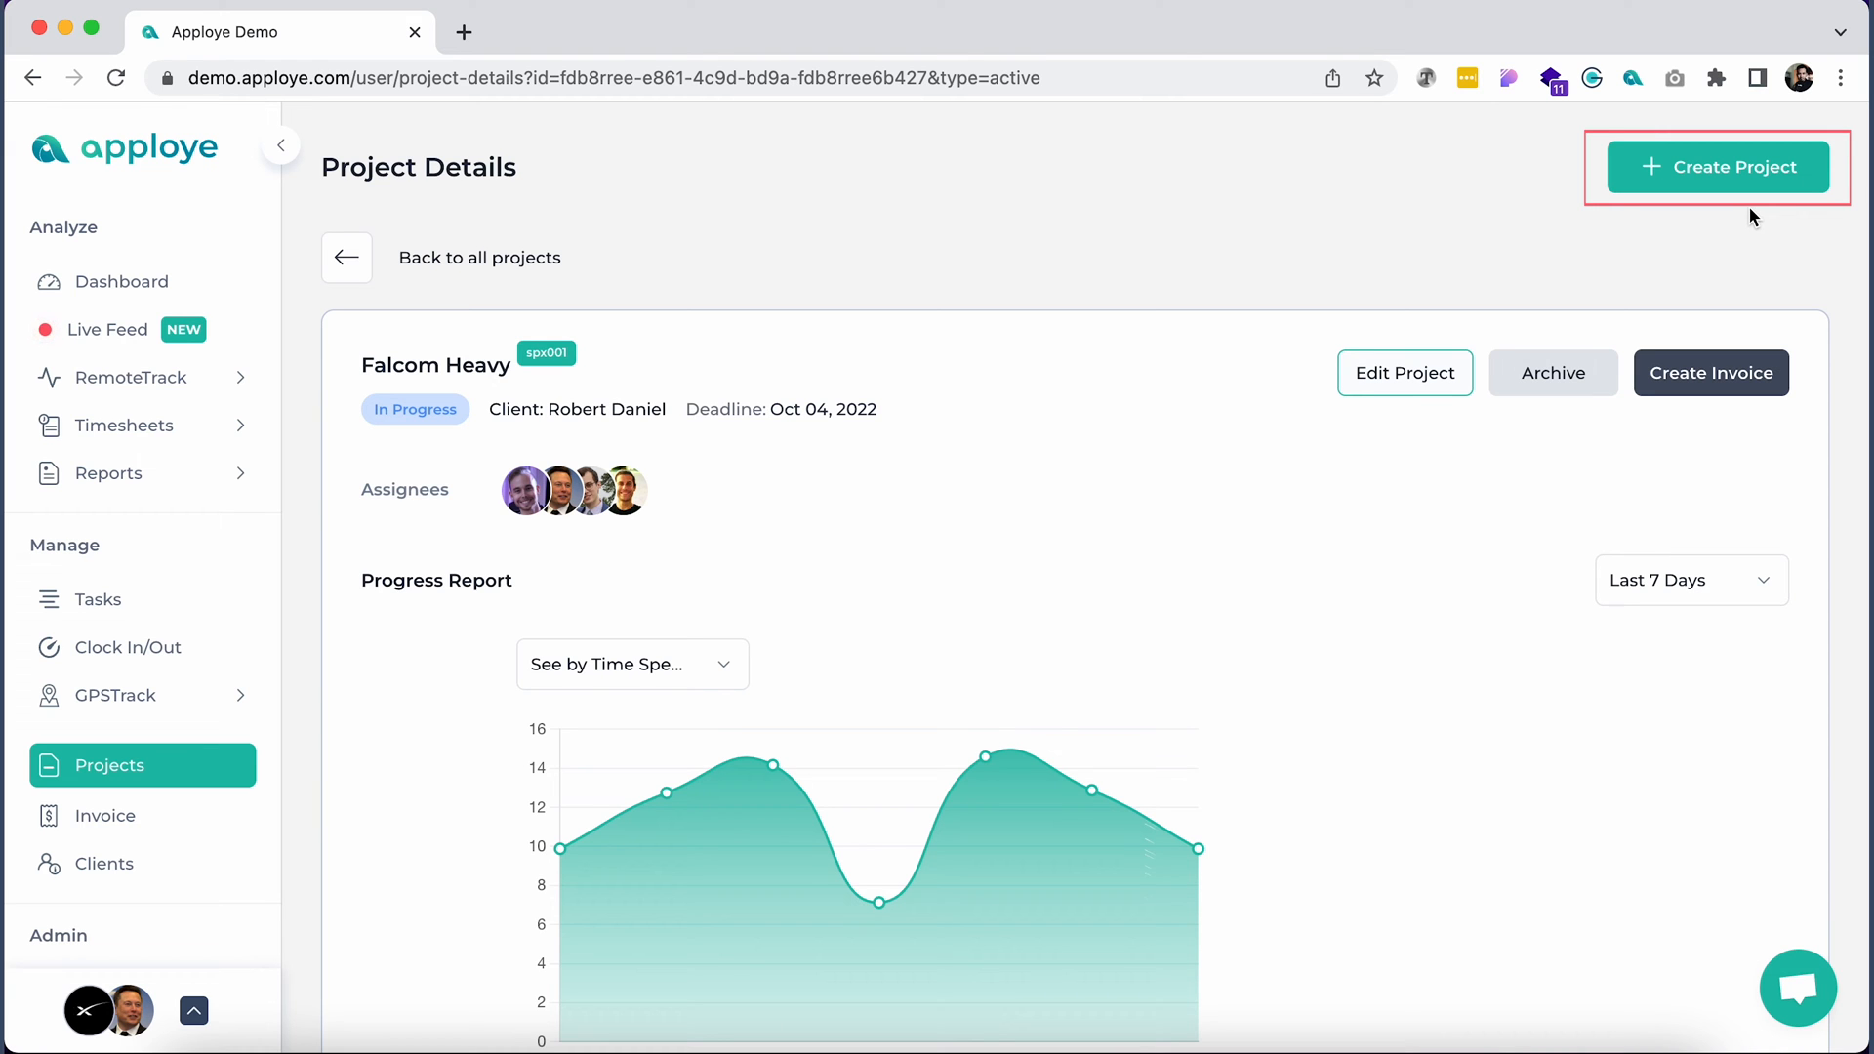
pyautogui.click(1718, 167)
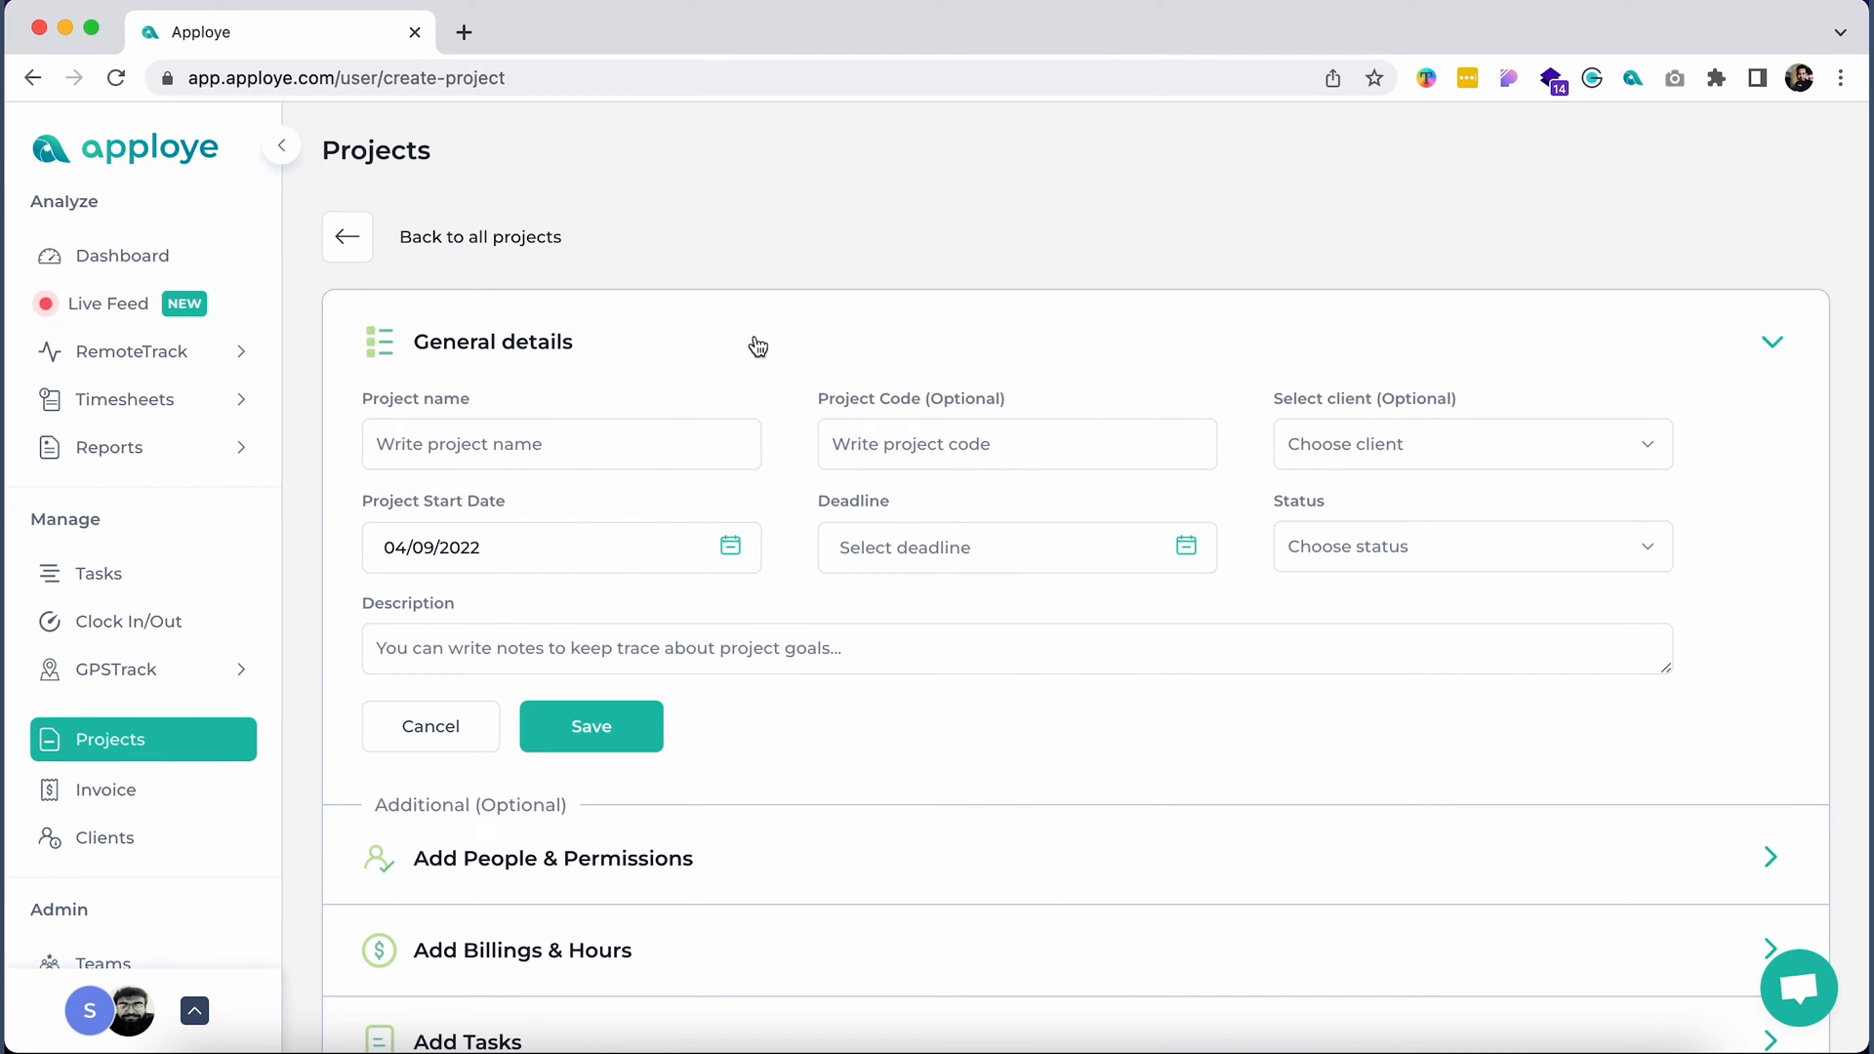
# Step: Name the new project 'Falcom Heavy' and save its general details
pyautogui.click(560, 443)
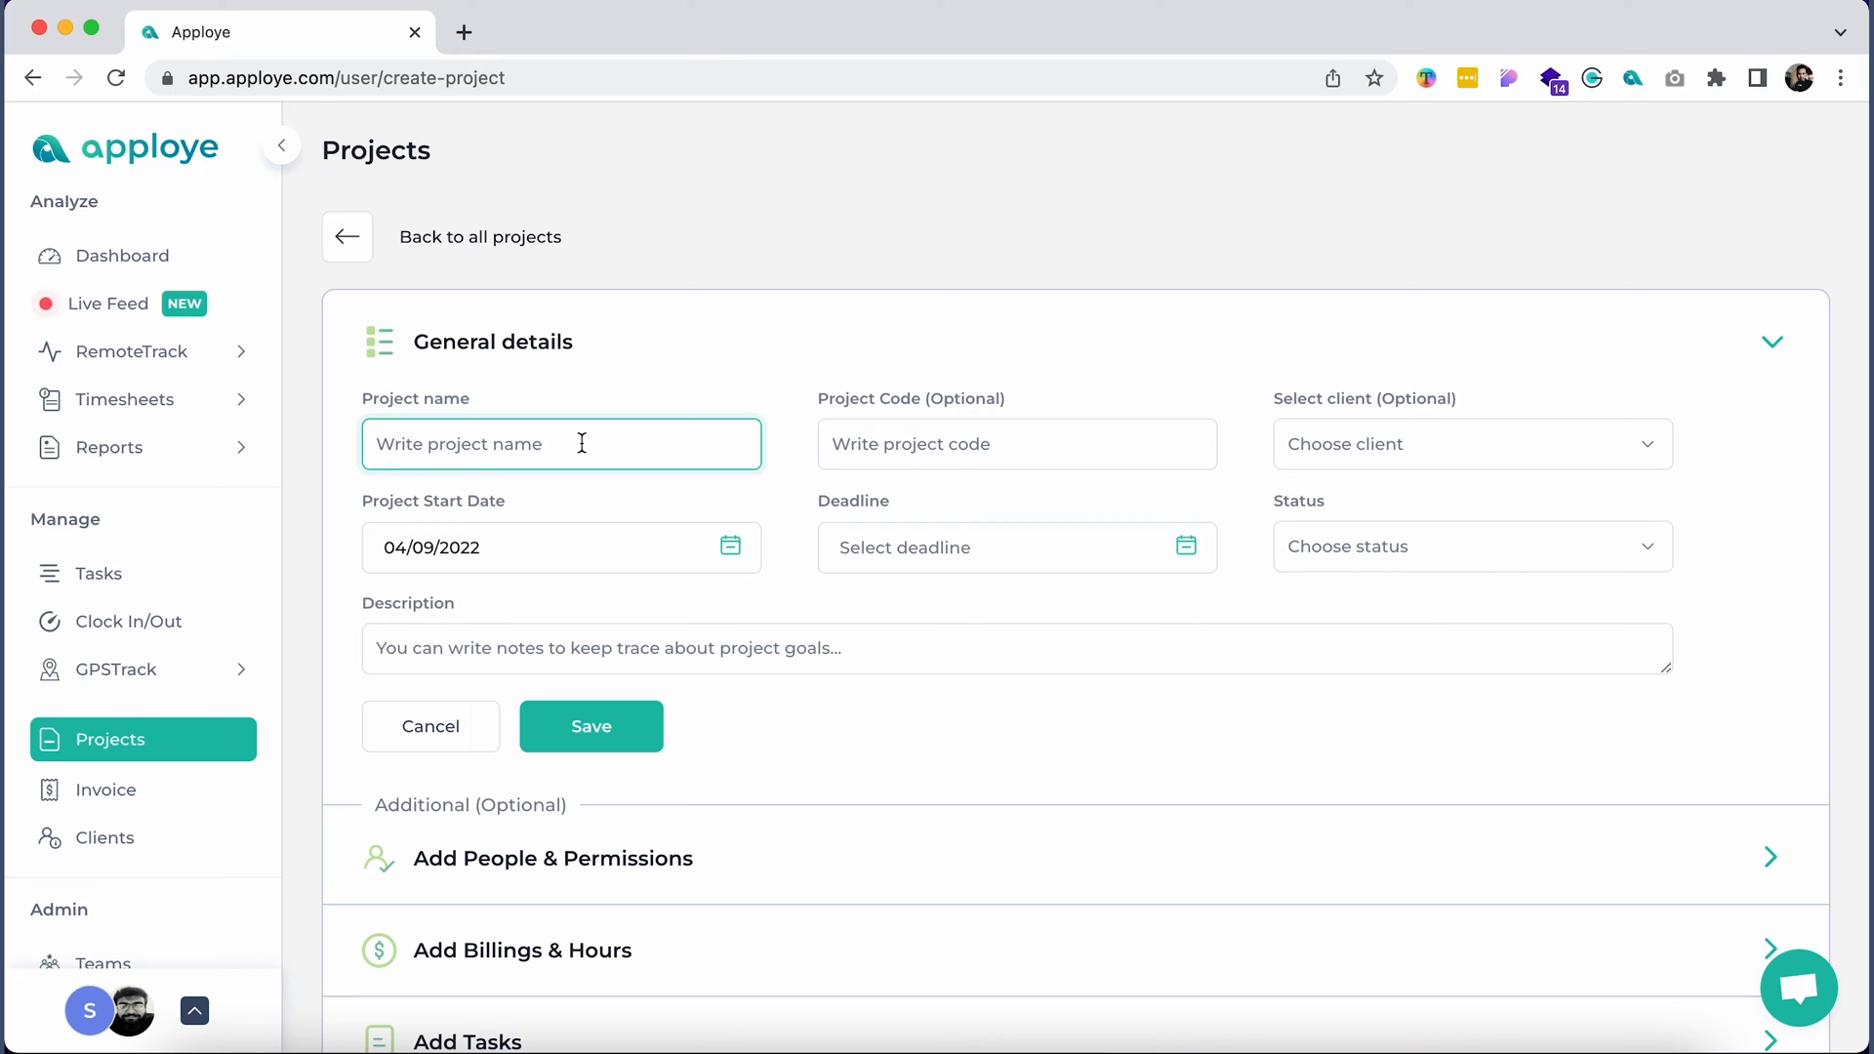
pyautogui.write('Falcom Heavy')
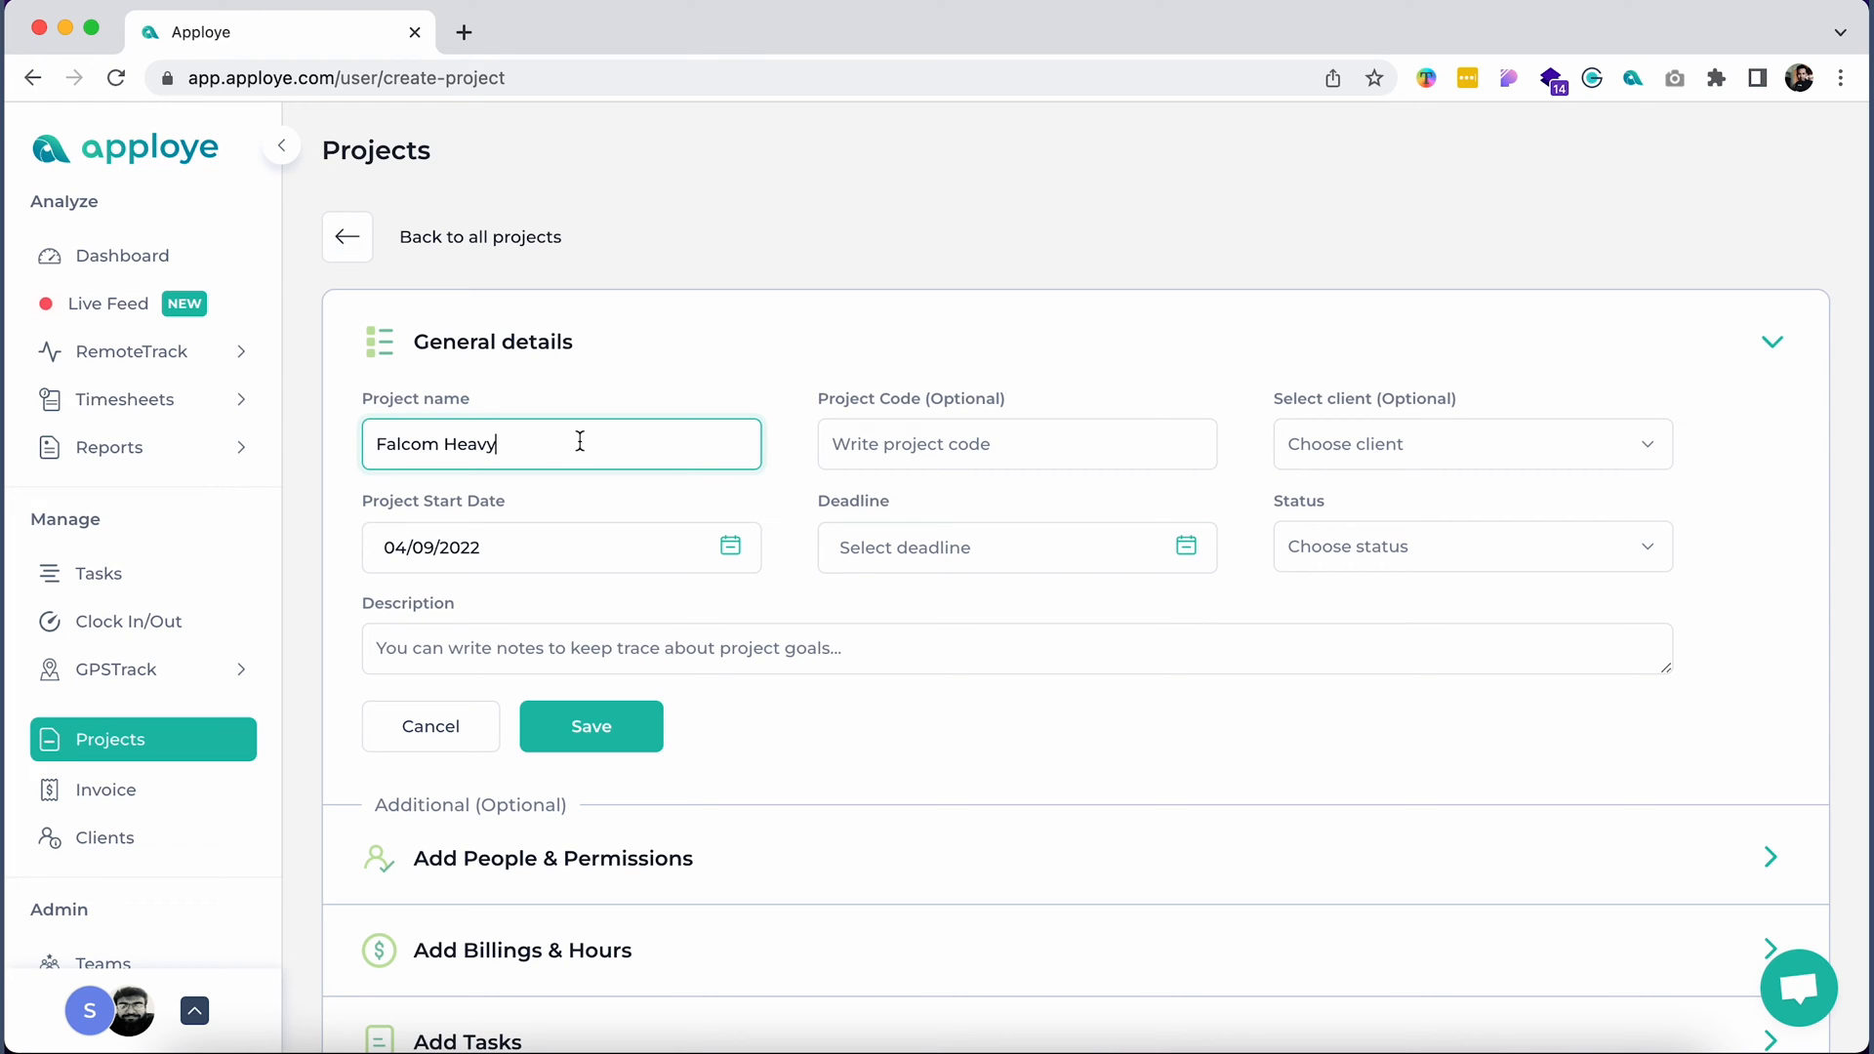
pyautogui.click(560, 548)
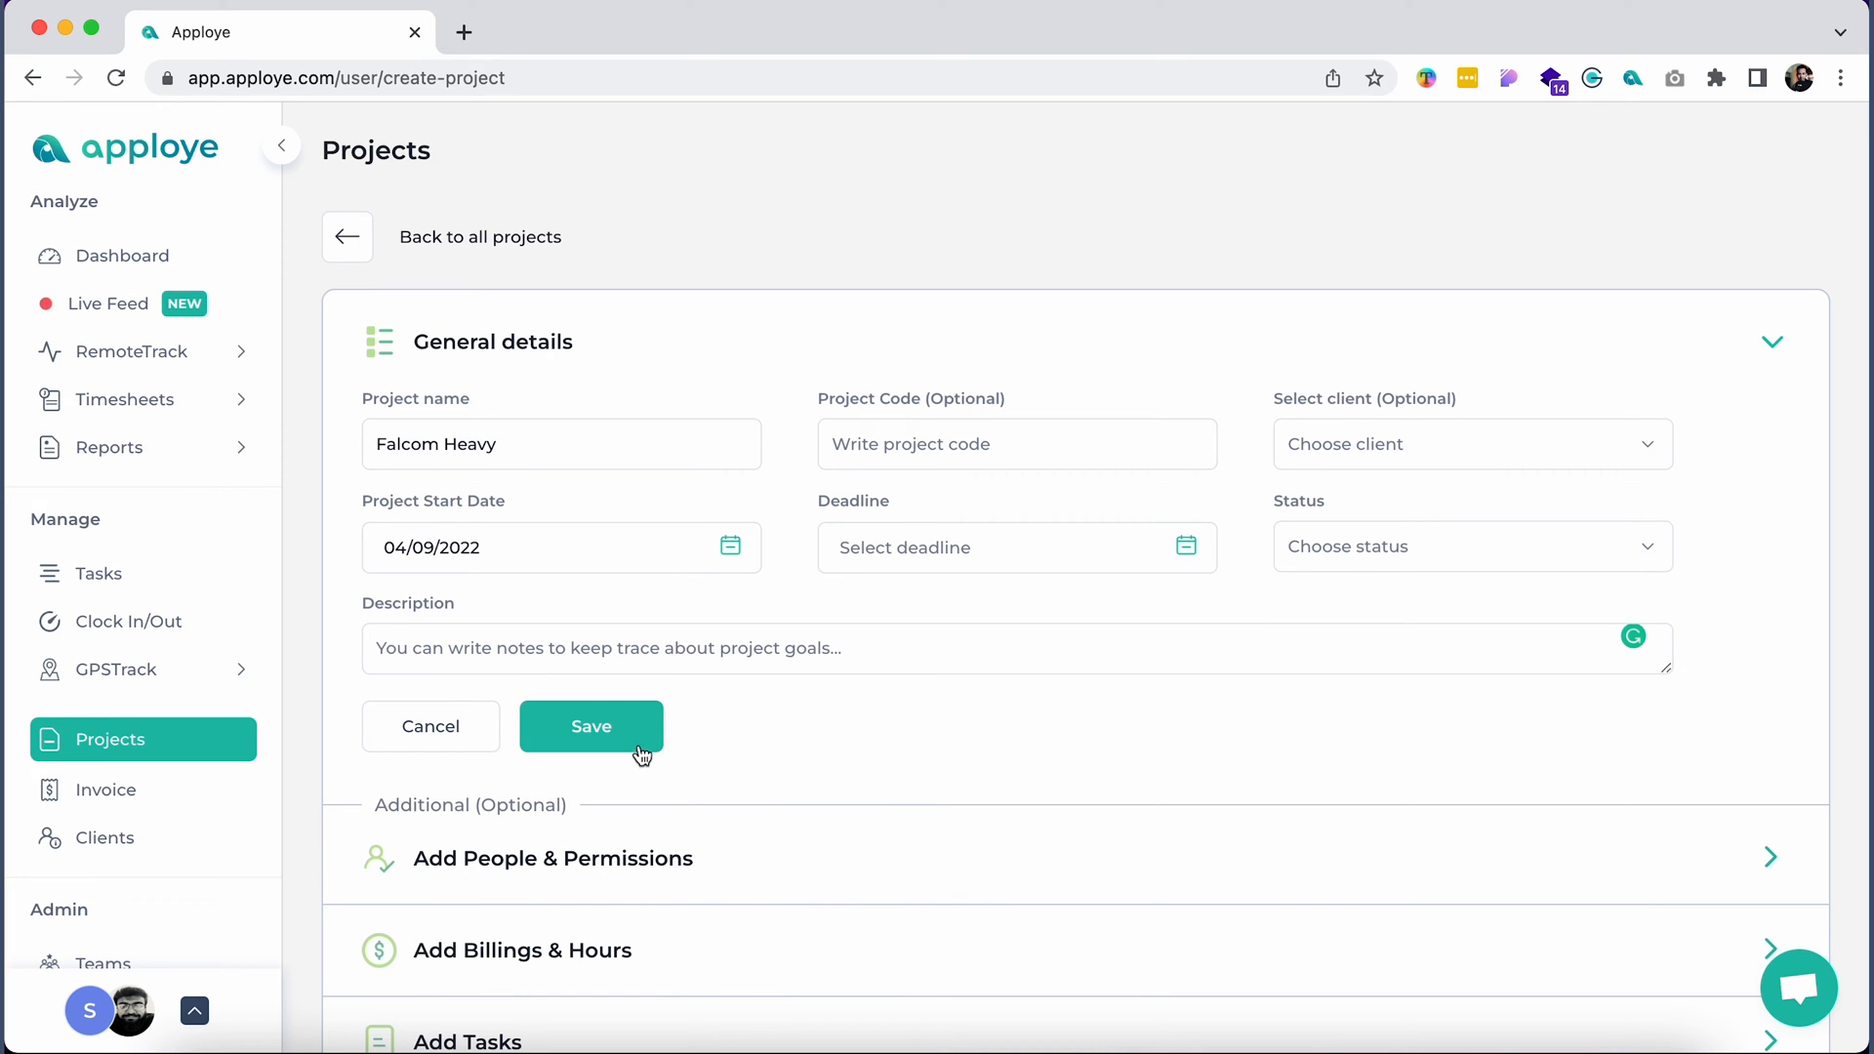
pyautogui.click(590, 725)
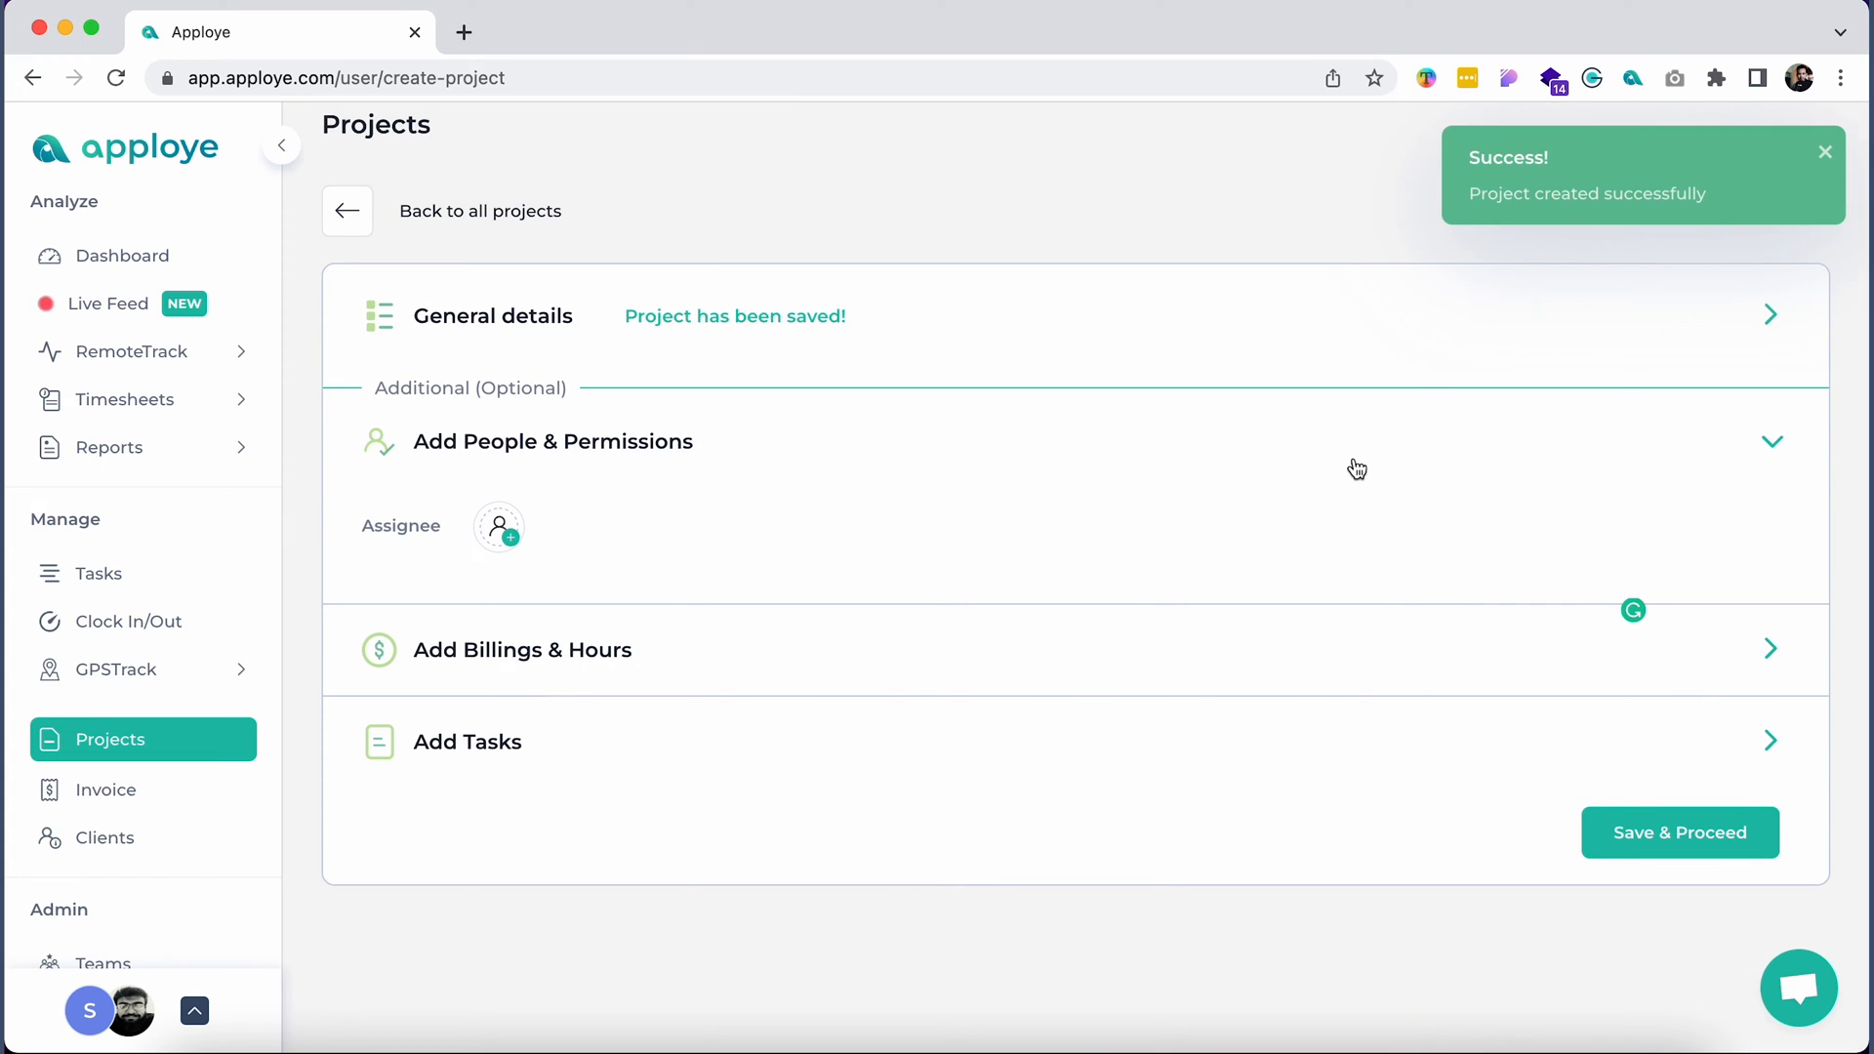
pyautogui.moveTo(566, 551)
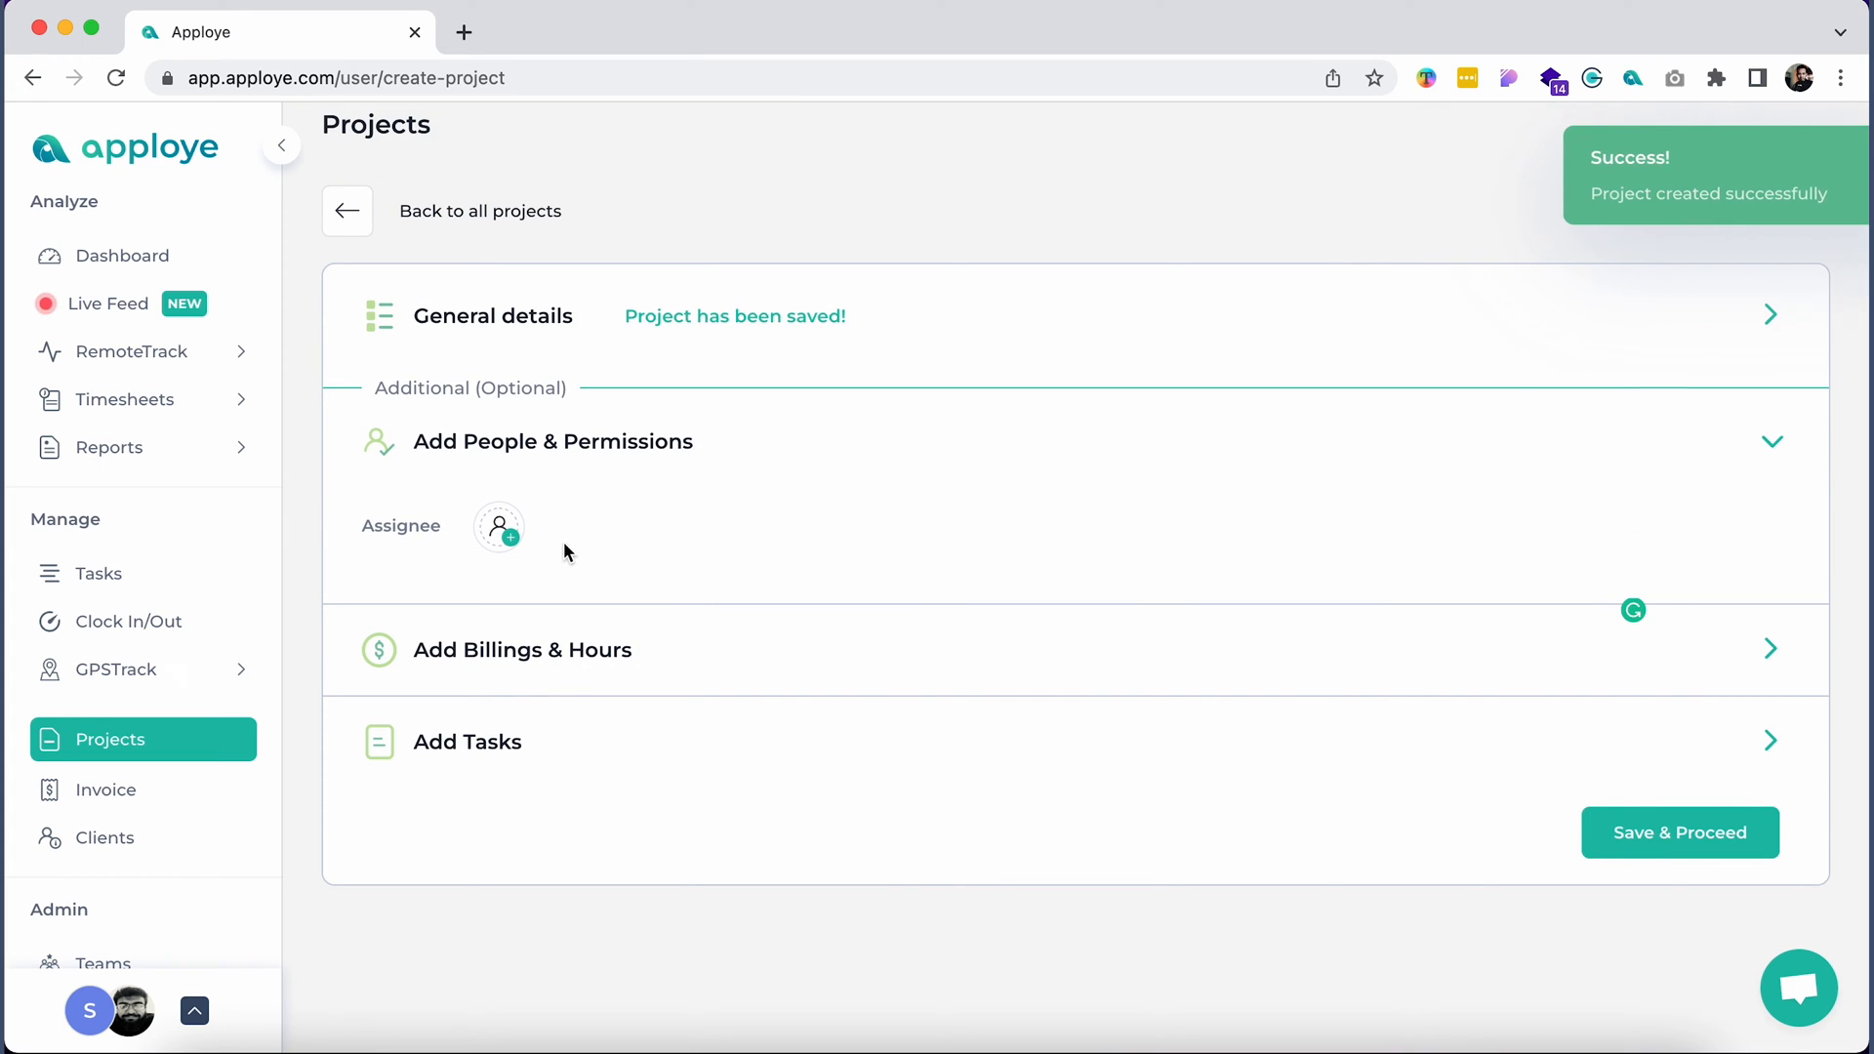
pyautogui.moveTo(637, 550)
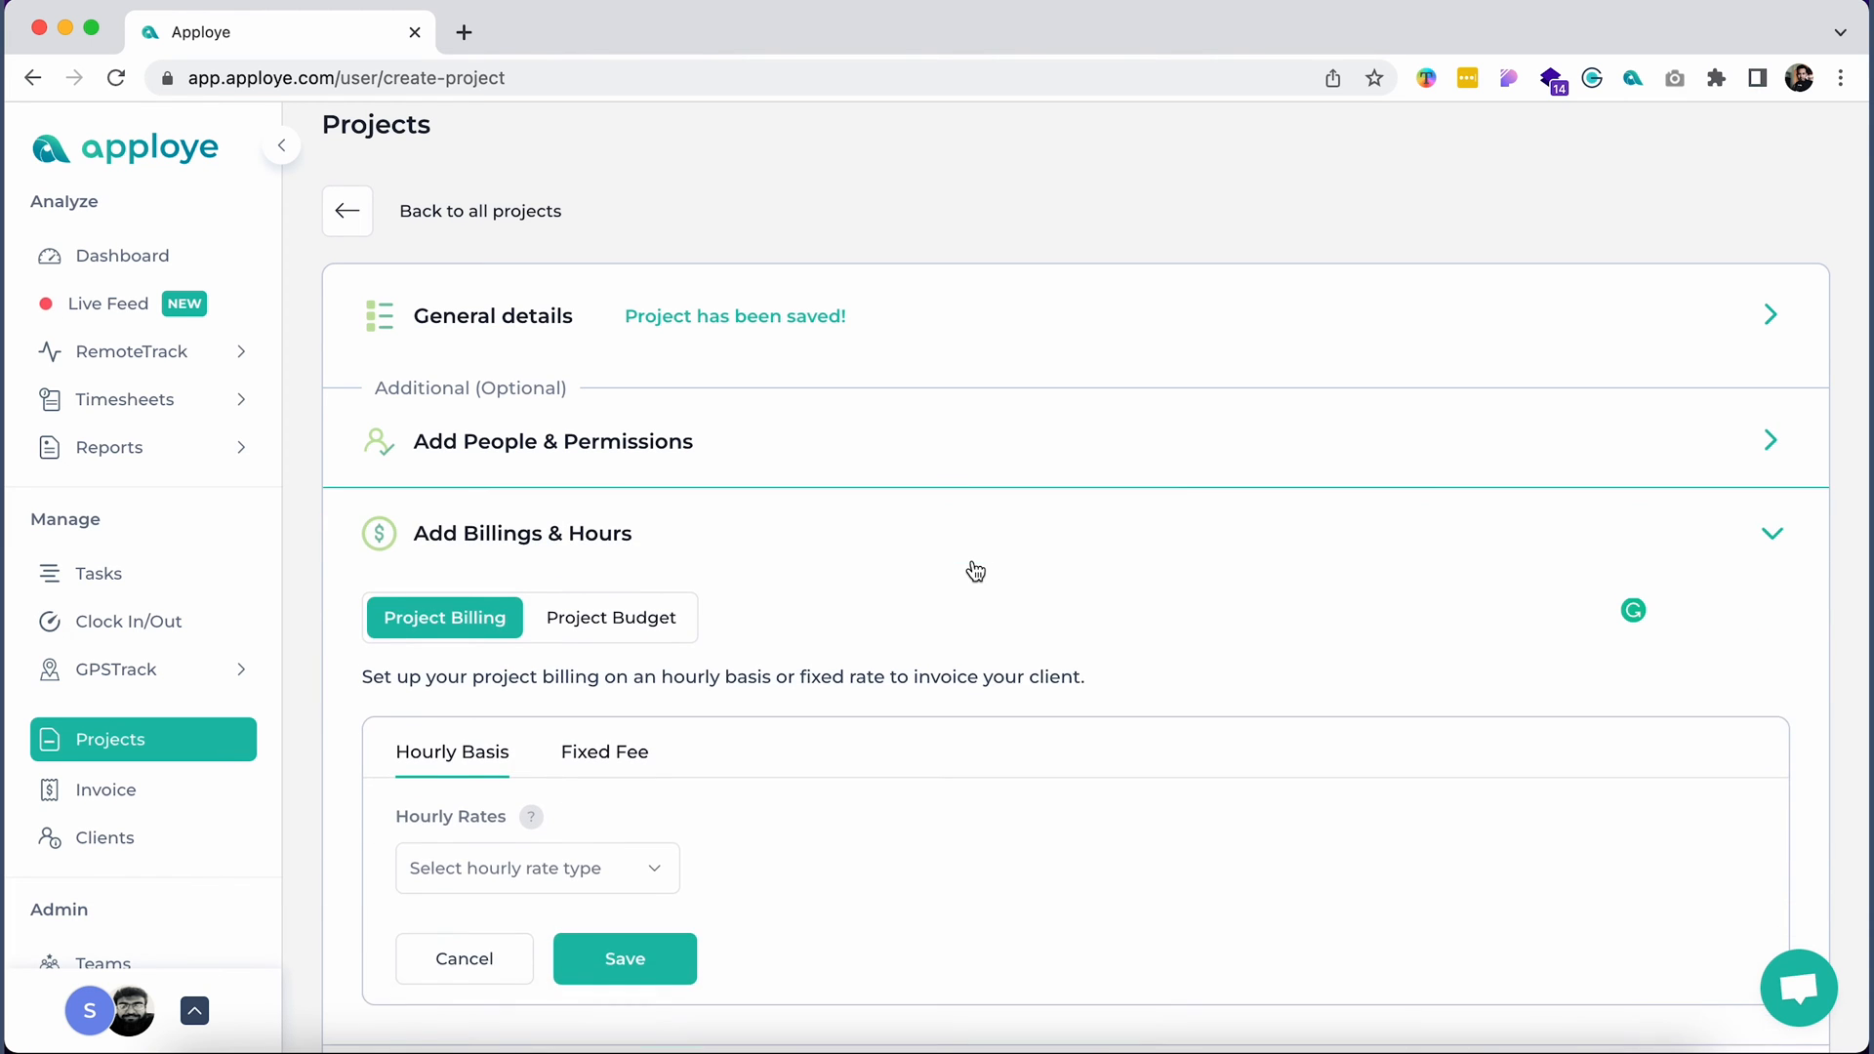
# Step: Try the hourly rate types: a single project rate, then per-person rates
pyautogui.scroll(-3)
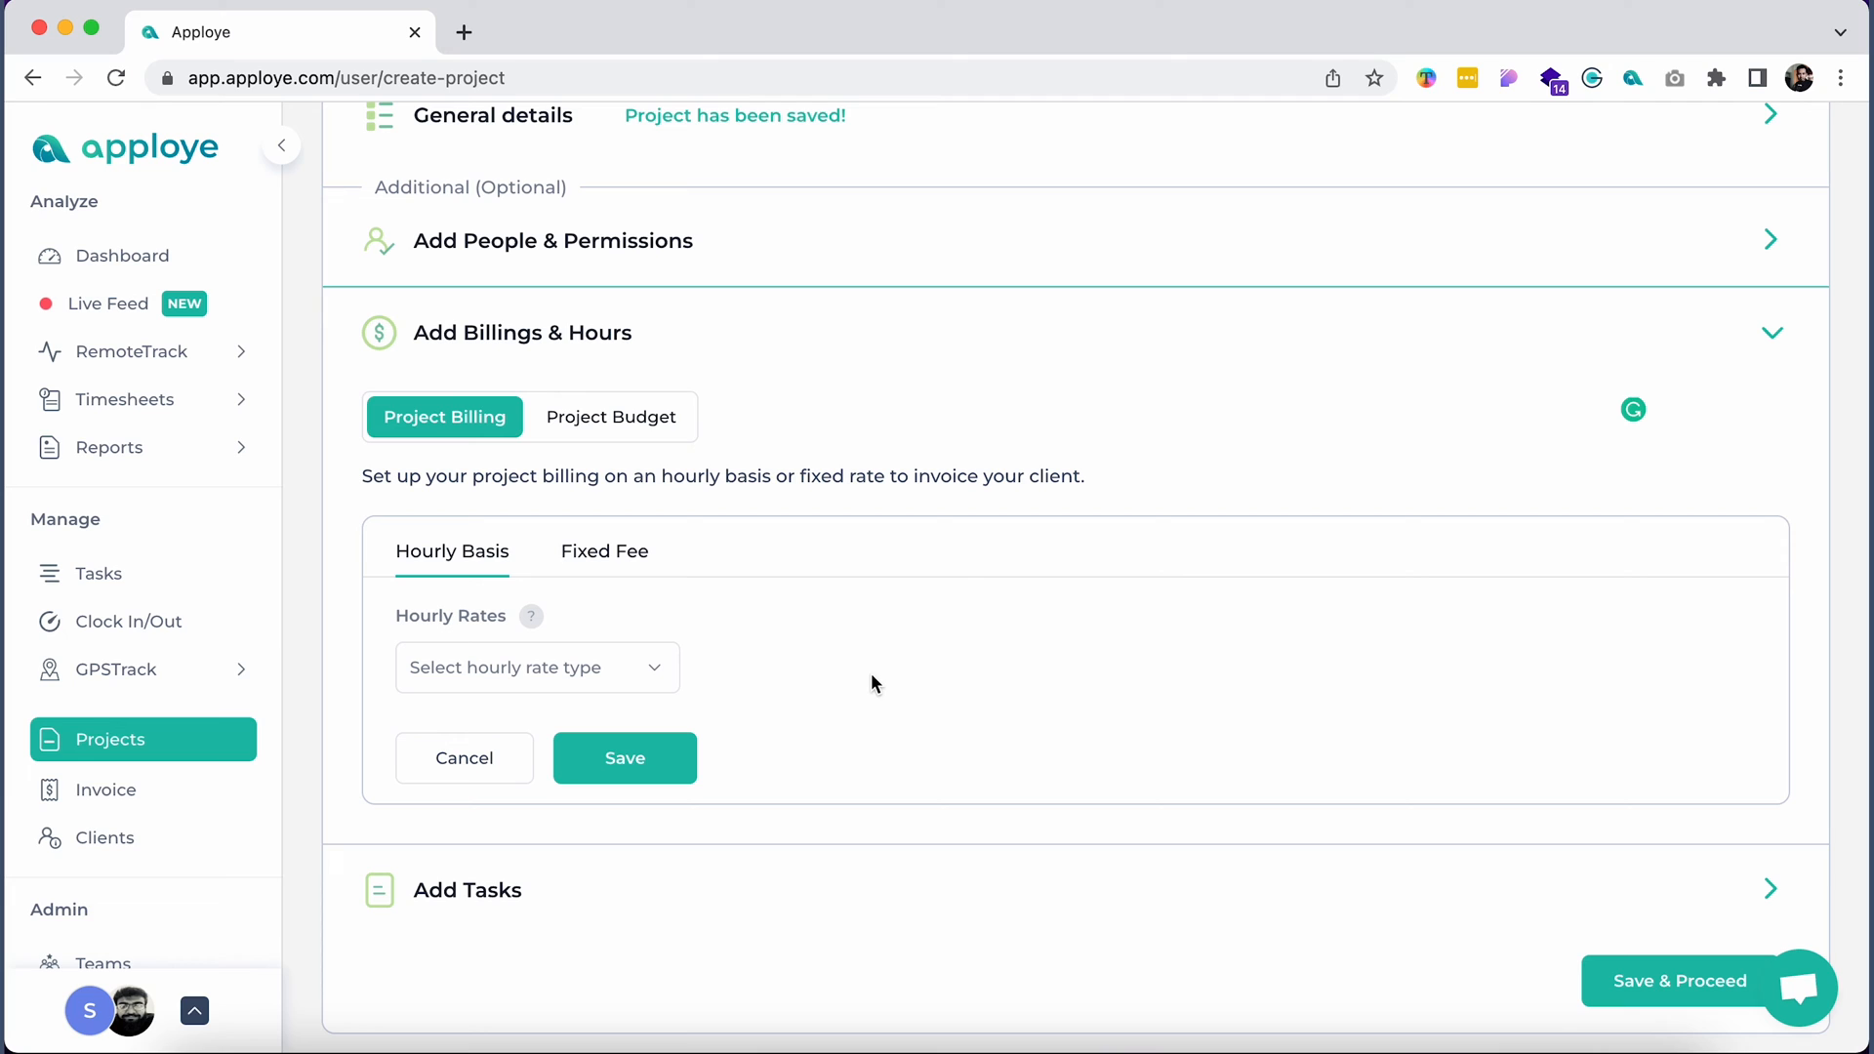
pyautogui.moveTo(800, 554)
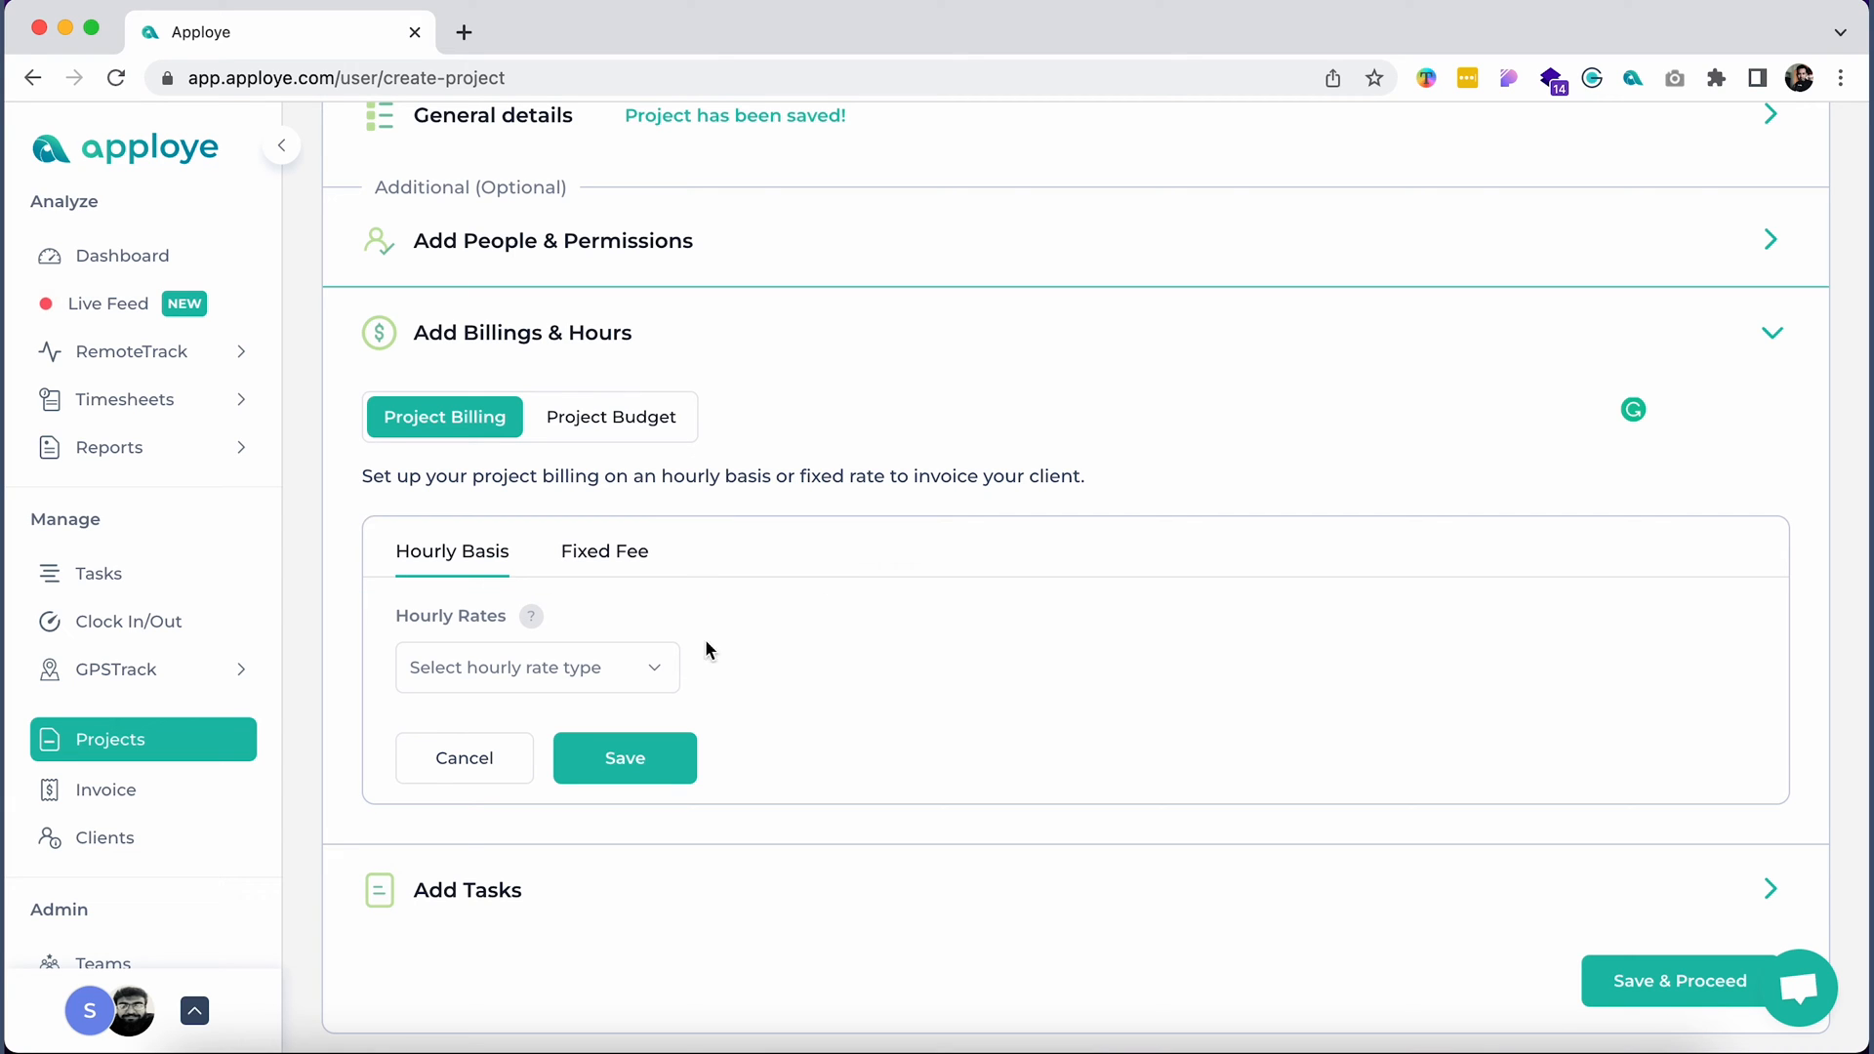
pyautogui.click(537, 667)
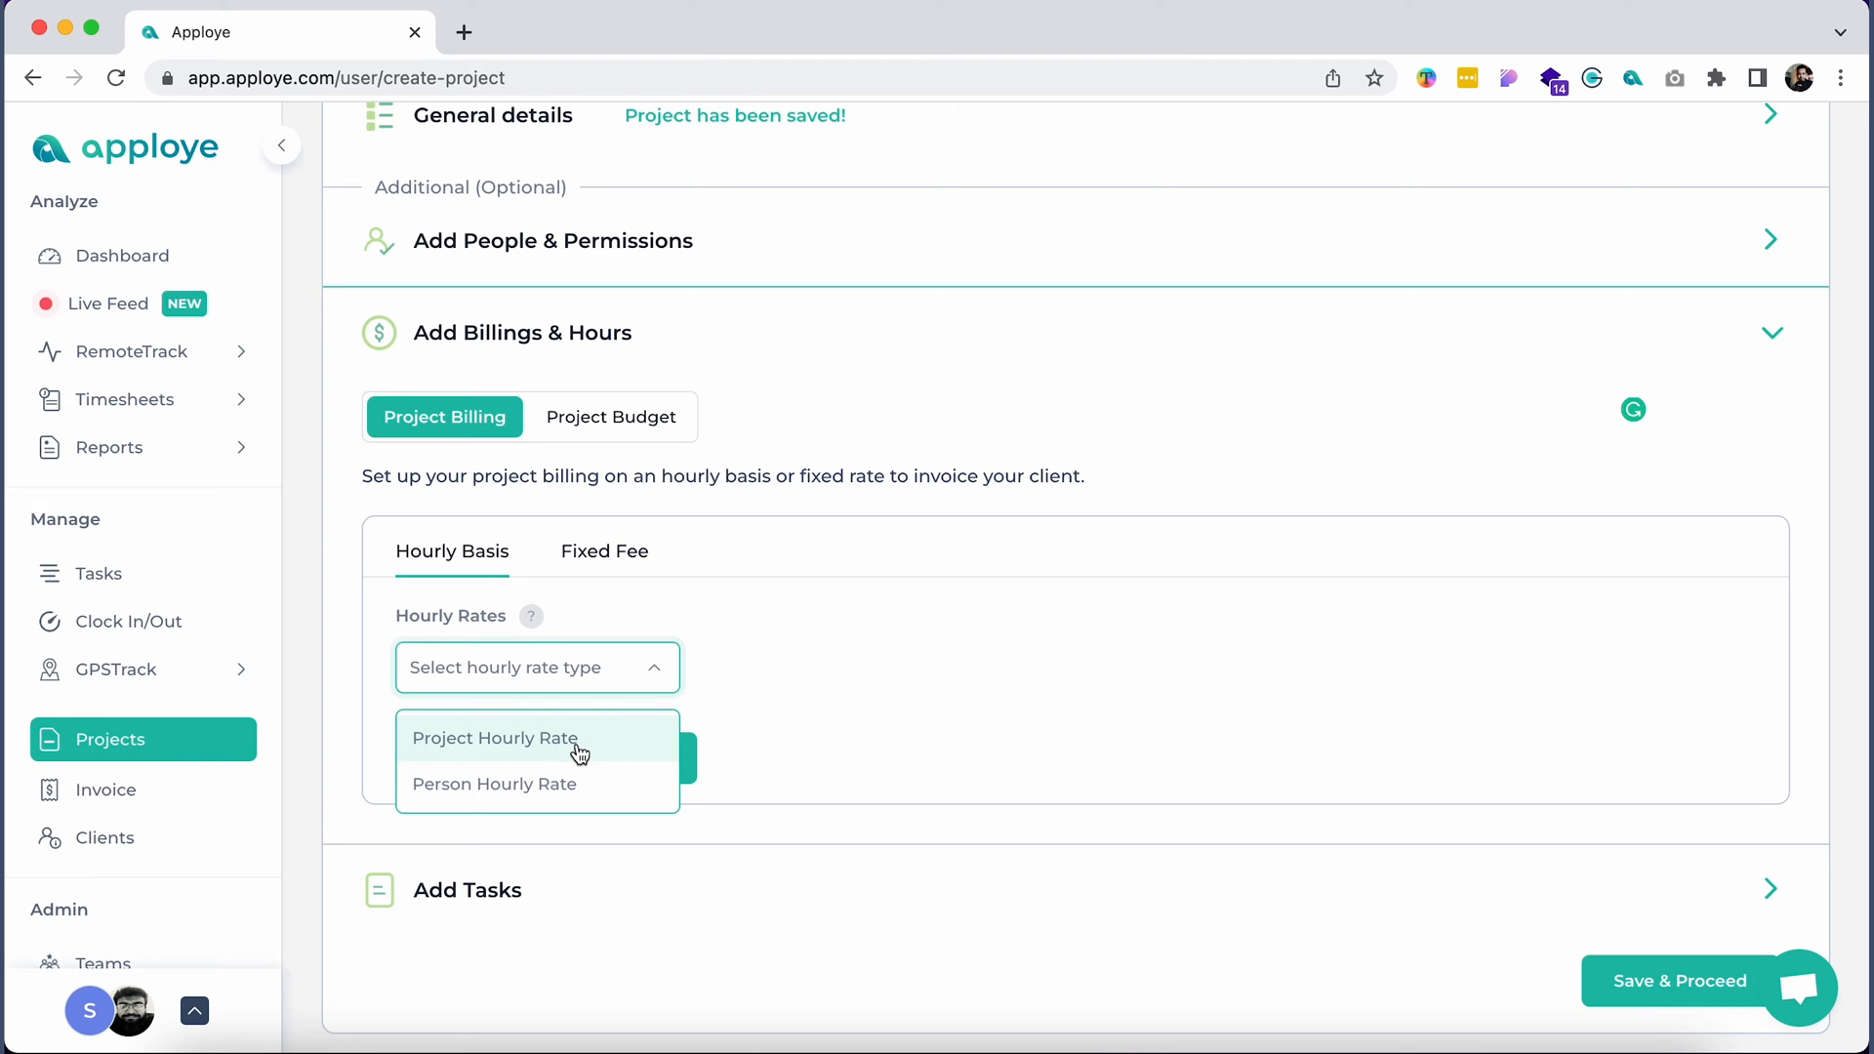
pyautogui.click(496, 738)
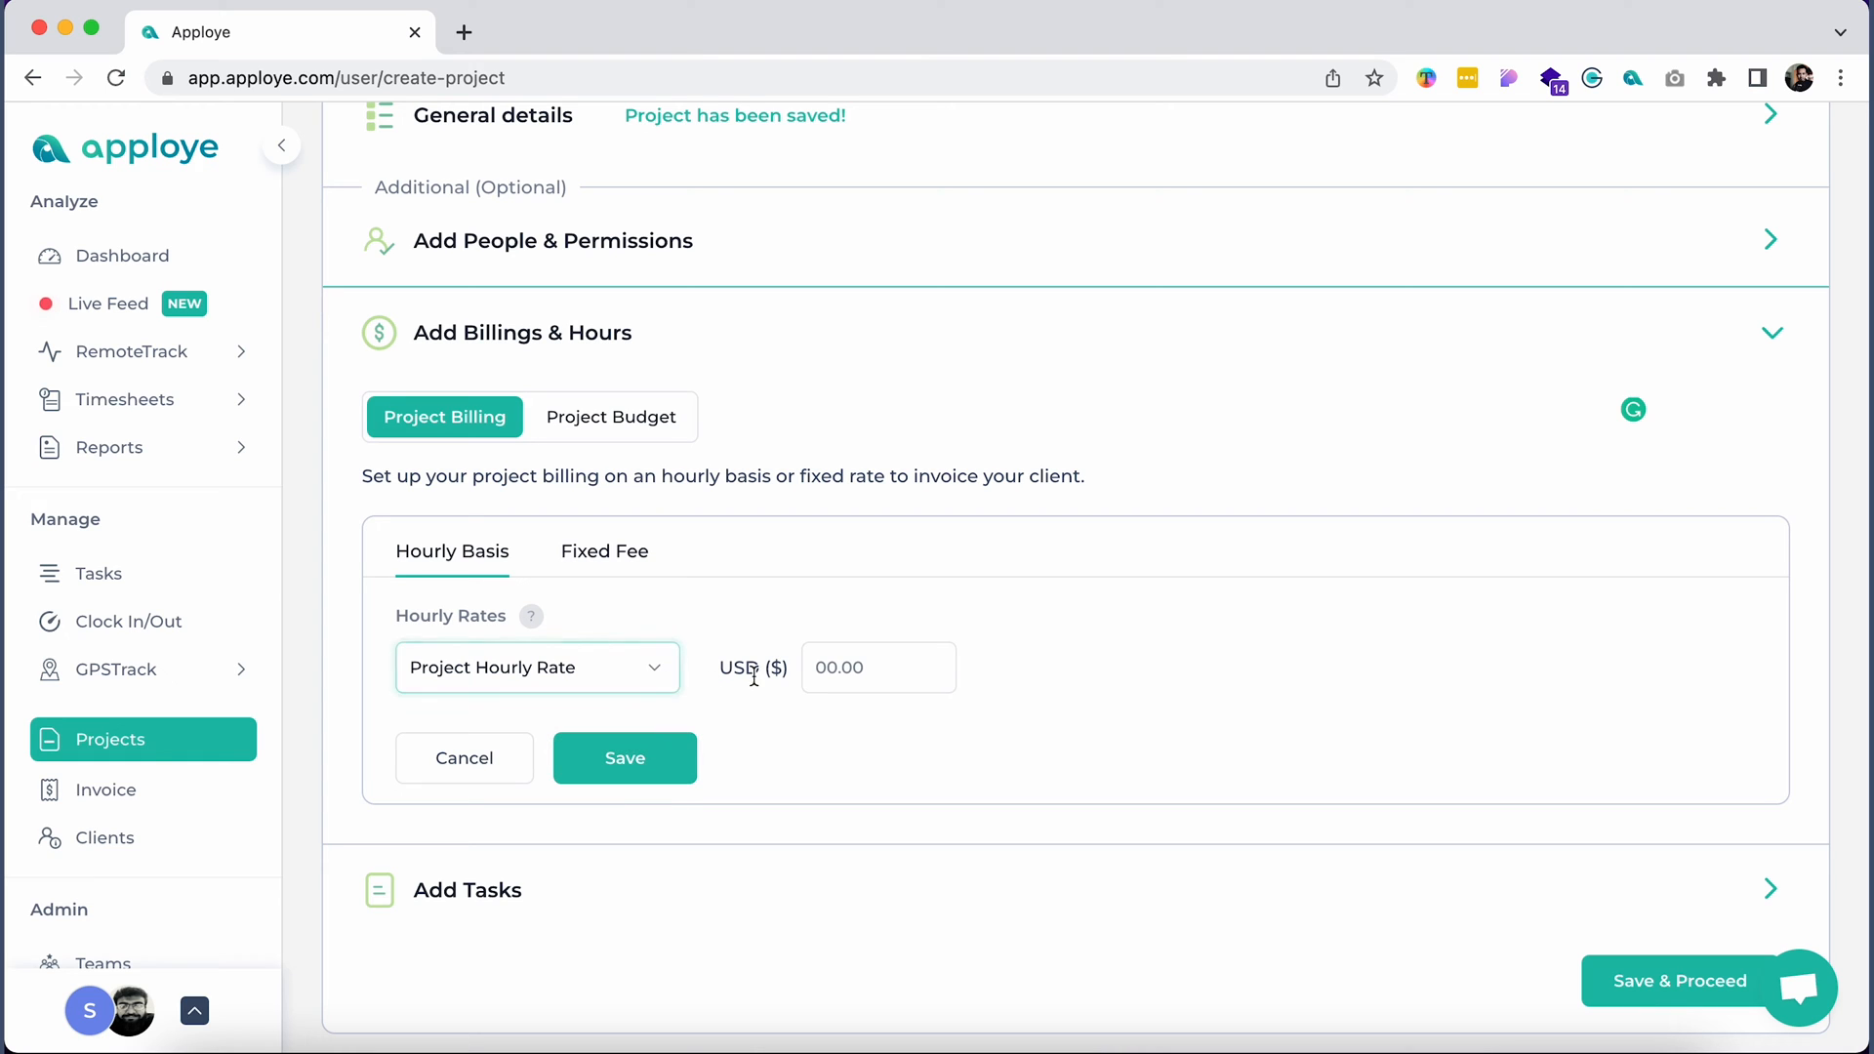
pyautogui.click(879, 666)
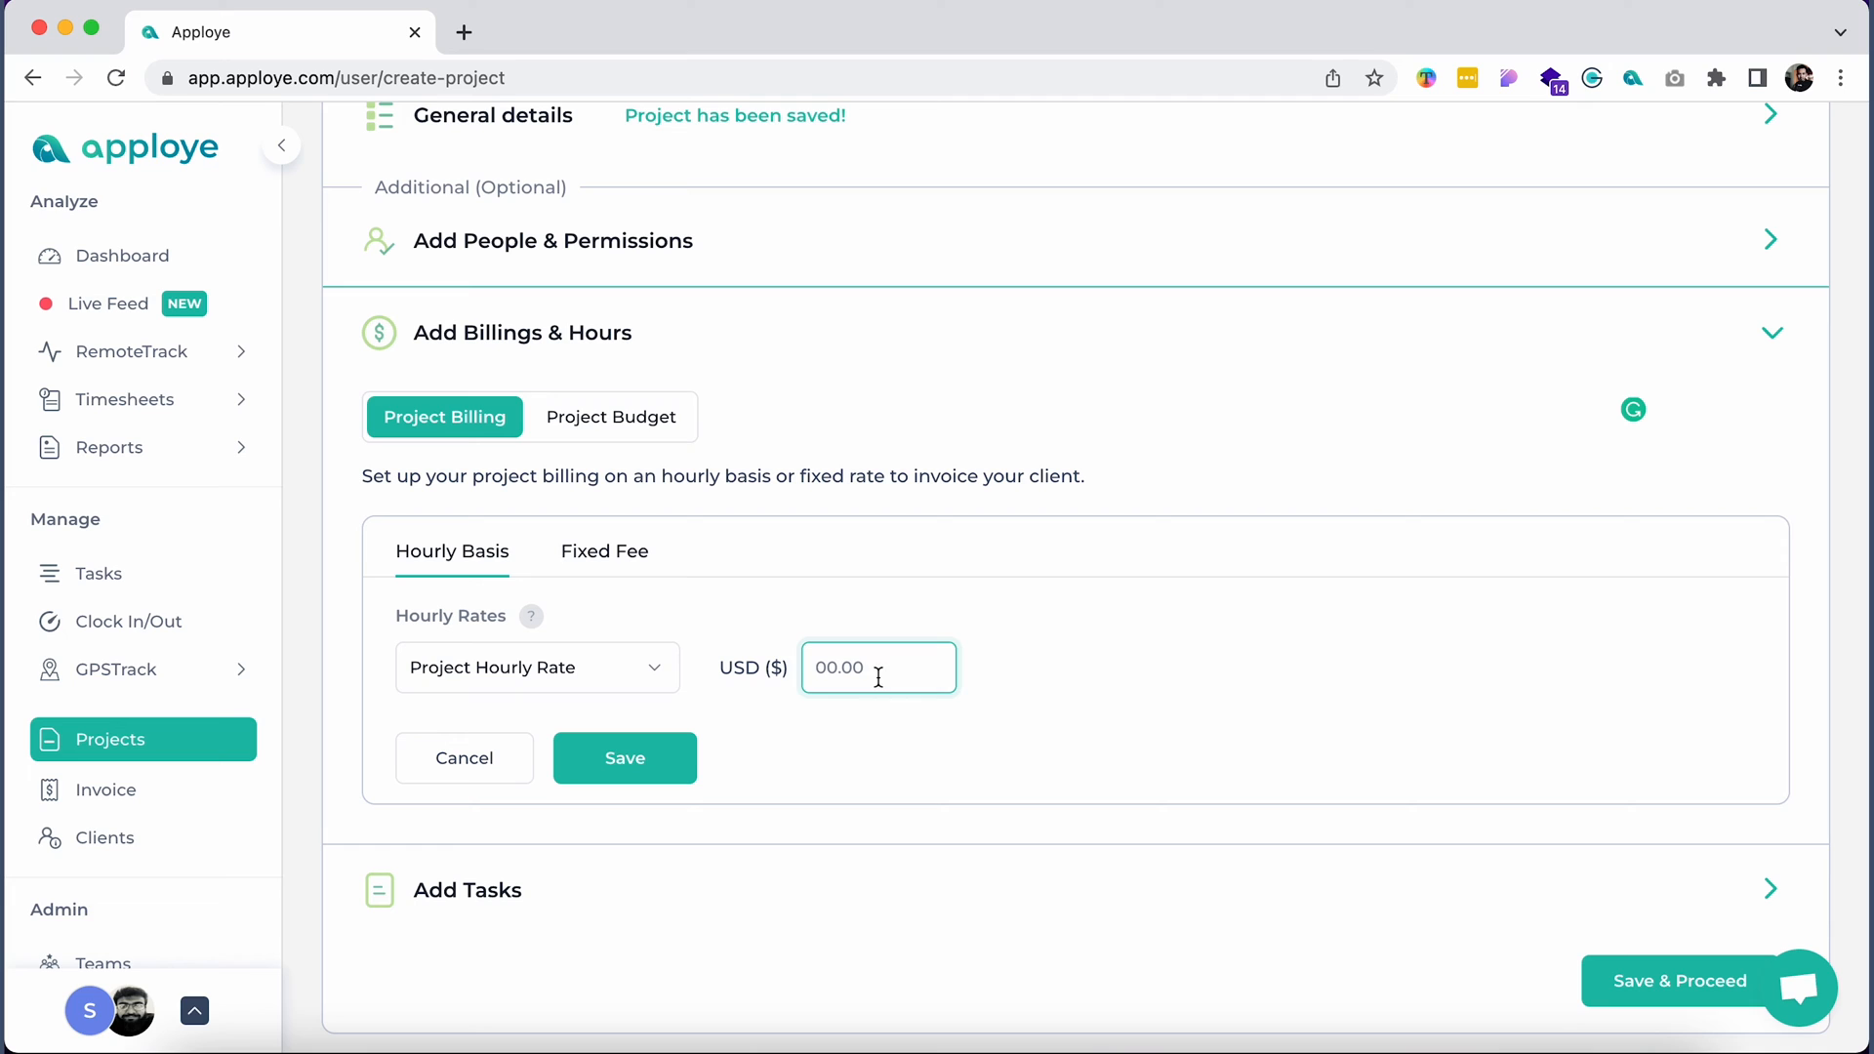
pyautogui.click(536, 667)
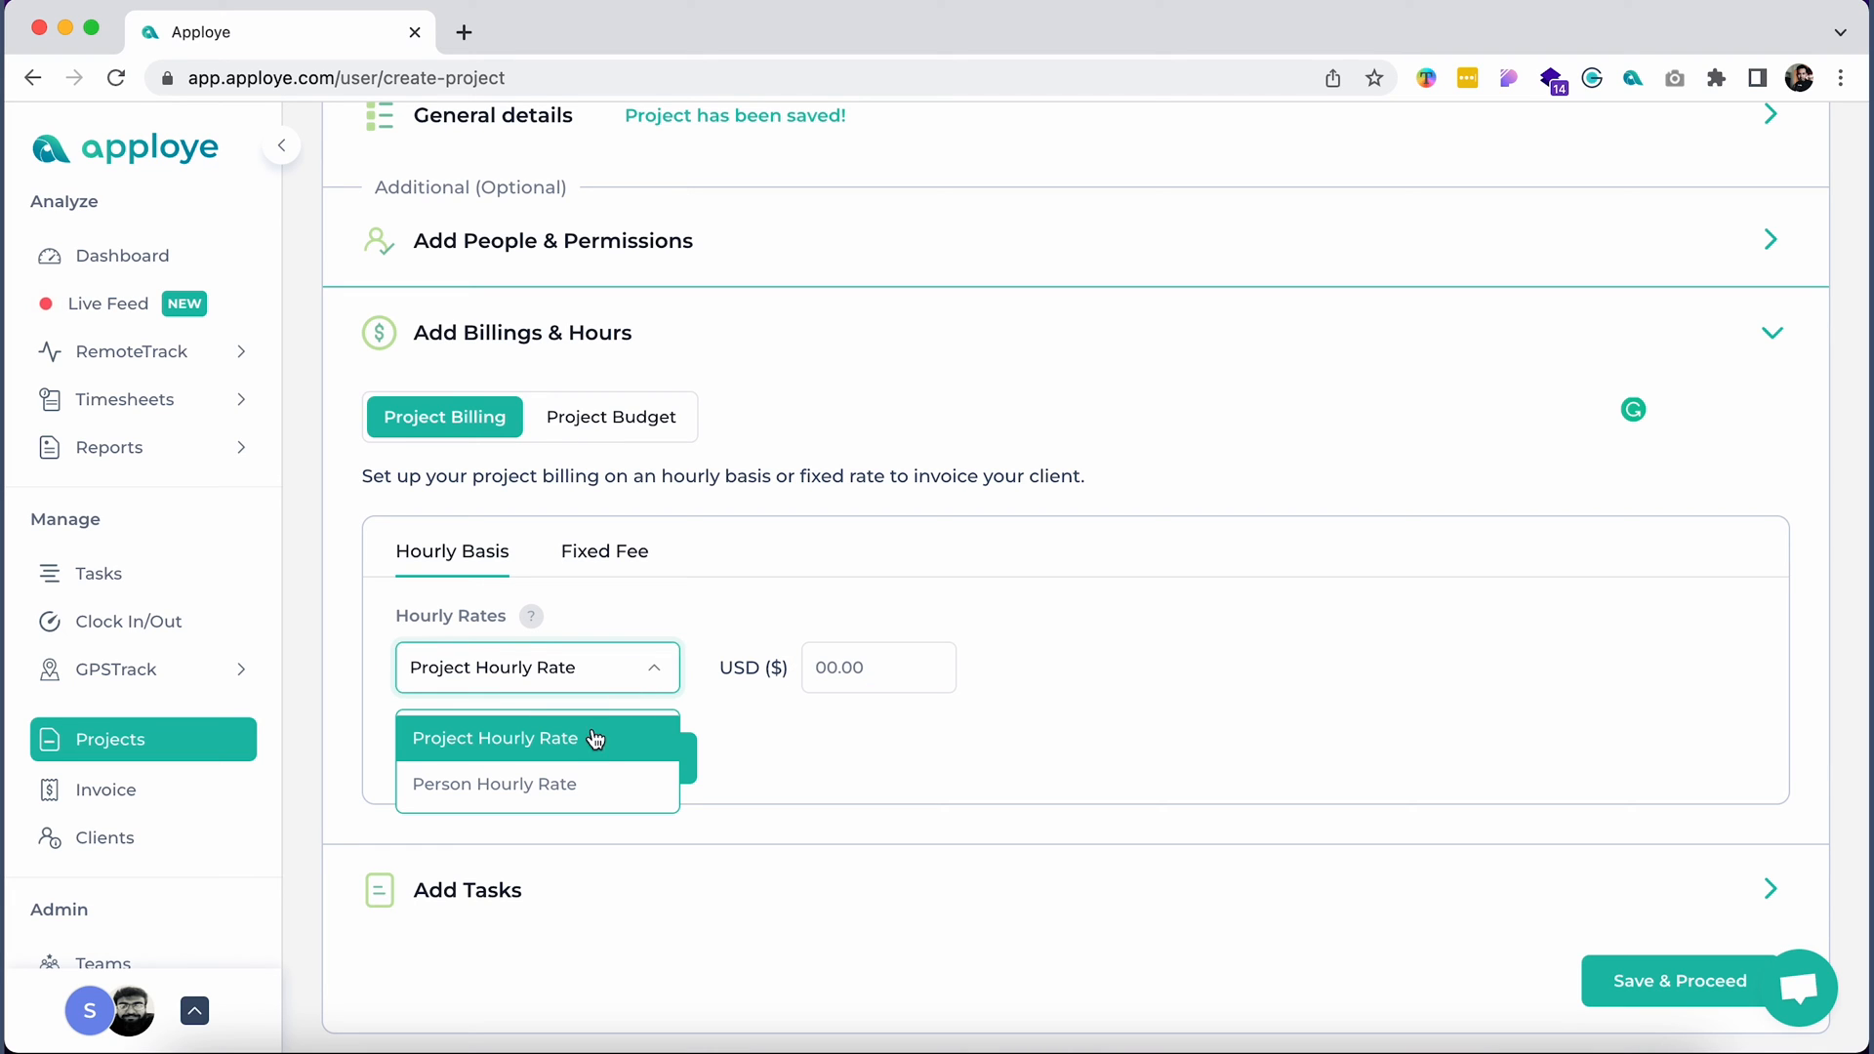
pyautogui.moveTo(617, 797)
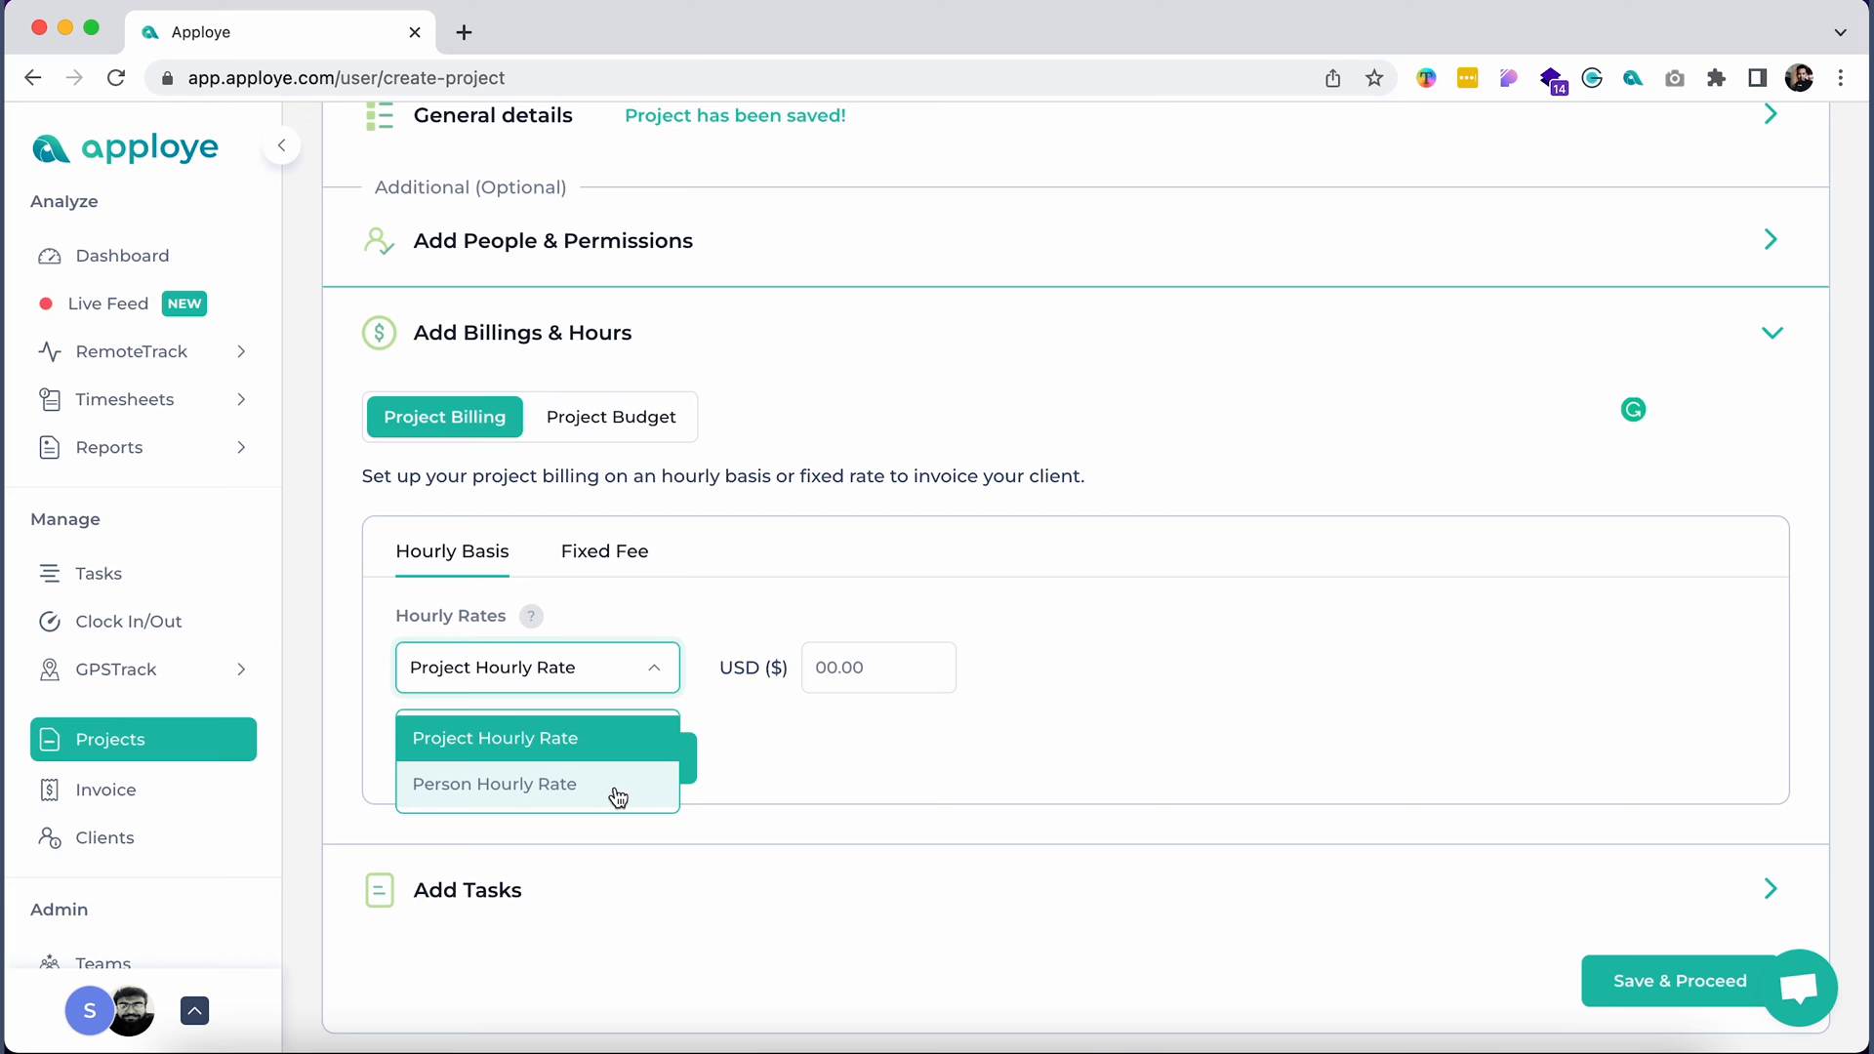
pyautogui.click(494, 783)
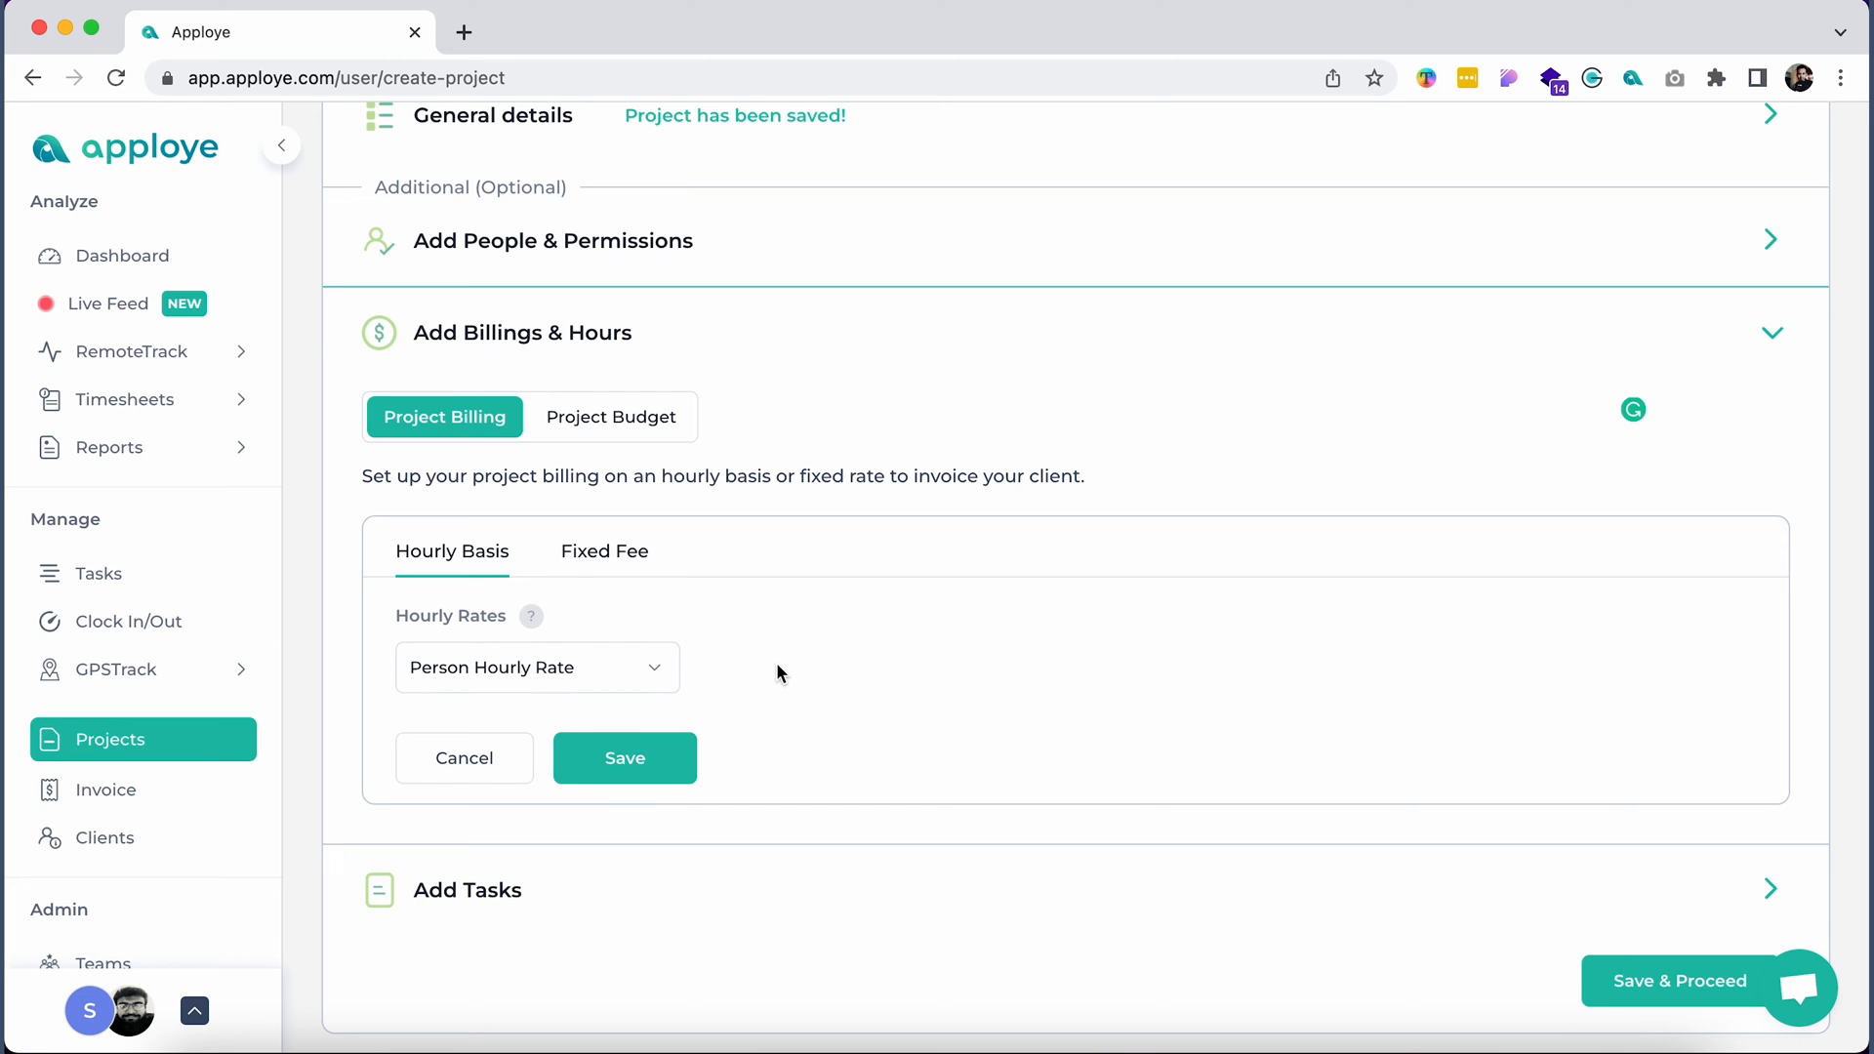
pyautogui.moveTo(608, 606)
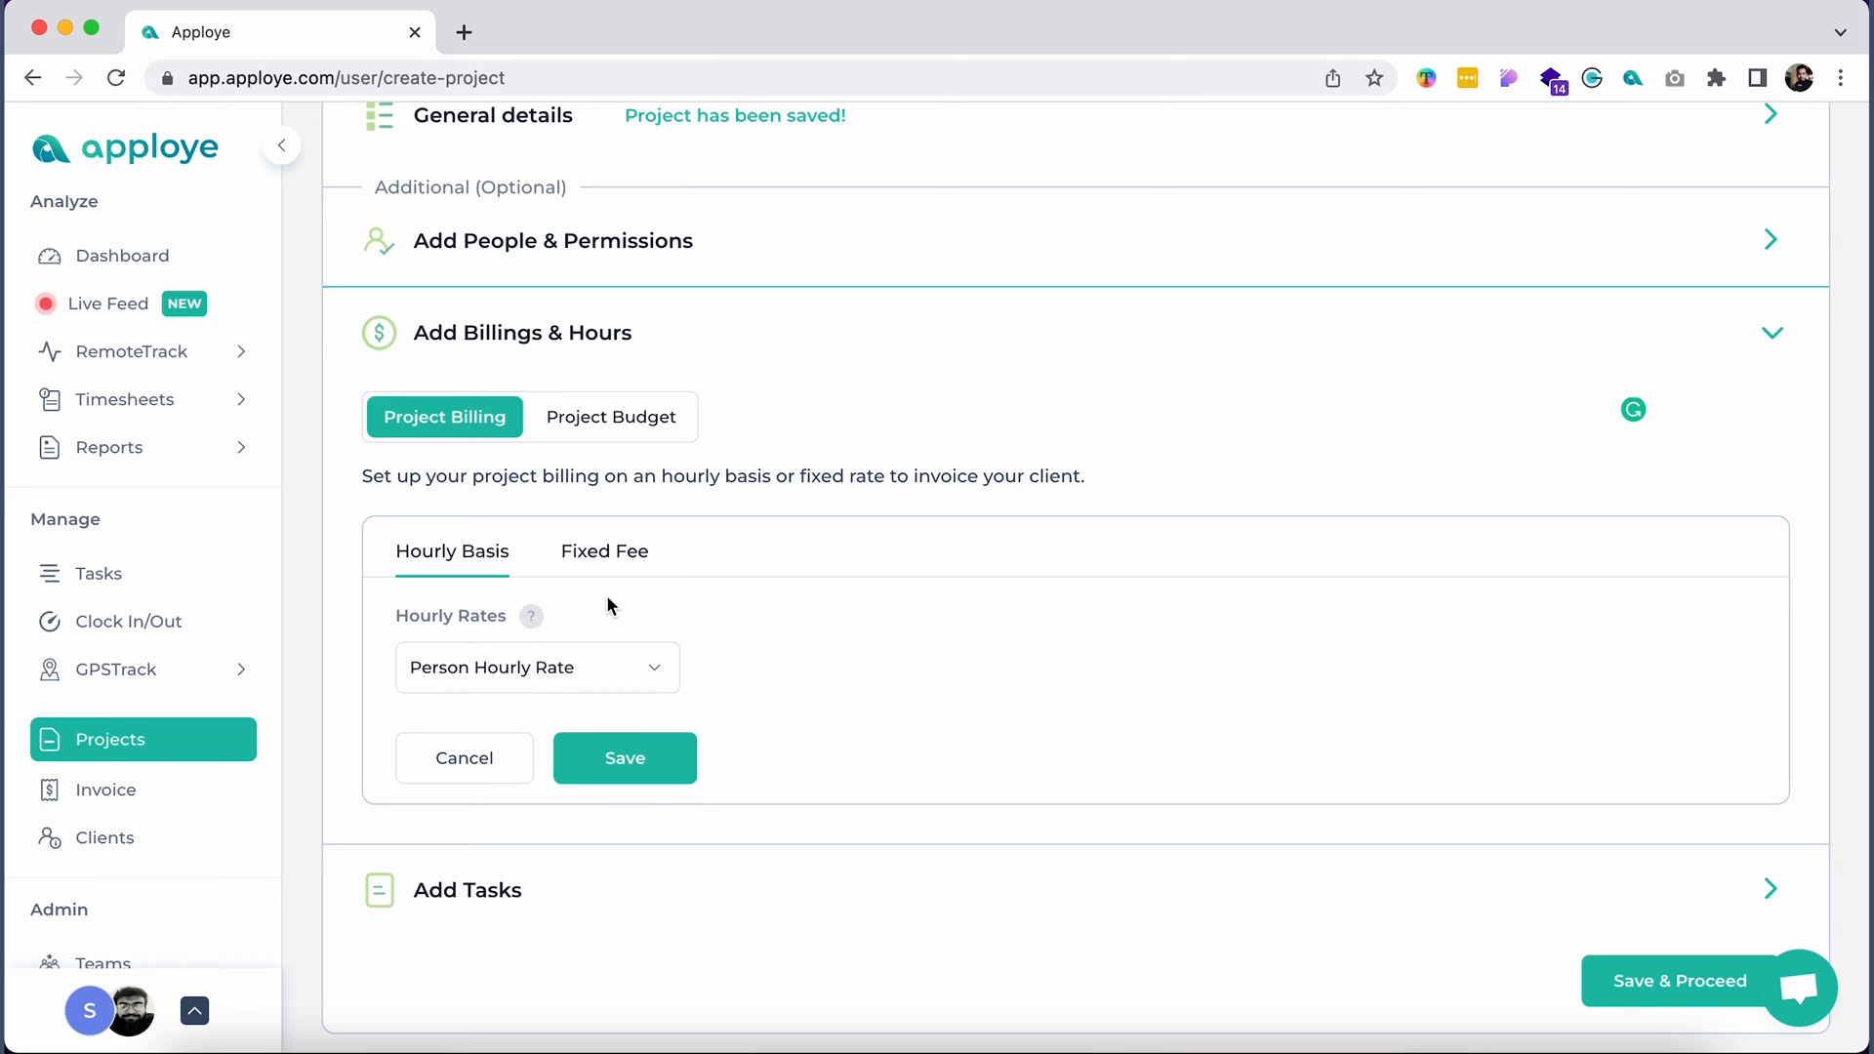
# Step: Switch billing to a fixed fee of 2000 USD and save it
pyautogui.click(605, 550)
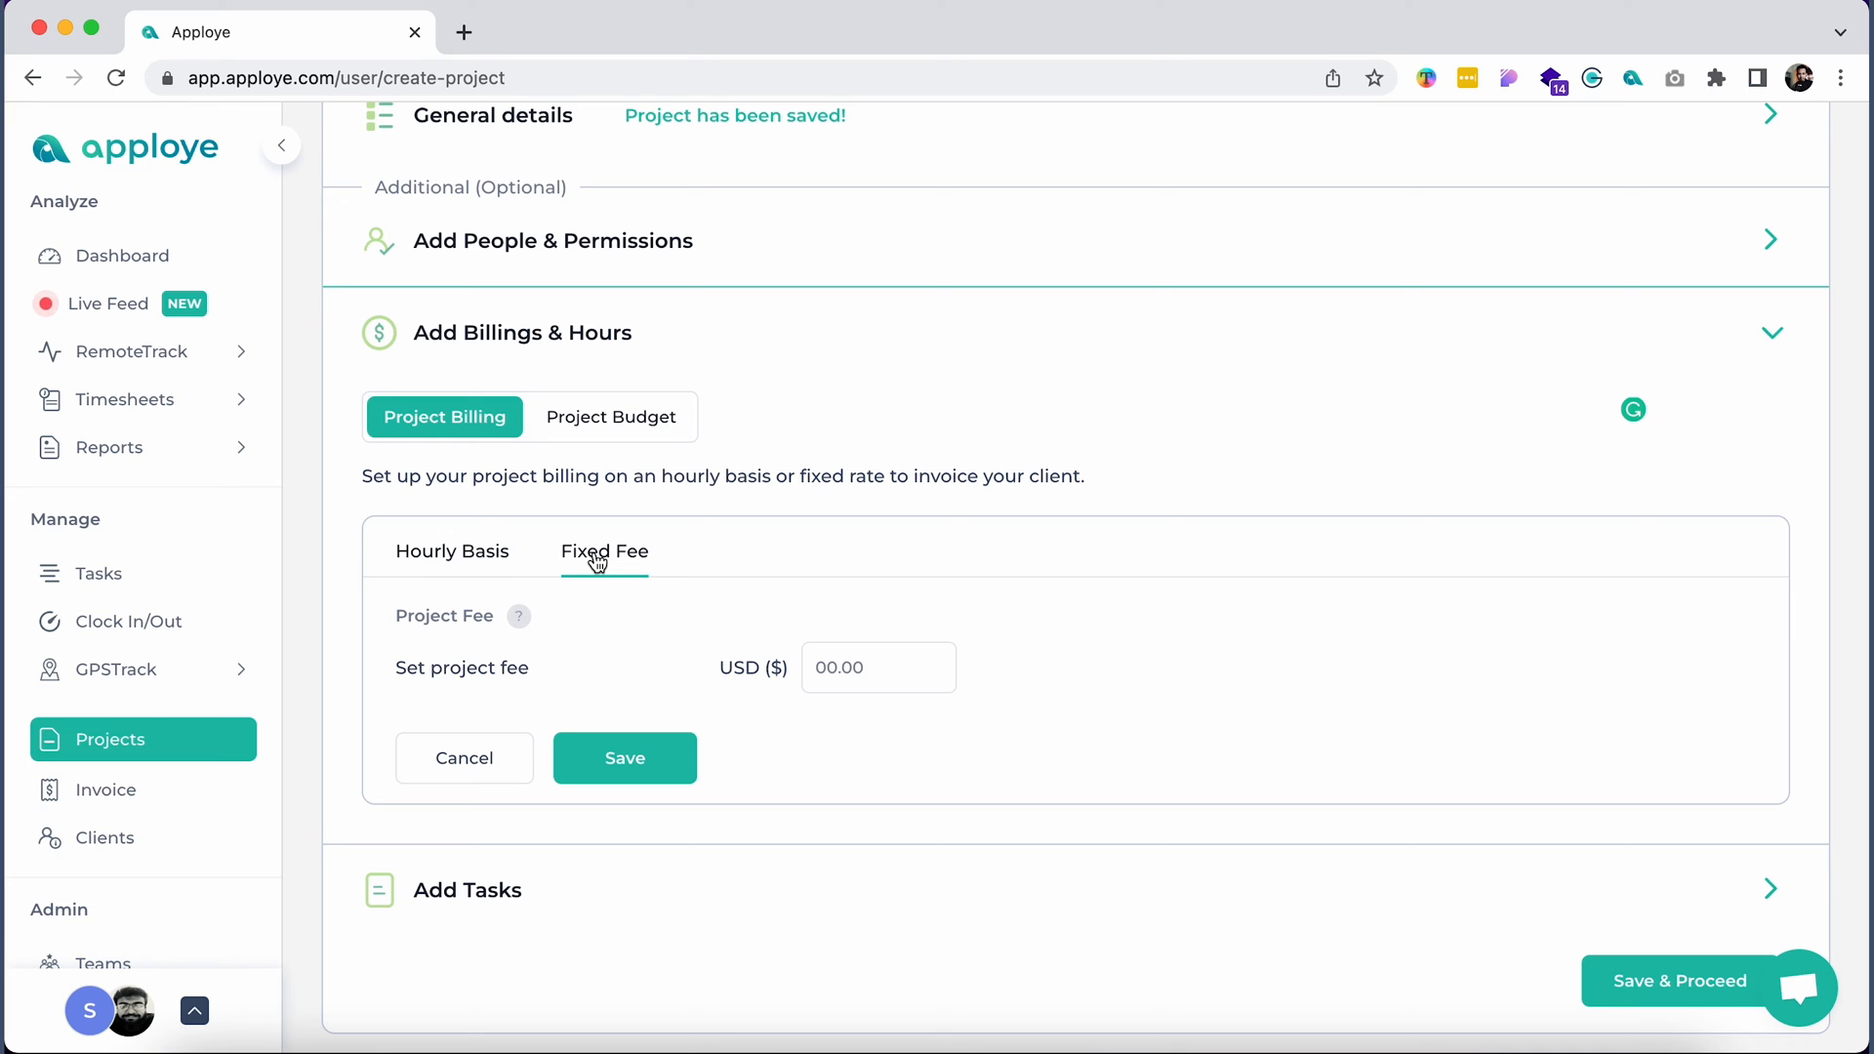
pyautogui.click(878, 666)
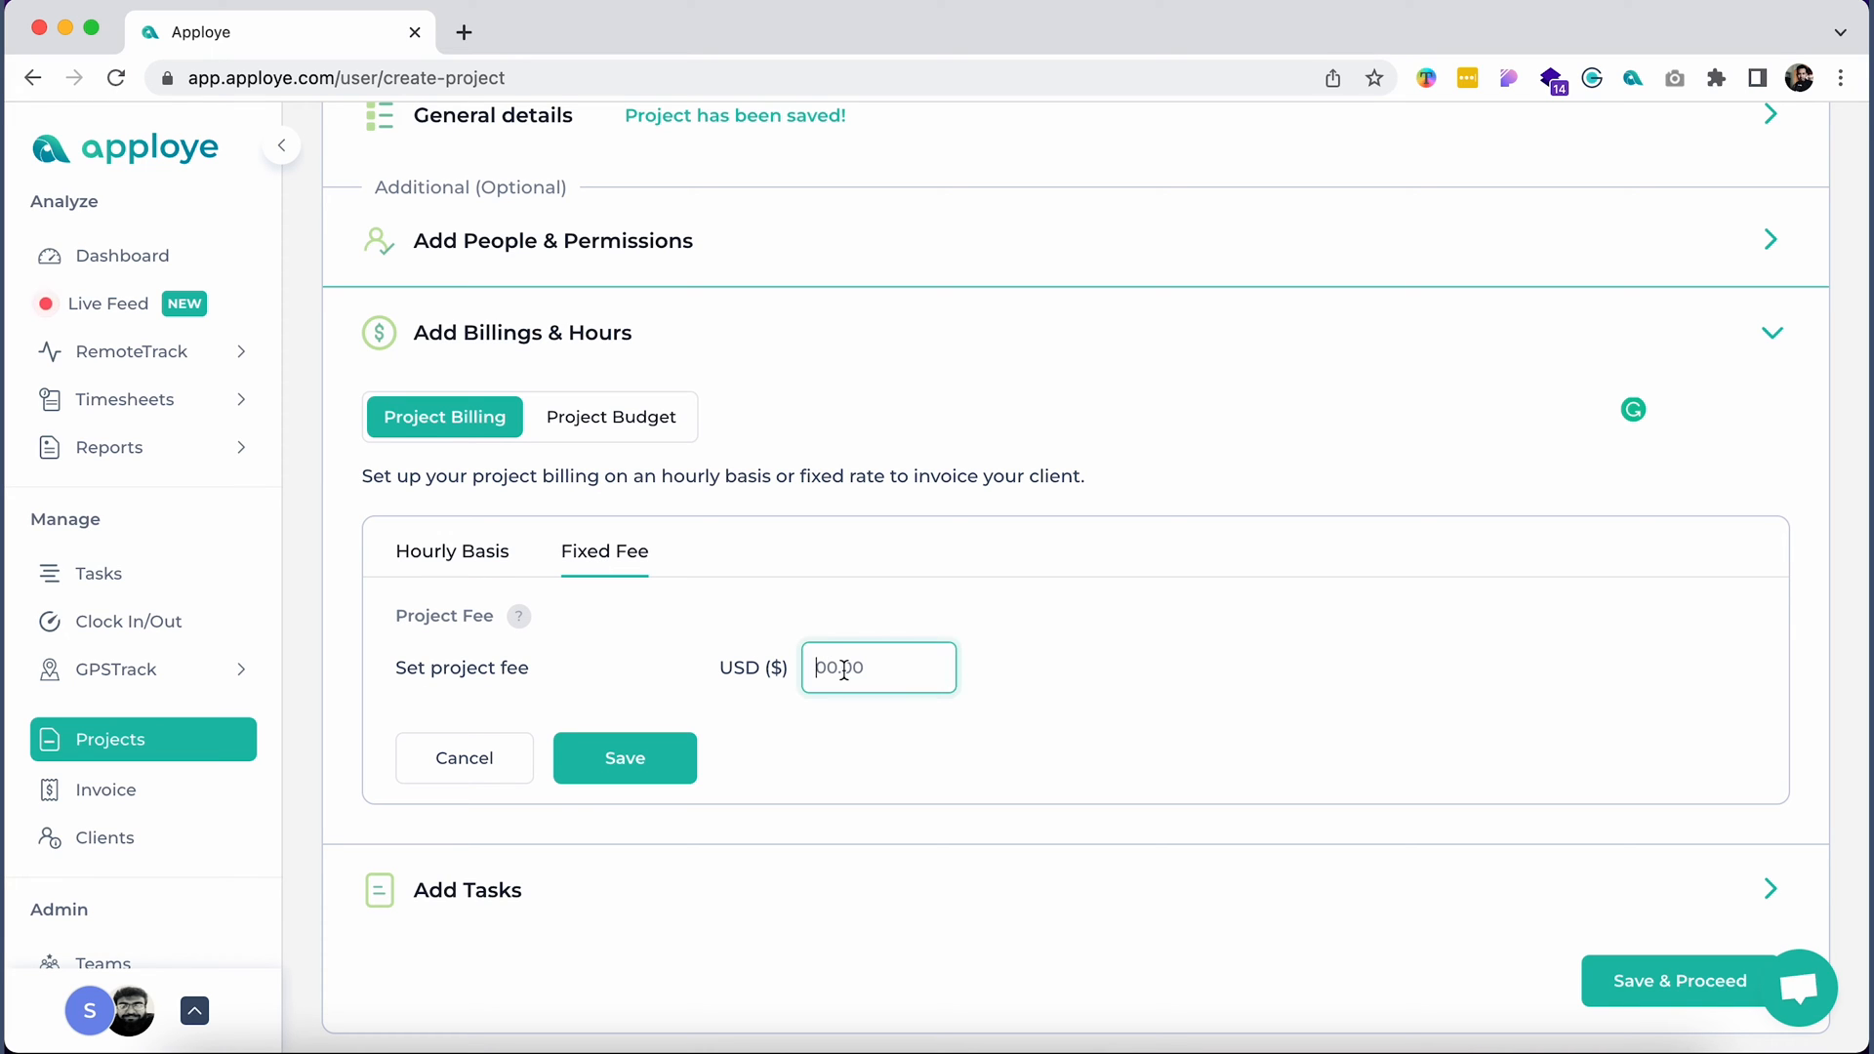
pyautogui.write('200')
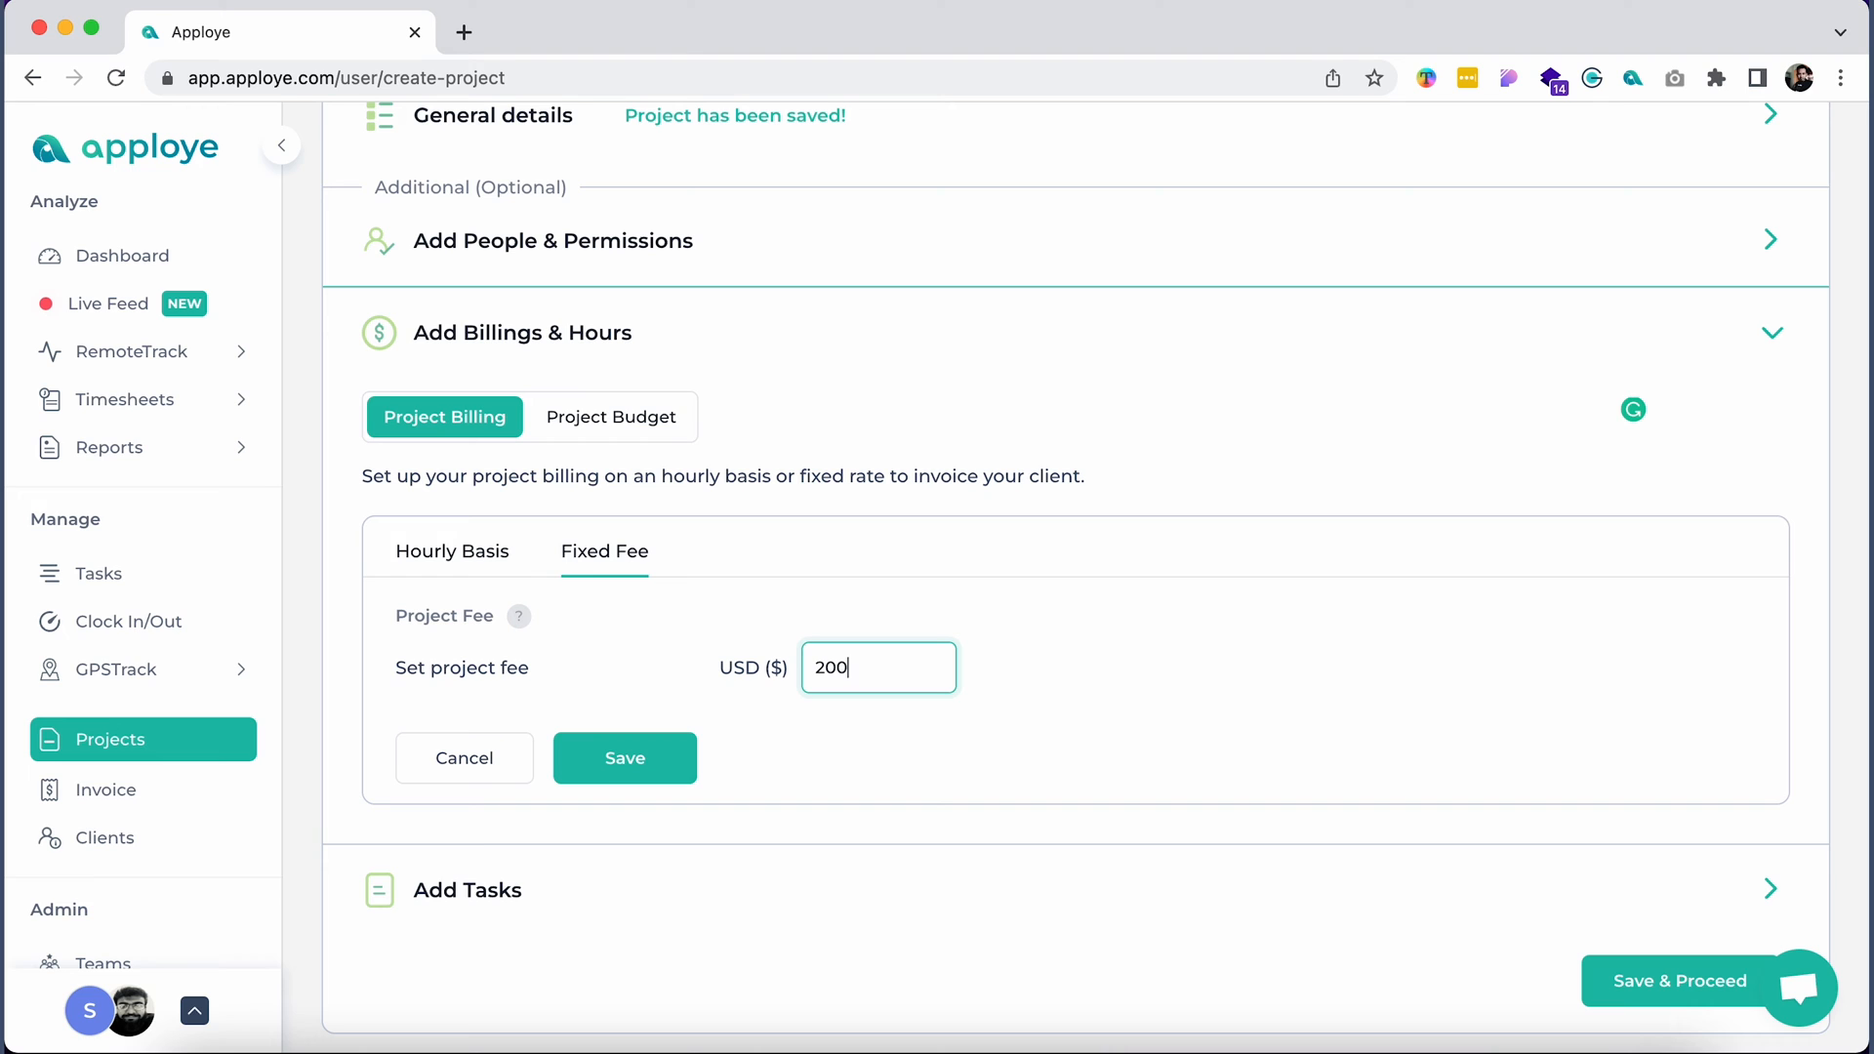
pyautogui.click(624, 757)
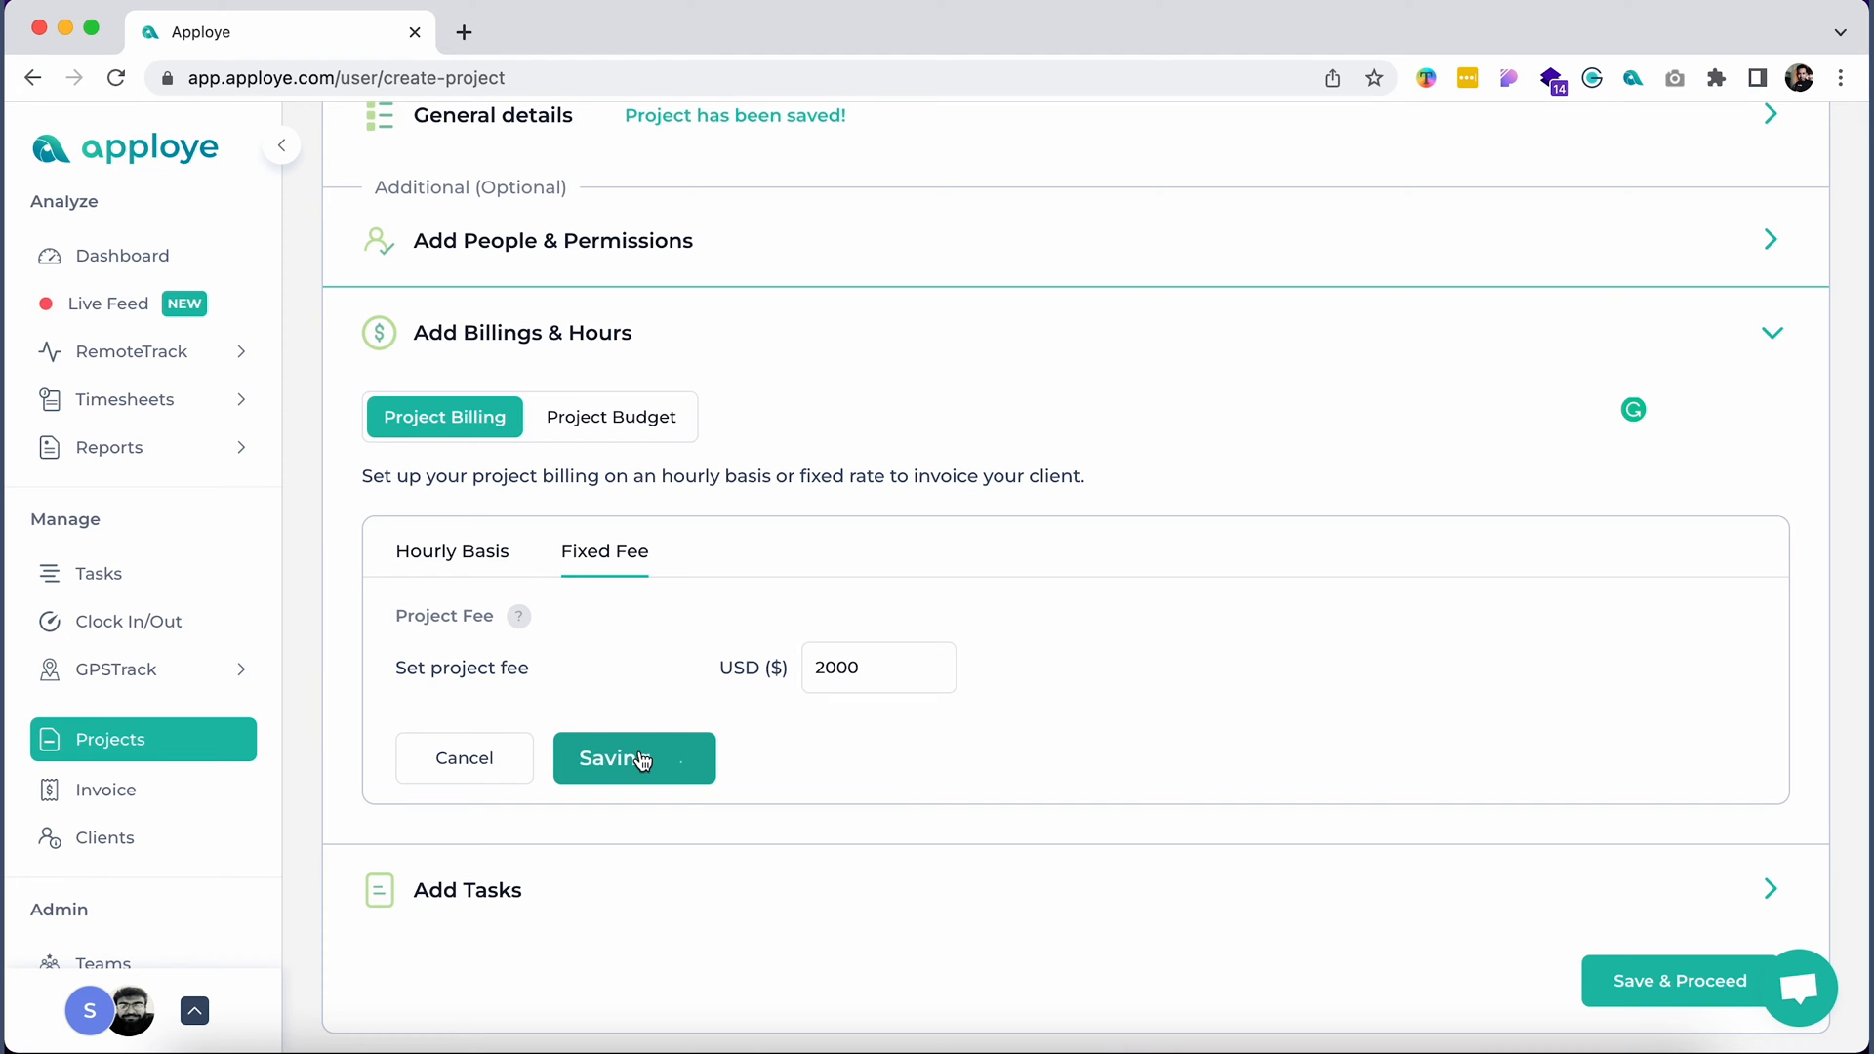
pyautogui.click(633, 757)
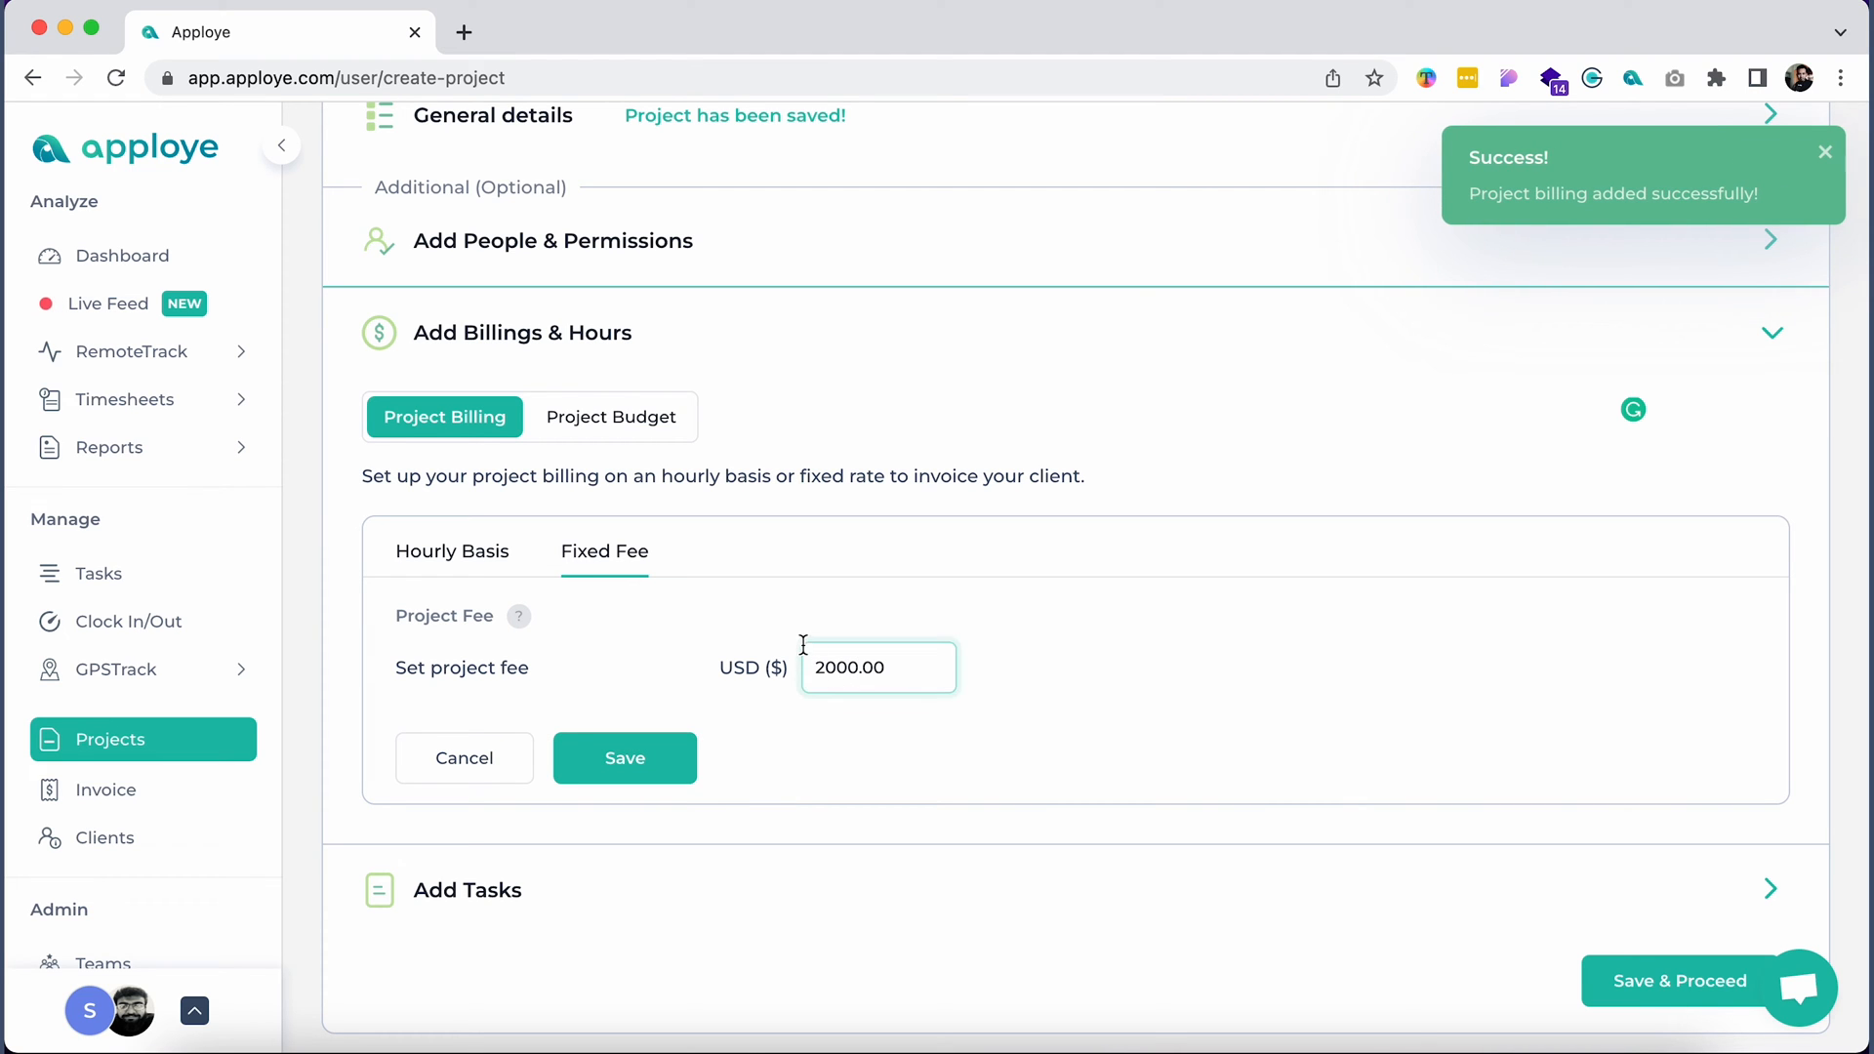
pyautogui.click(609, 415)
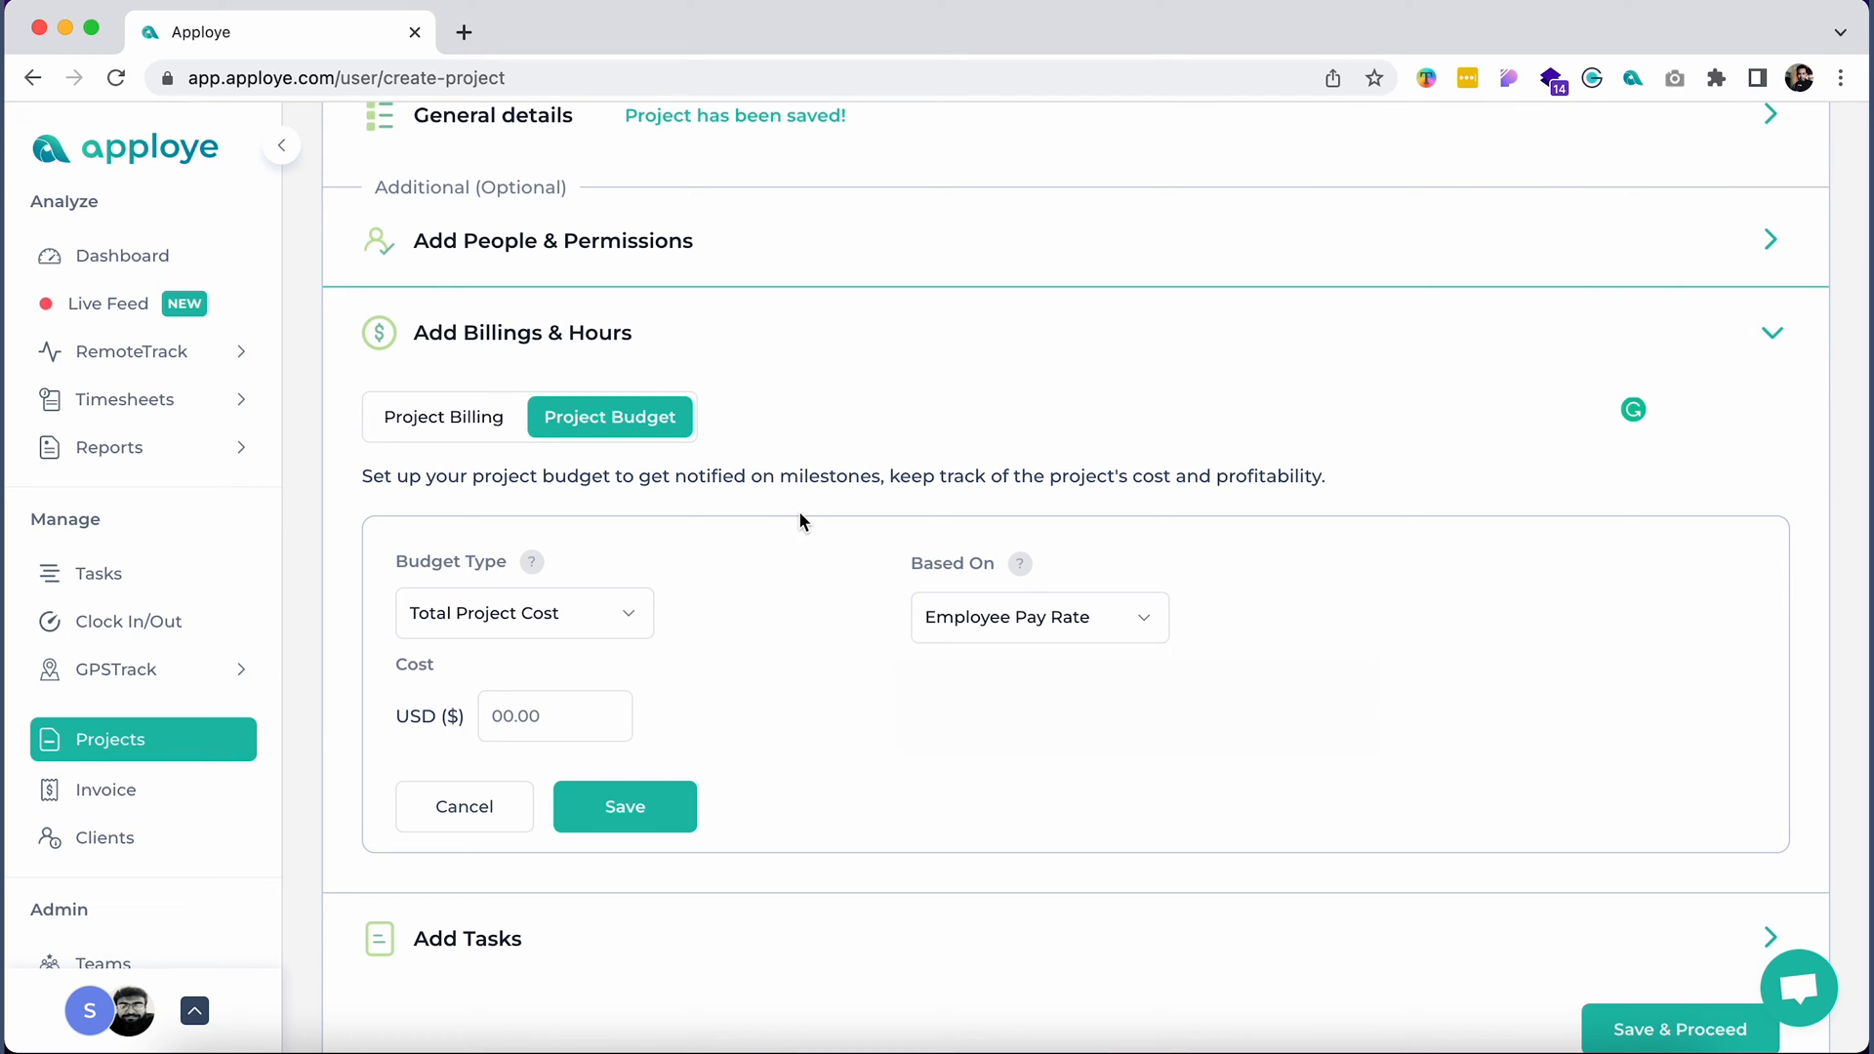
pyautogui.click(522, 613)
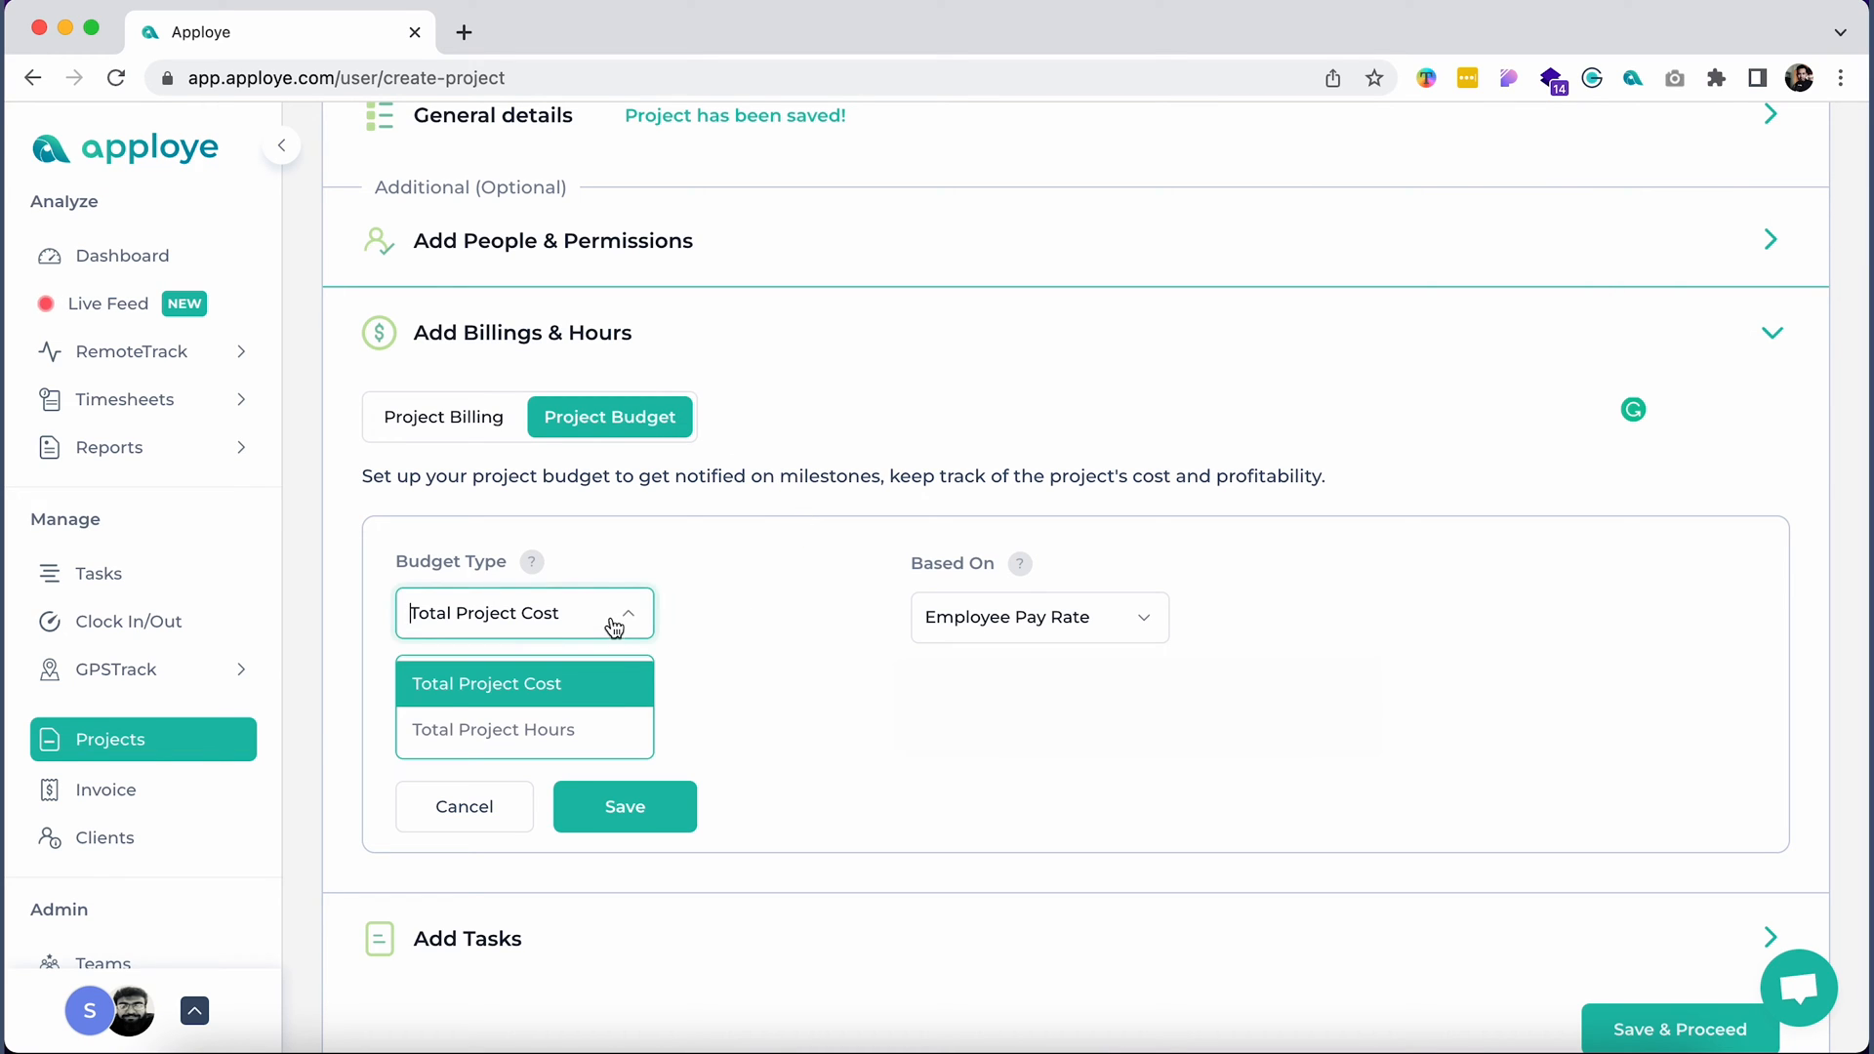
pyautogui.moveTo(613, 730)
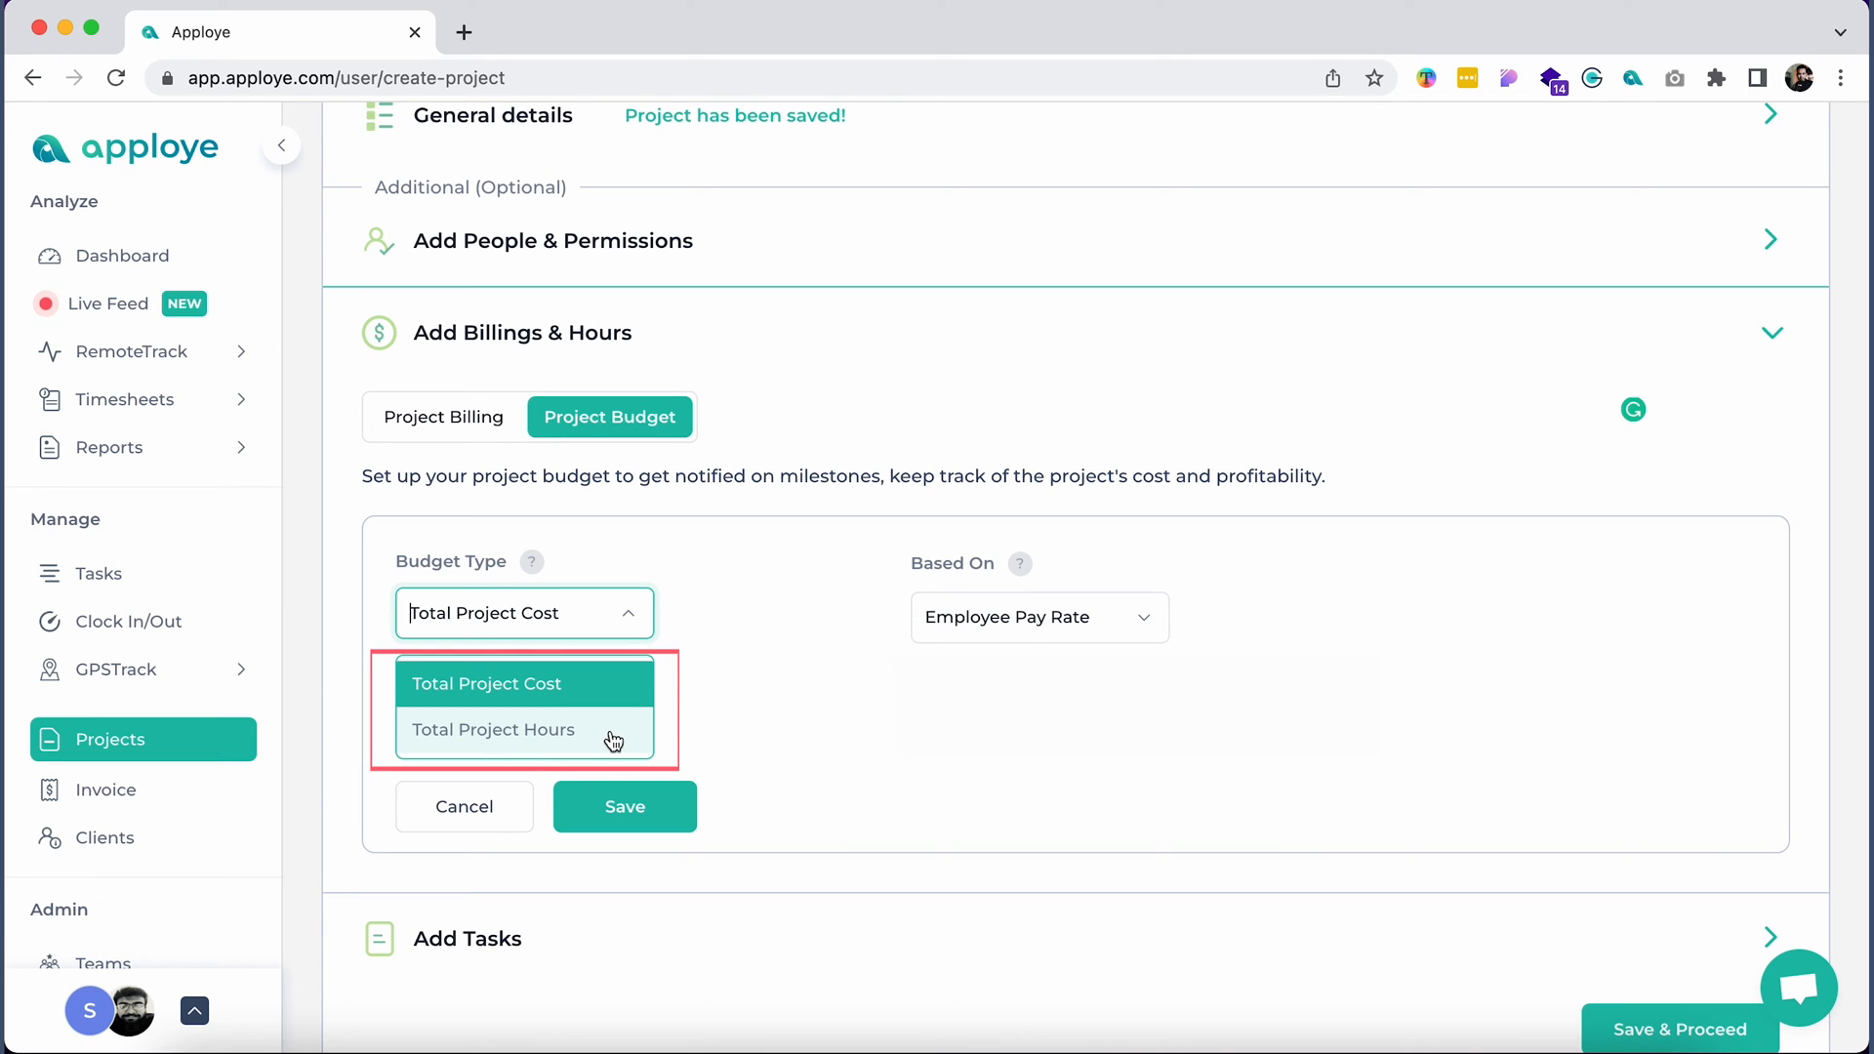
pyautogui.click(485, 683)
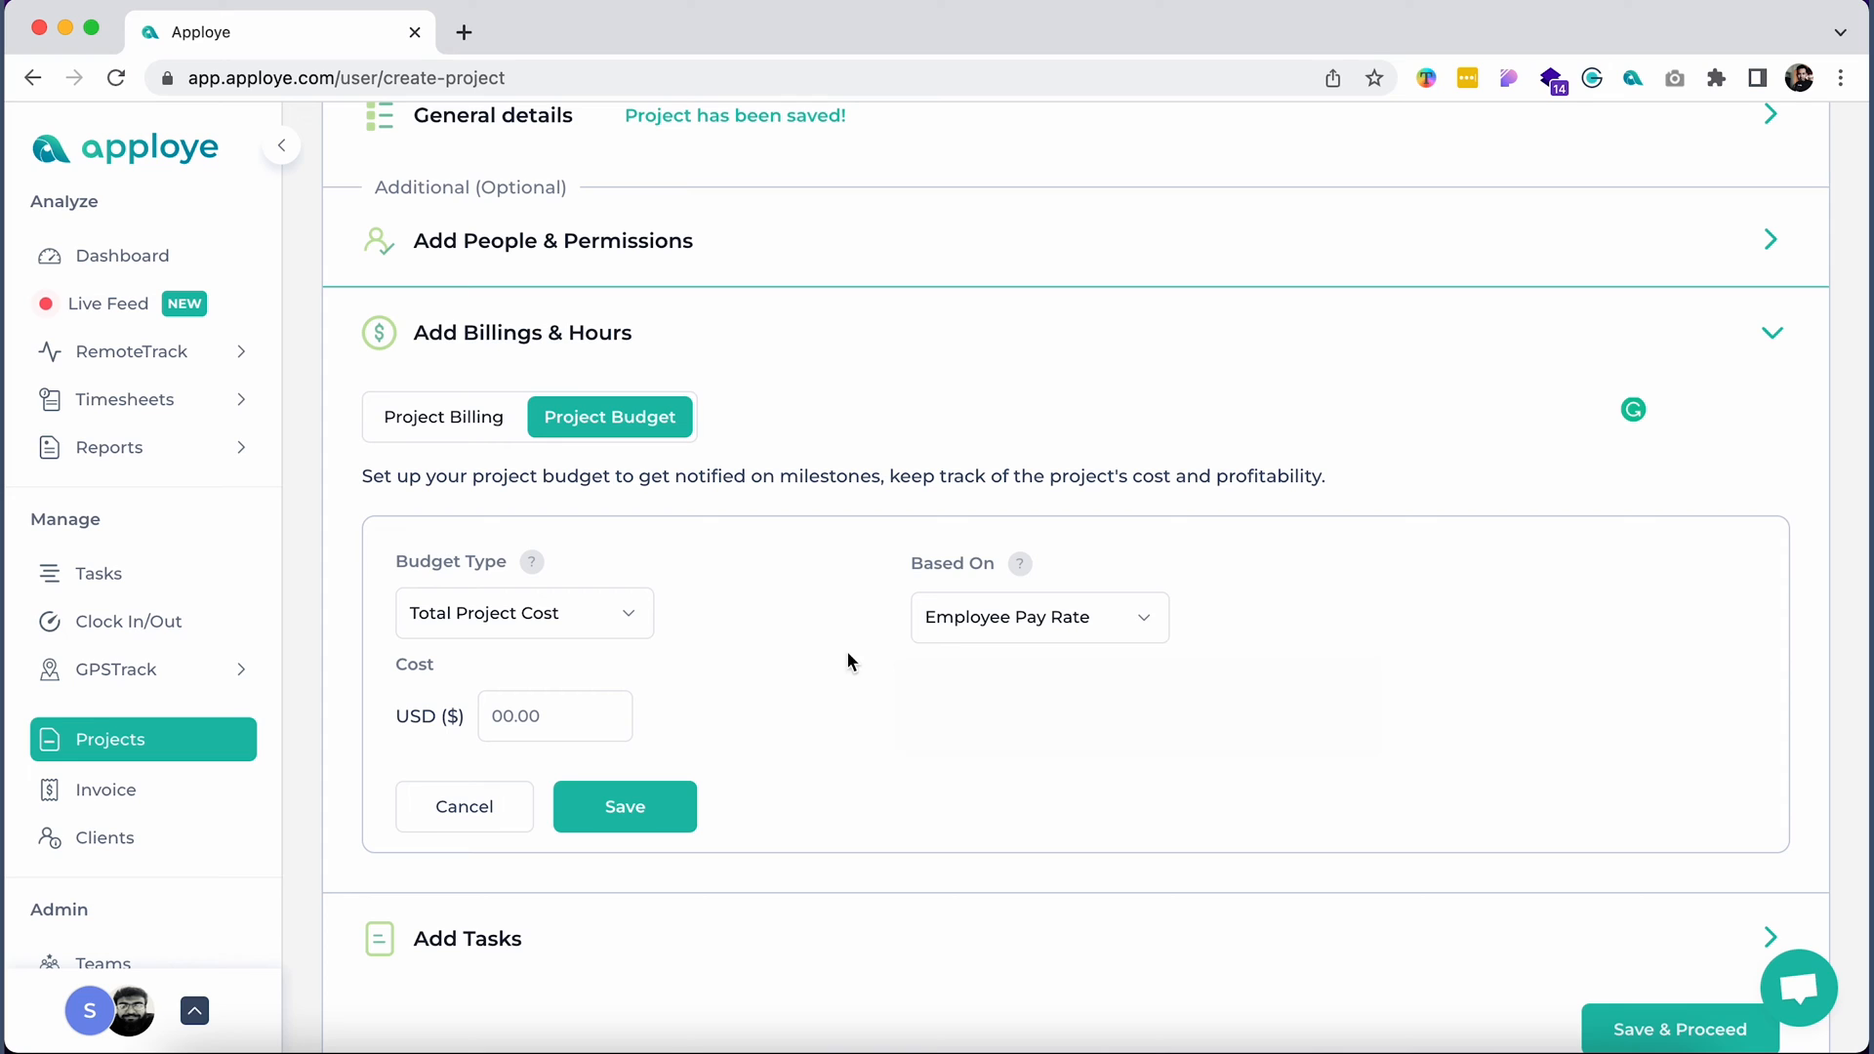
pyautogui.click(1035, 617)
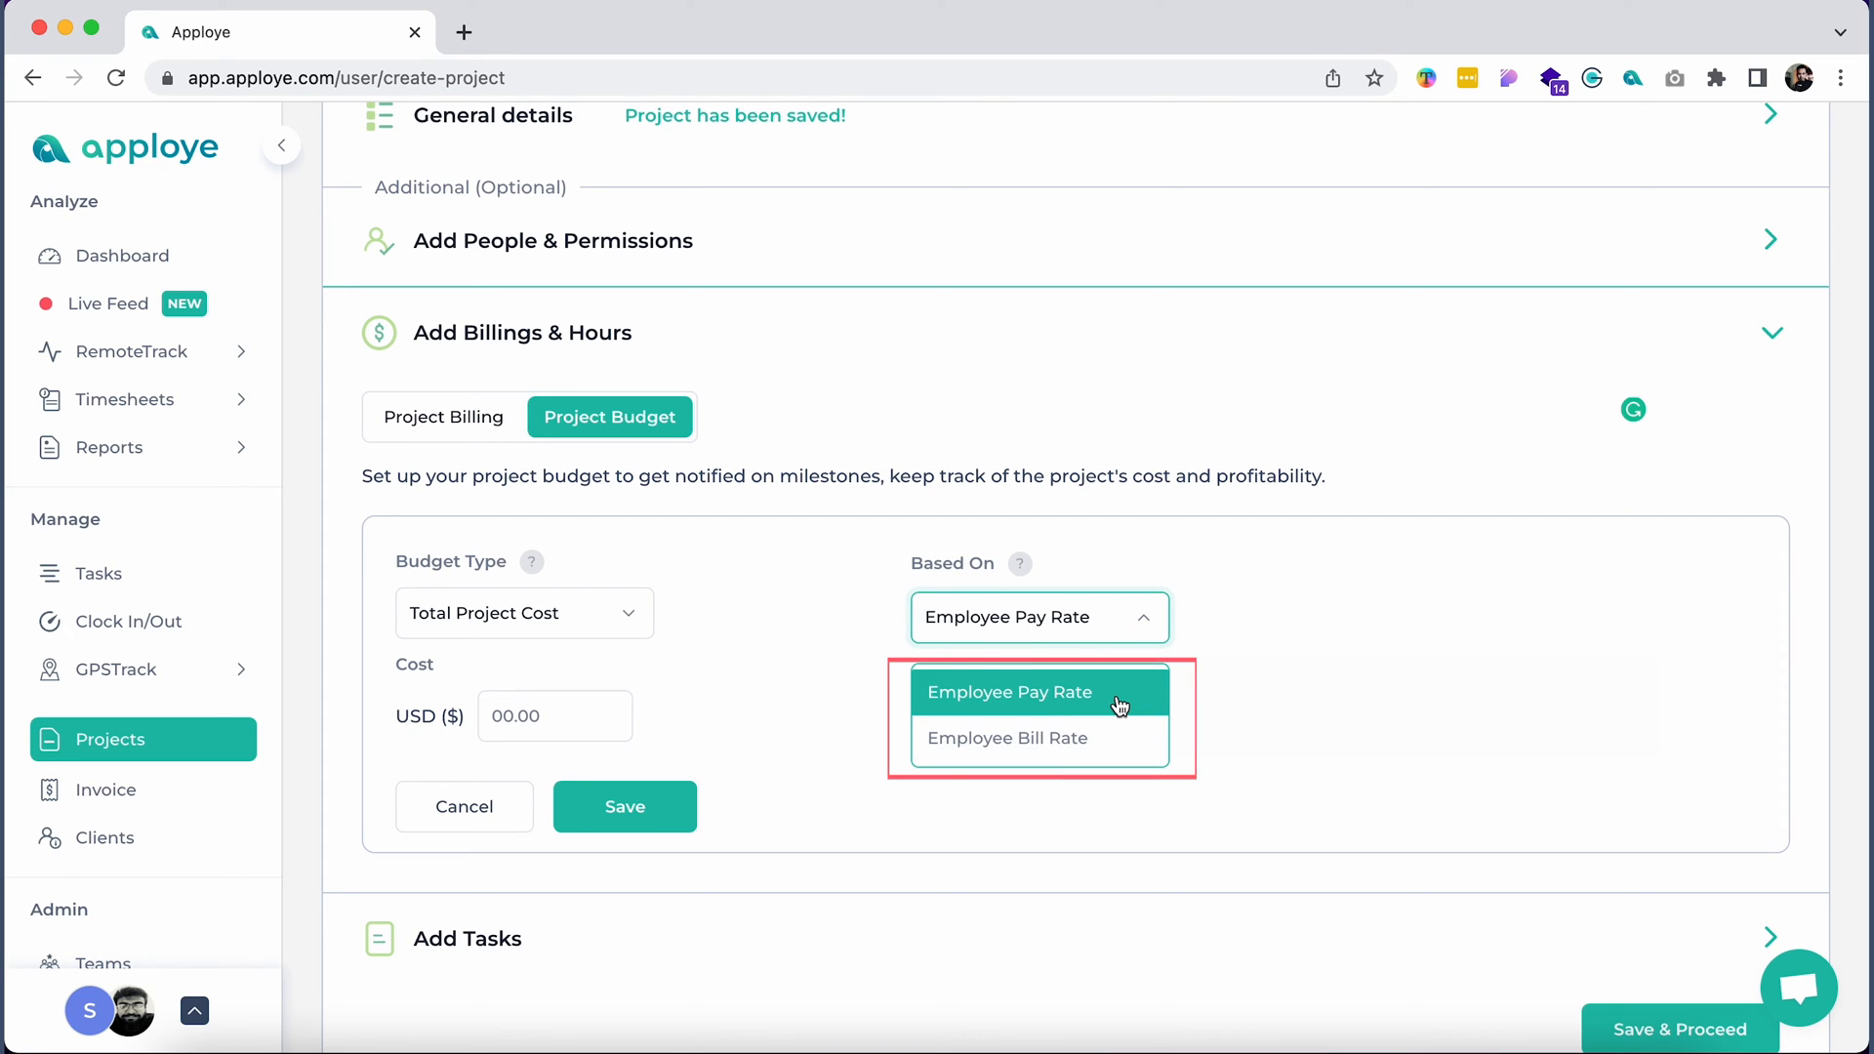
pyautogui.moveTo(1039, 738)
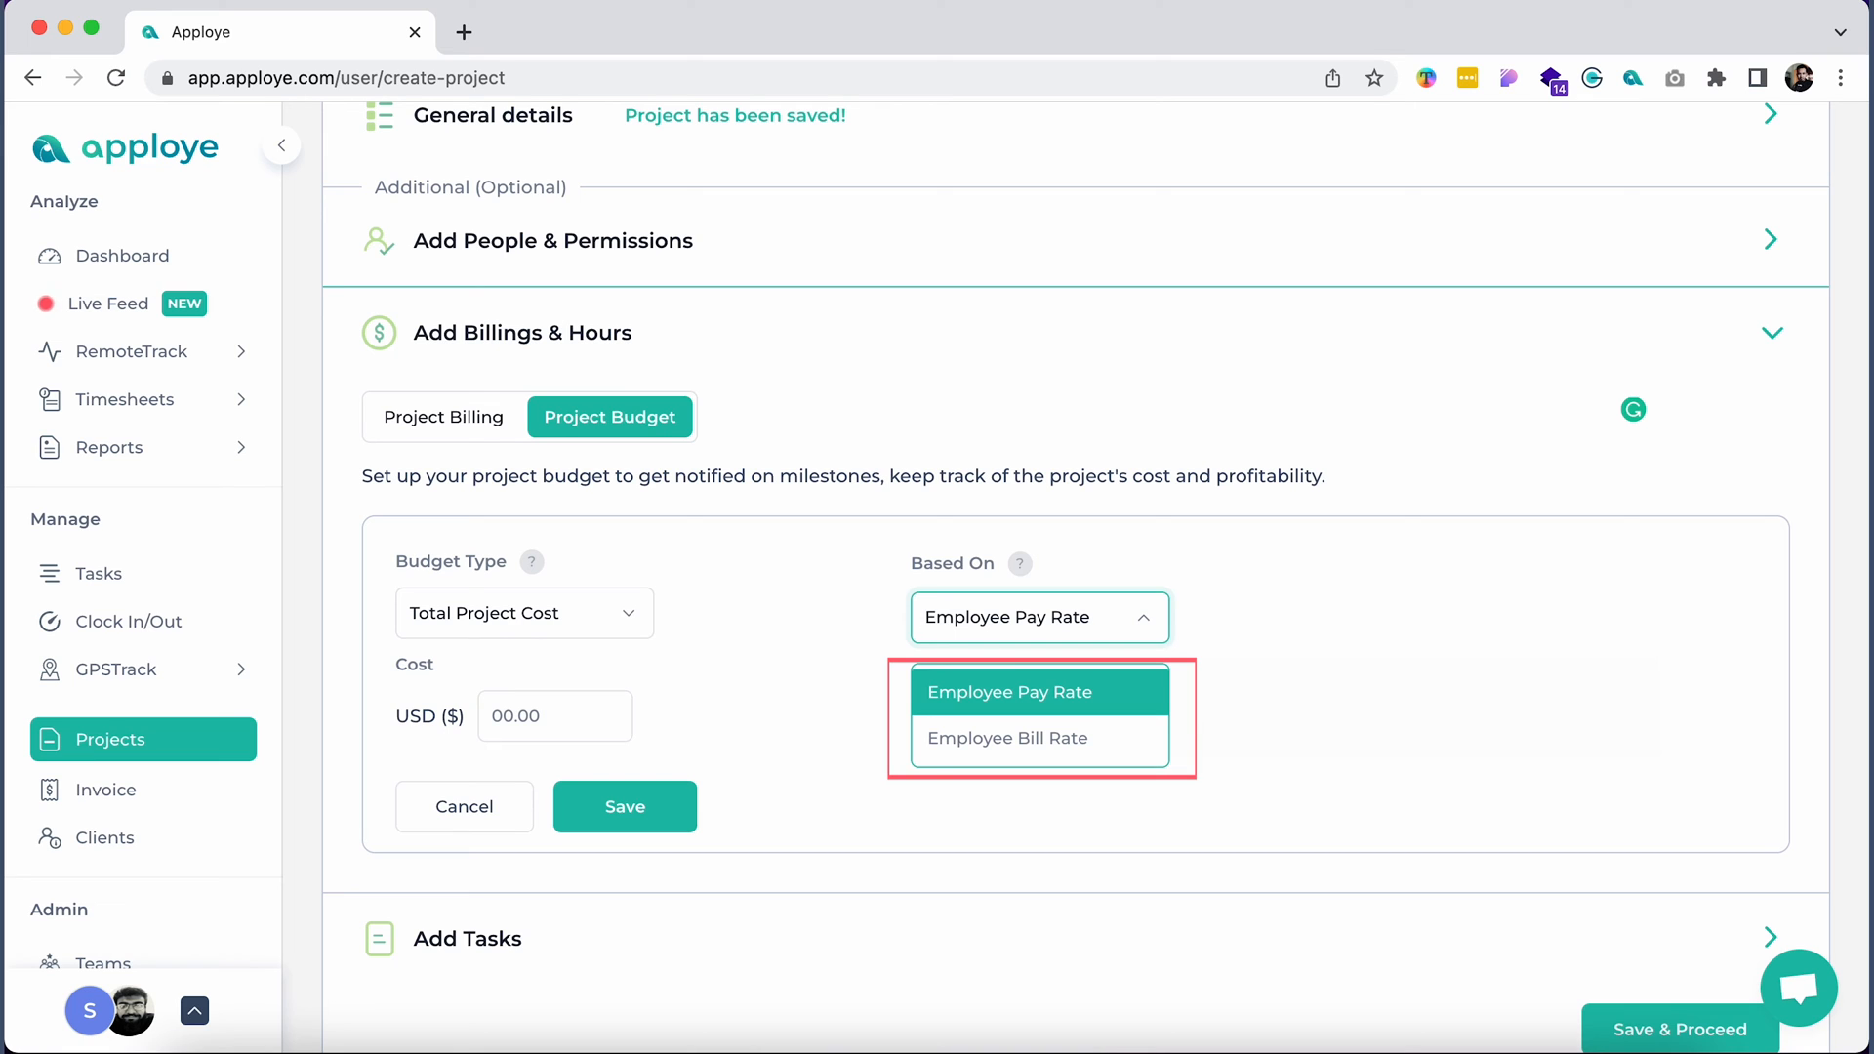
pyautogui.click(1010, 691)
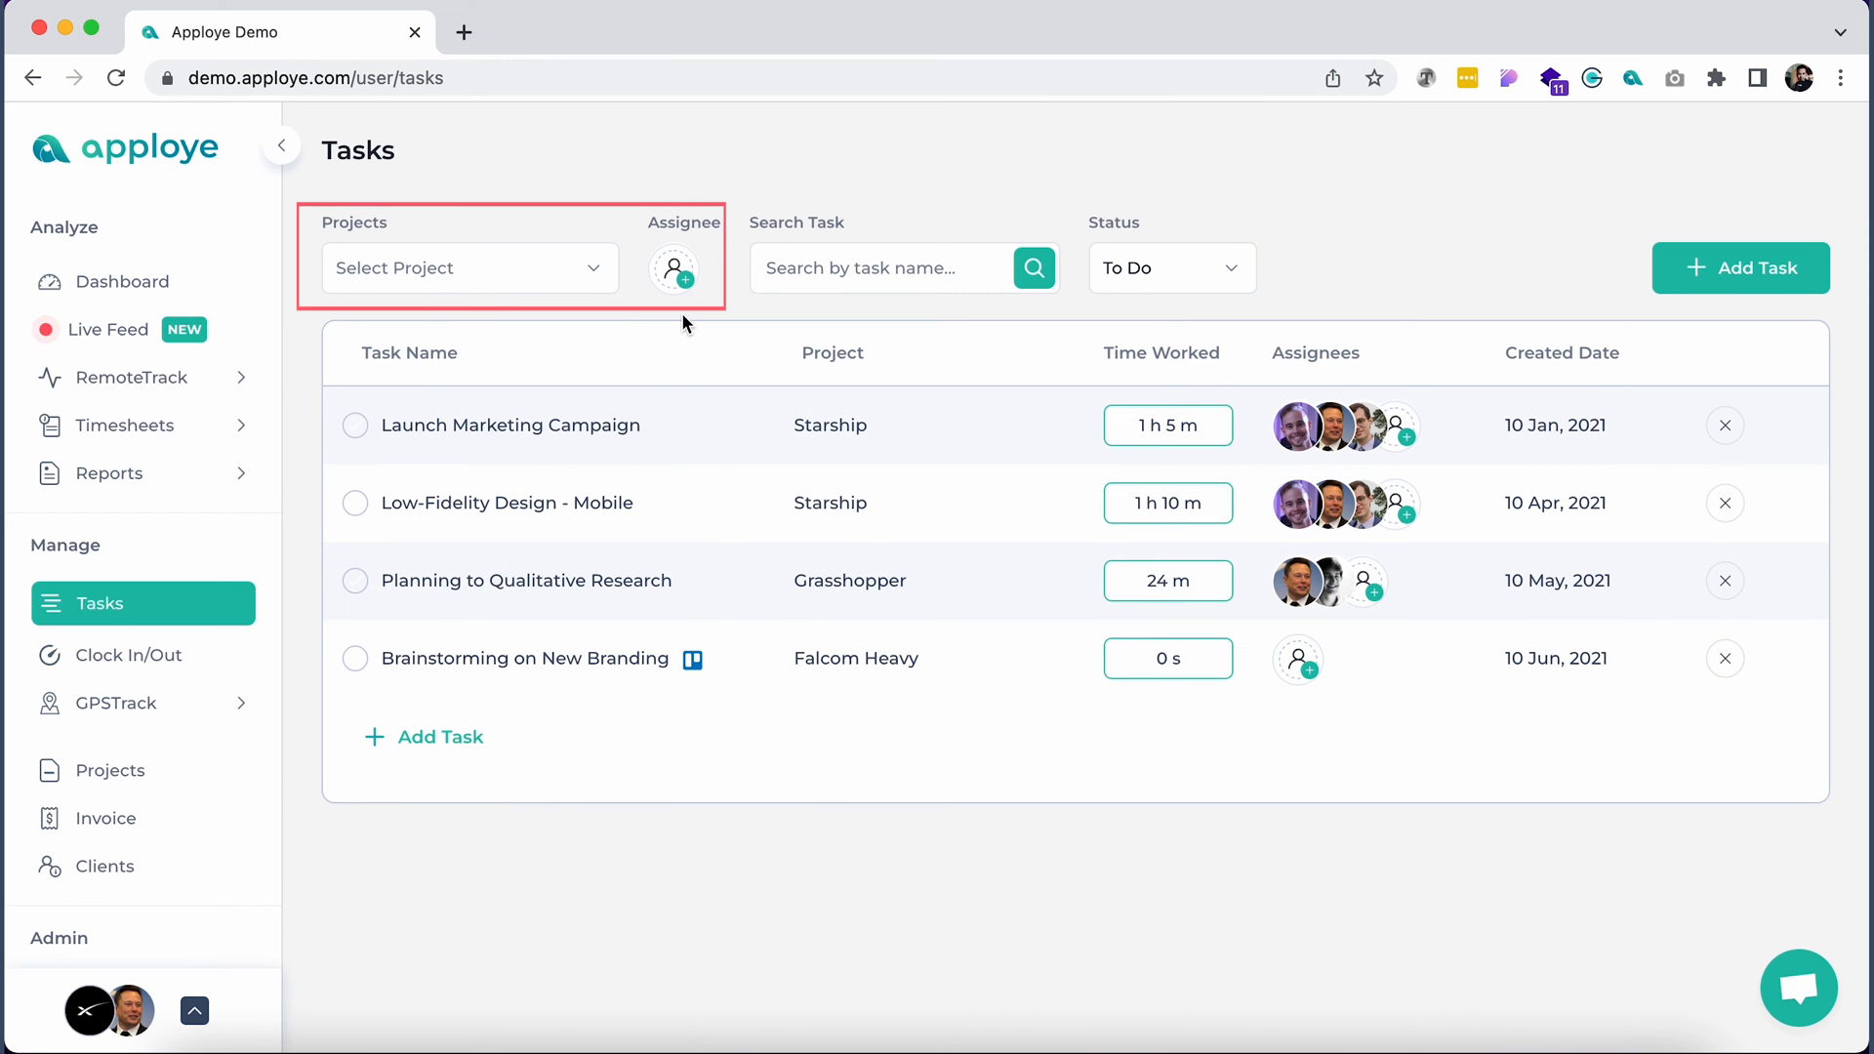
pyautogui.moveTo(634, 324)
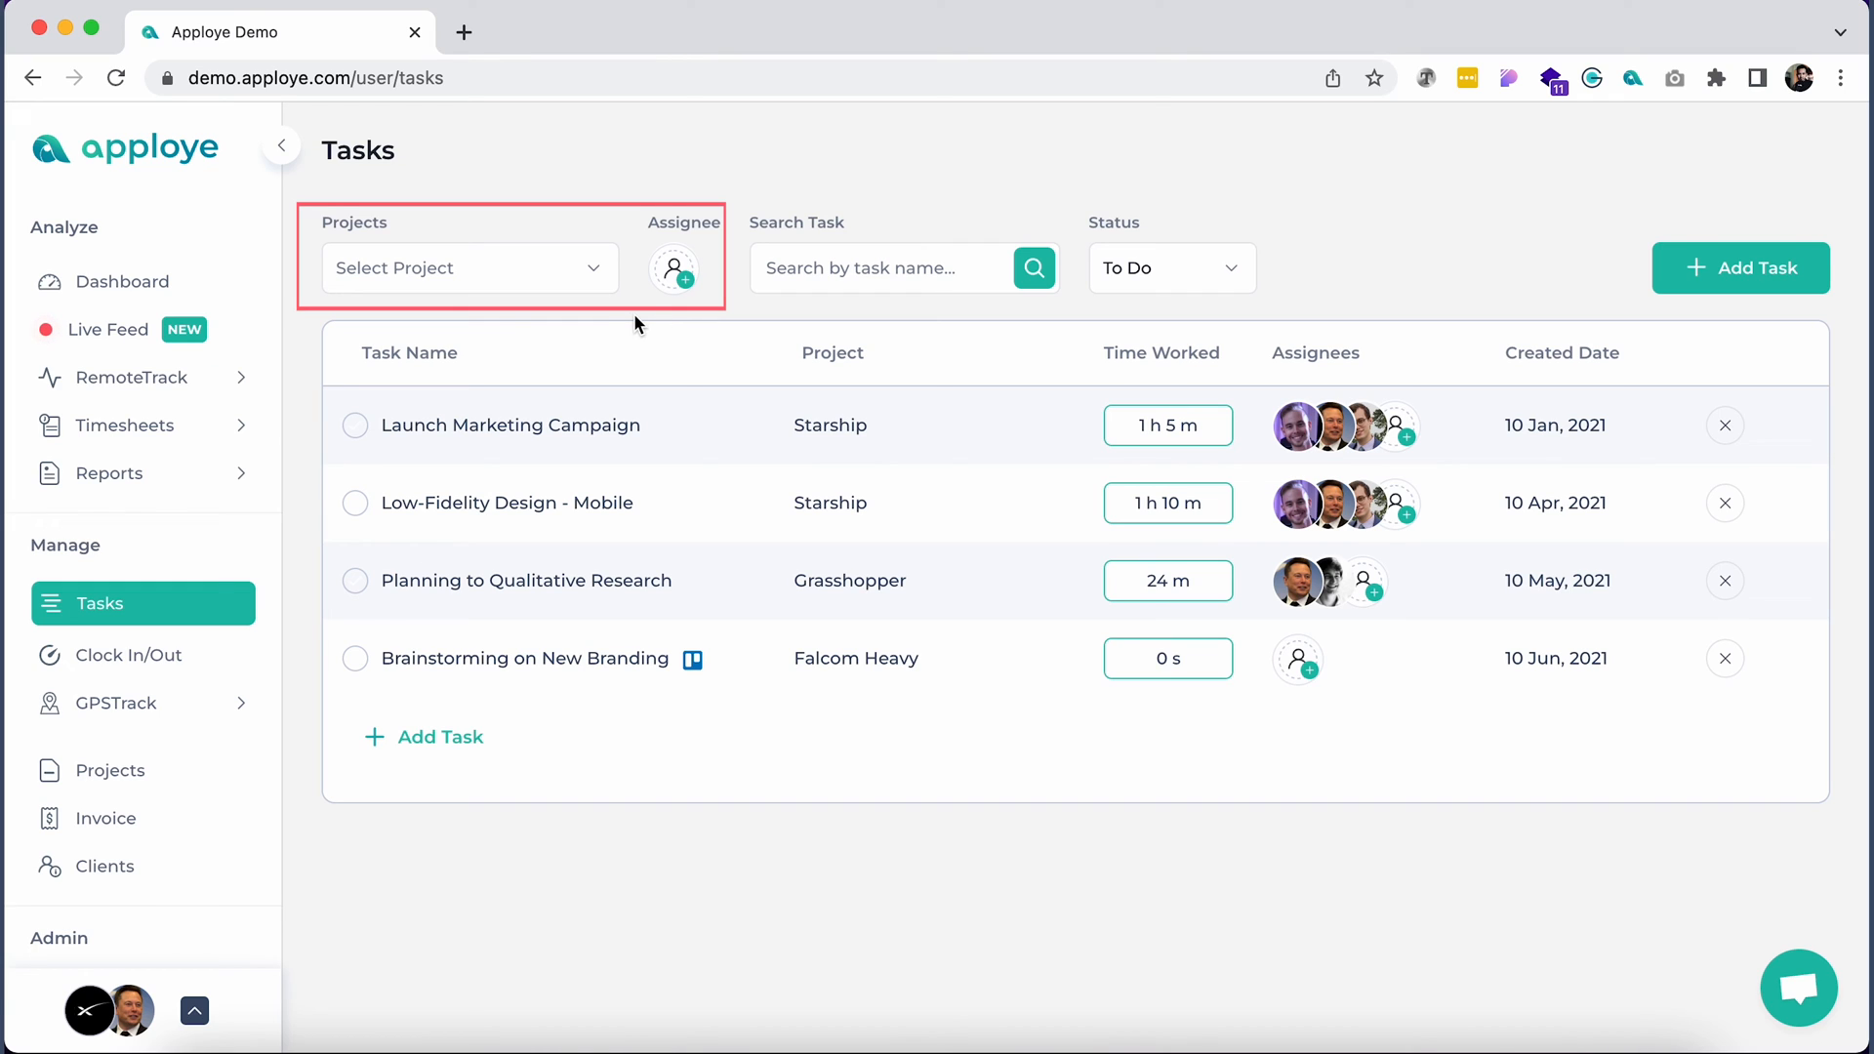
pyautogui.moveTo(1611, 466)
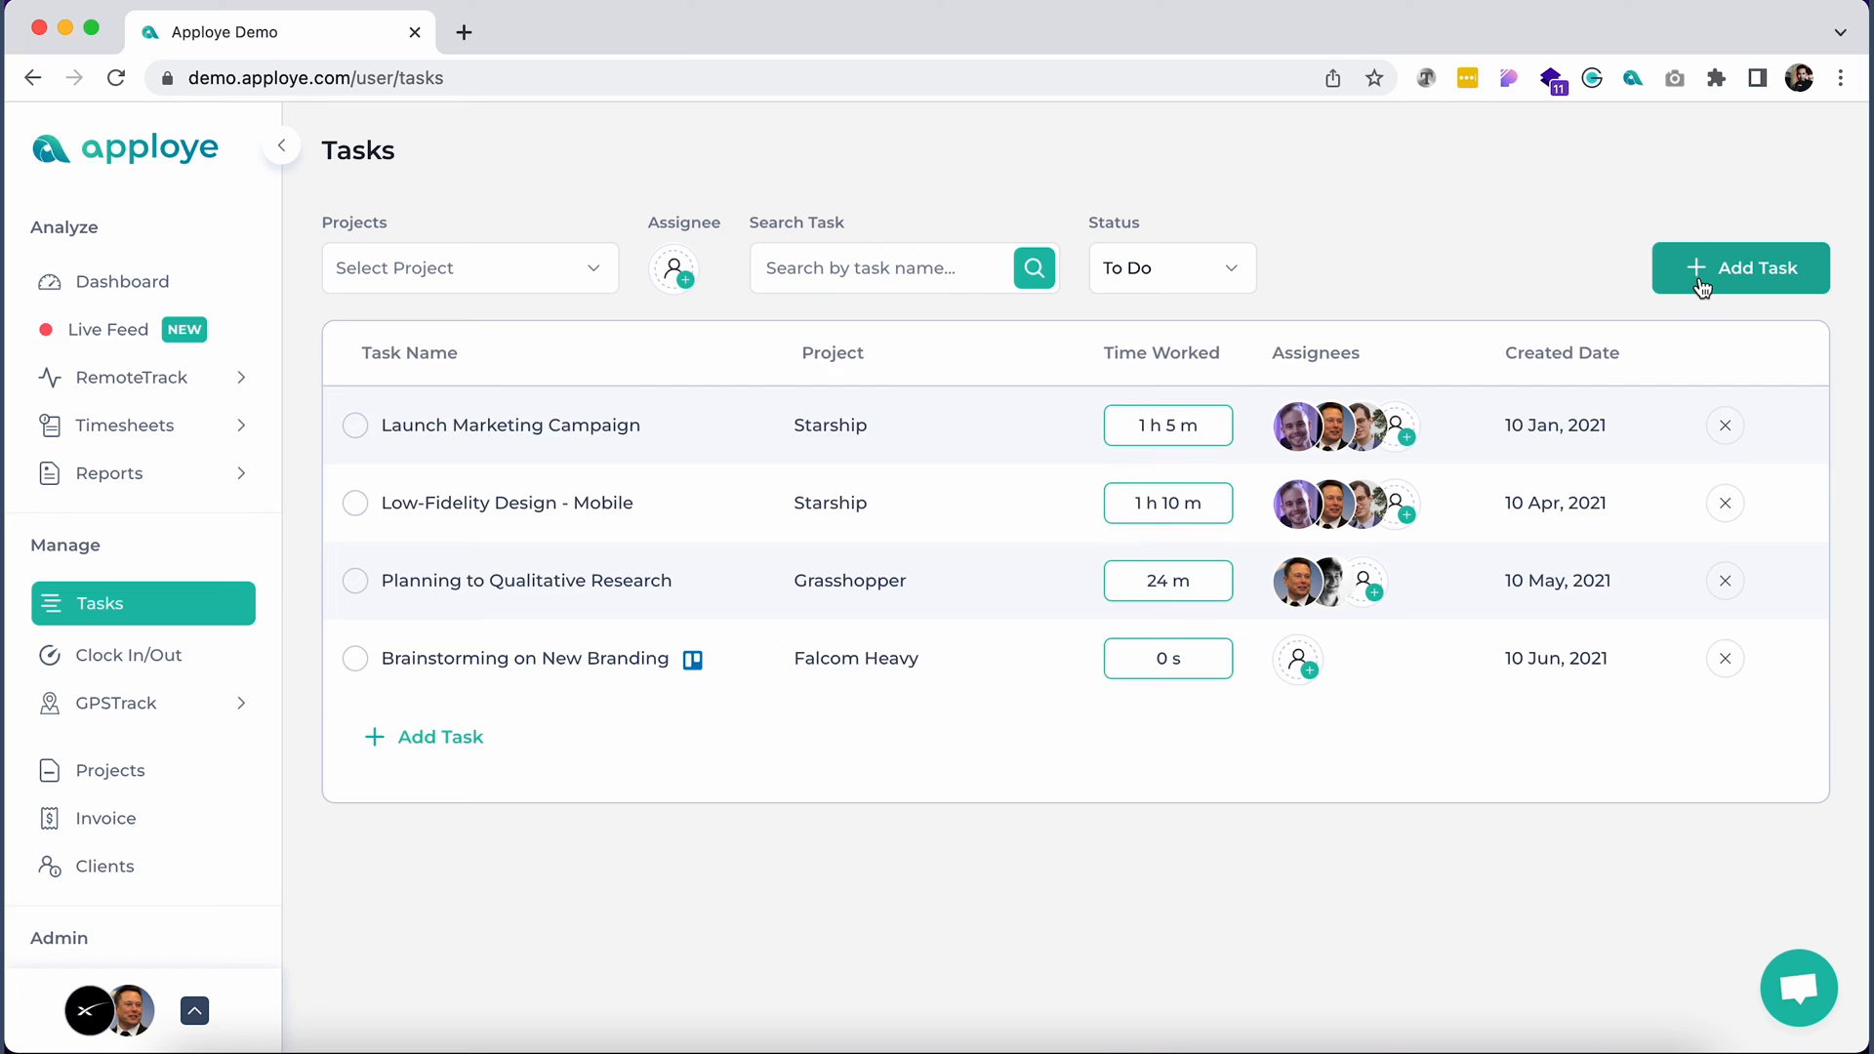
# Step: Add a 'Business Marketing Planner' task under Falcom Heavy and pick a member to assign
pyautogui.click(1740, 267)
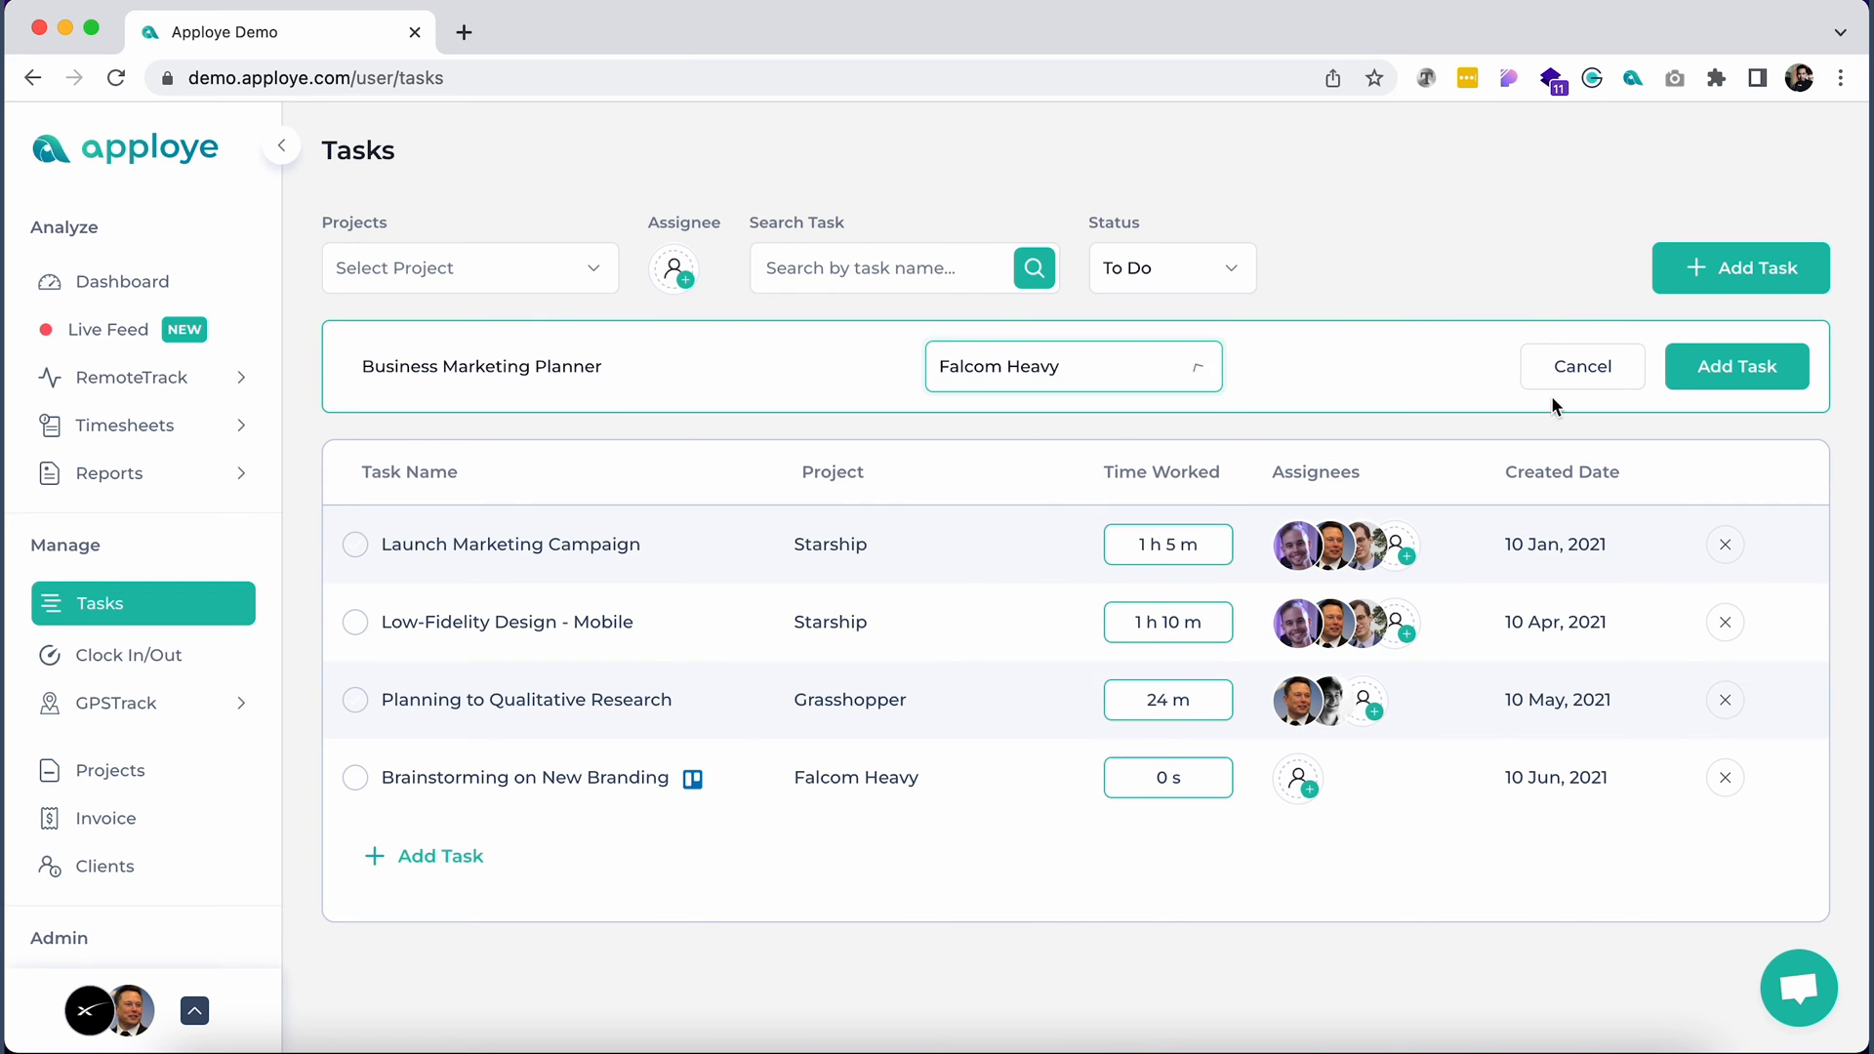
pyautogui.click(1581, 366)
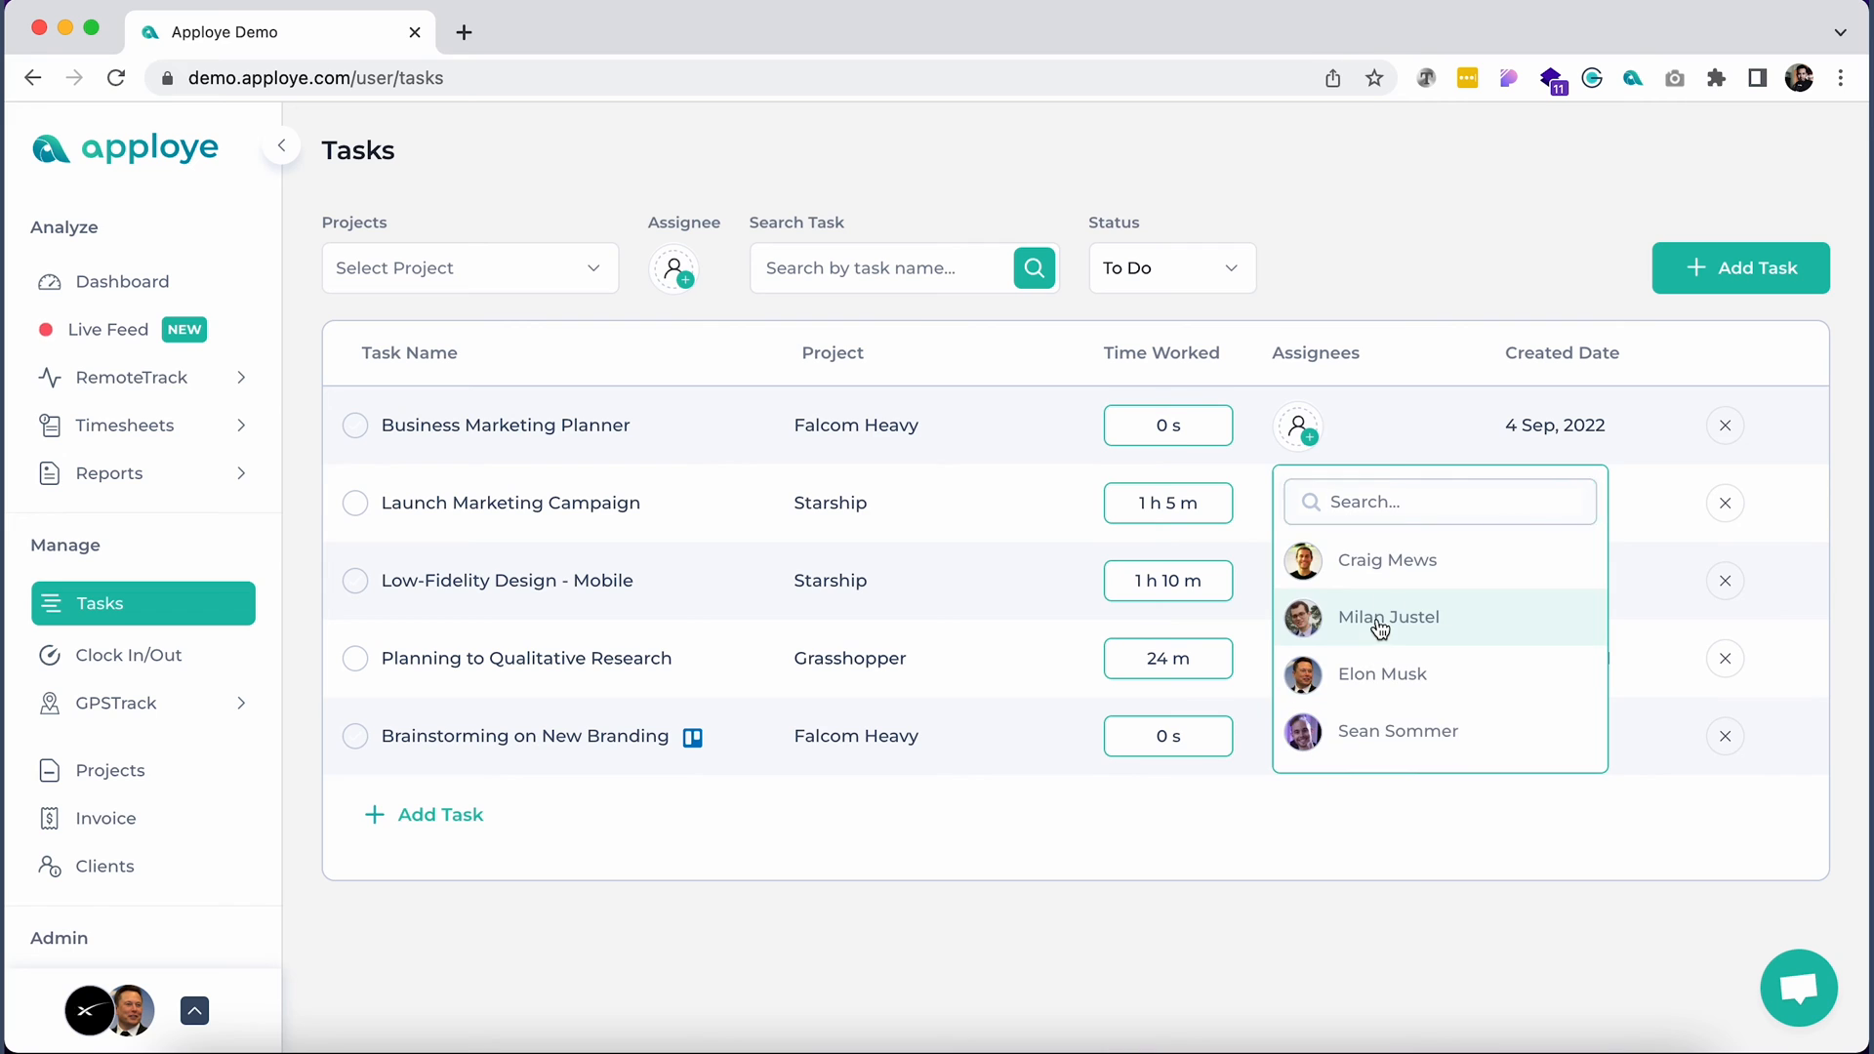
pyautogui.click(1389, 617)
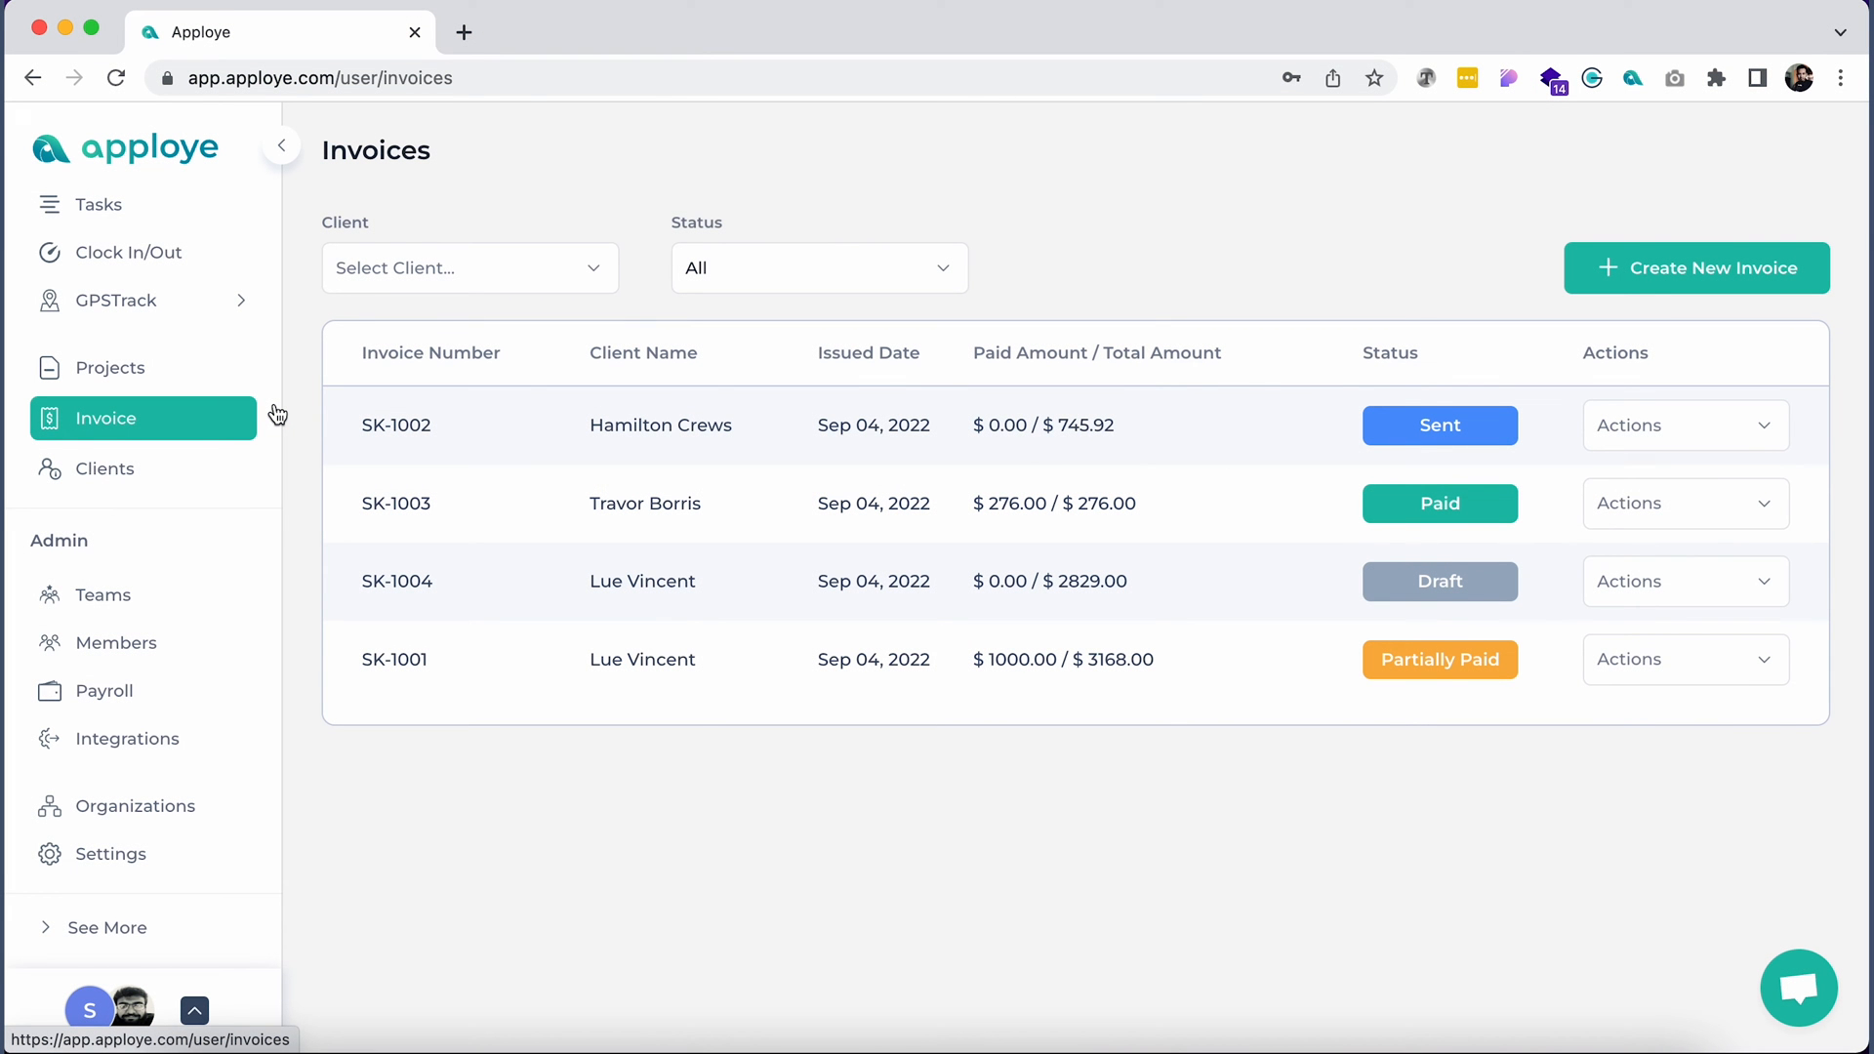
# Step: Create invoice SK-1005 and begin adding a new client from the Client dropdown
pyautogui.click(1695, 266)
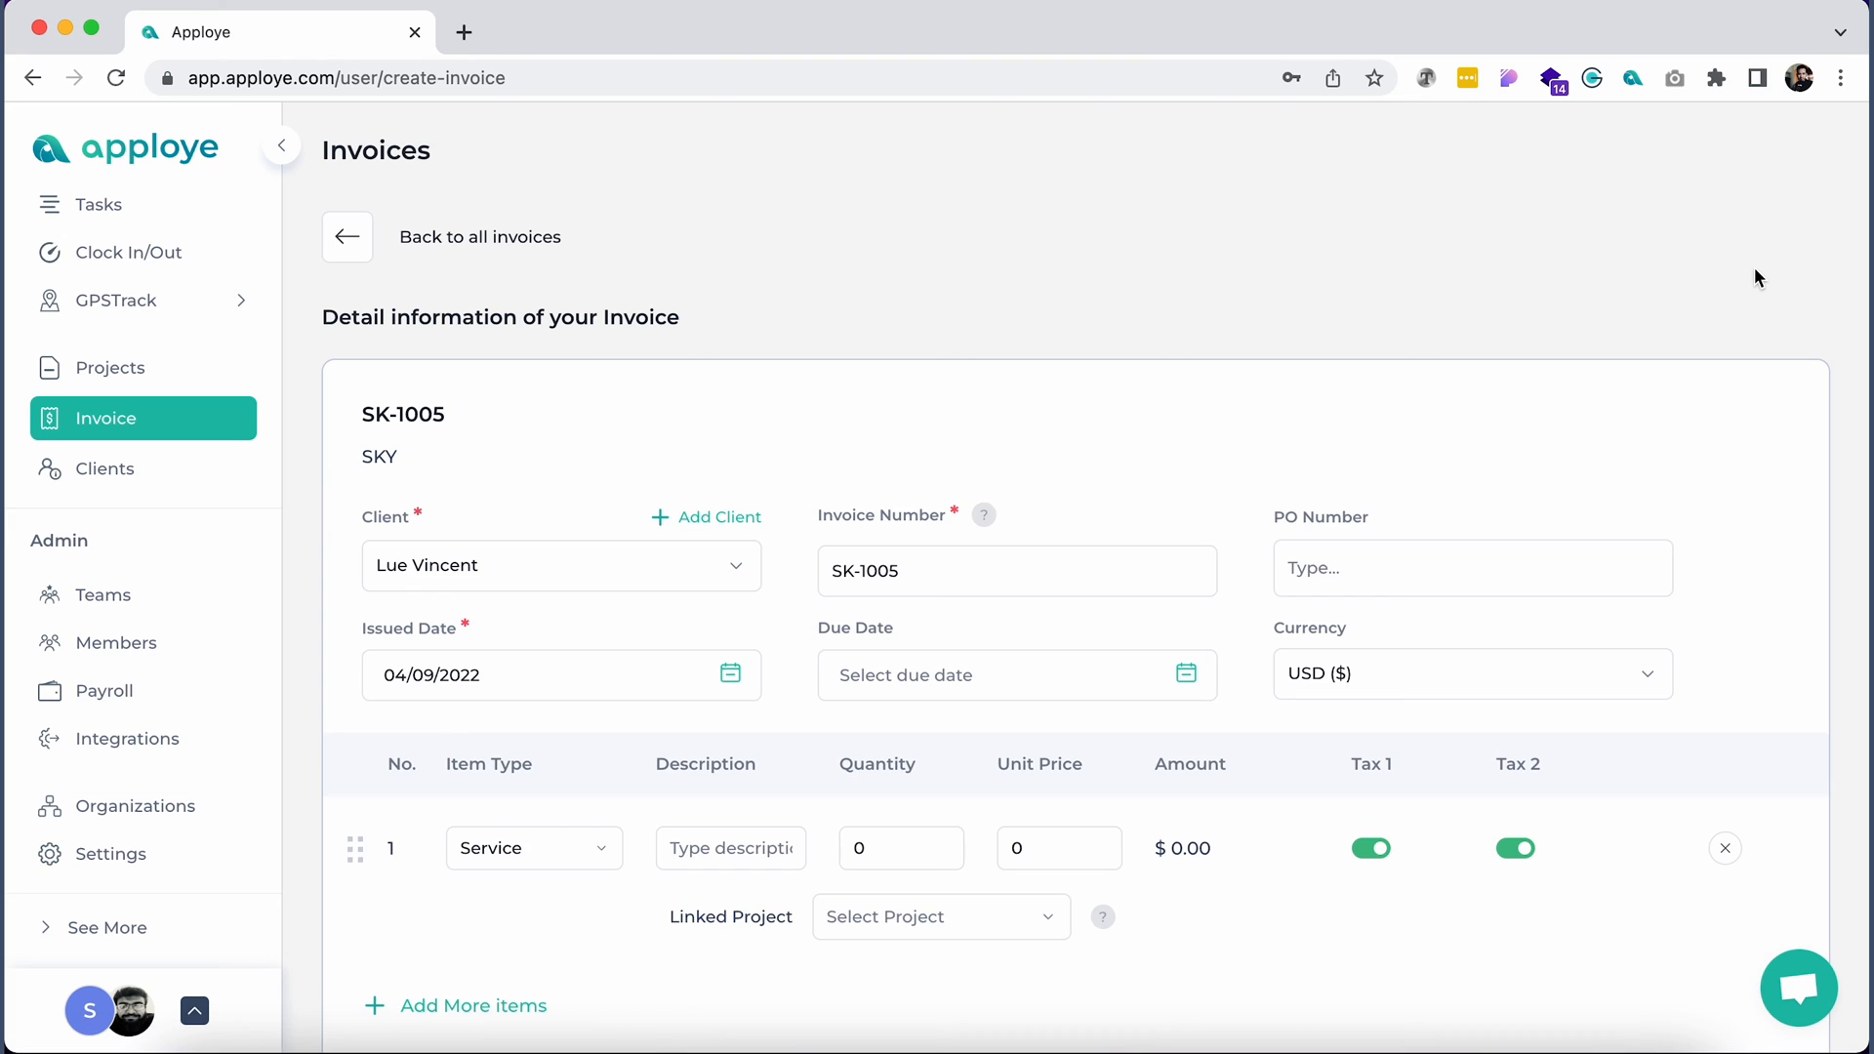
pyautogui.moveTo(1090, 379)
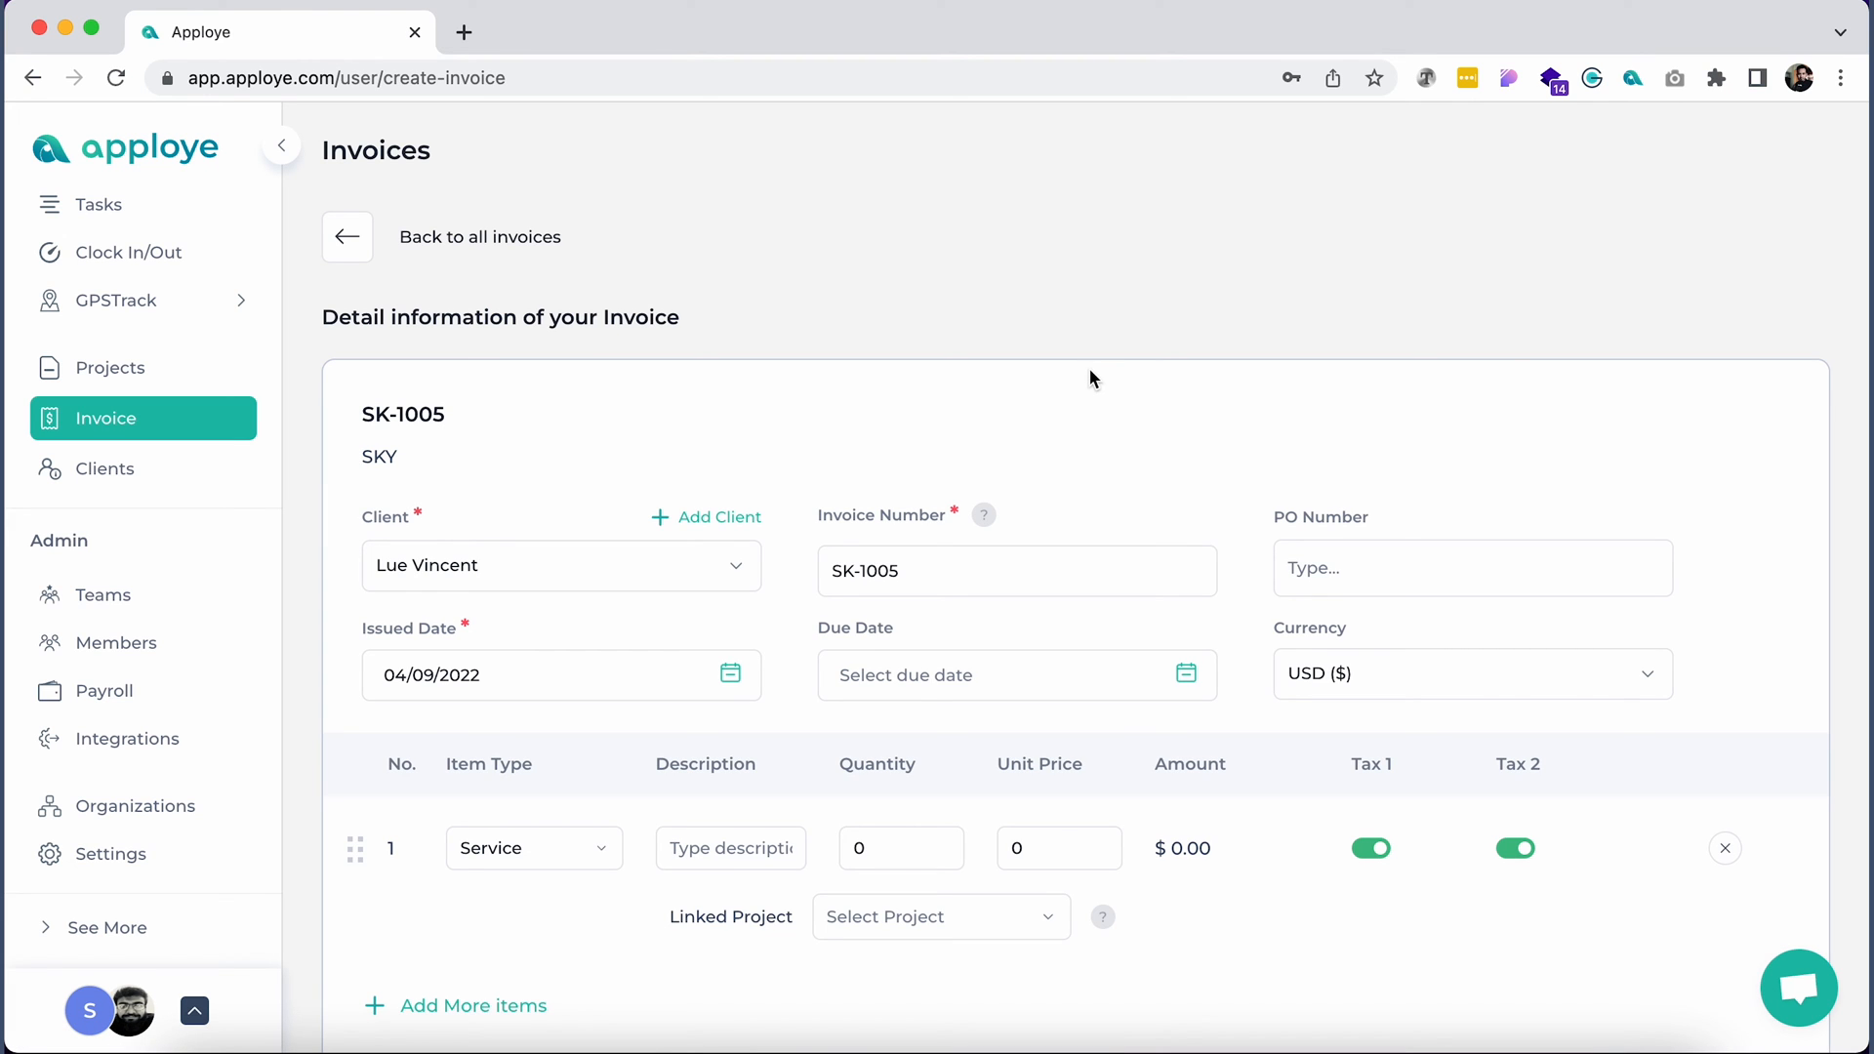
pyautogui.click(559, 565)
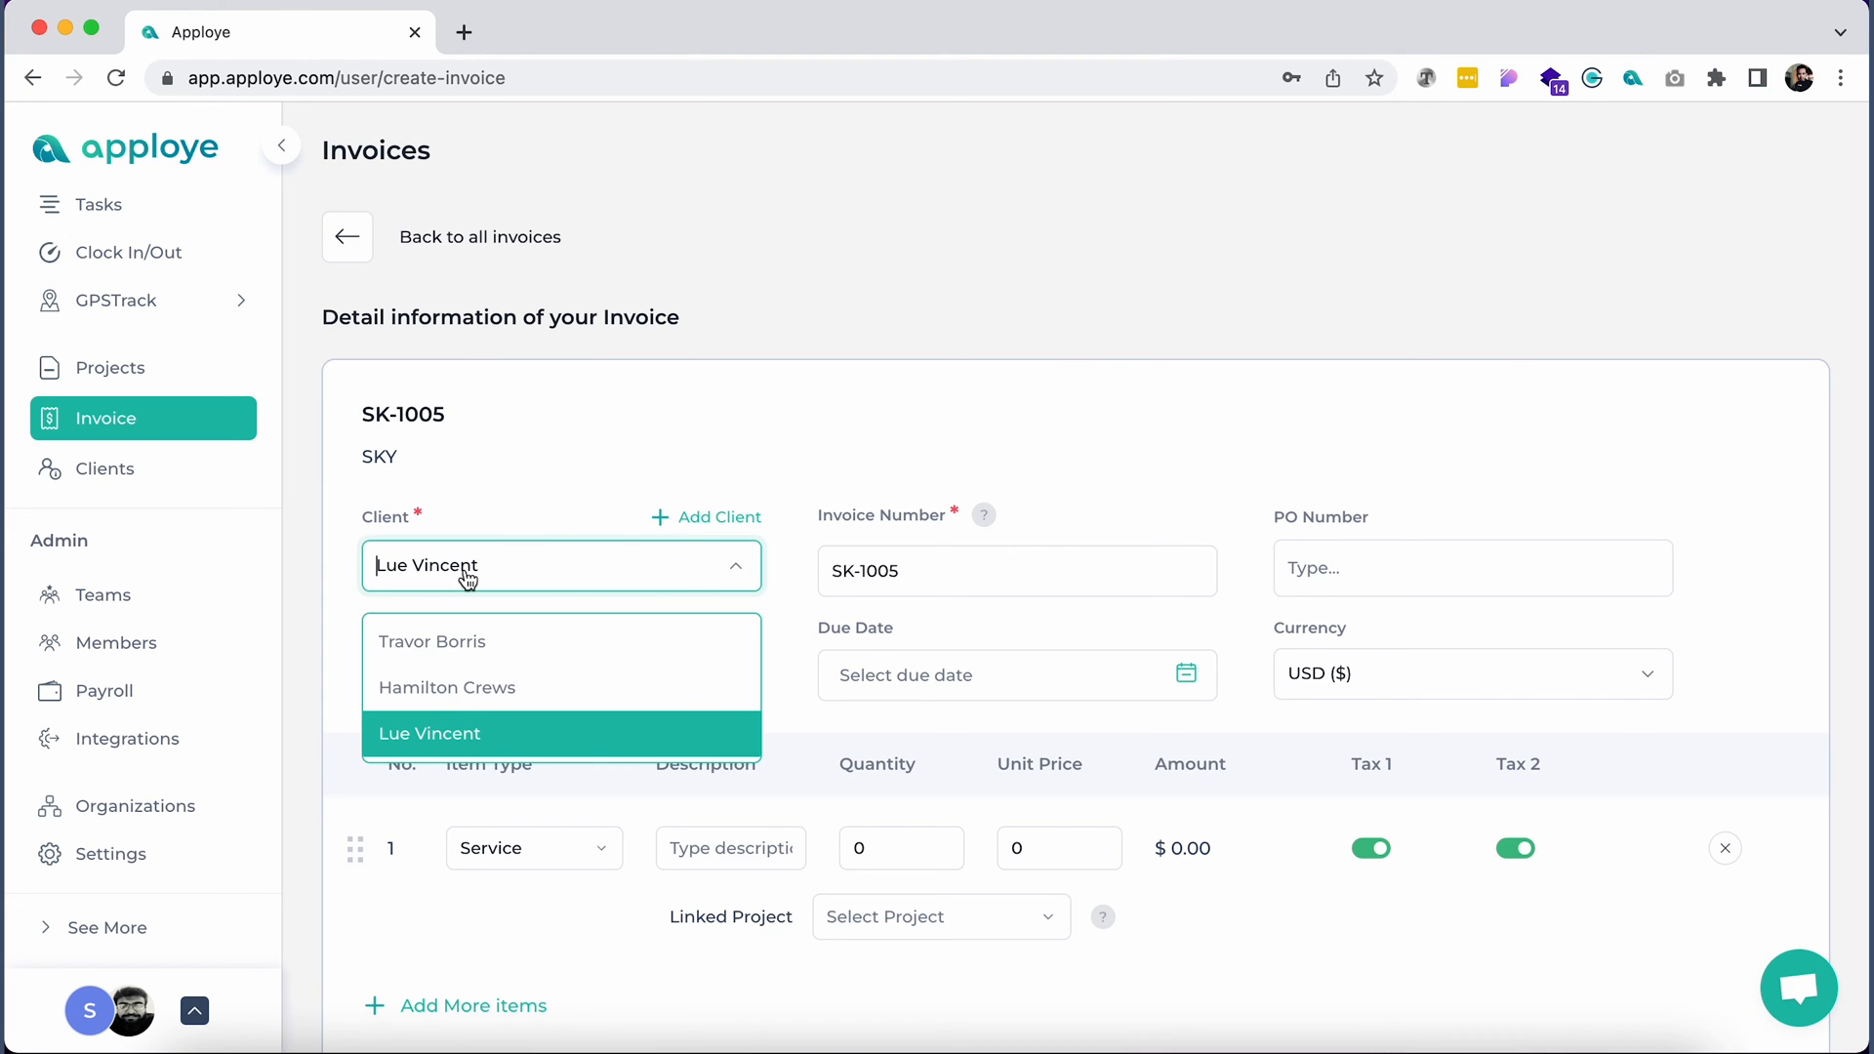
pyautogui.click(430, 733)
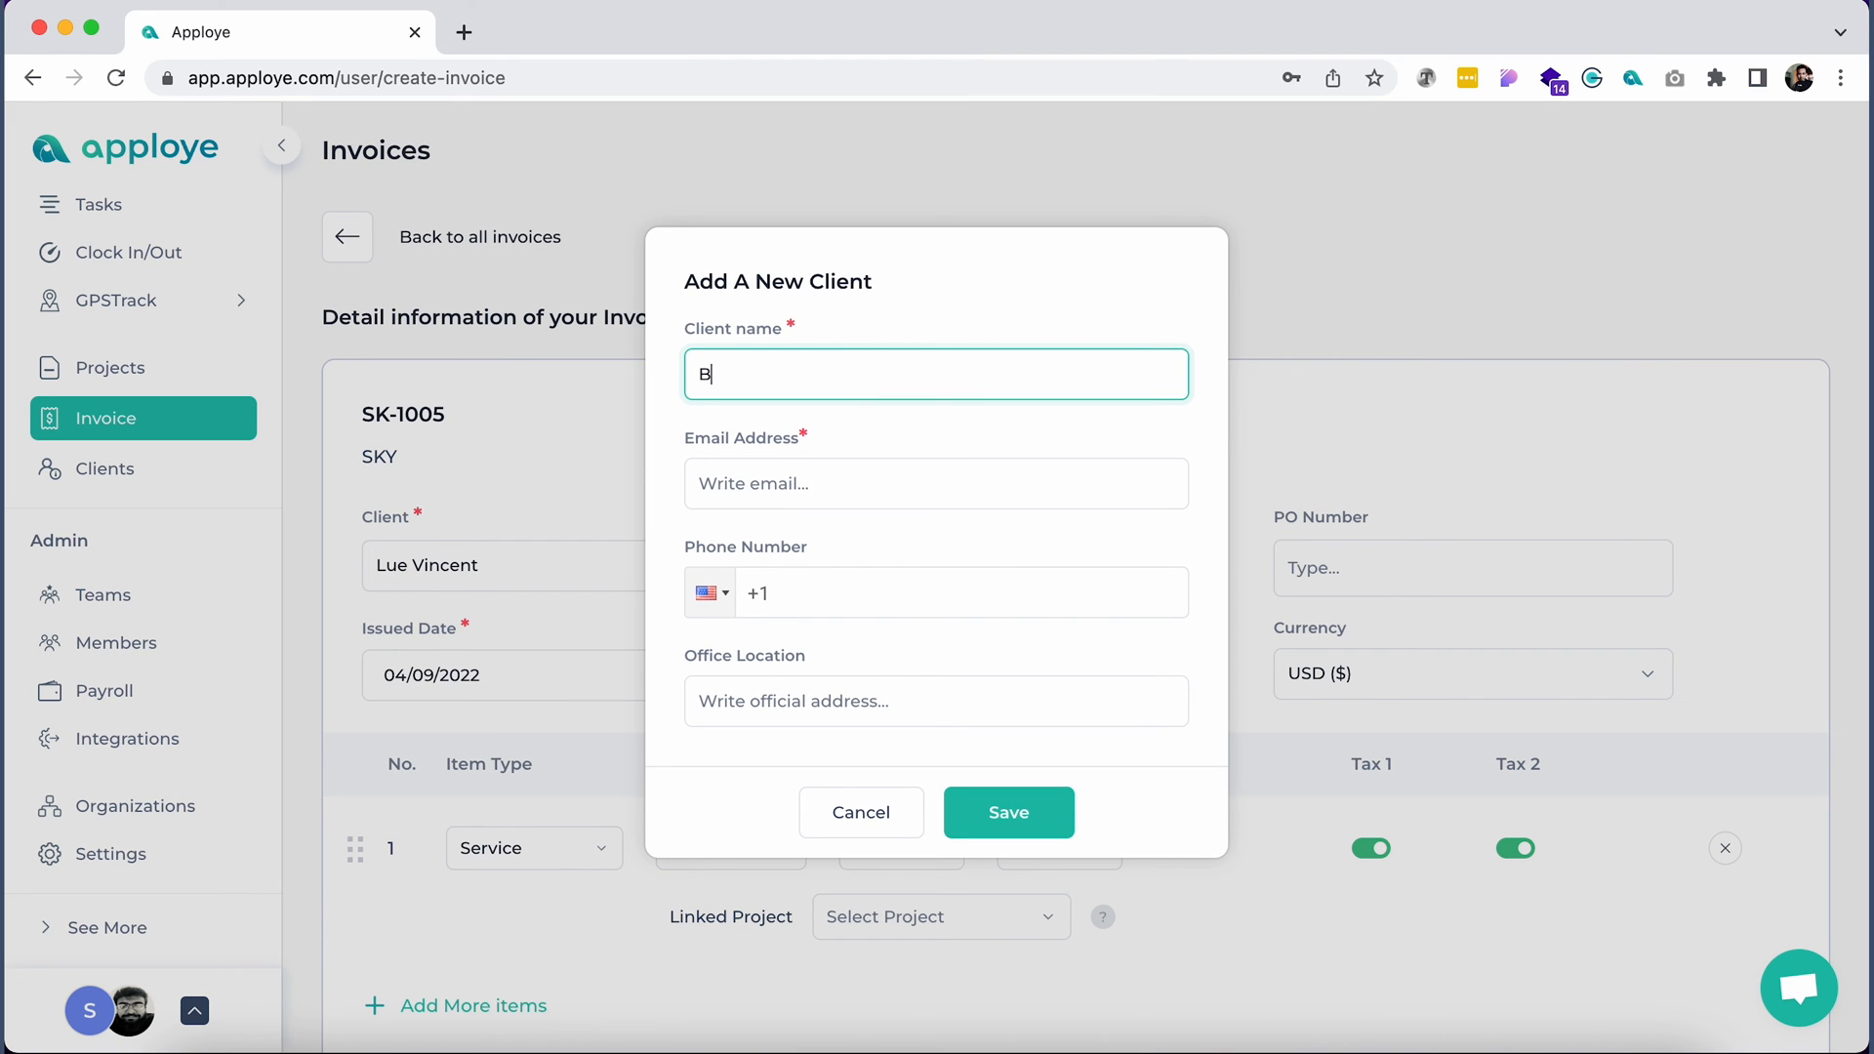
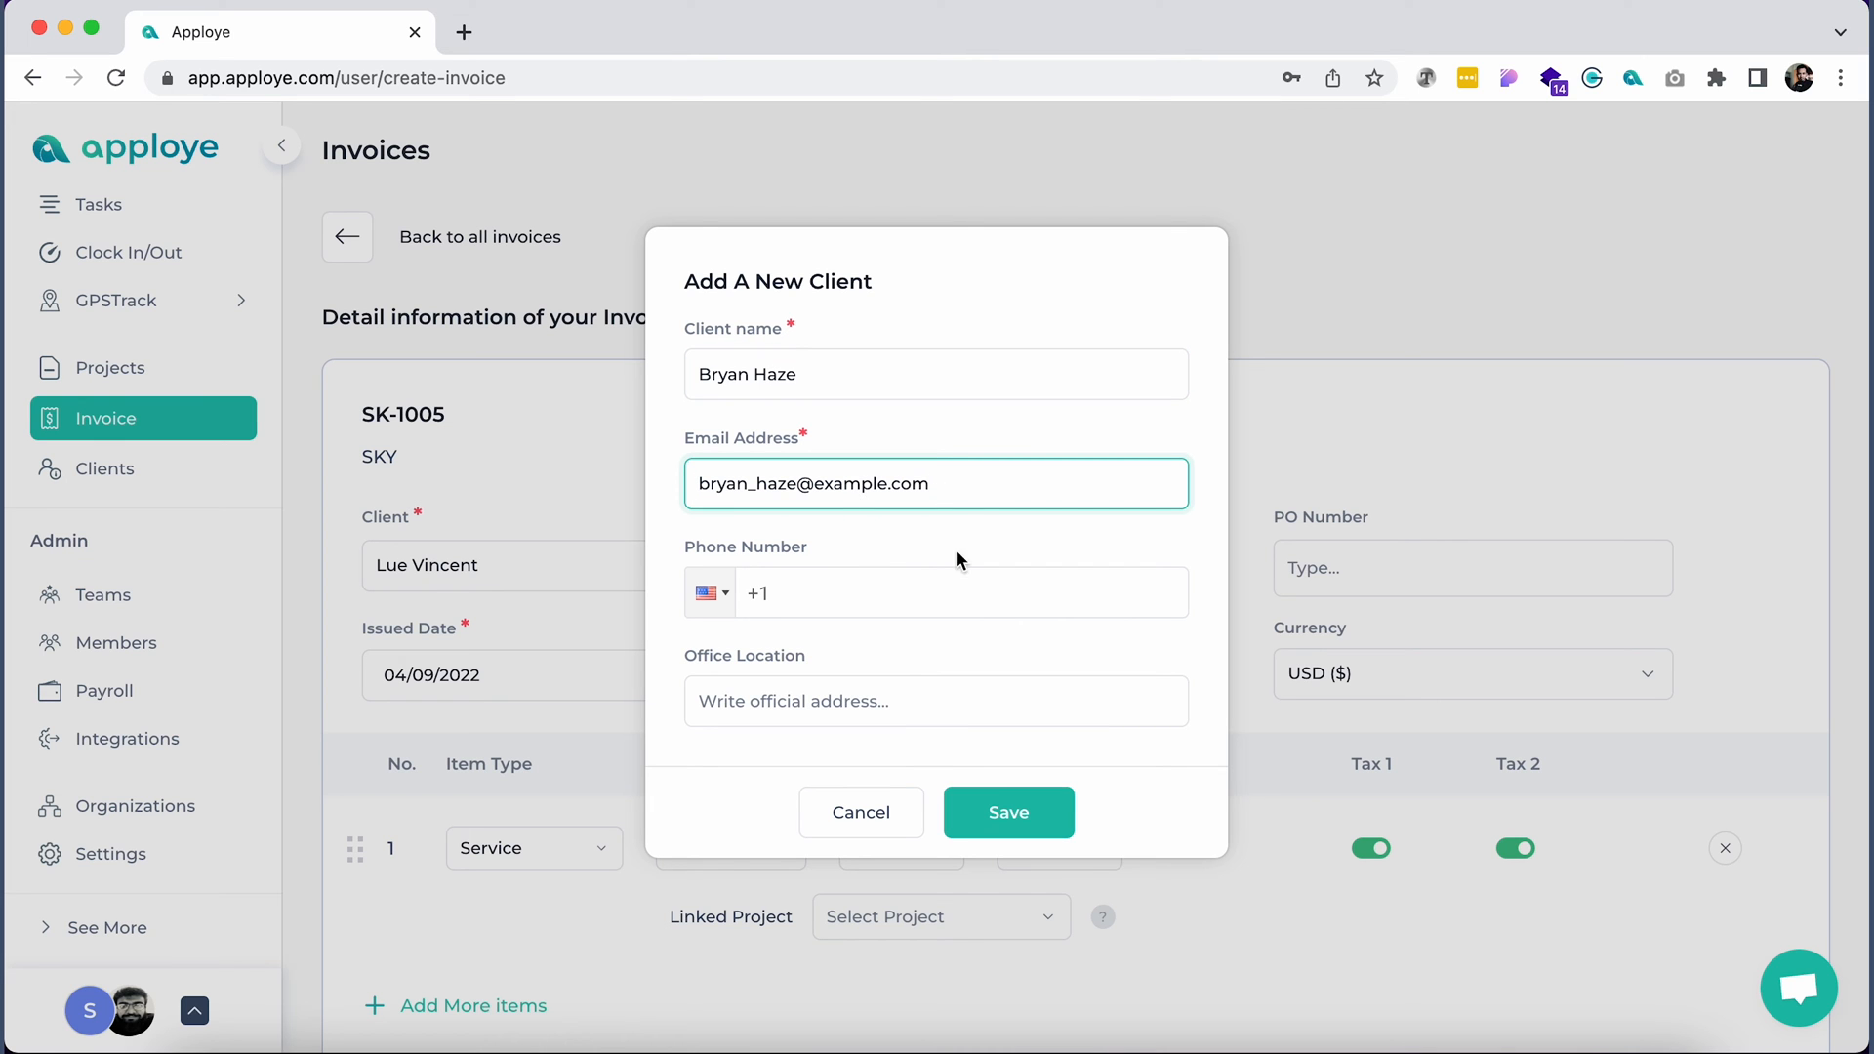
pyautogui.click(1007, 813)
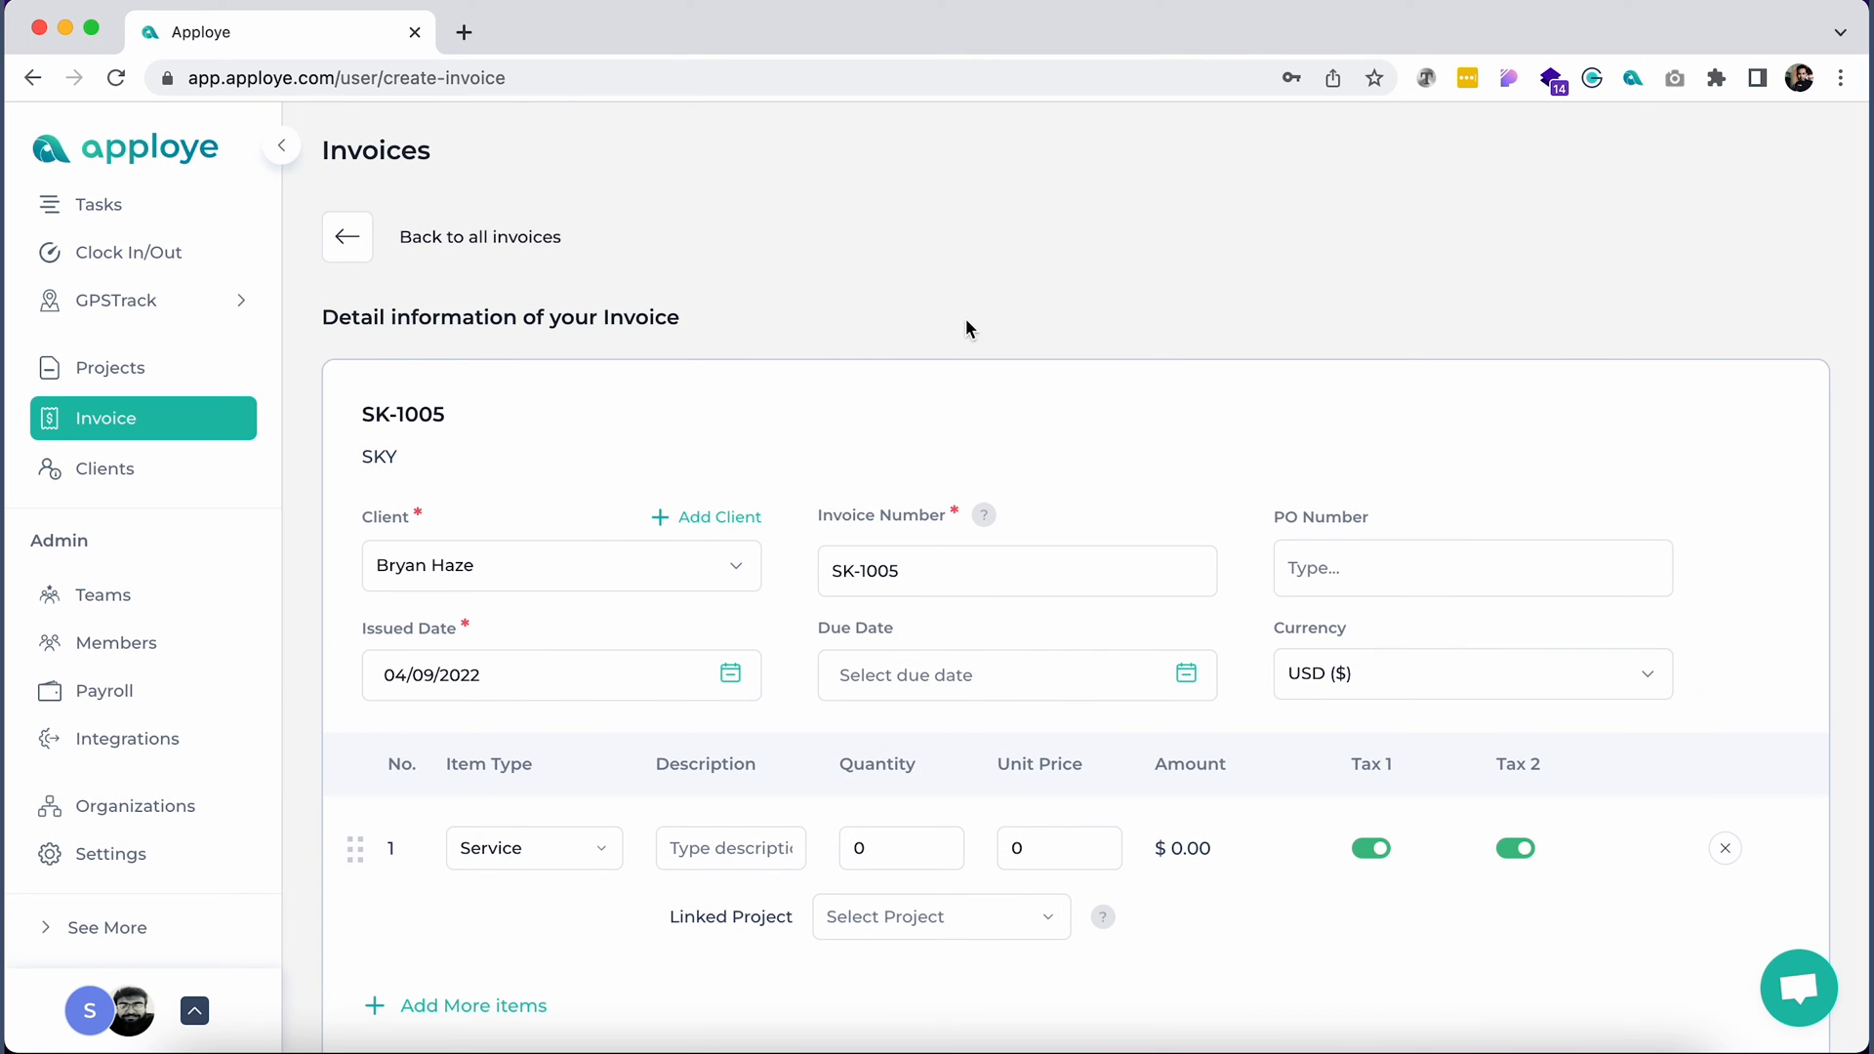
pyautogui.moveTo(765, 615)
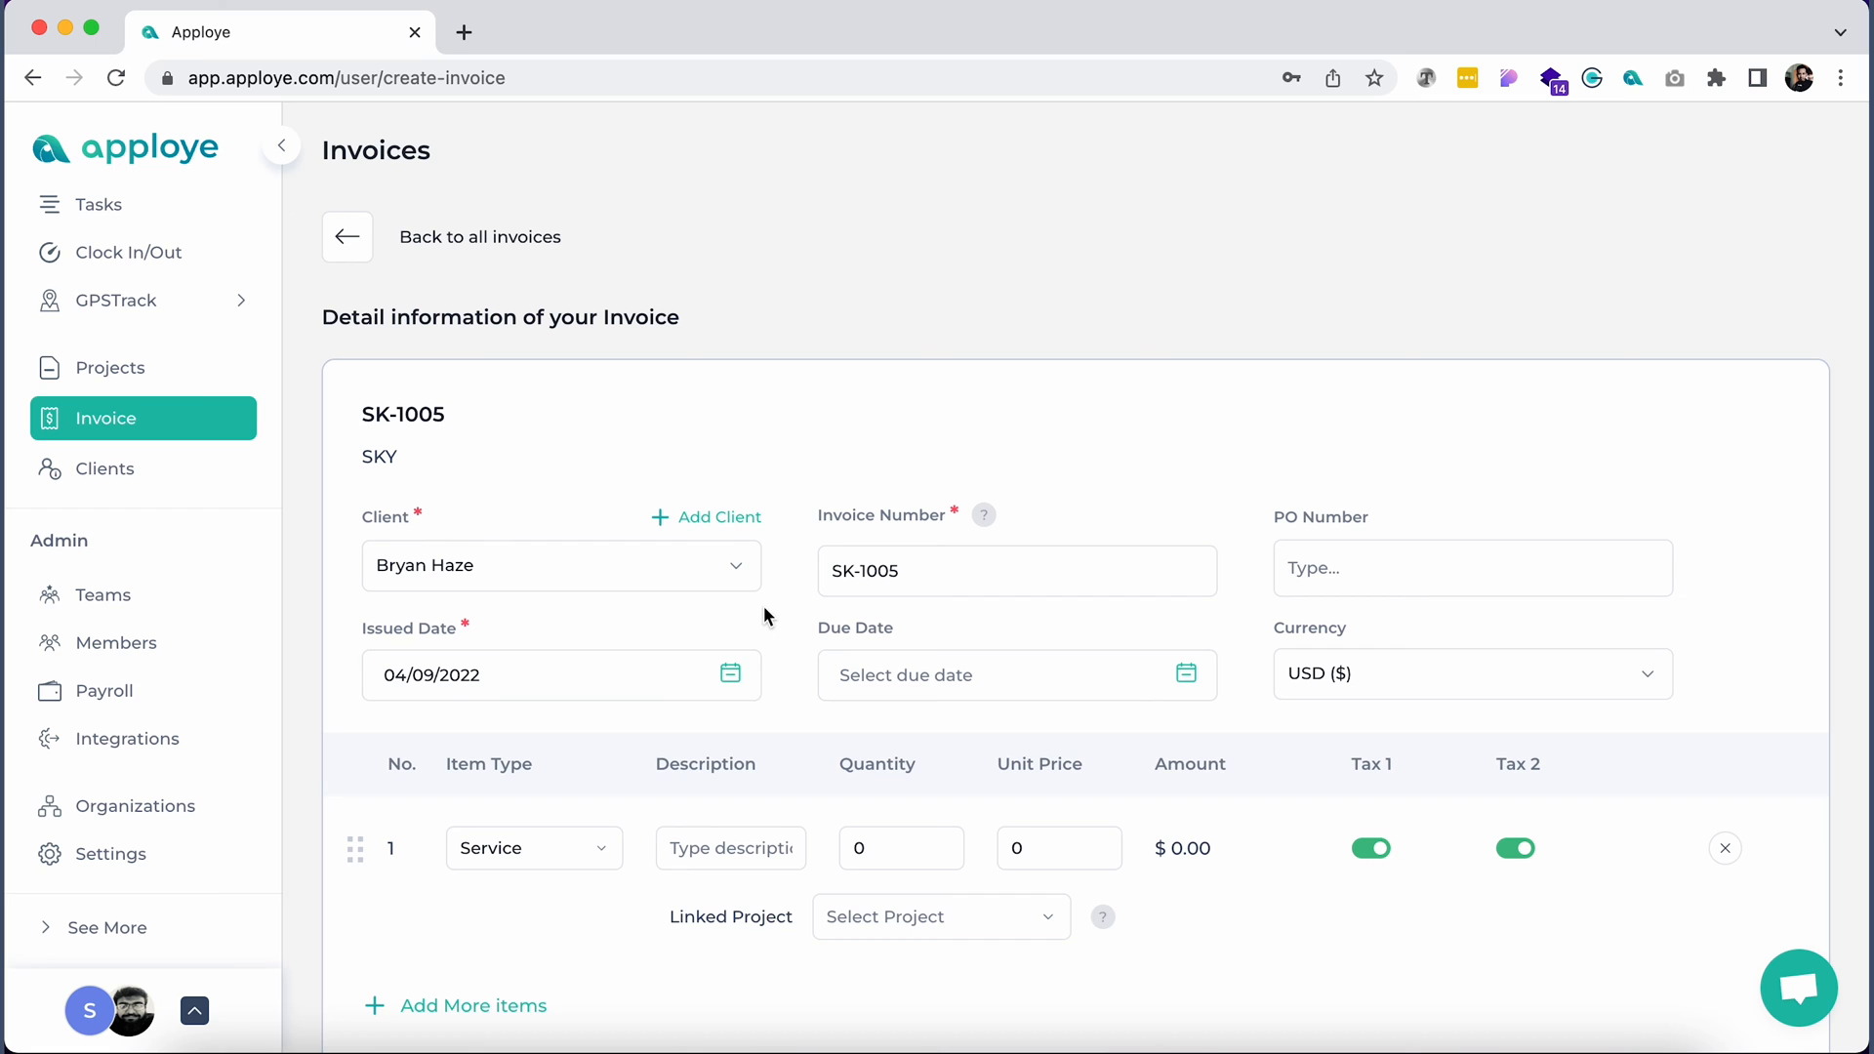
# Step: Set the invoice due date to 07/09/2022
pyautogui.scroll(-3)
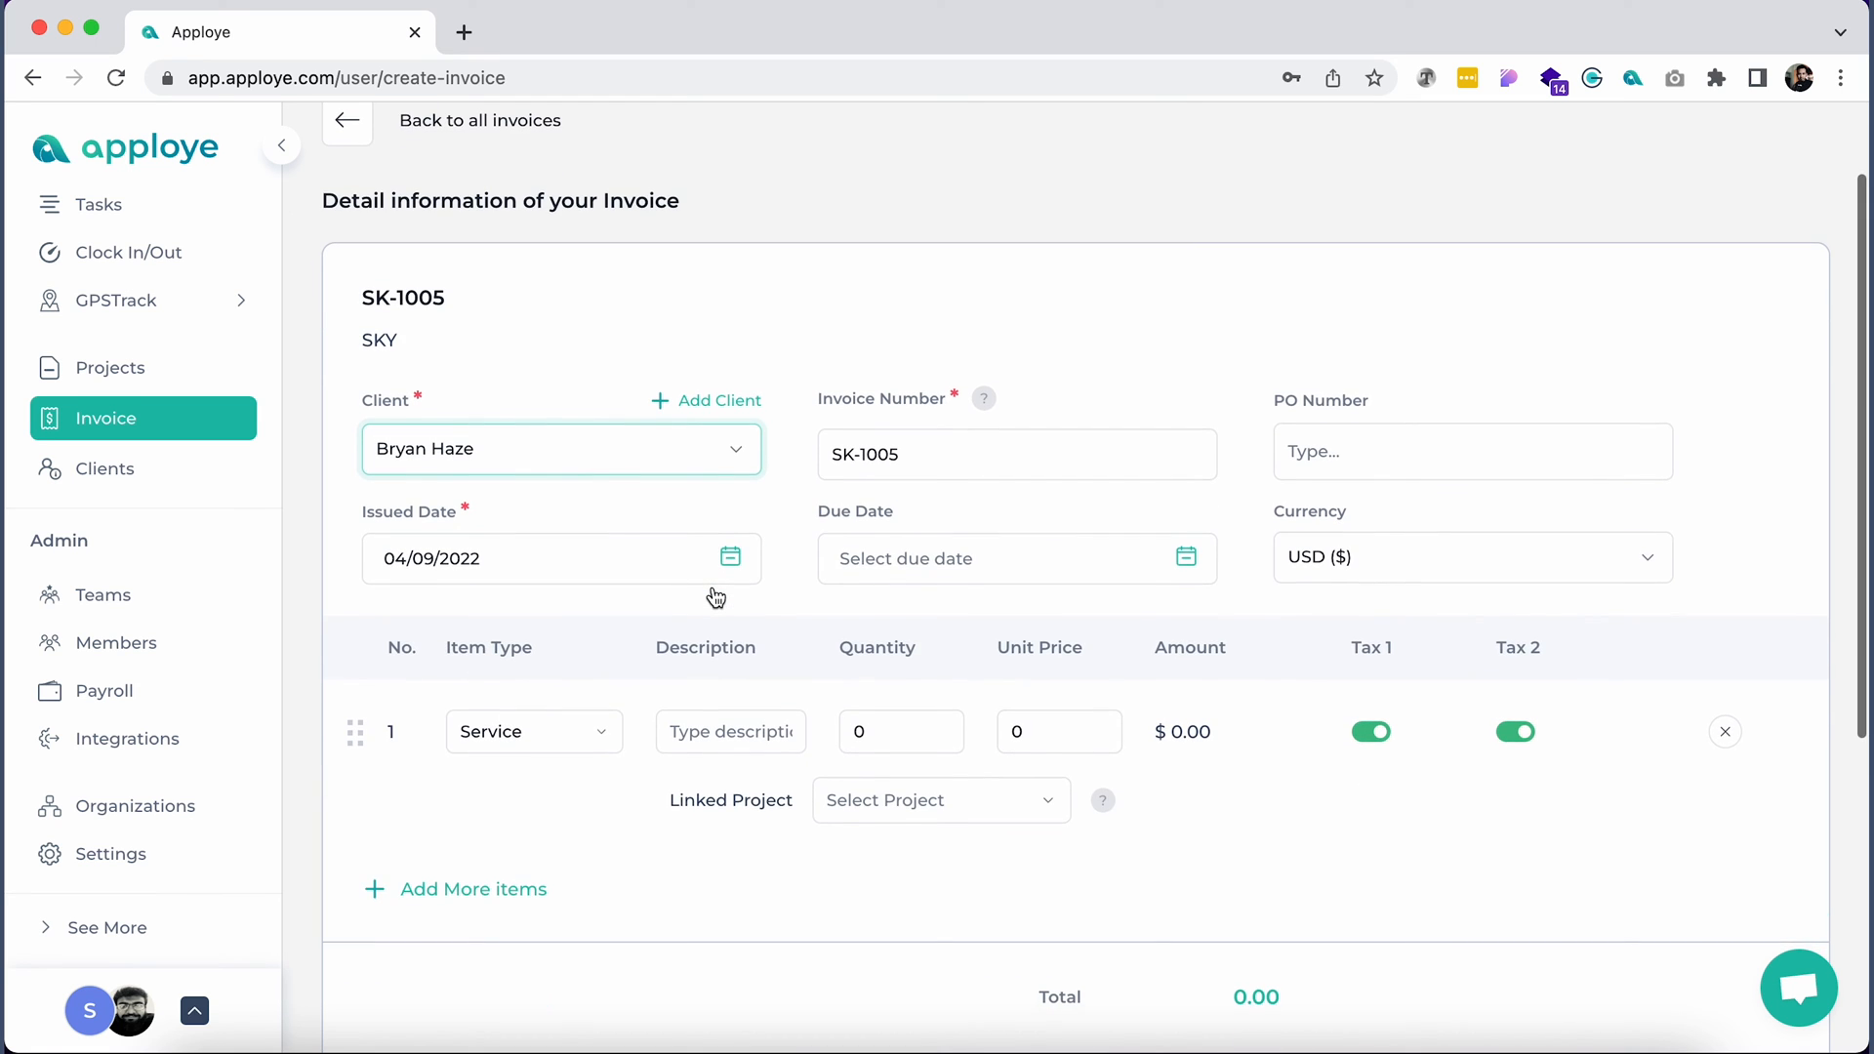
pyautogui.click(559, 558)
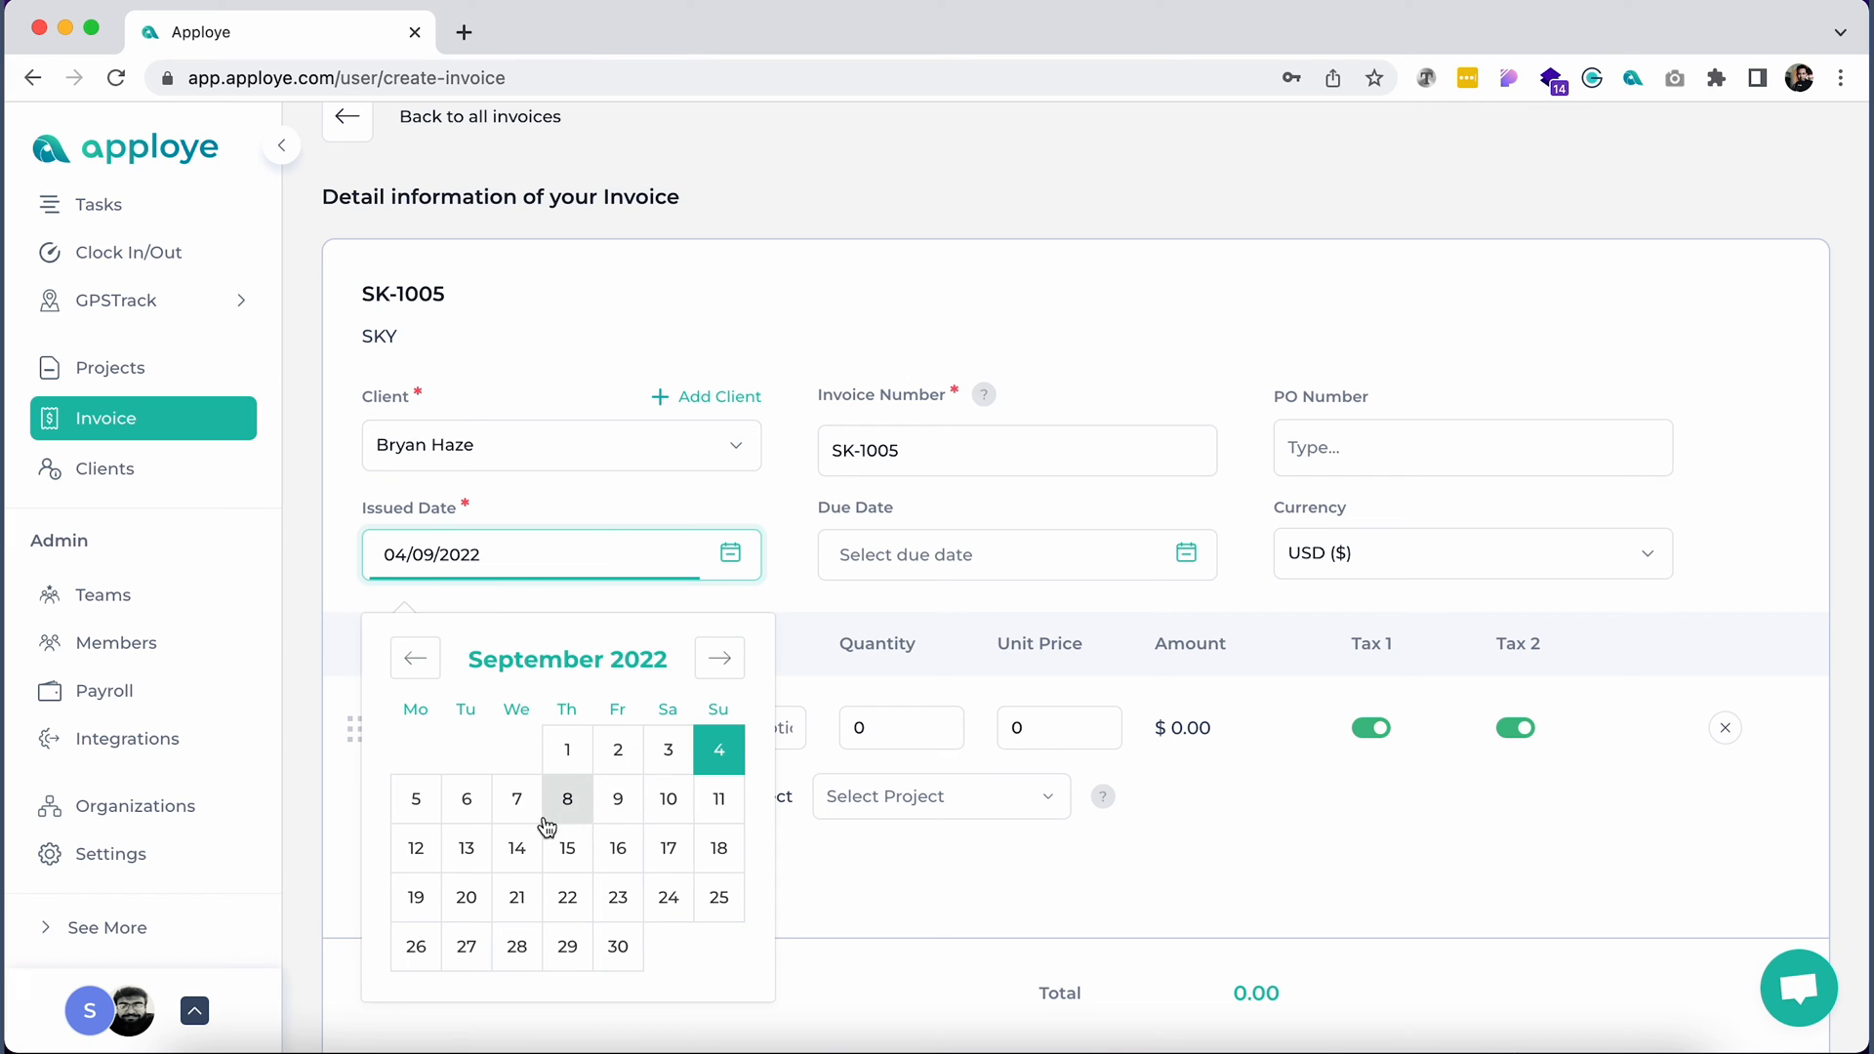
pyautogui.click(1017, 451)
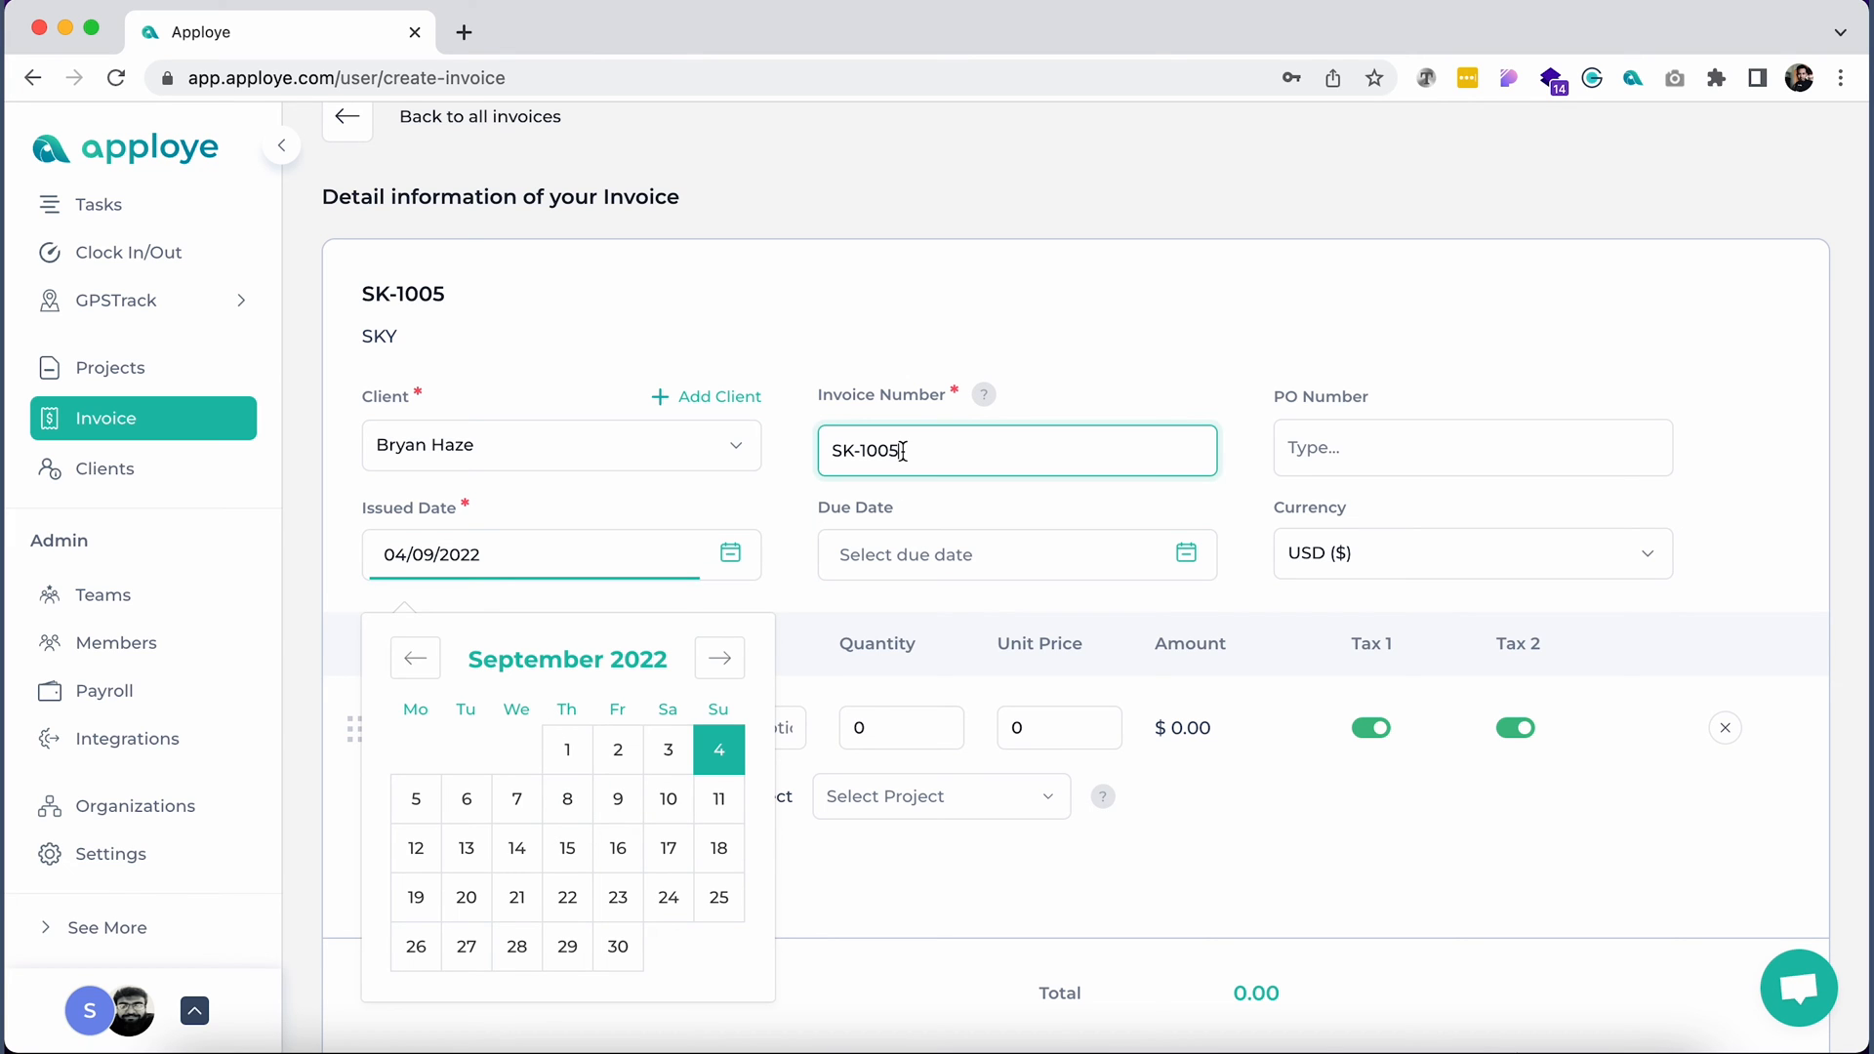
pyautogui.click(1004, 553)
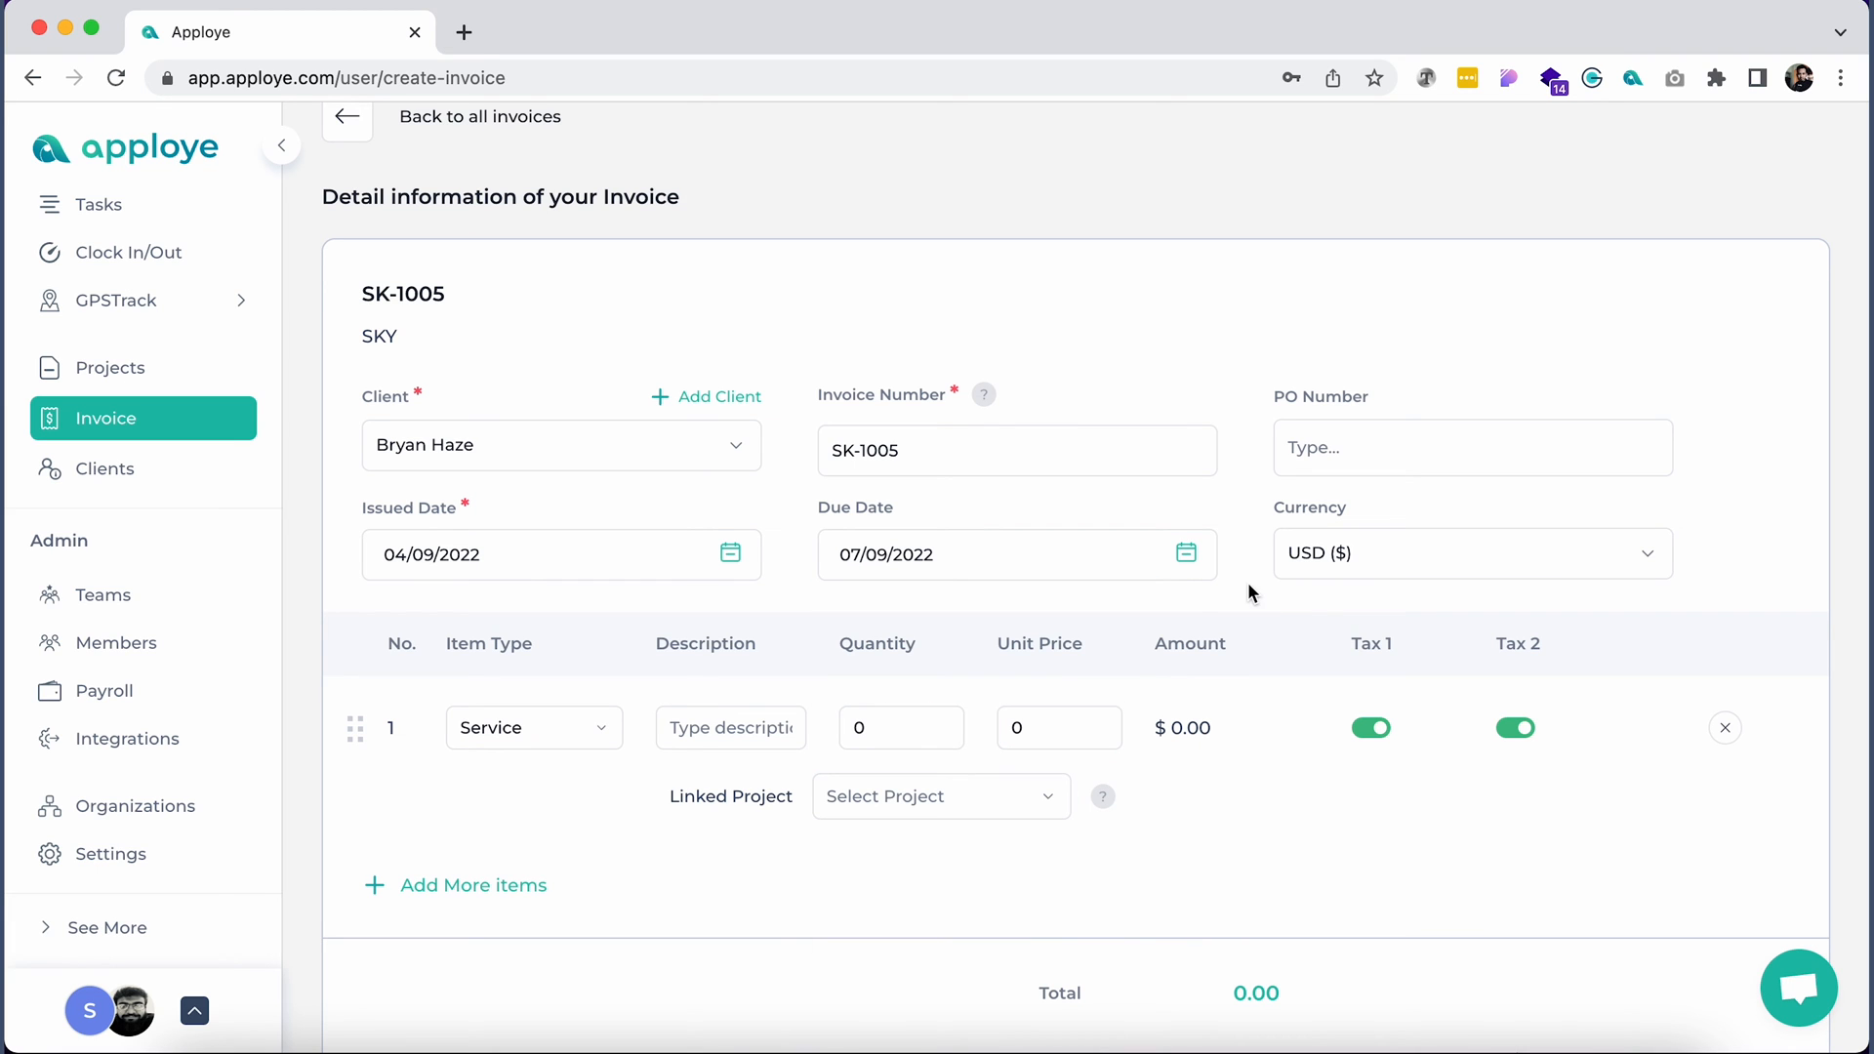
# Step: Enter PO number 123 and open the linked project and item type choices
pyautogui.write('123')
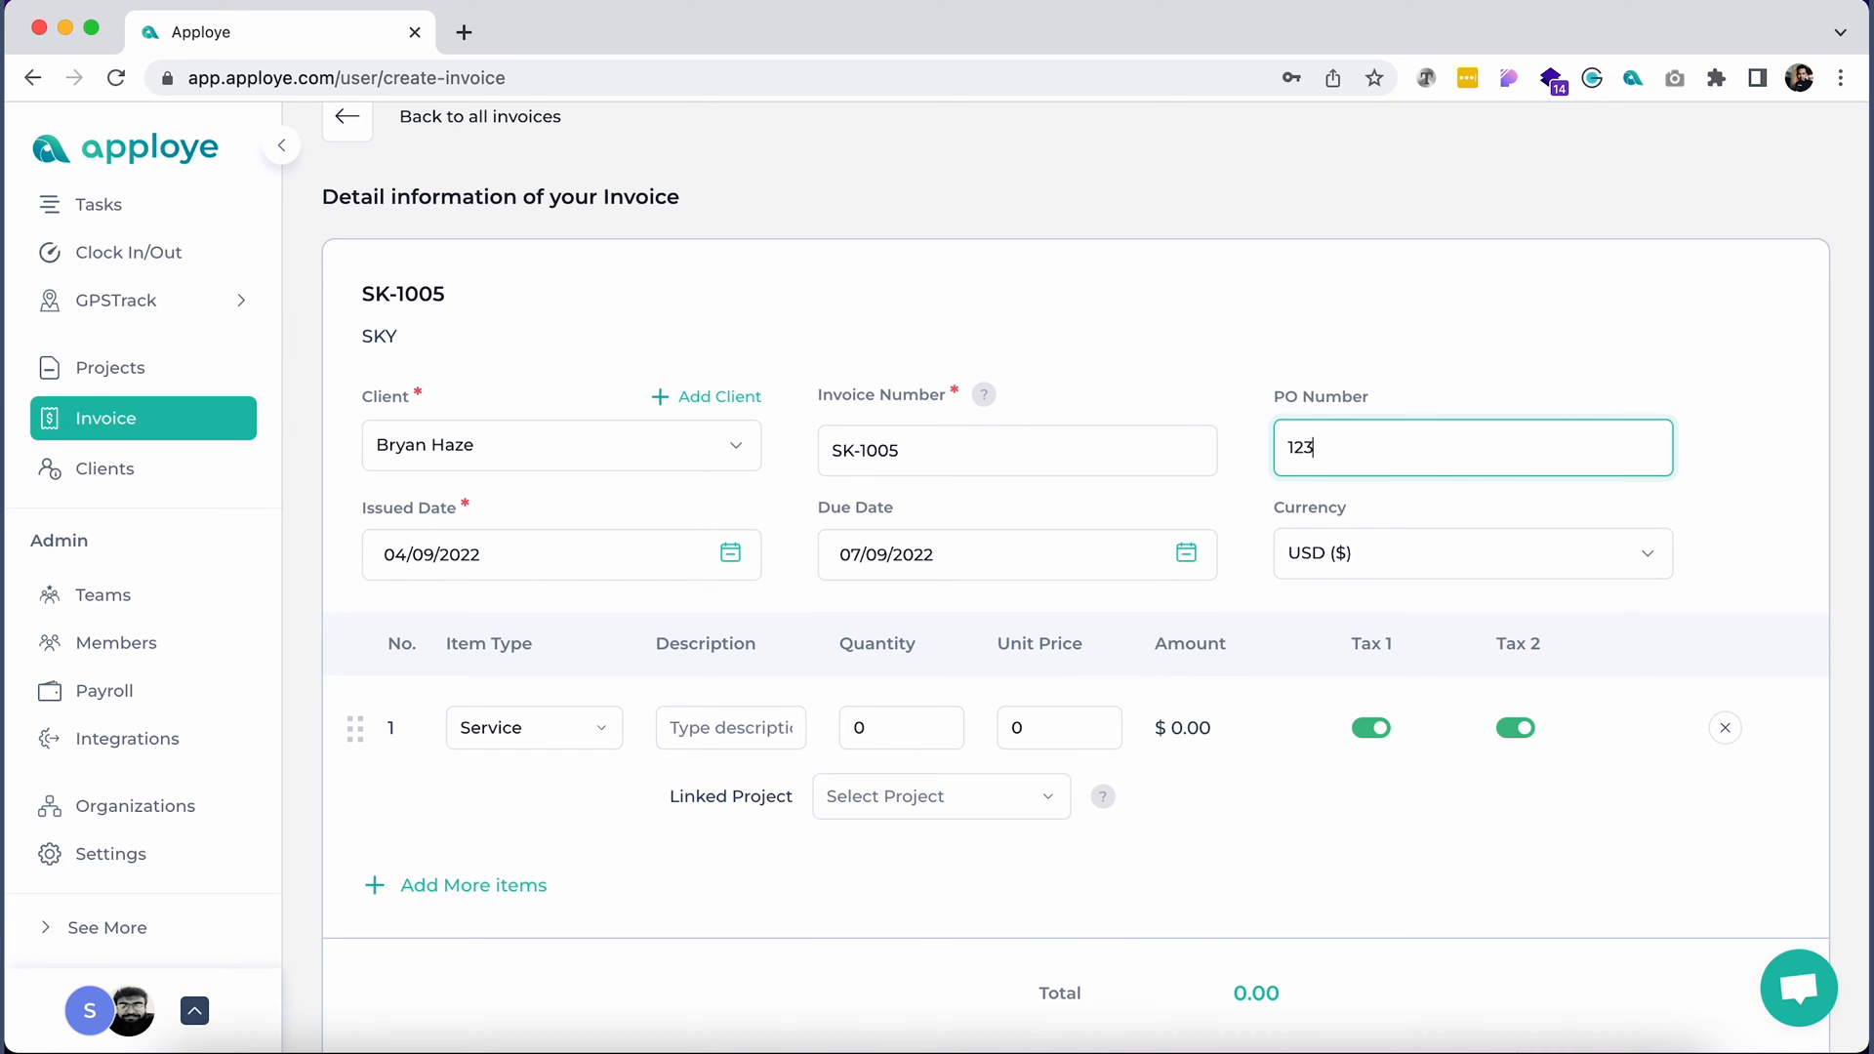
pyautogui.scroll(-3)
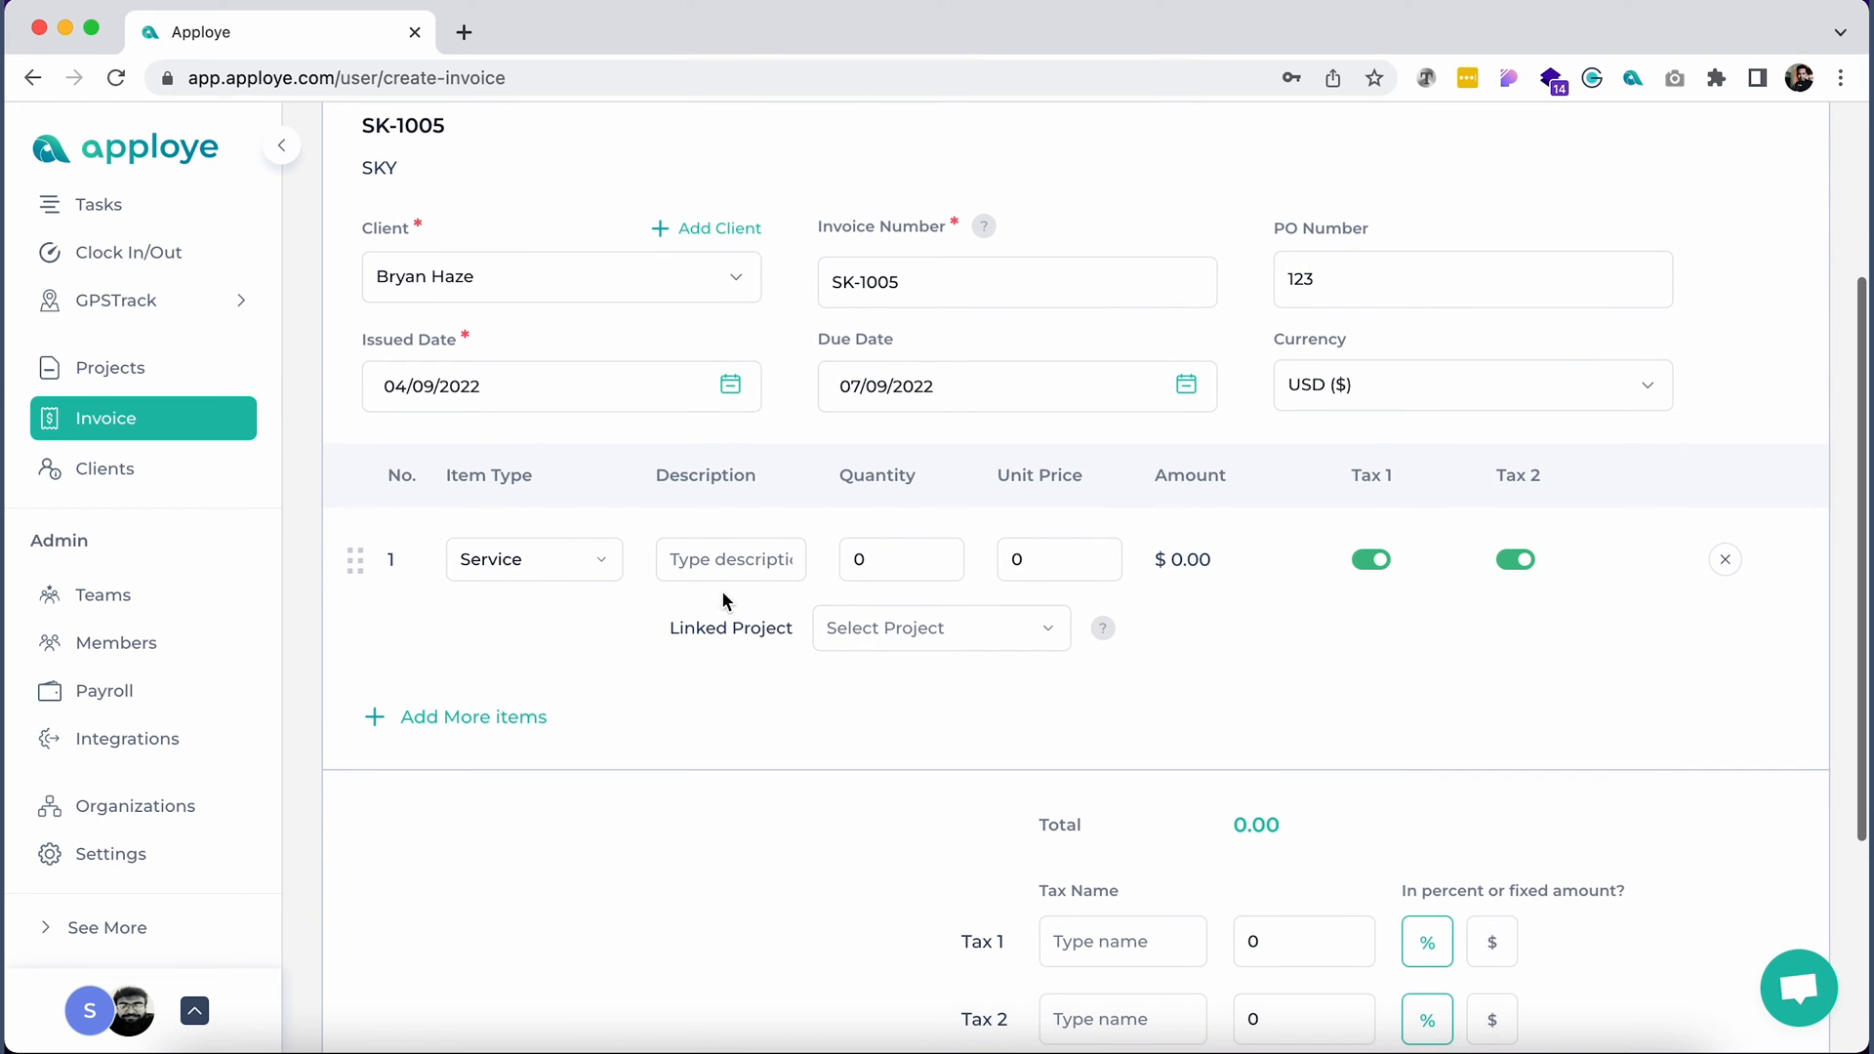
pyautogui.click(939, 624)
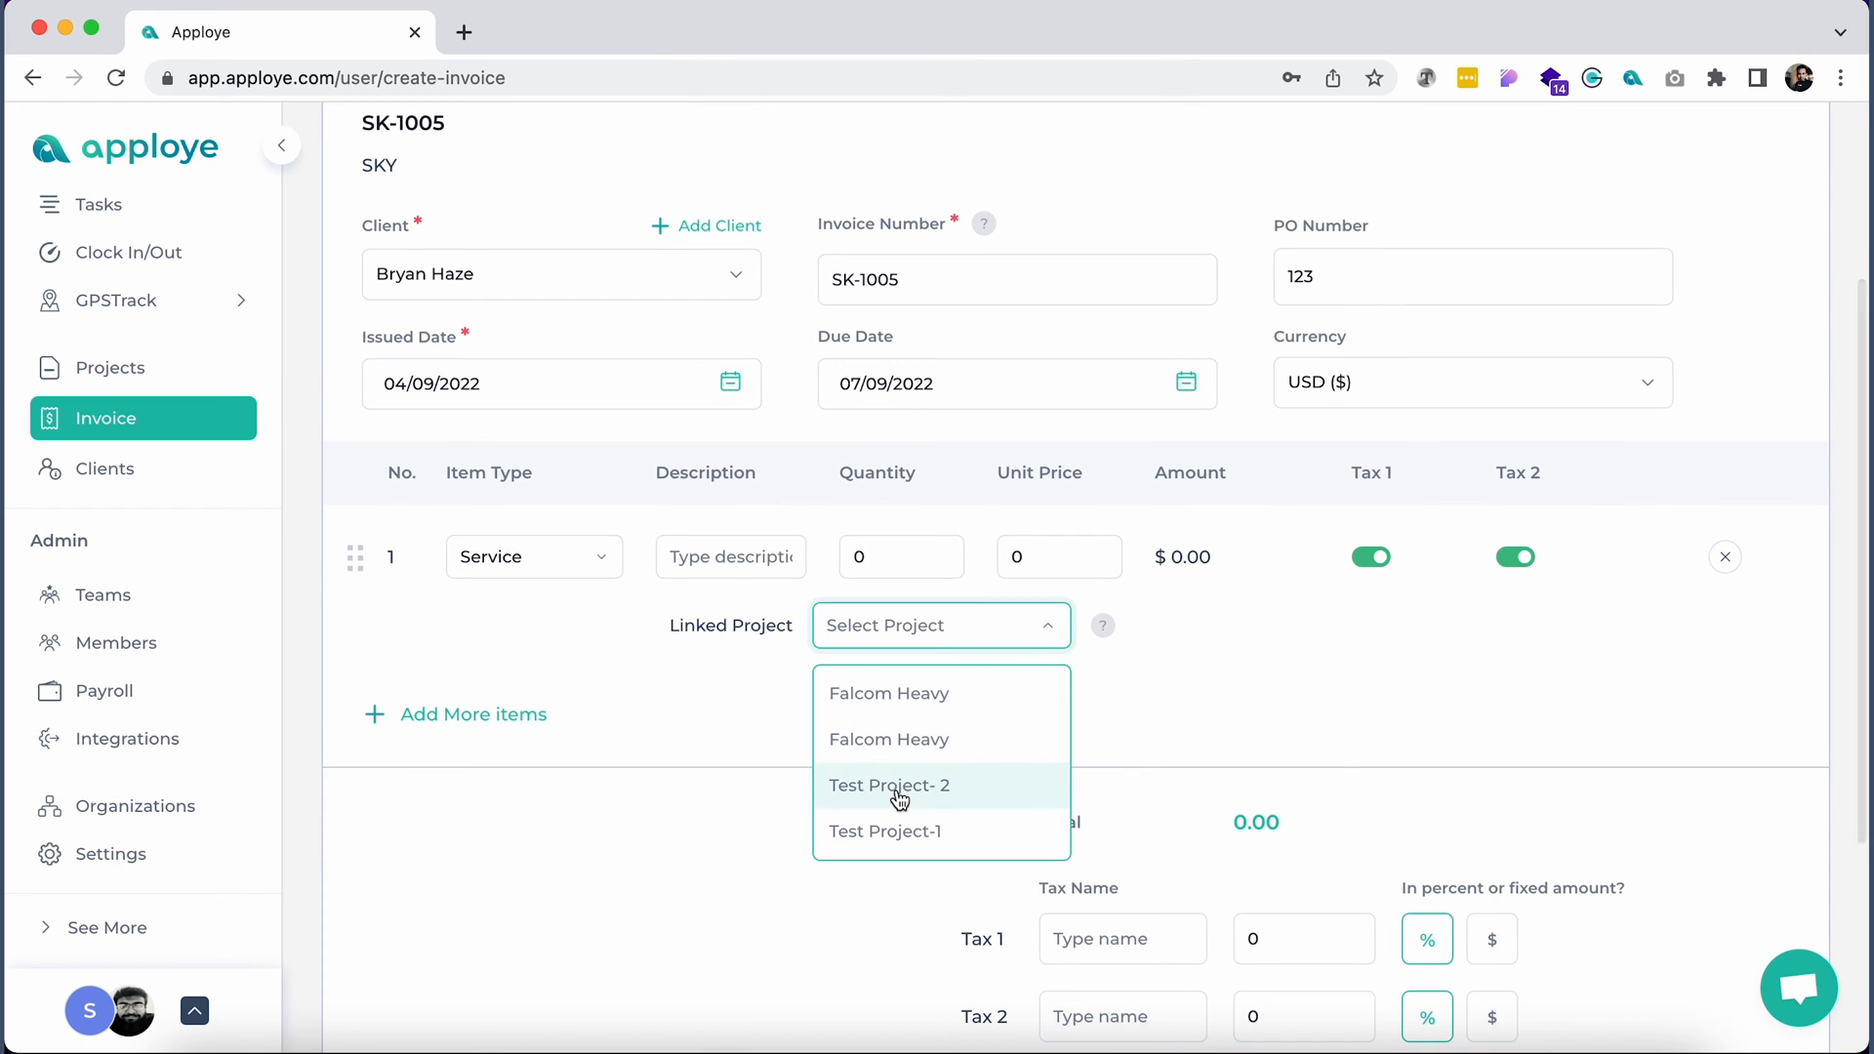
pyautogui.click(533, 557)
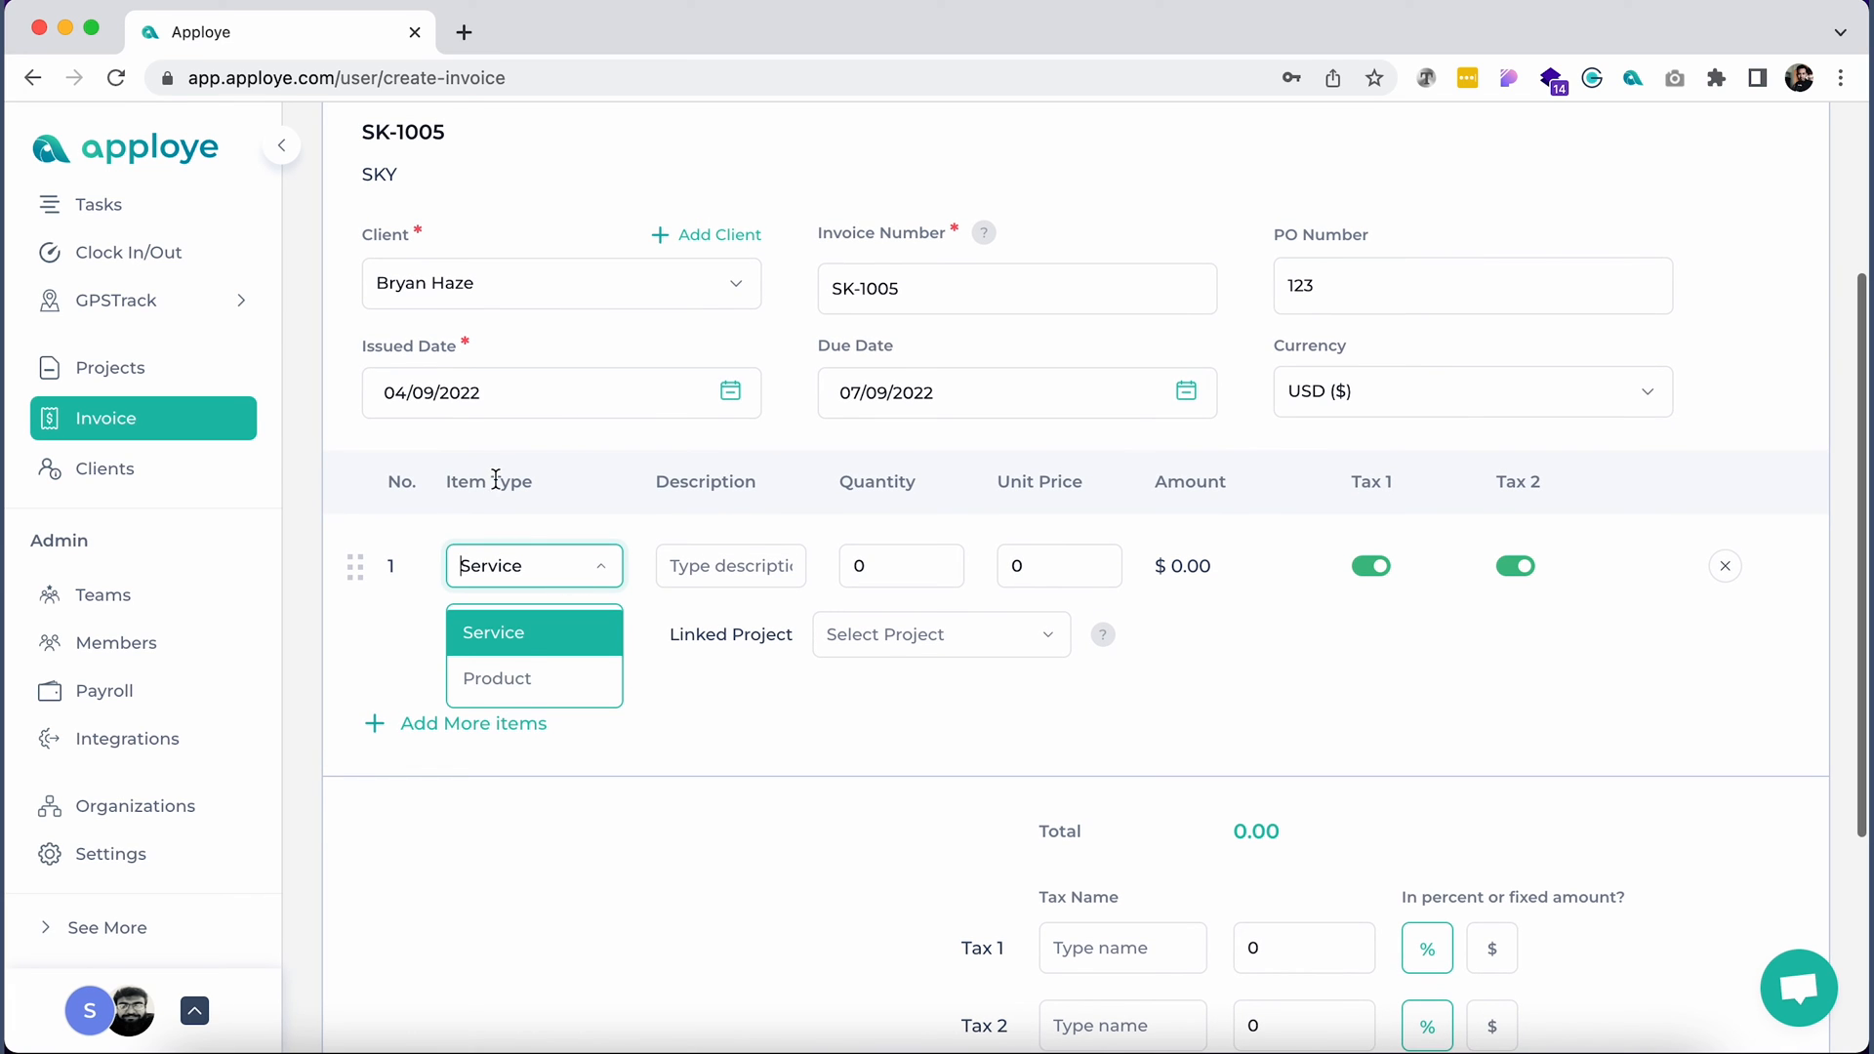
# Step: Keep Service as the item type and enter quantity 12 at unit price 100
pyautogui.click(492, 632)
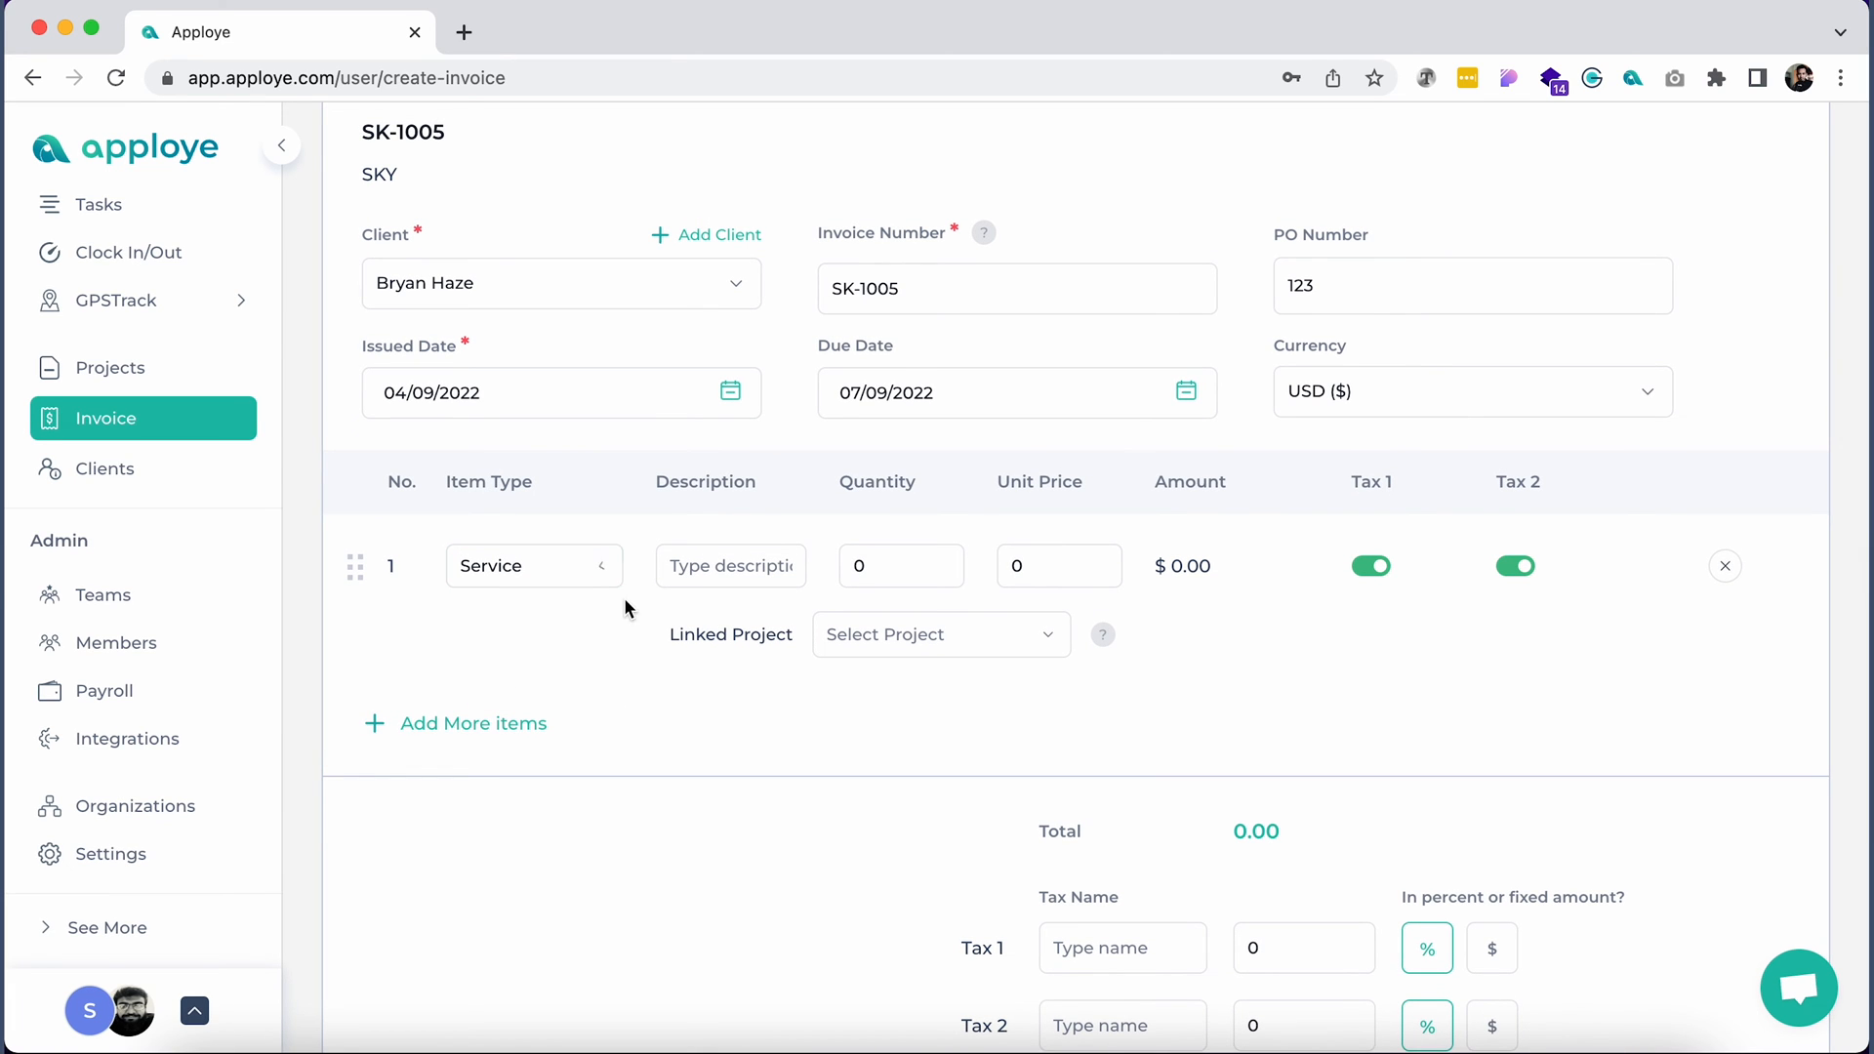
pyautogui.click(900, 565)
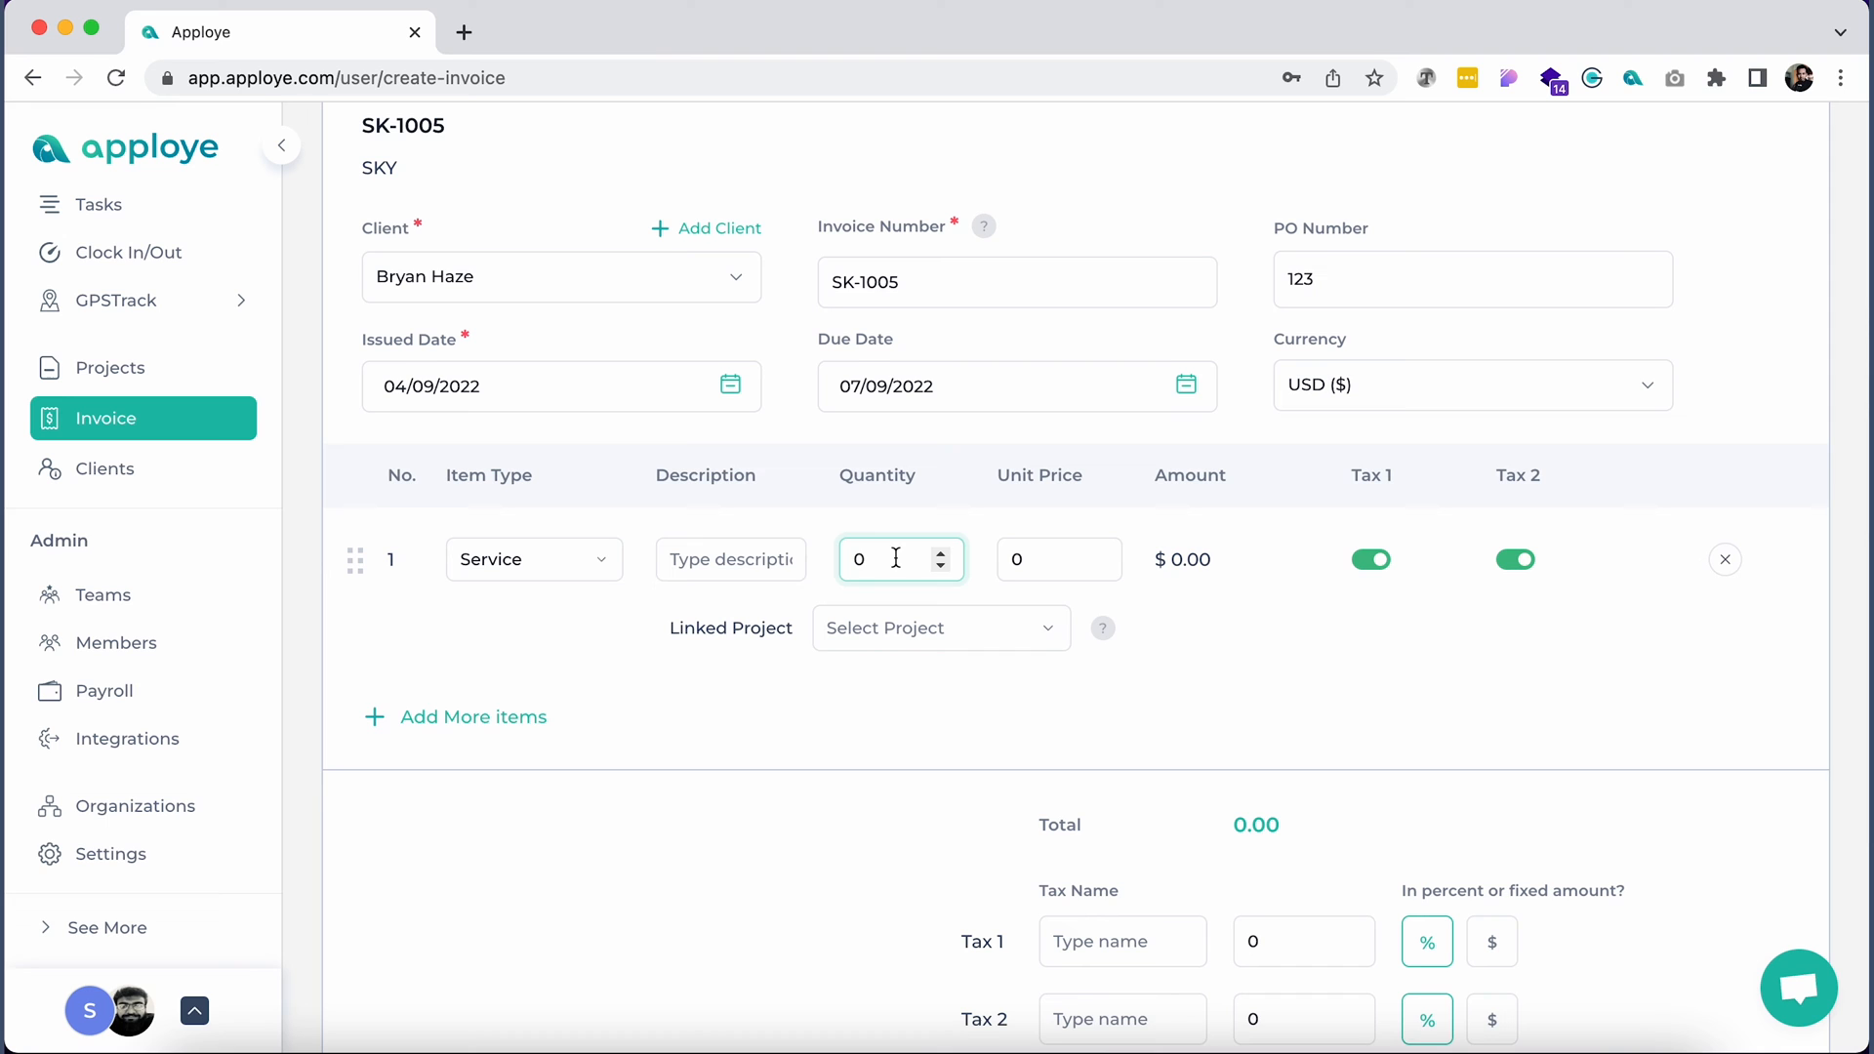
pyautogui.write('100')
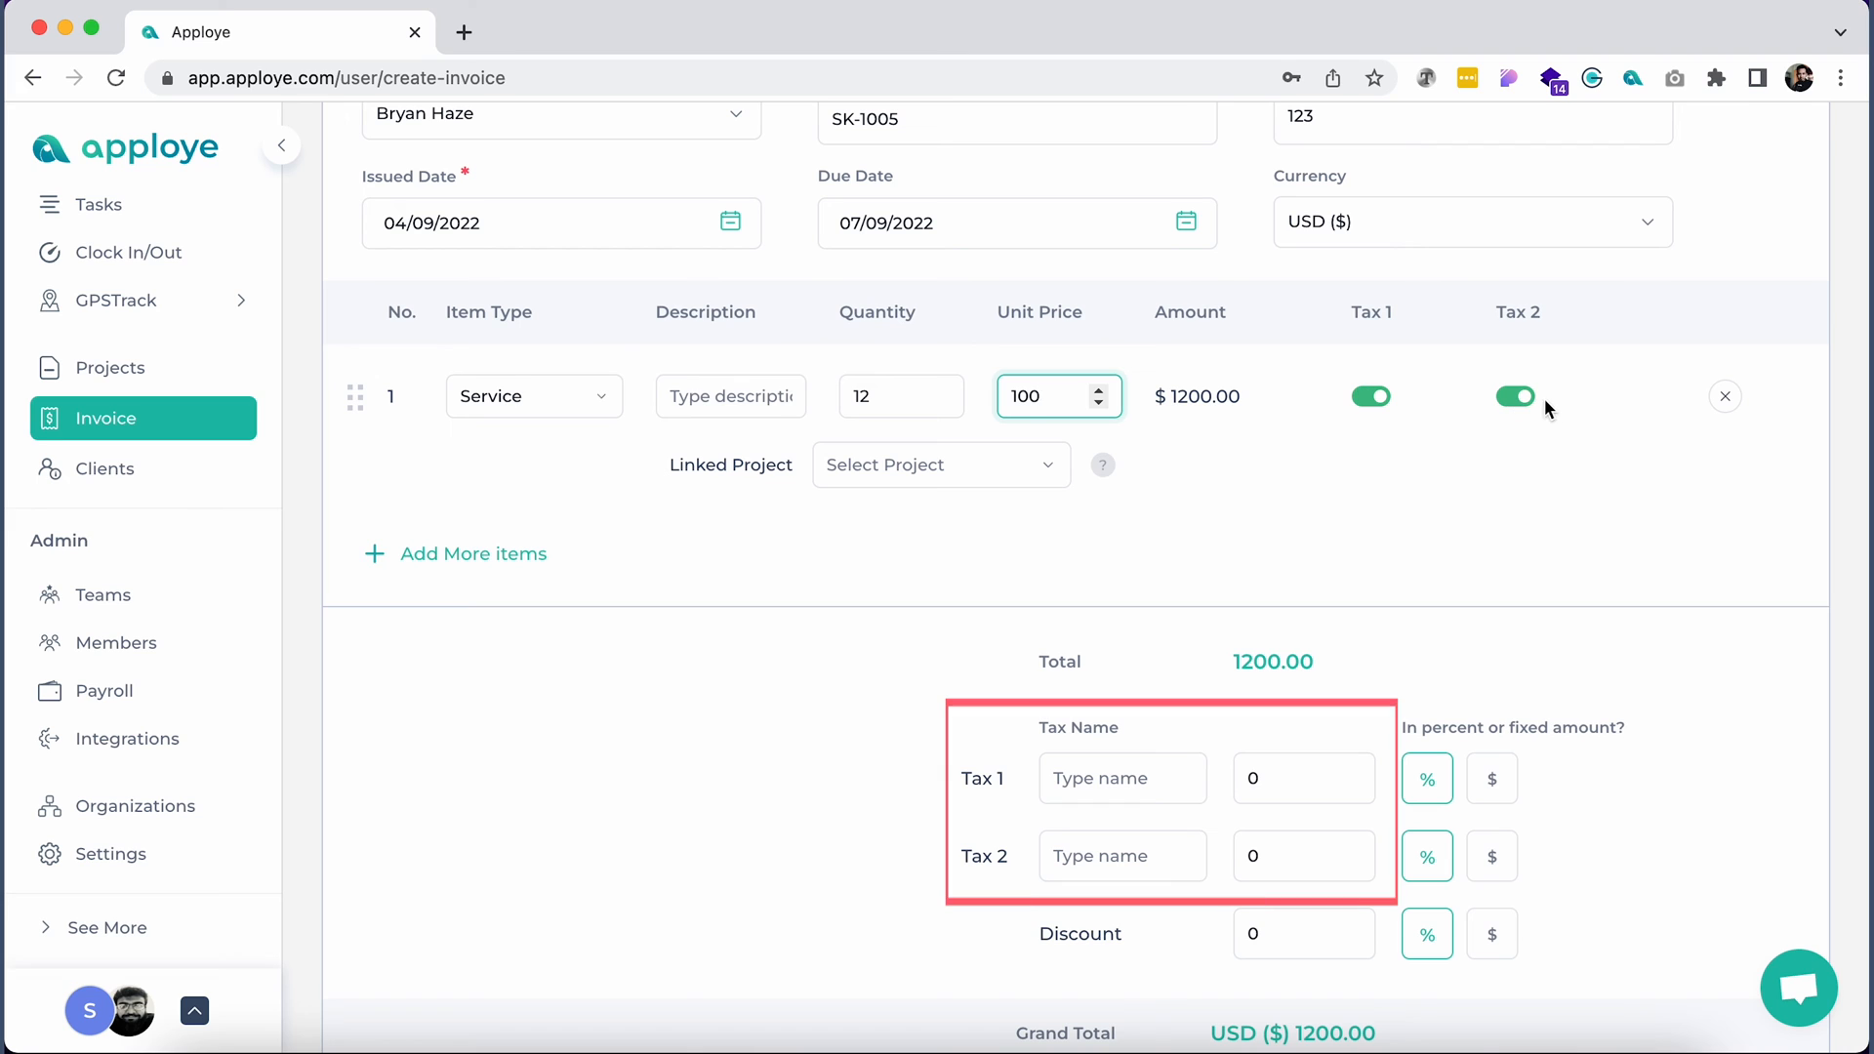
pyautogui.moveTo(1414, 426)
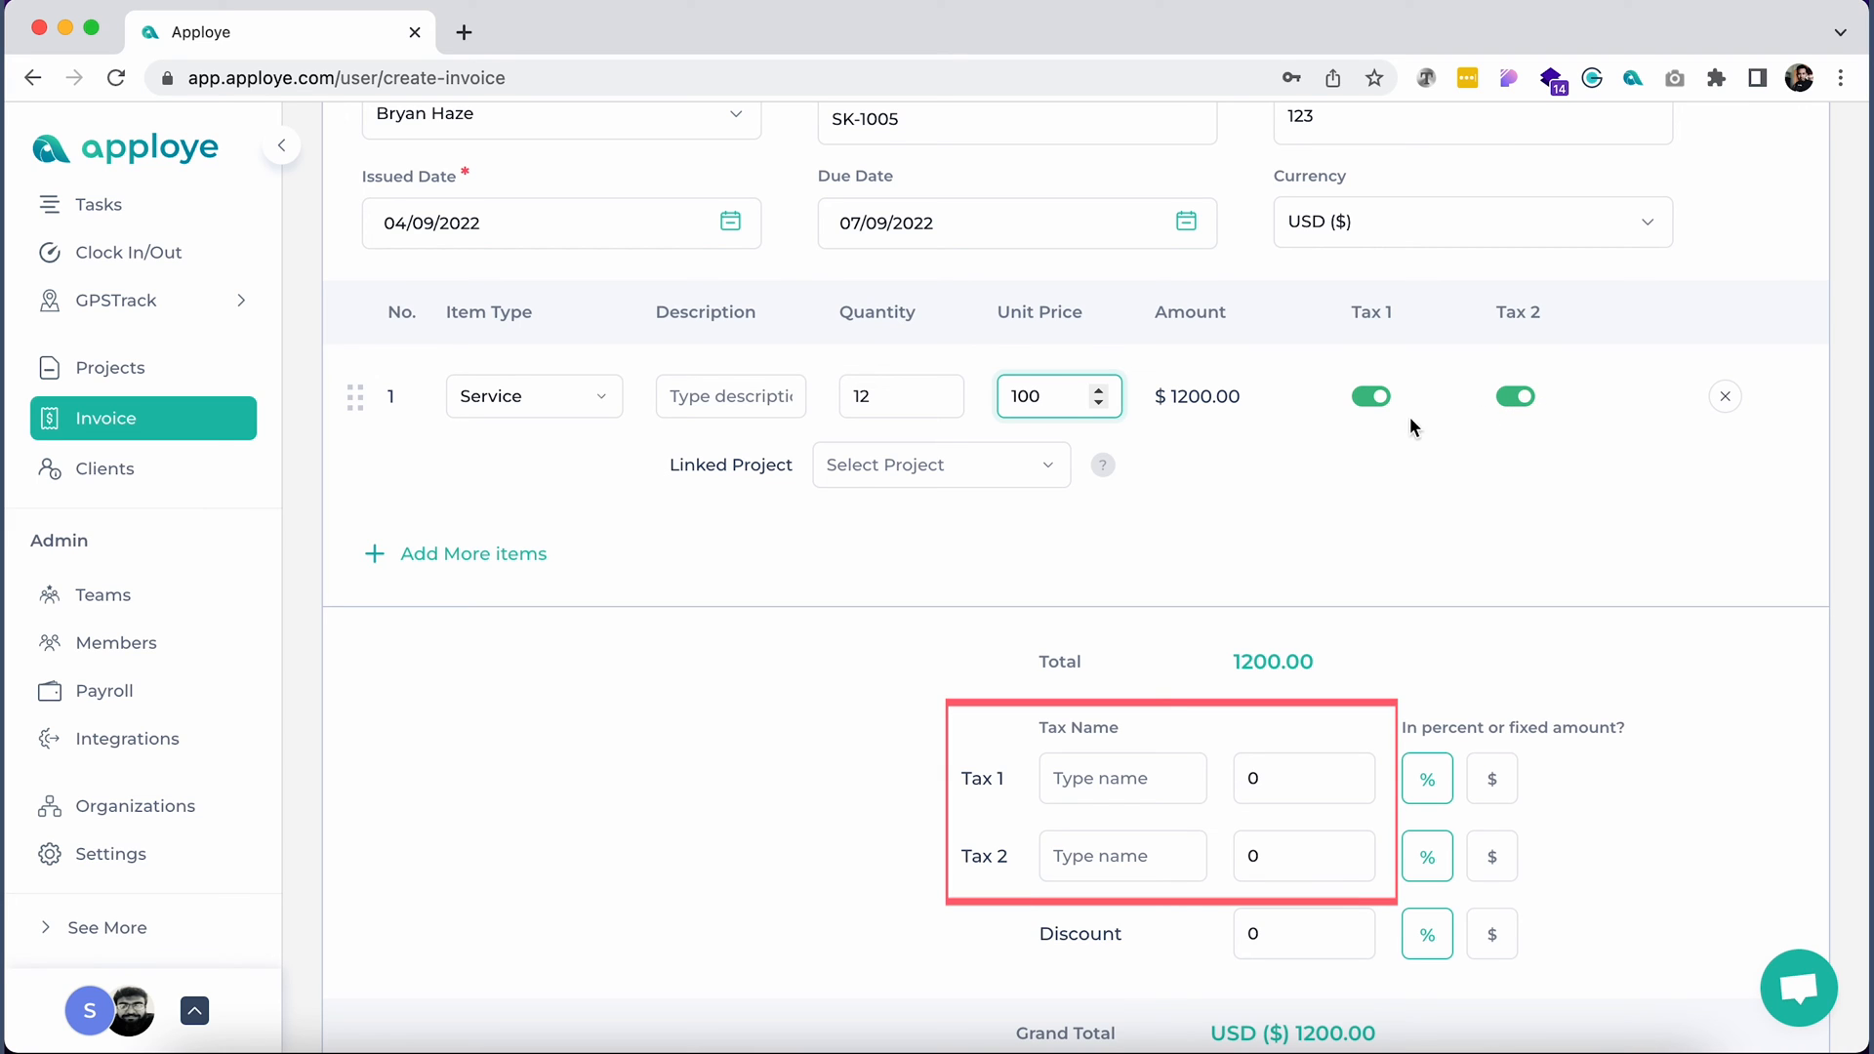
pyautogui.scroll(-3)
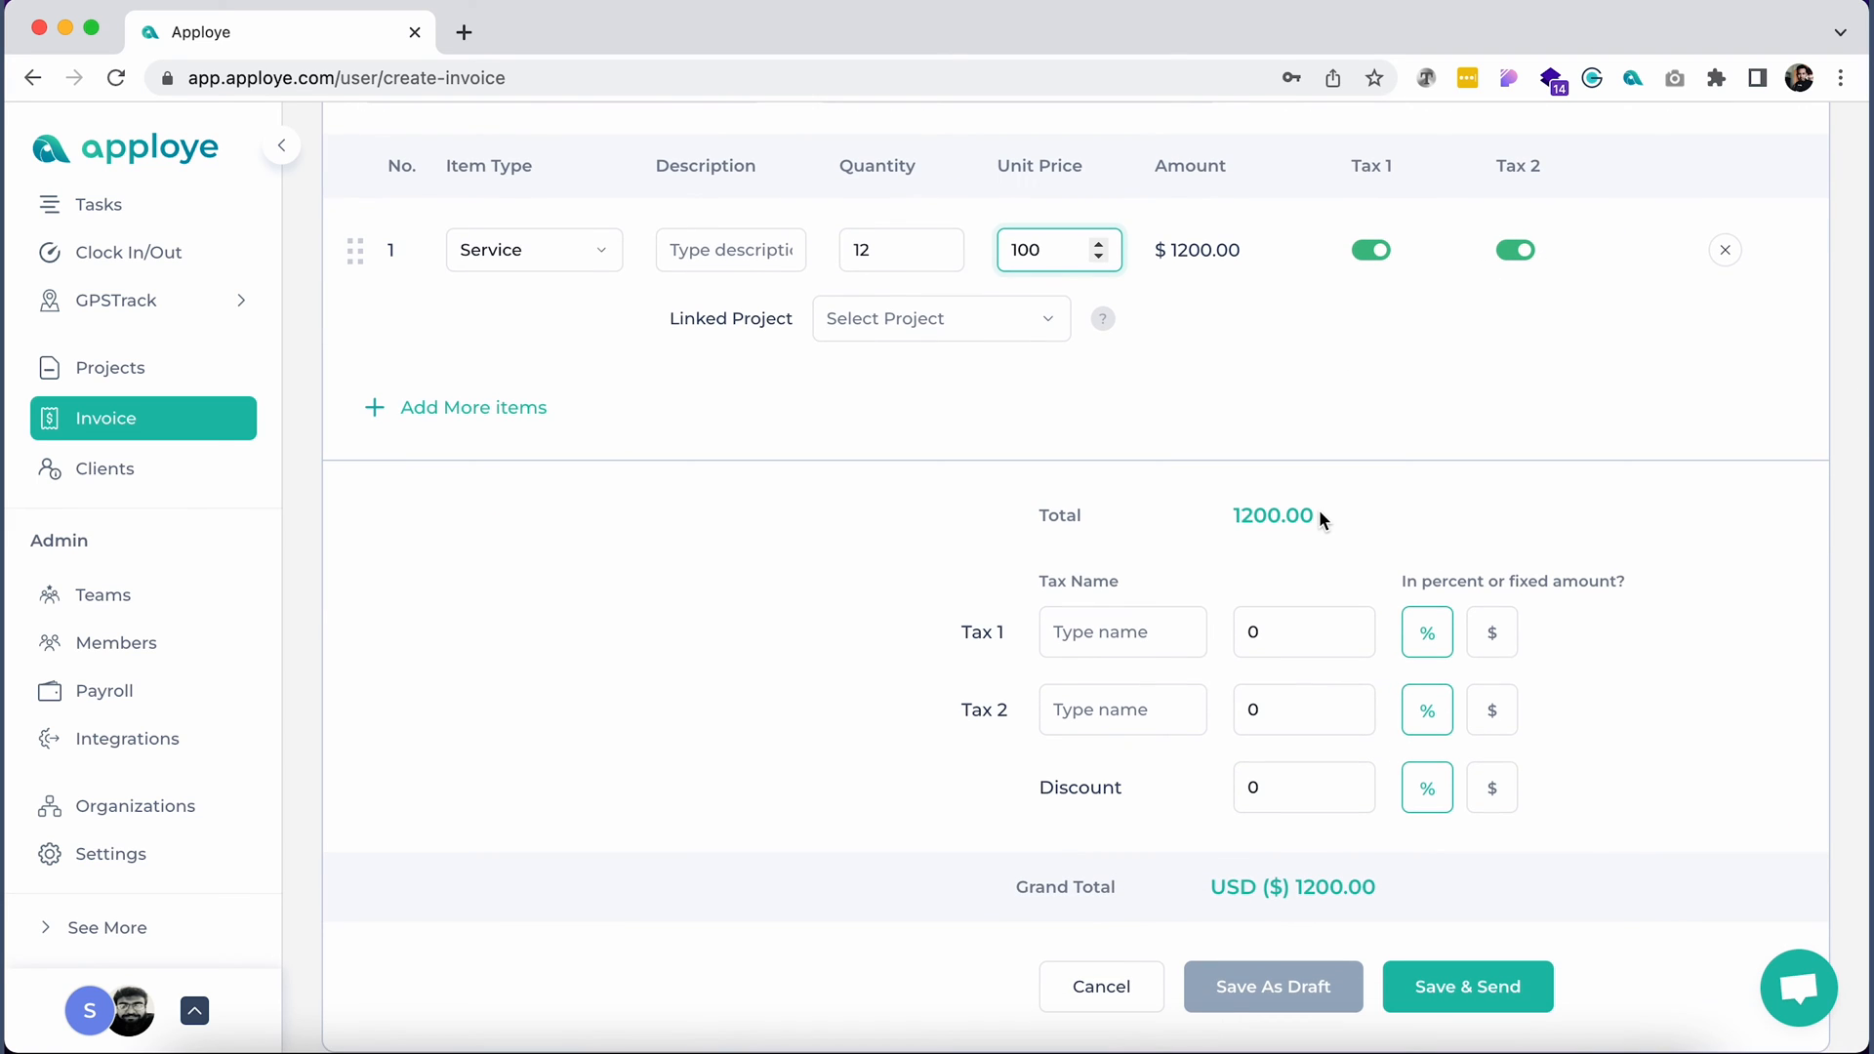
# Step: Add Vat tax at 100% and Sales tax at 10%, then save the invoice
pyautogui.write('Vat')
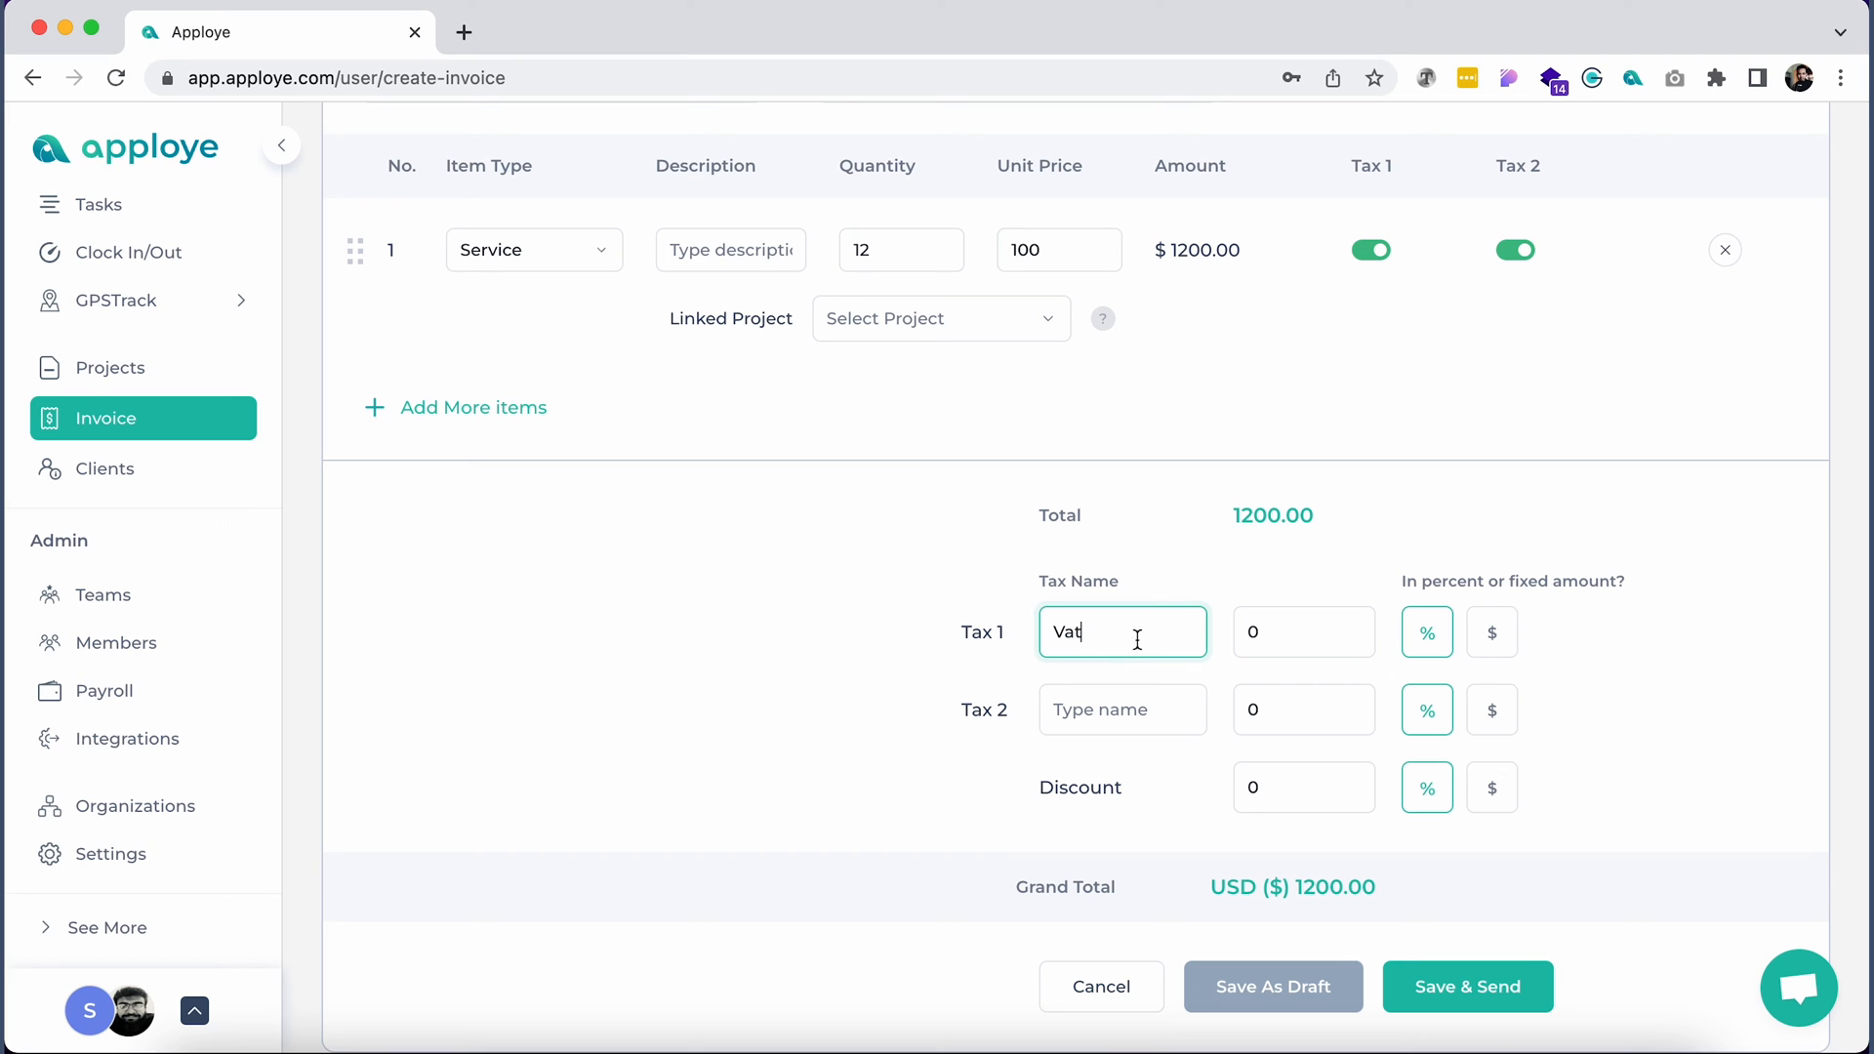
pyautogui.write('Sales')
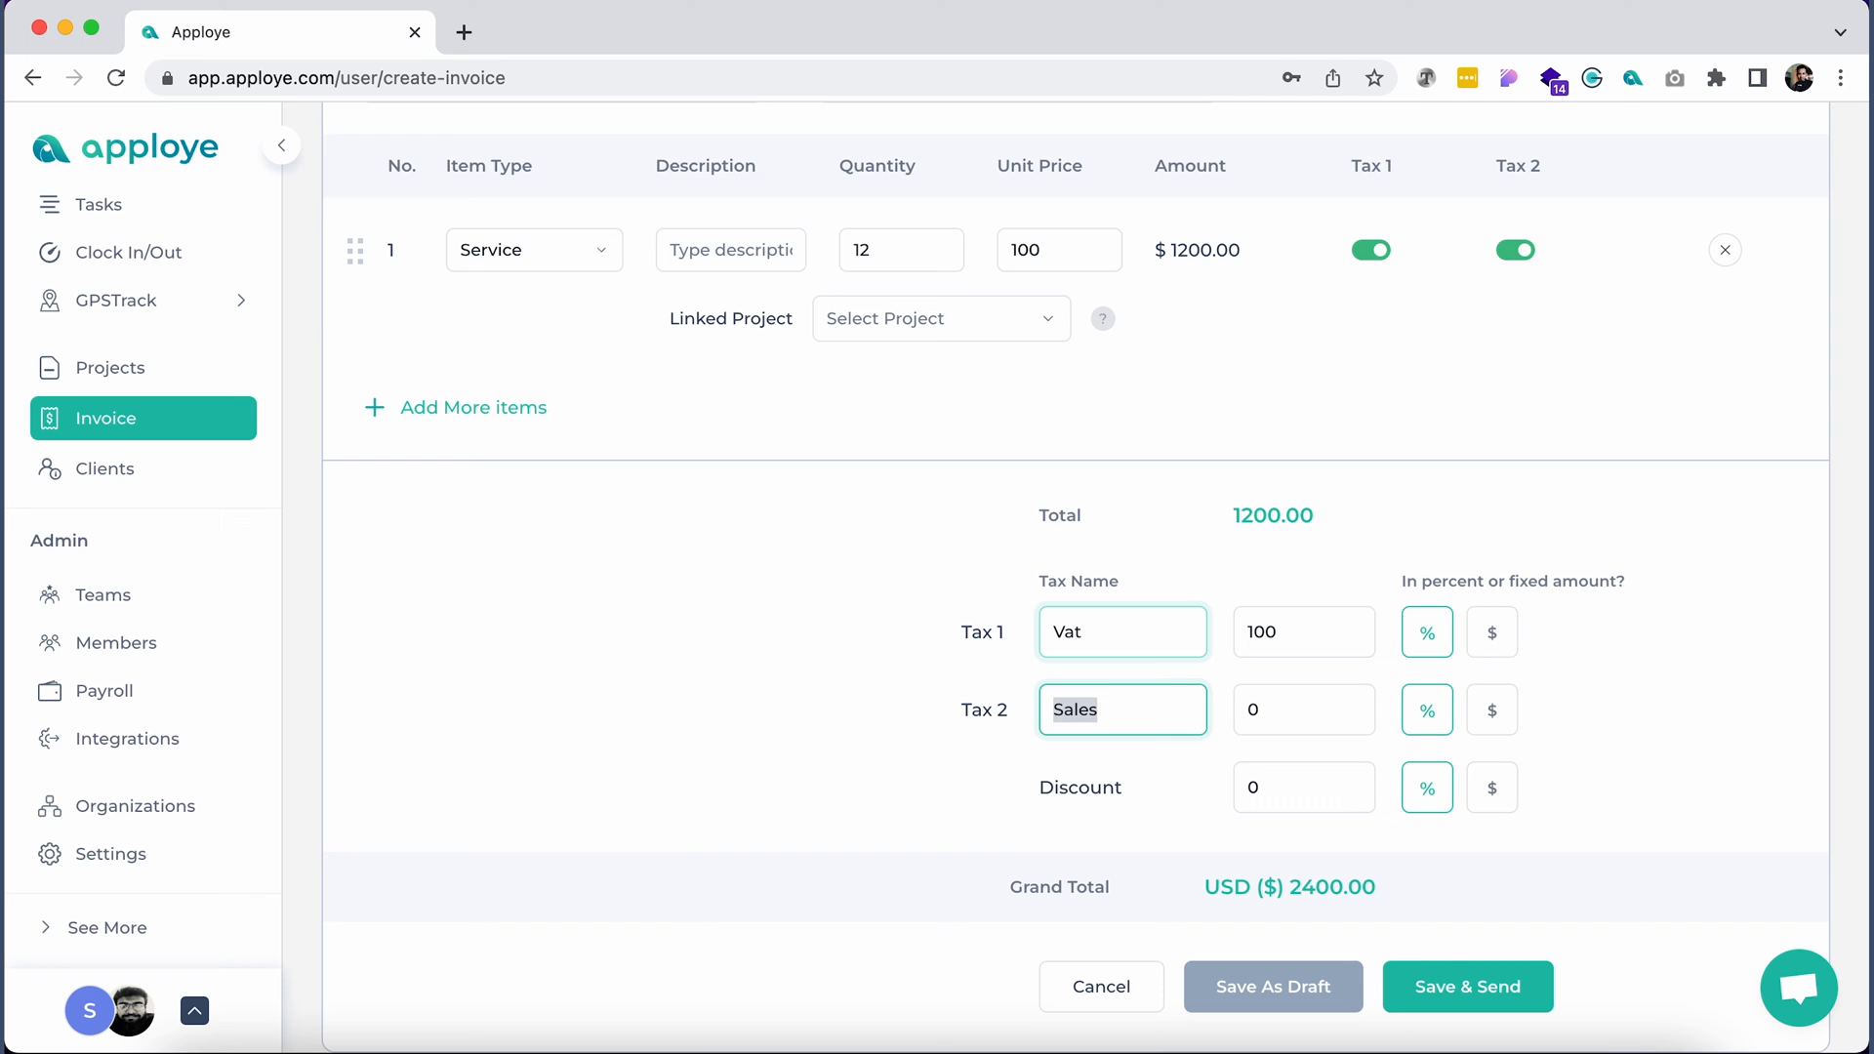
pyautogui.write('10')
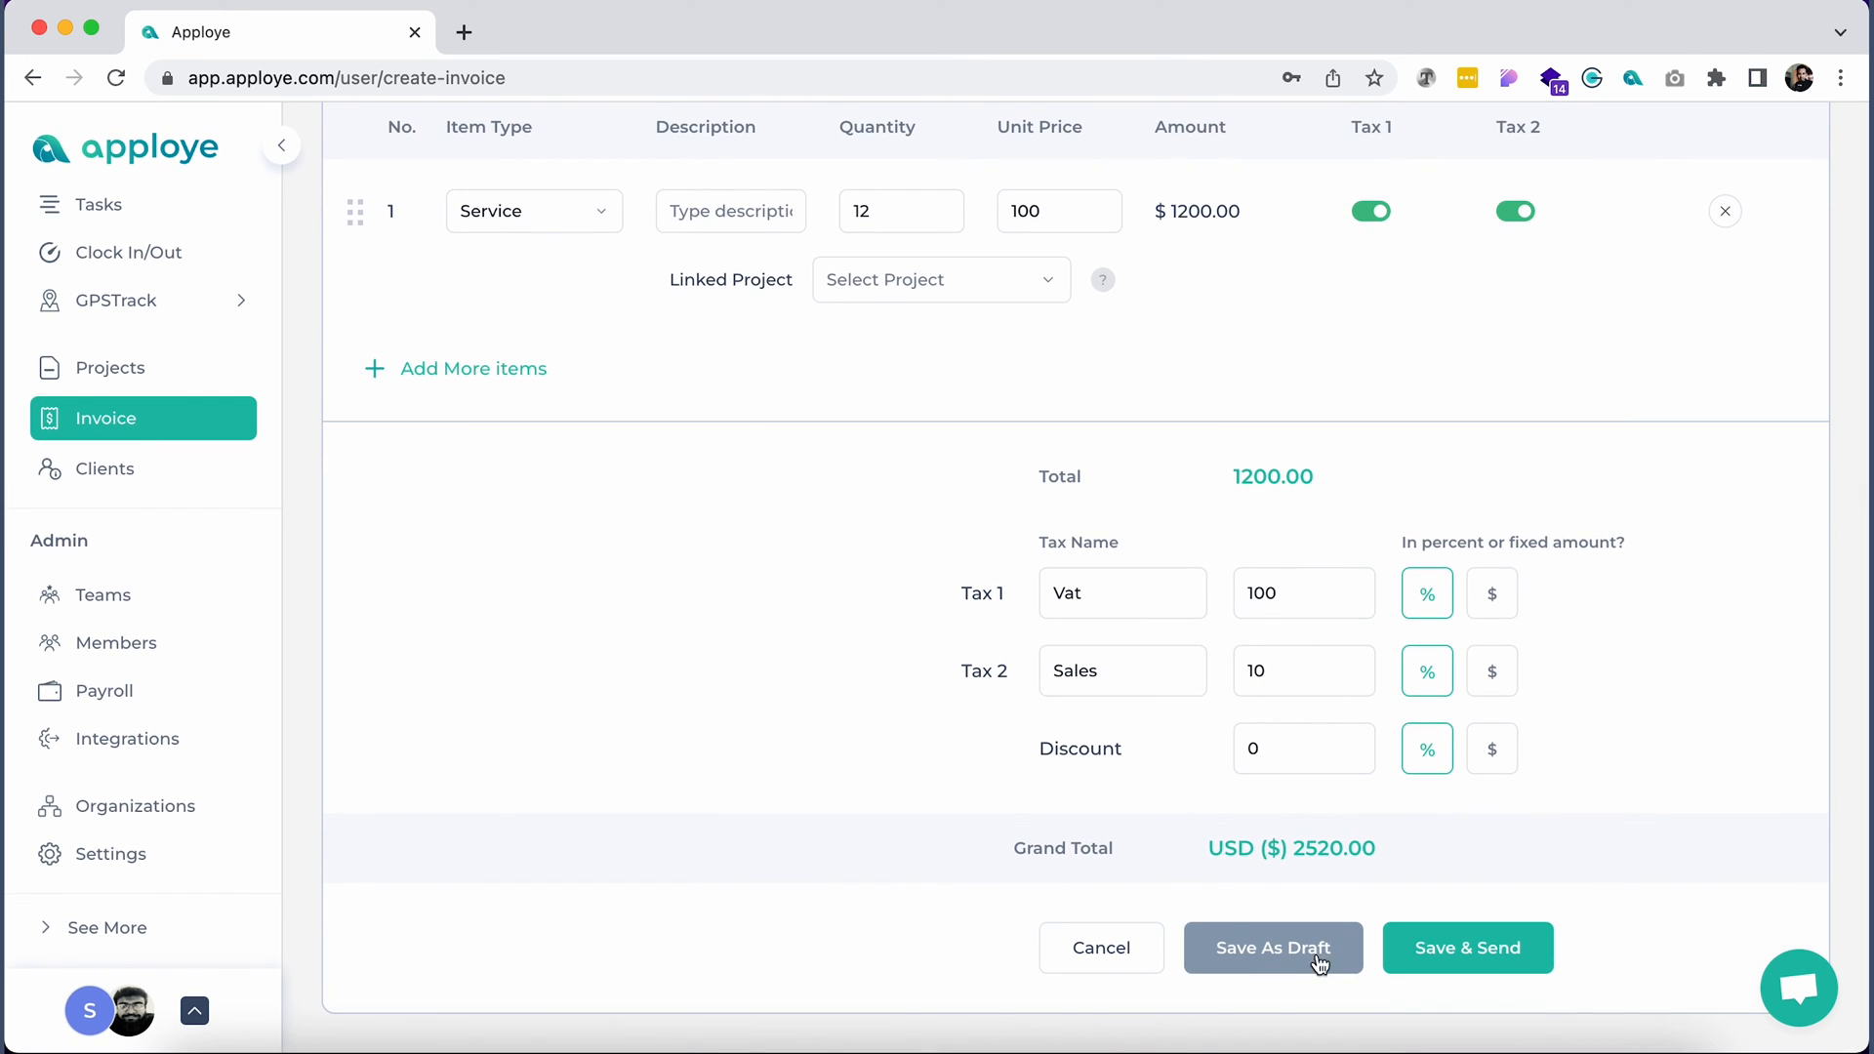
pyautogui.click(1466, 947)
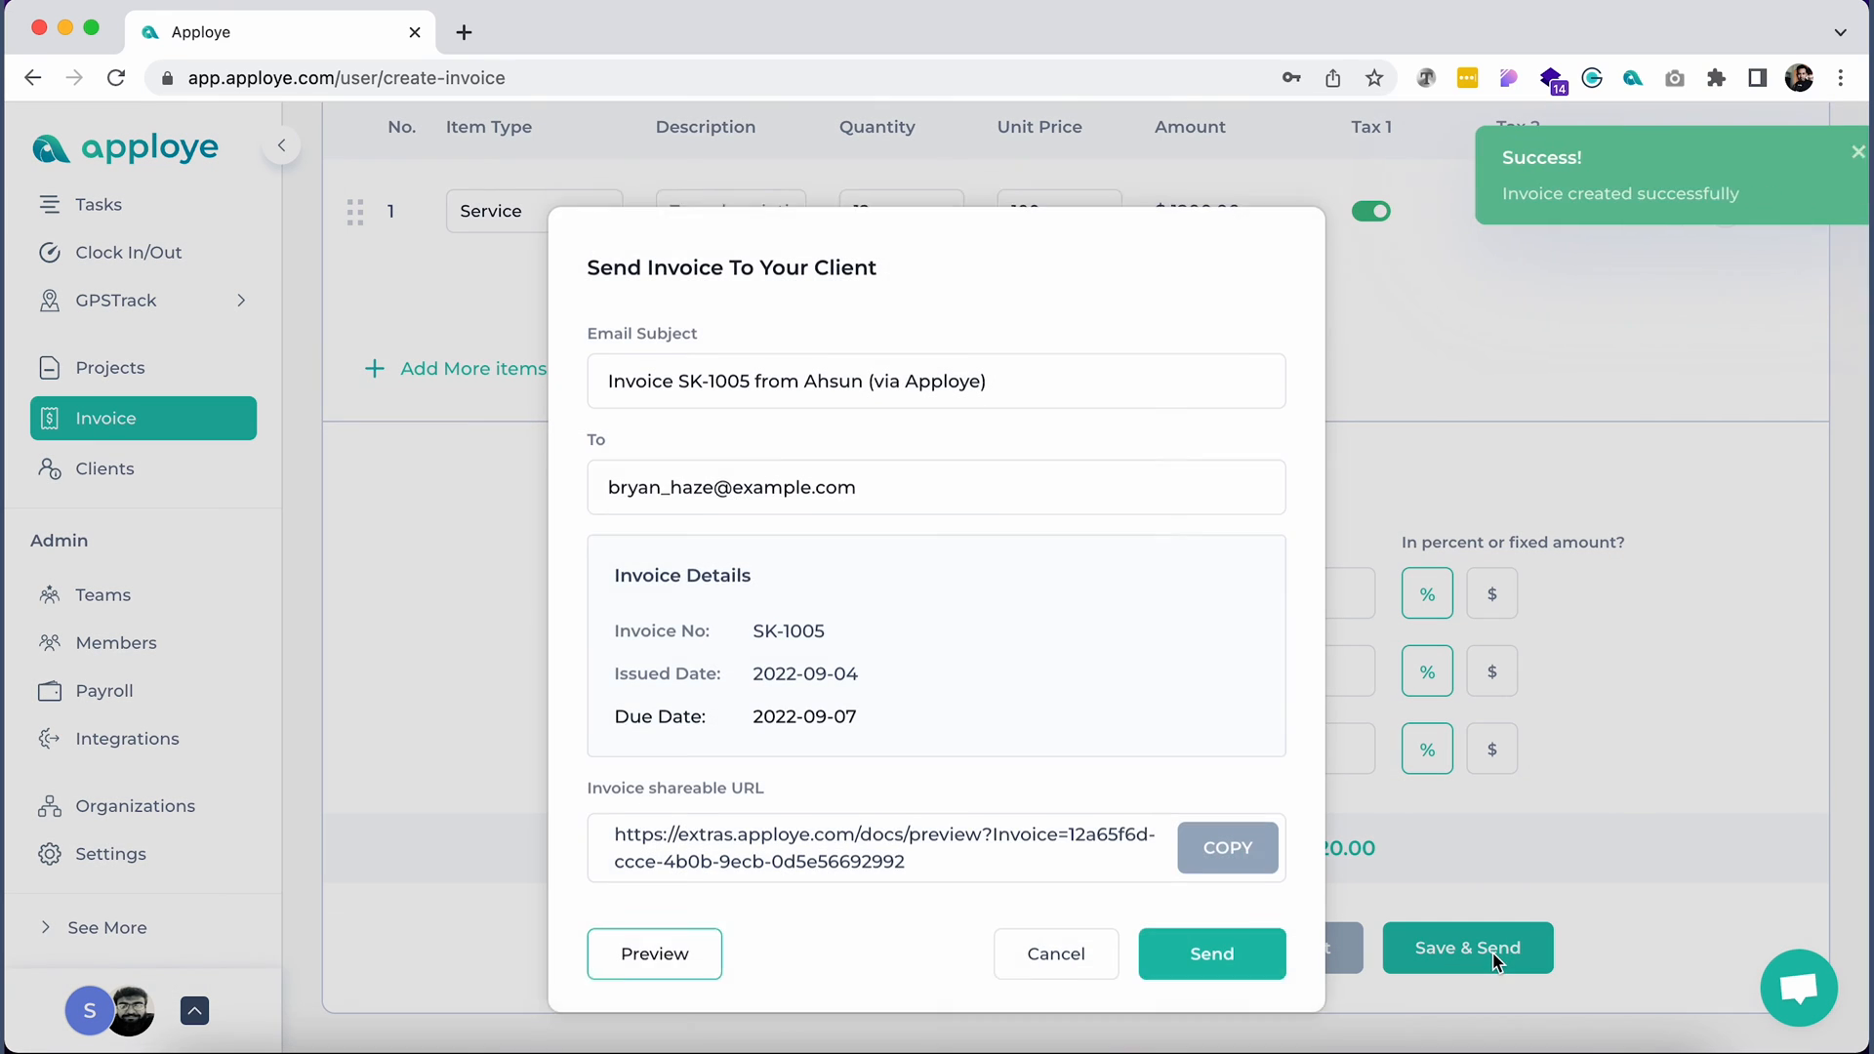
pyautogui.click(1210, 954)
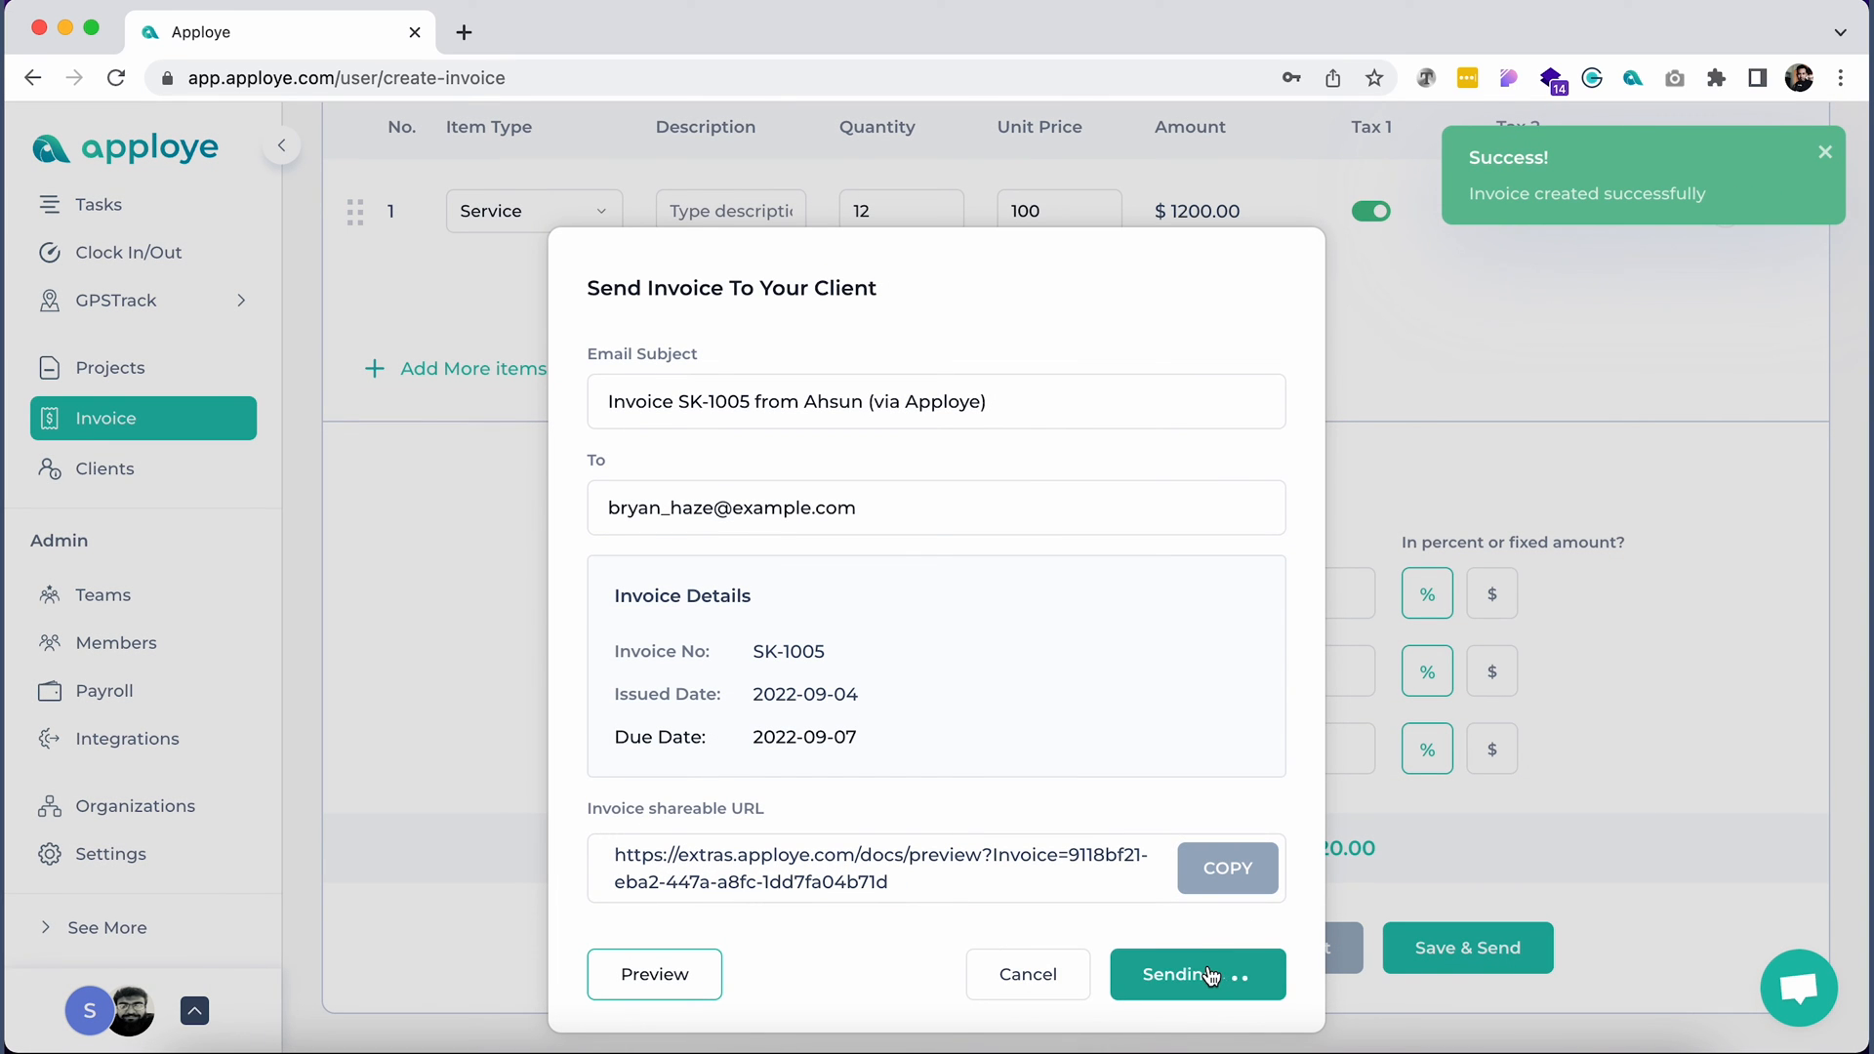
pyautogui.click(1197, 974)
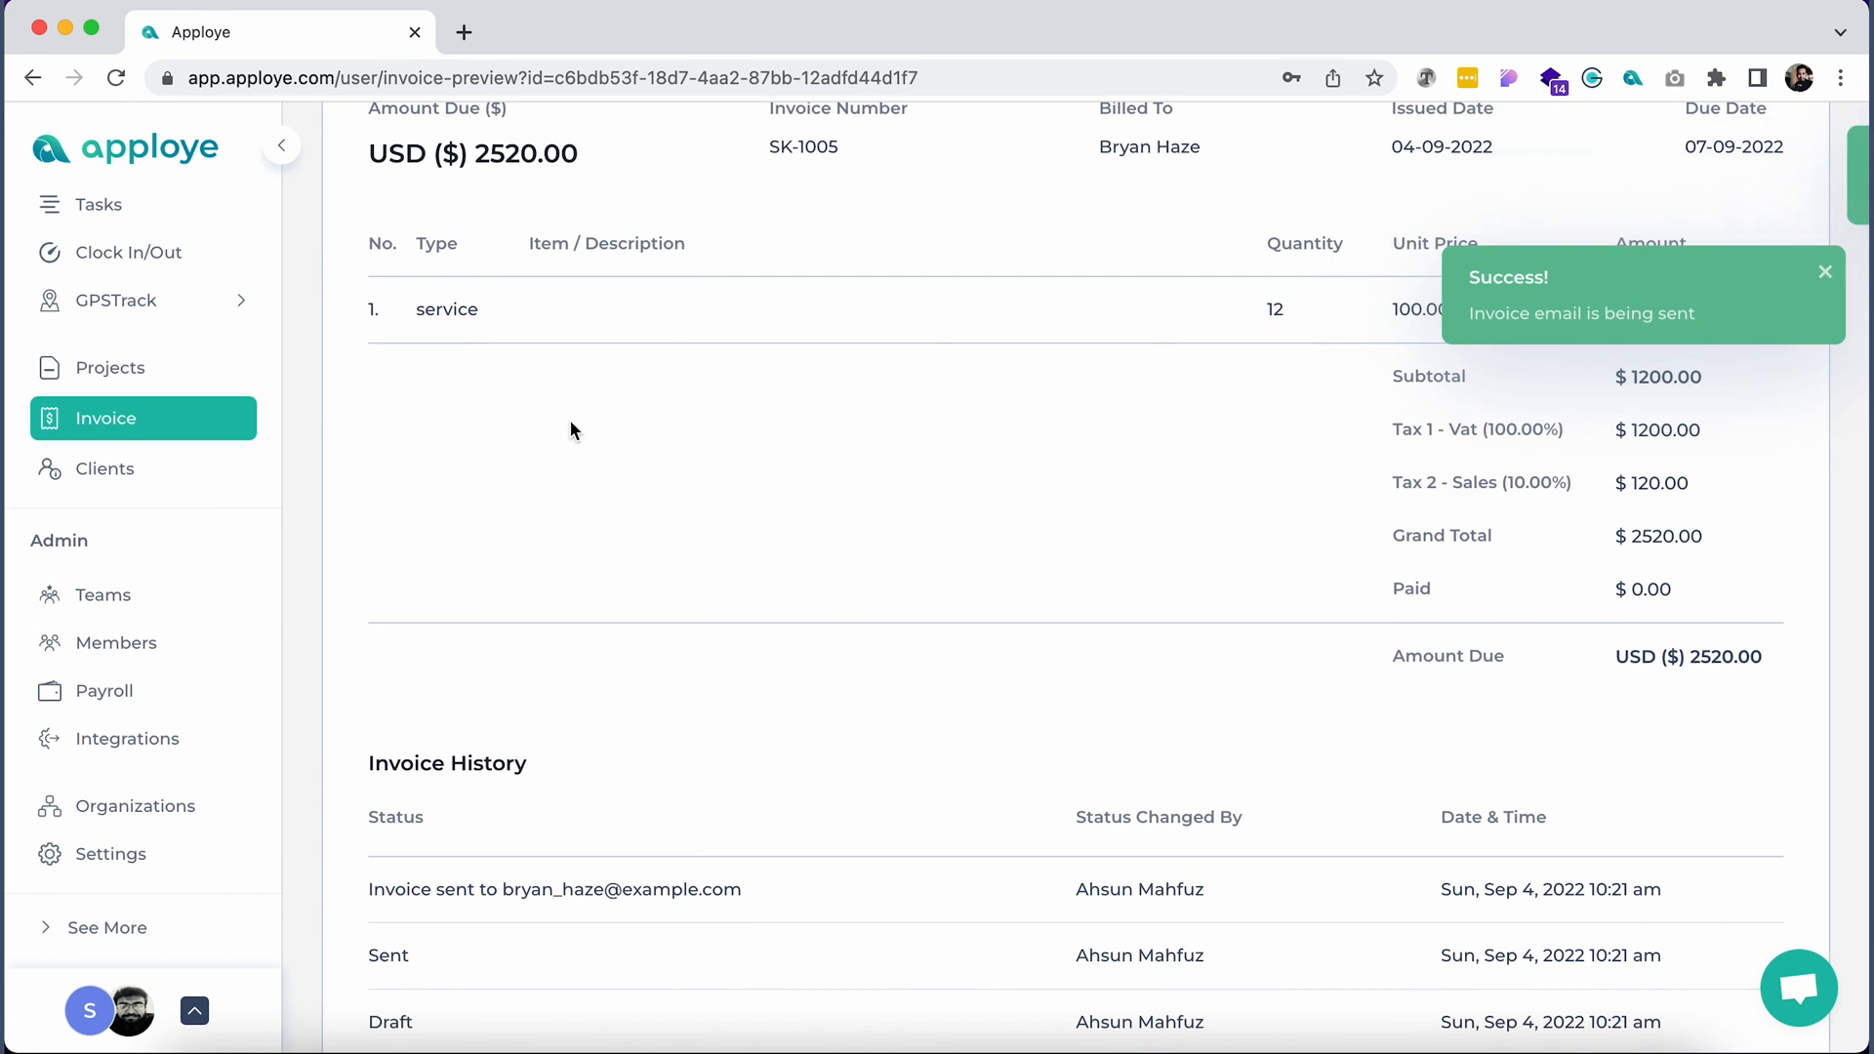
pyautogui.scroll(3)
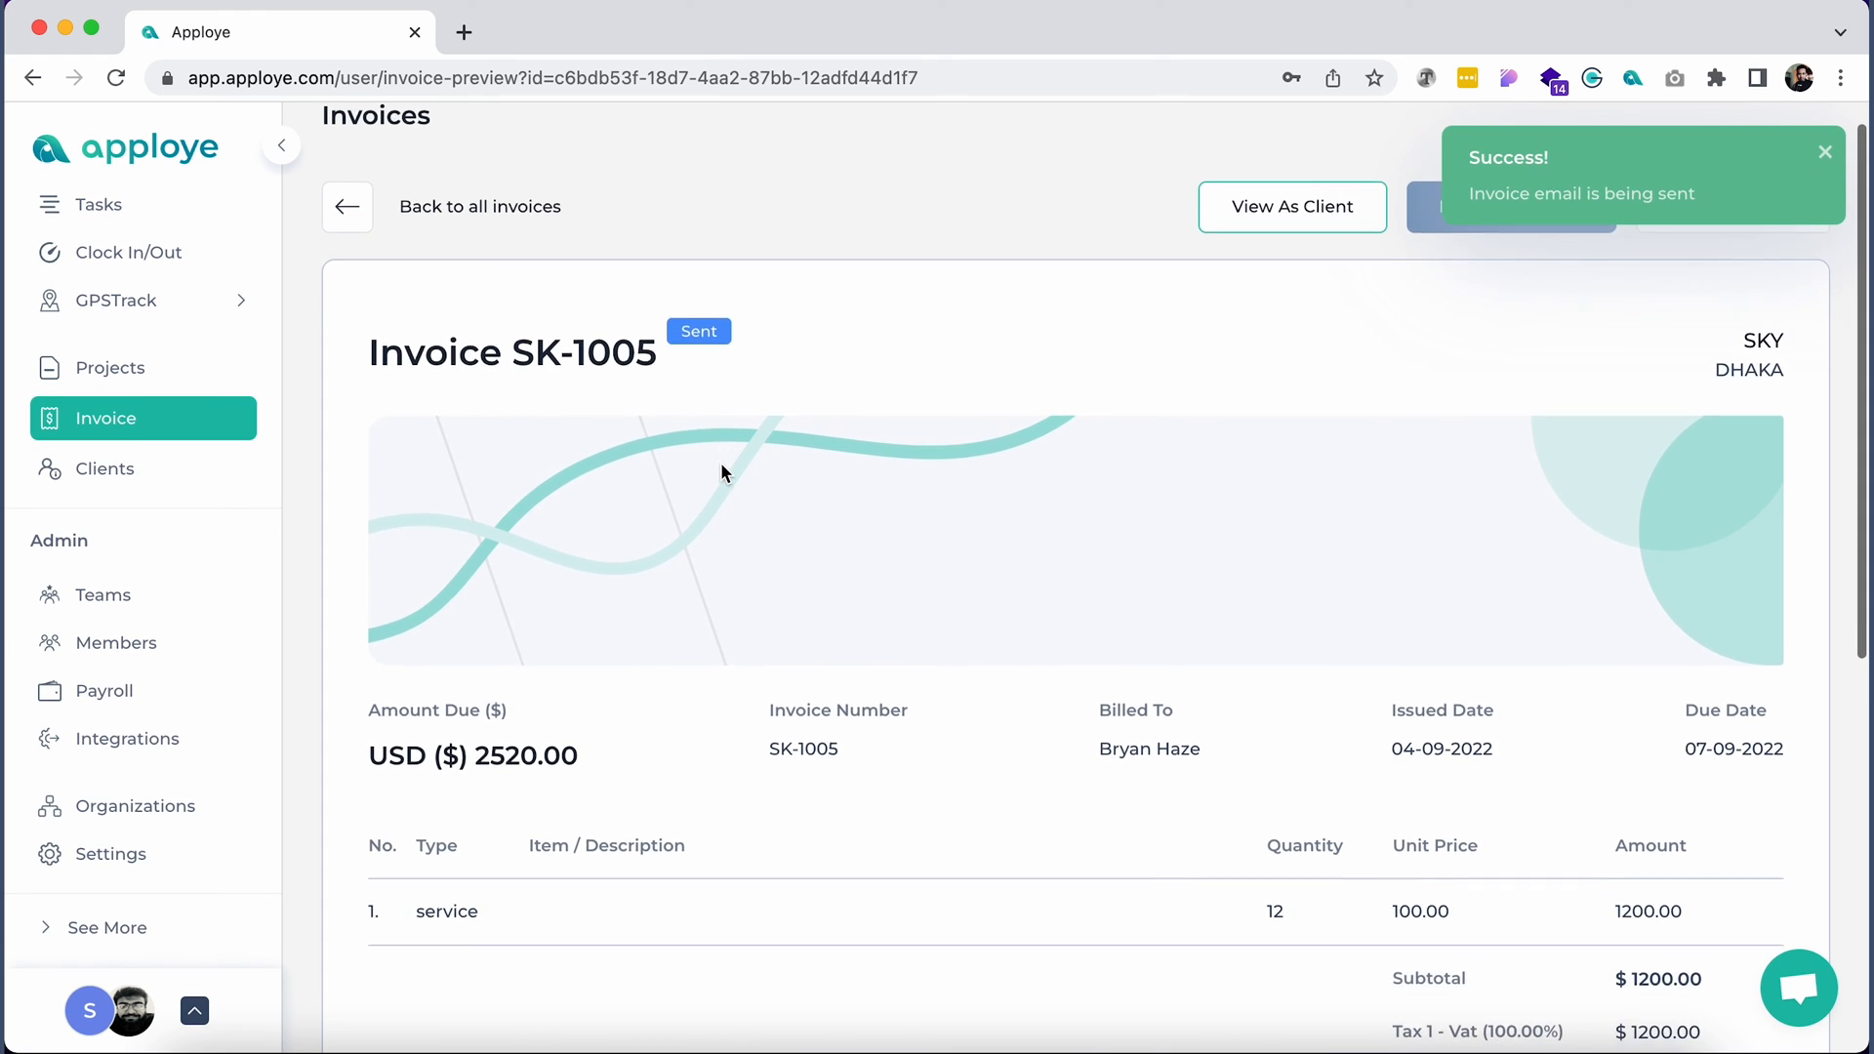
pyautogui.scroll(-3)
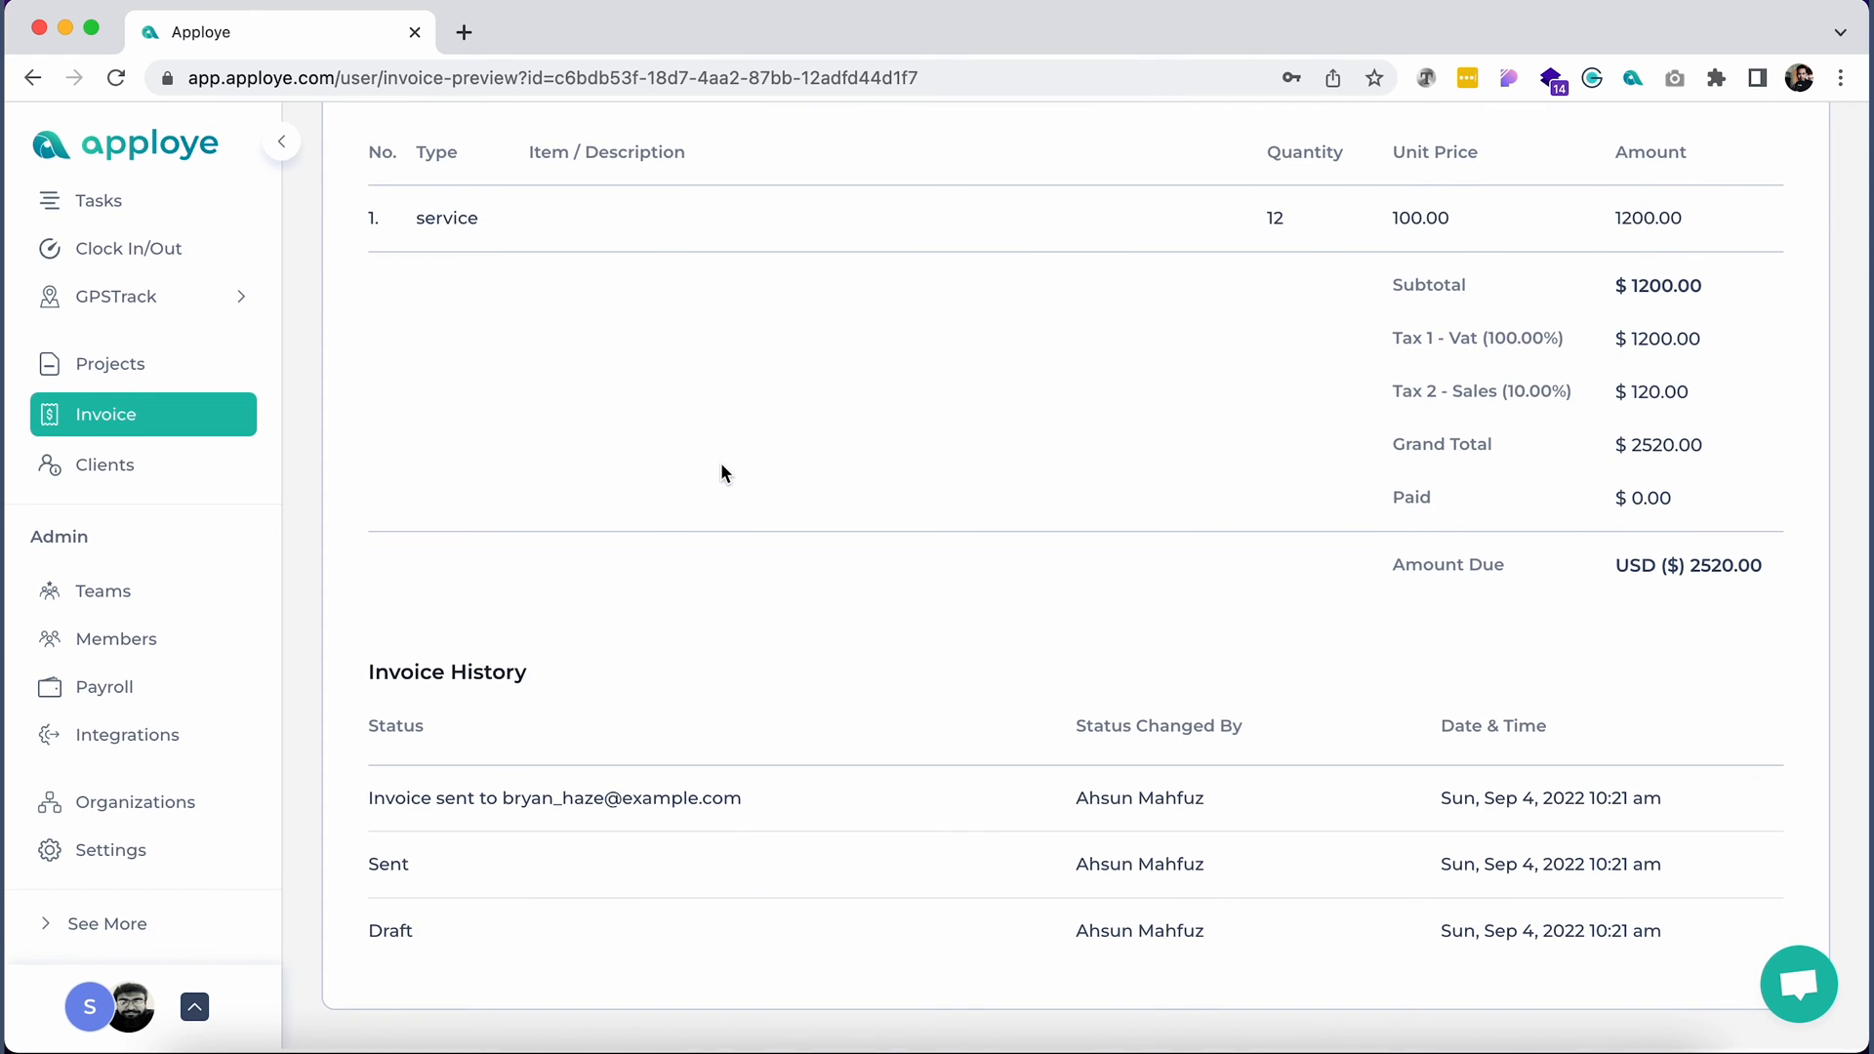
pyautogui.click(106, 417)
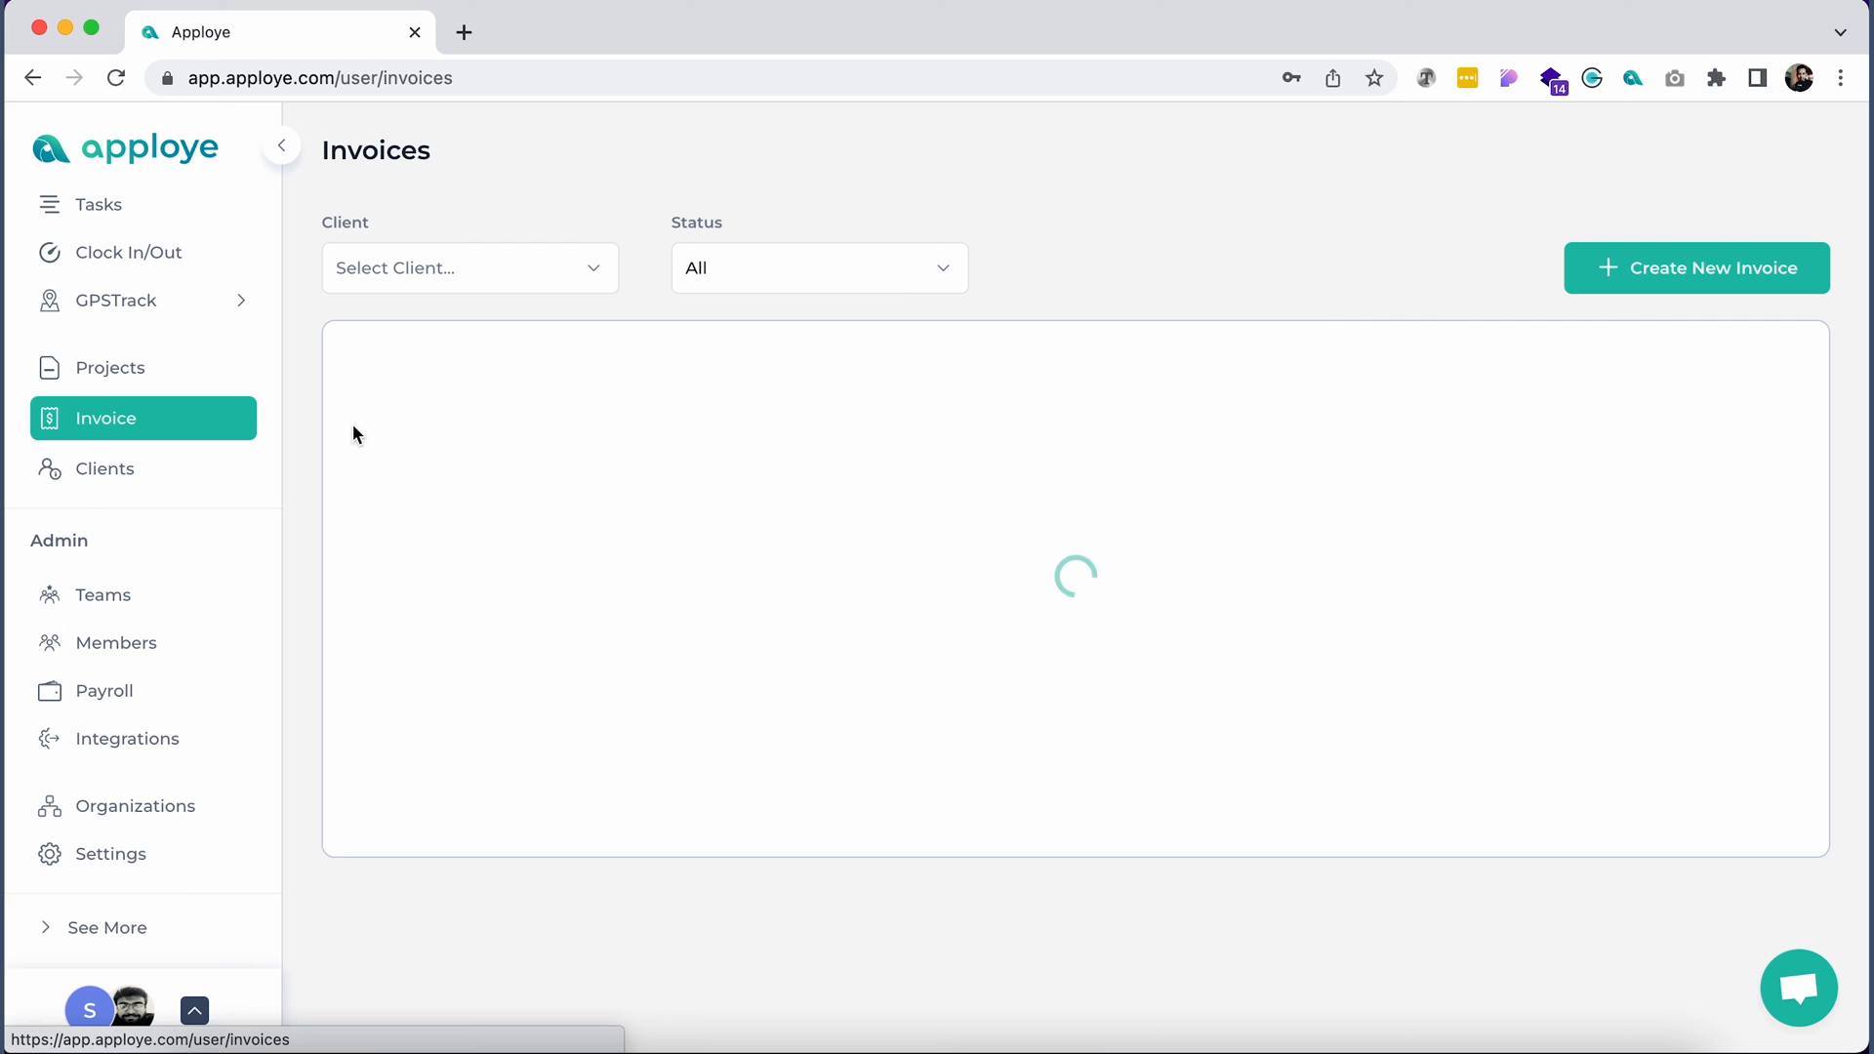
# Step: Record a payment of 100 on invoice SK-1002 and save it
pyautogui.click(1681, 426)
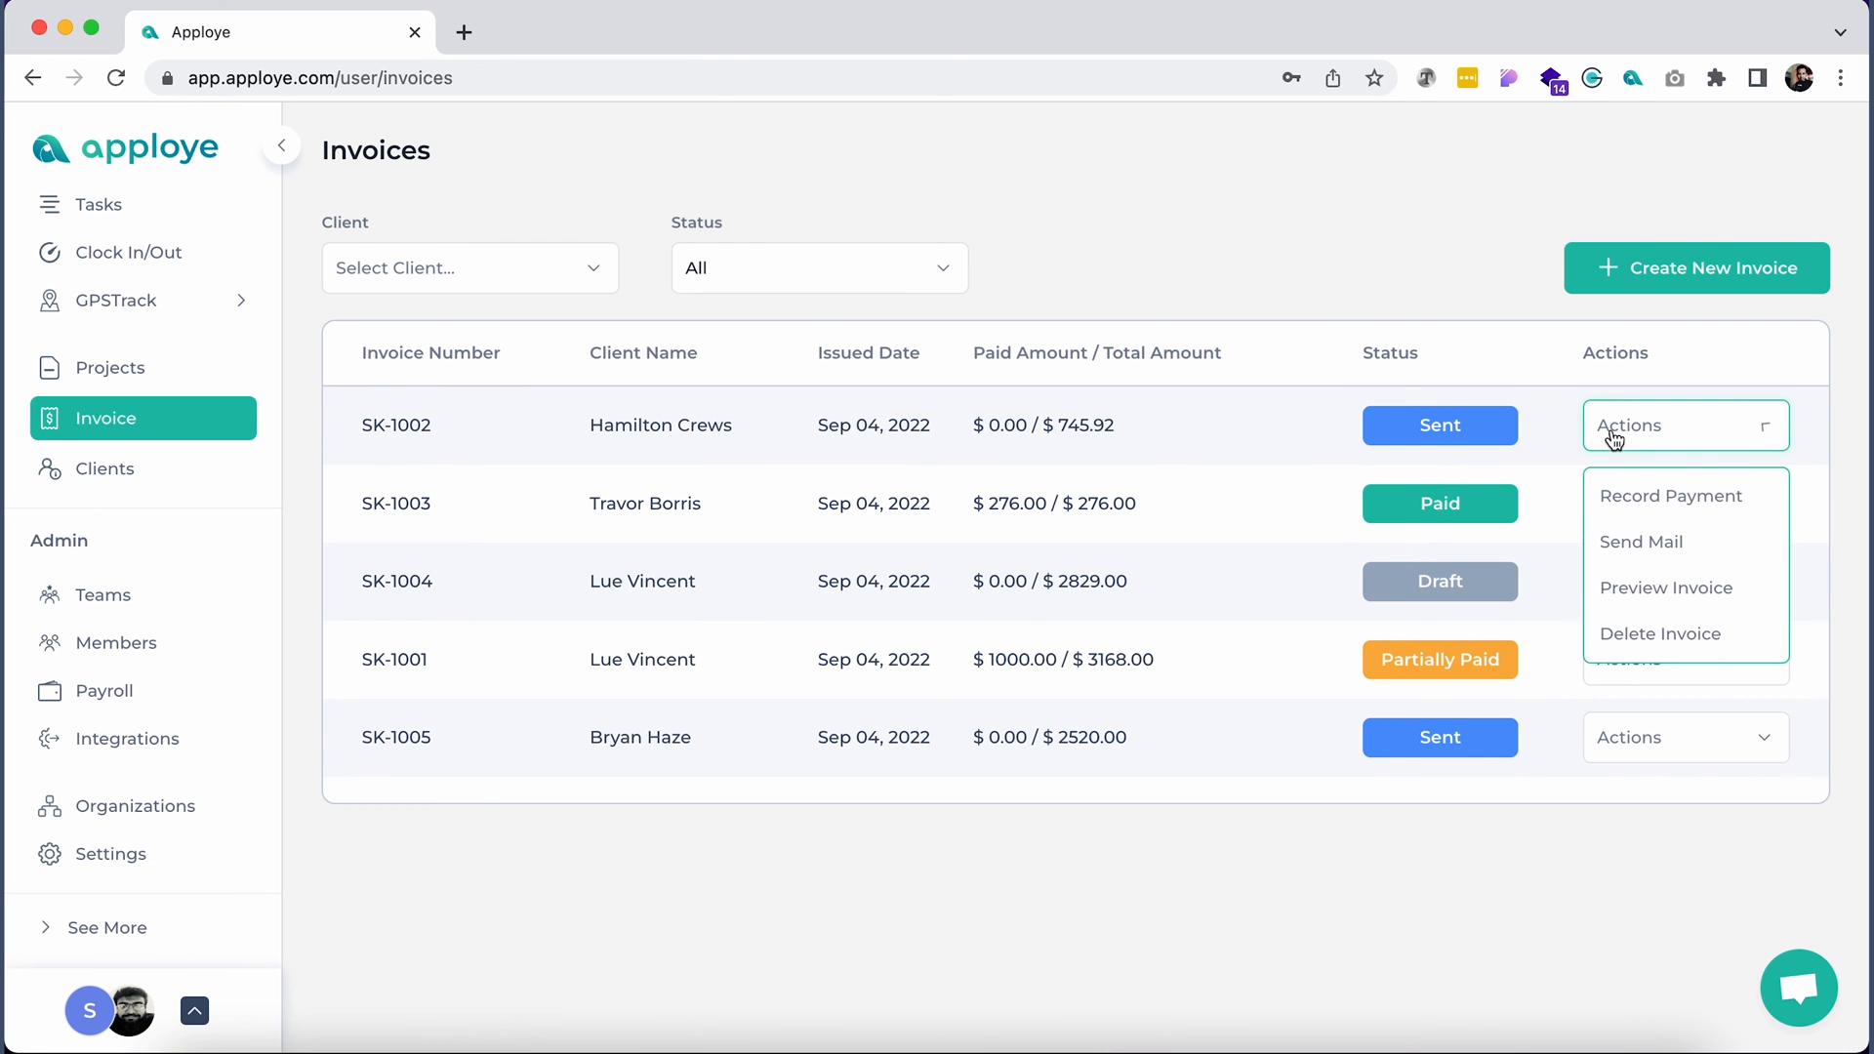
pyautogui.click(1672, 495)
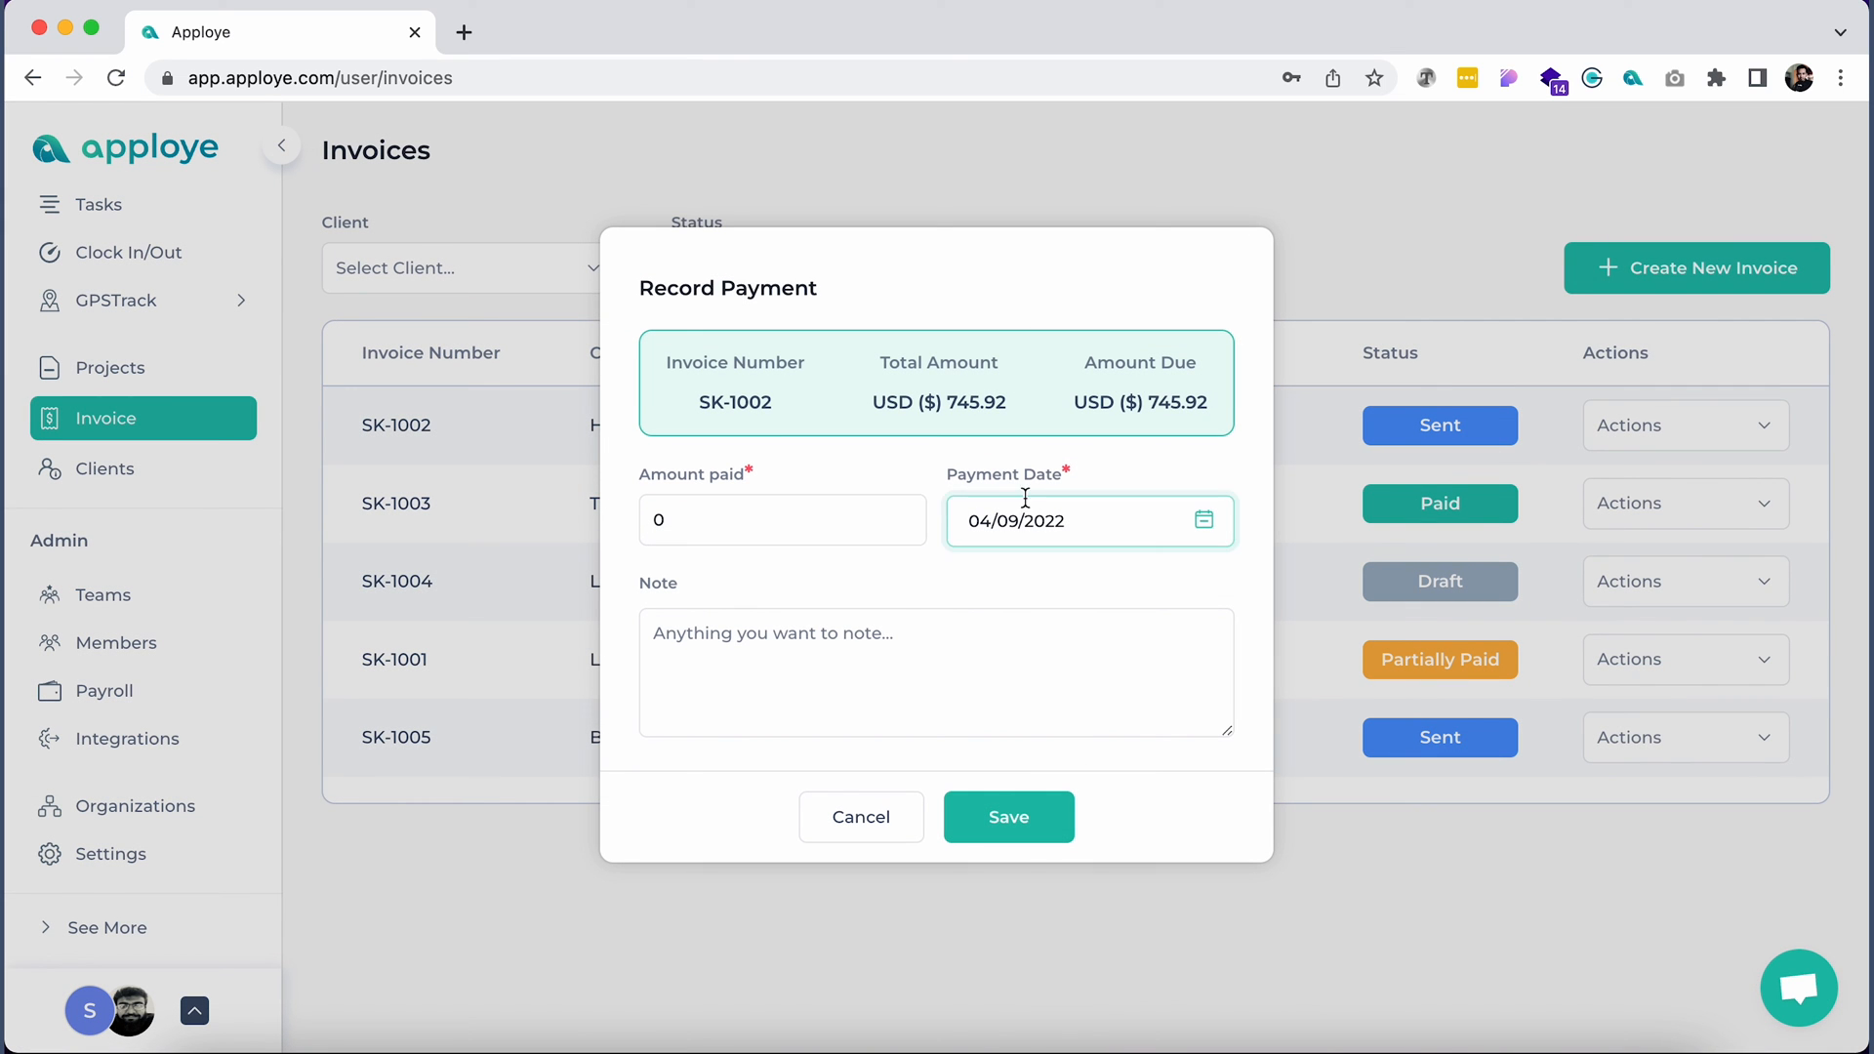
pyautogui.click(782, 521)
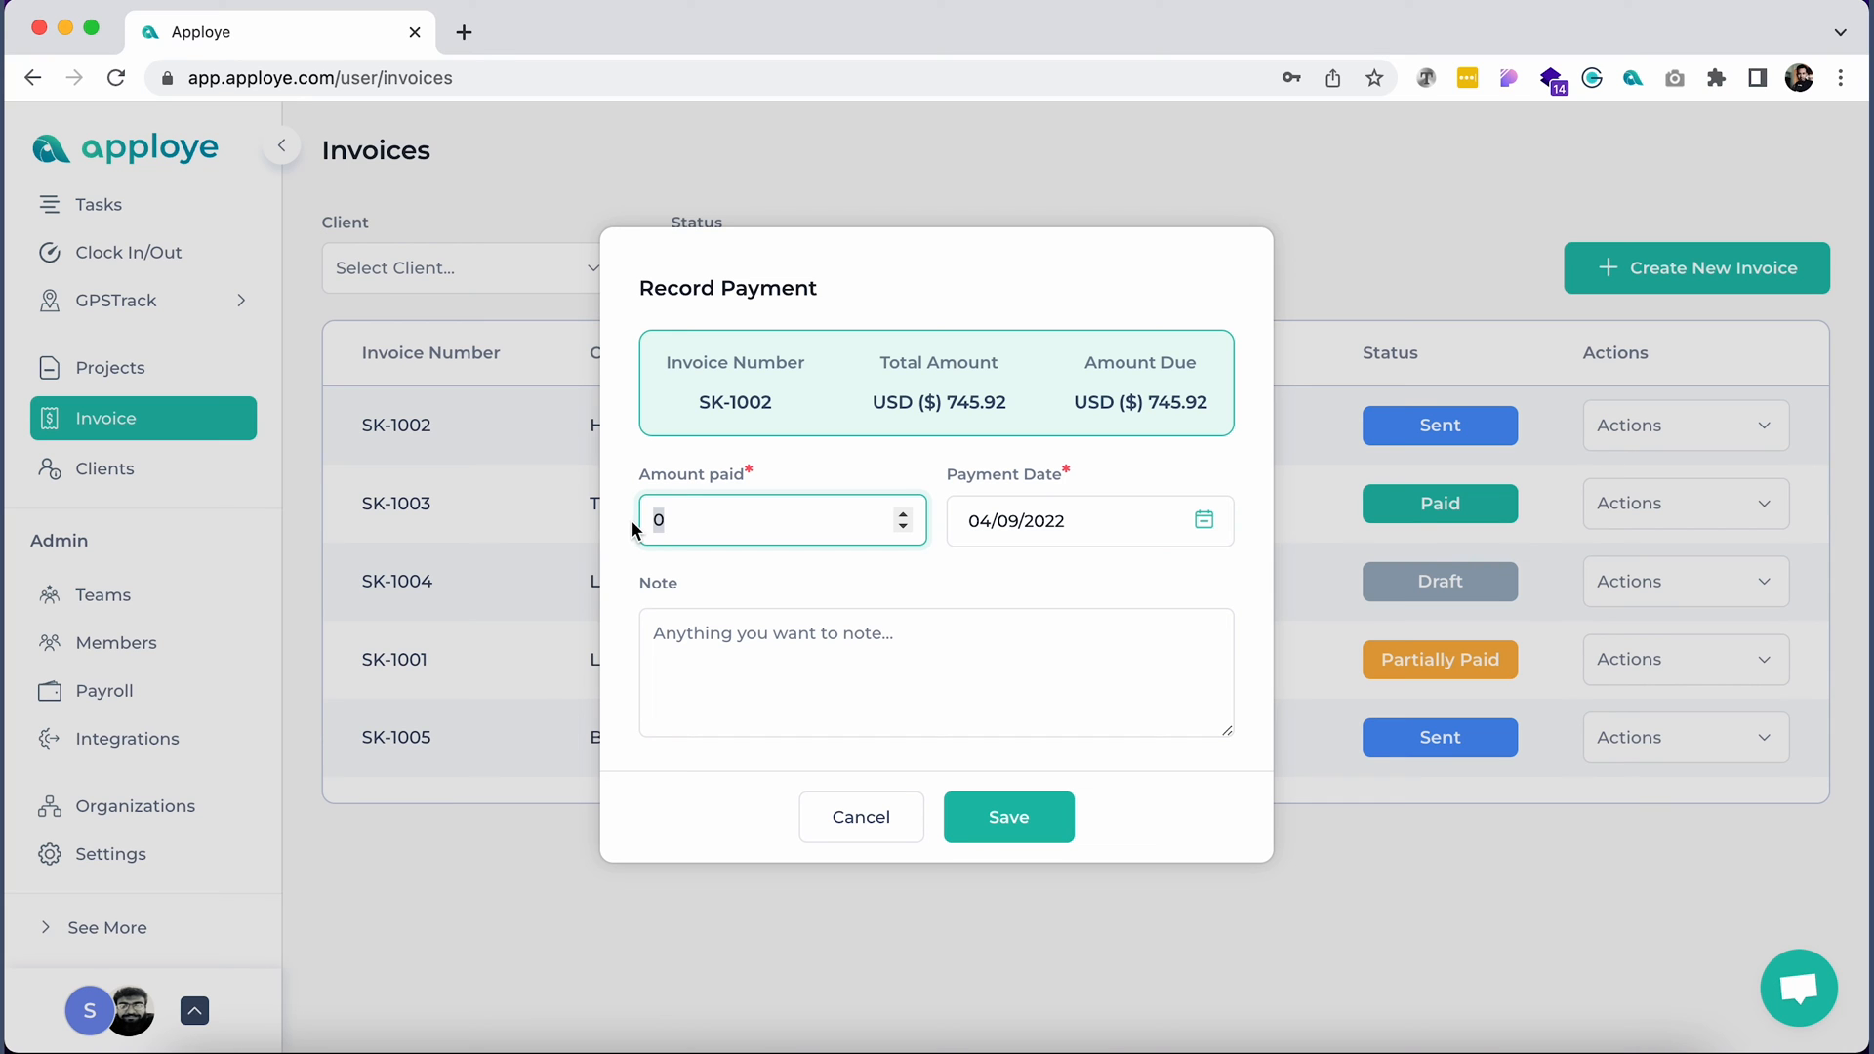
pyautogui.write('100')
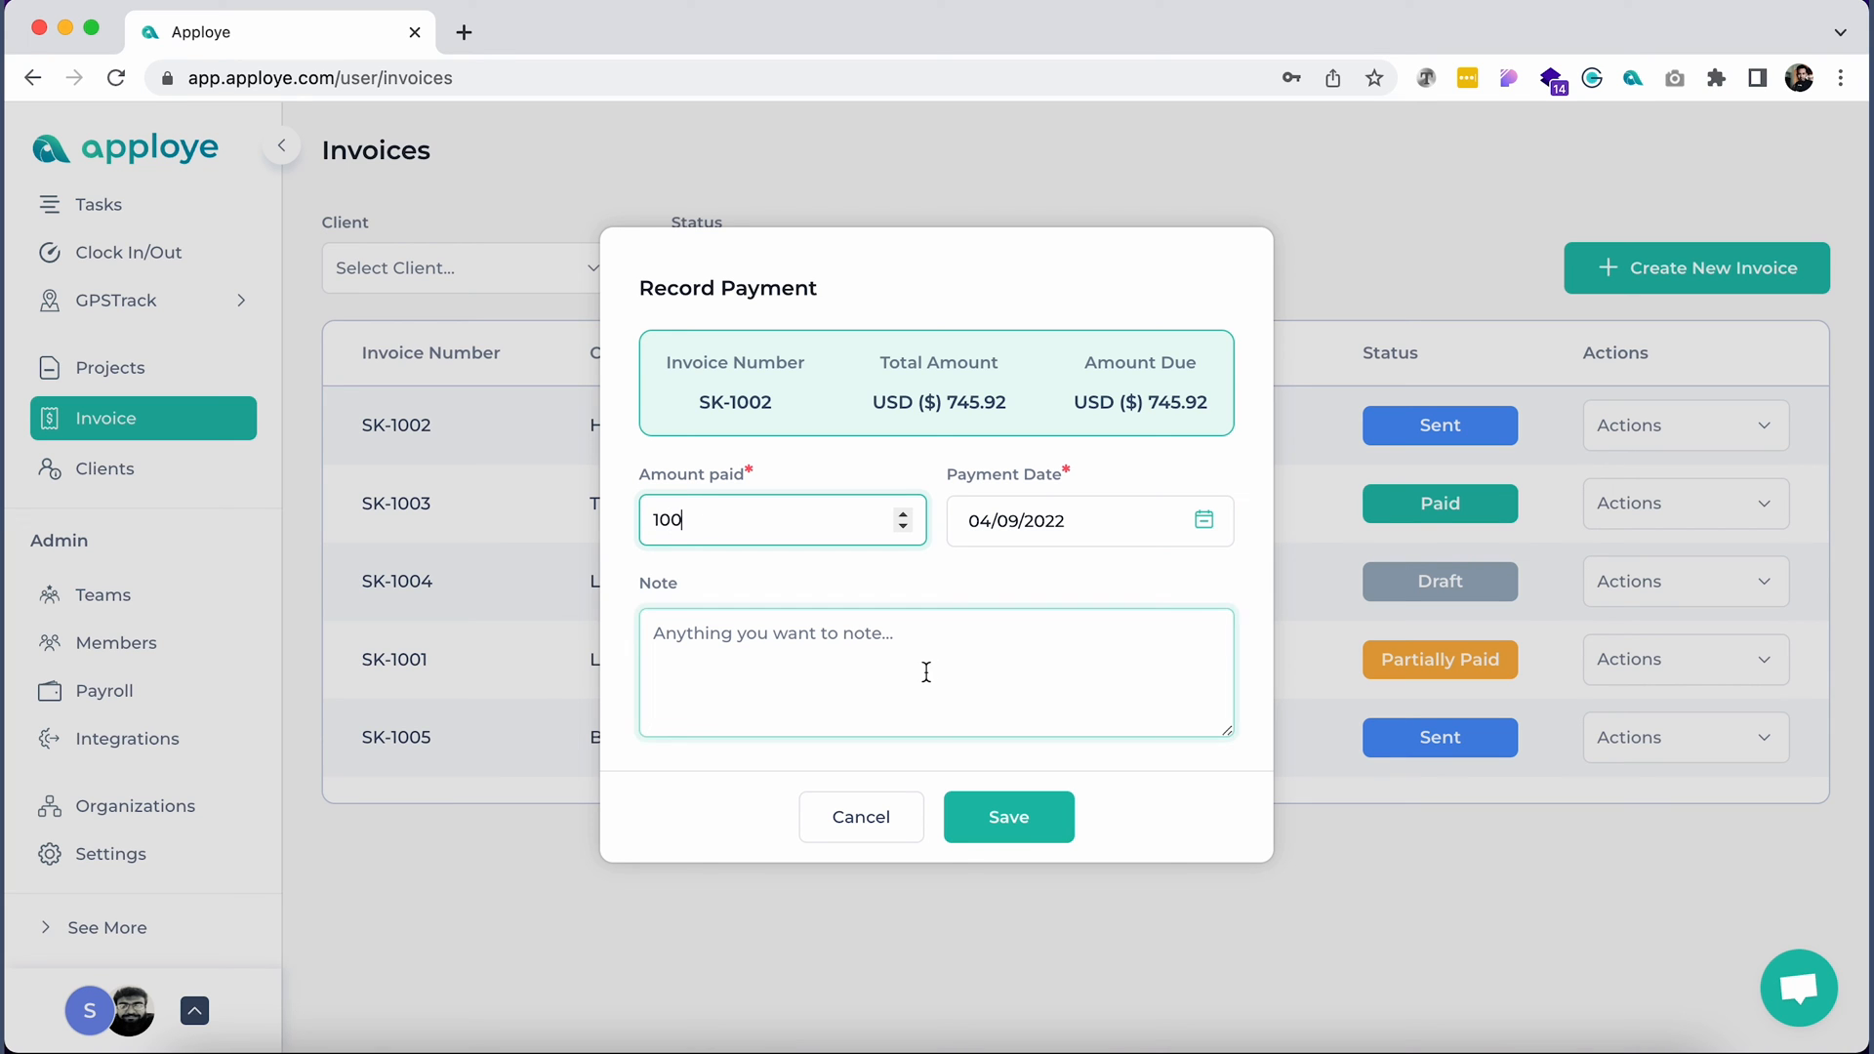
pyautogui.click(1007, 816)
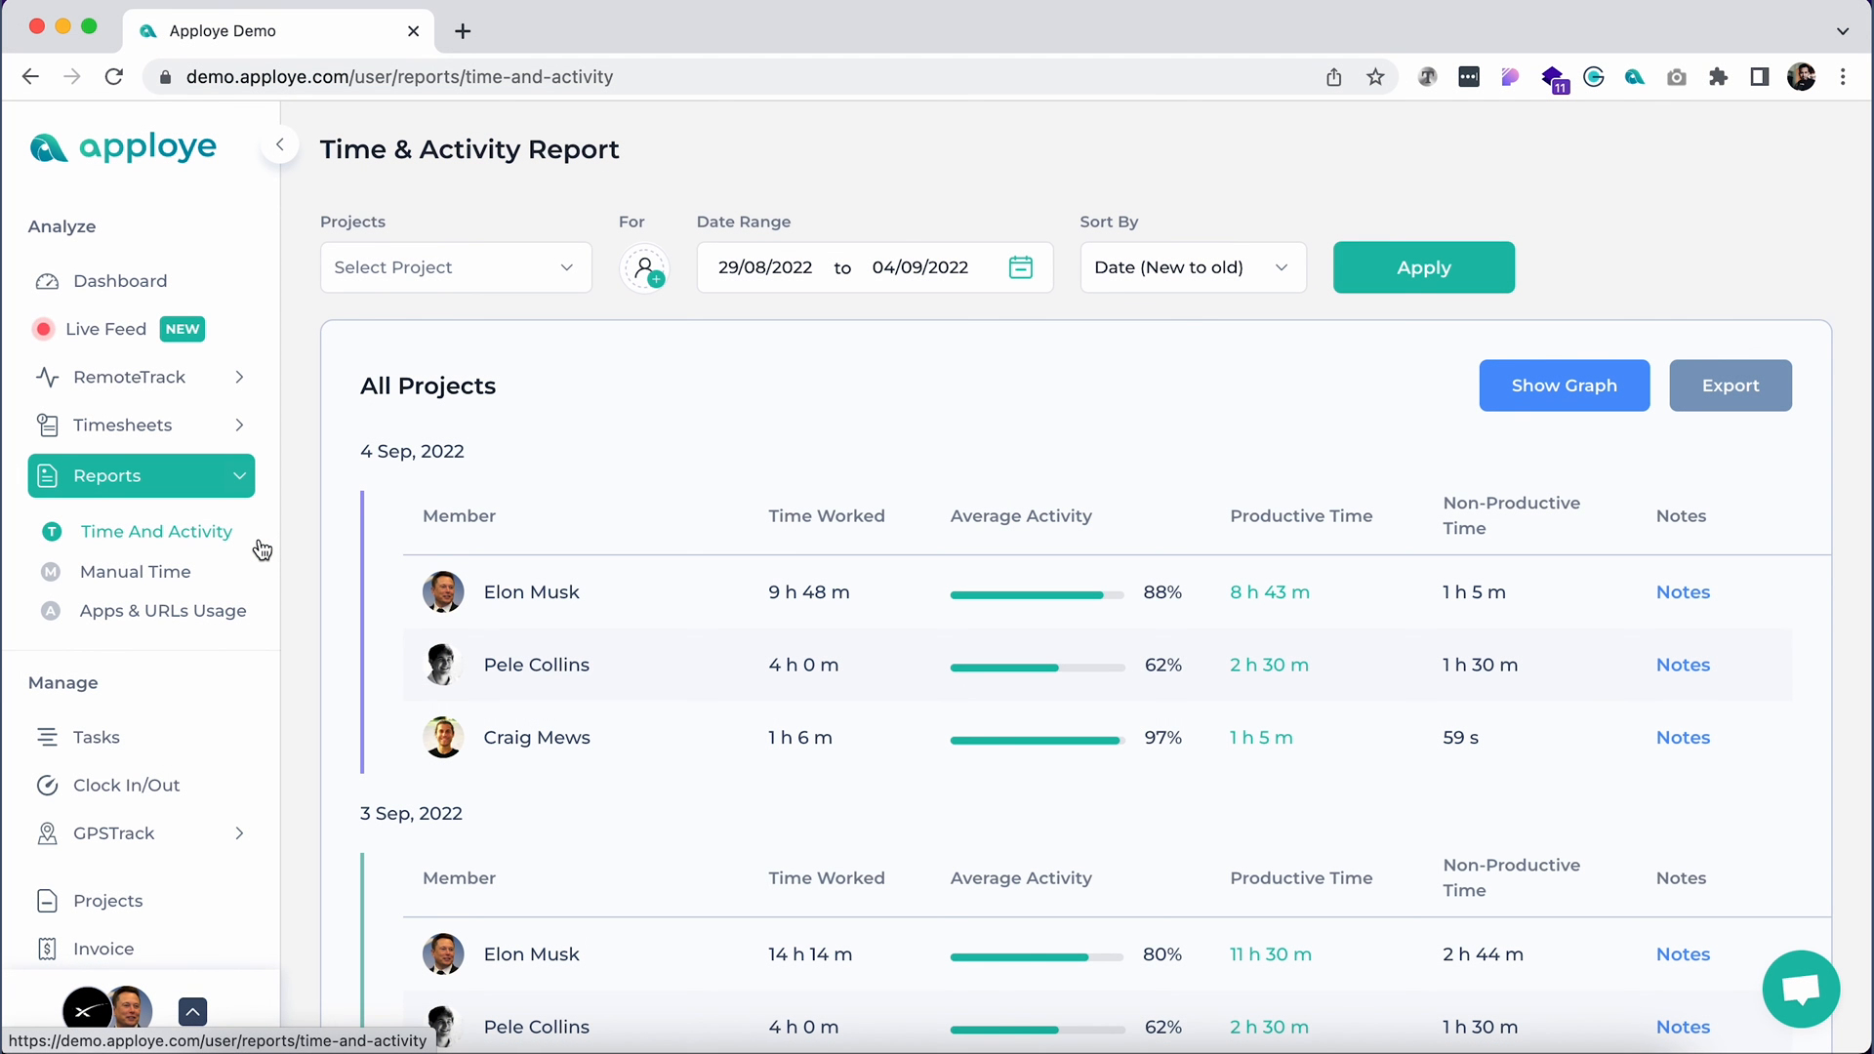
# Step: Scroll through each member's daily time and activity, then open the Manual Time report
pyautogui.scroll(-3)
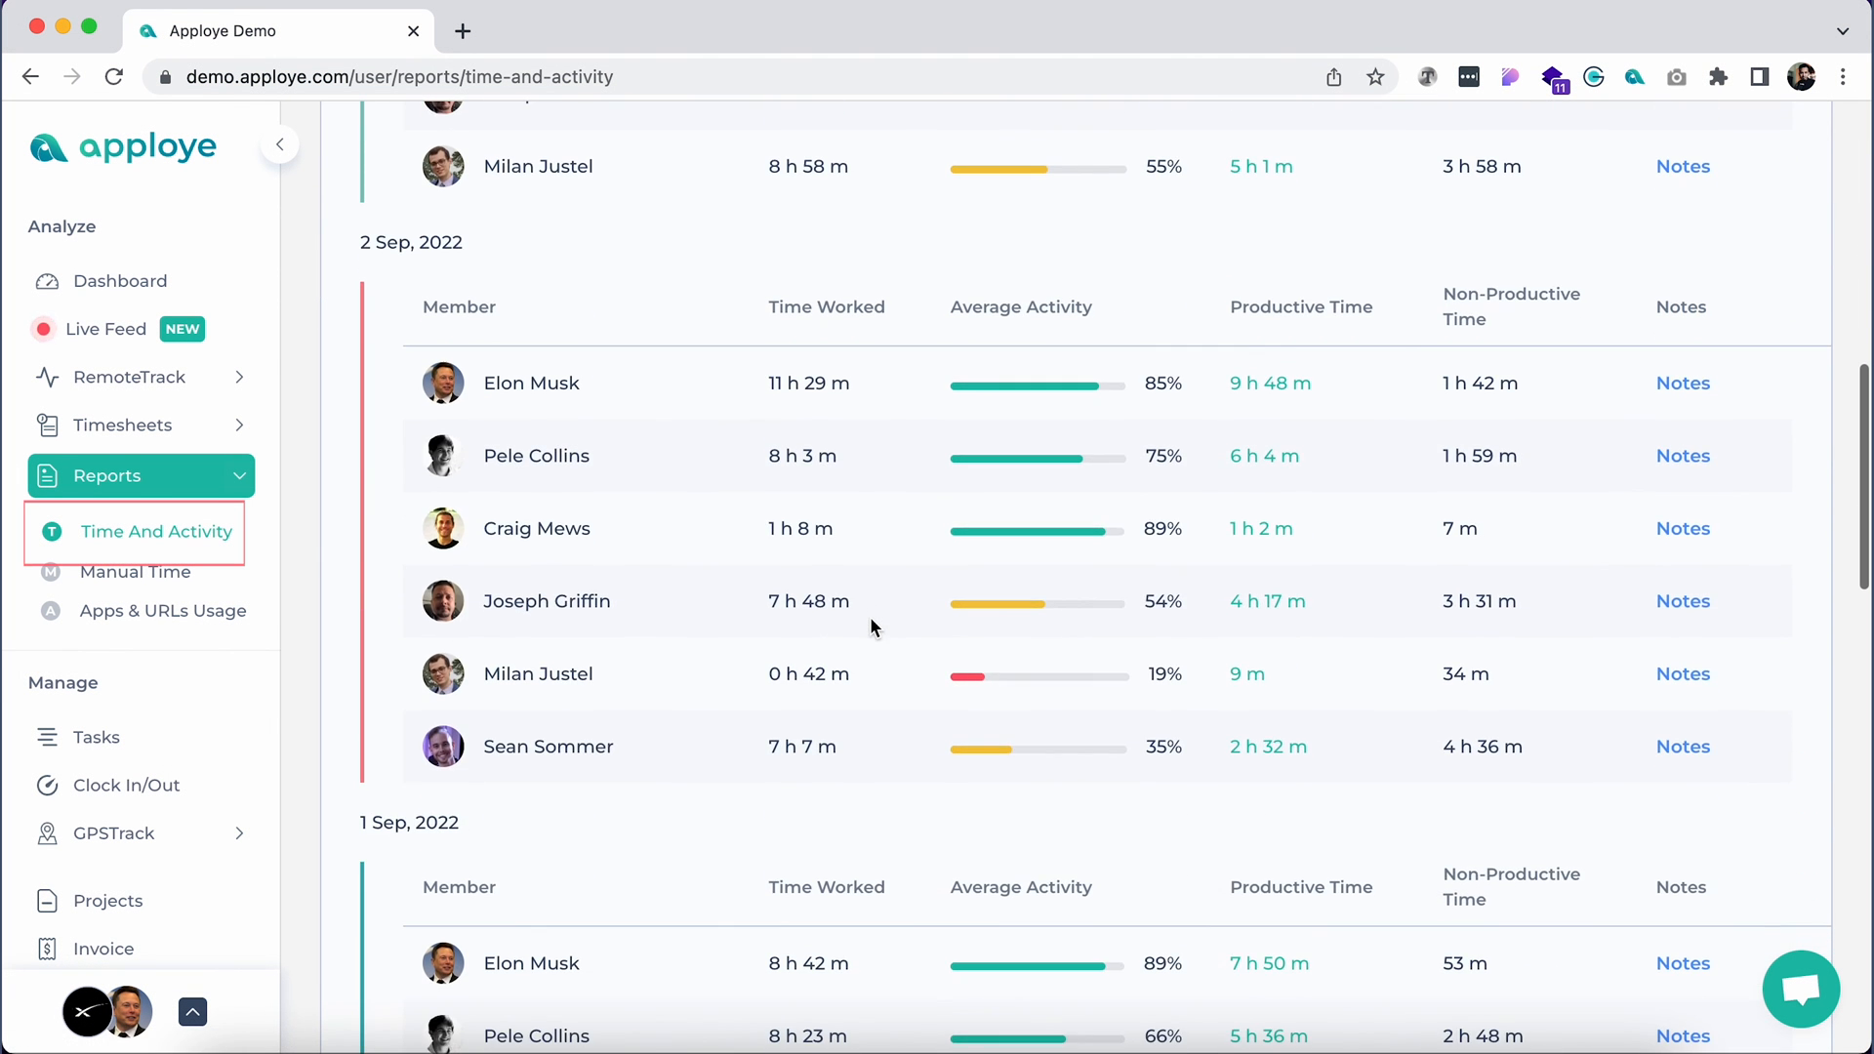
pyautogui.scroll(-3)
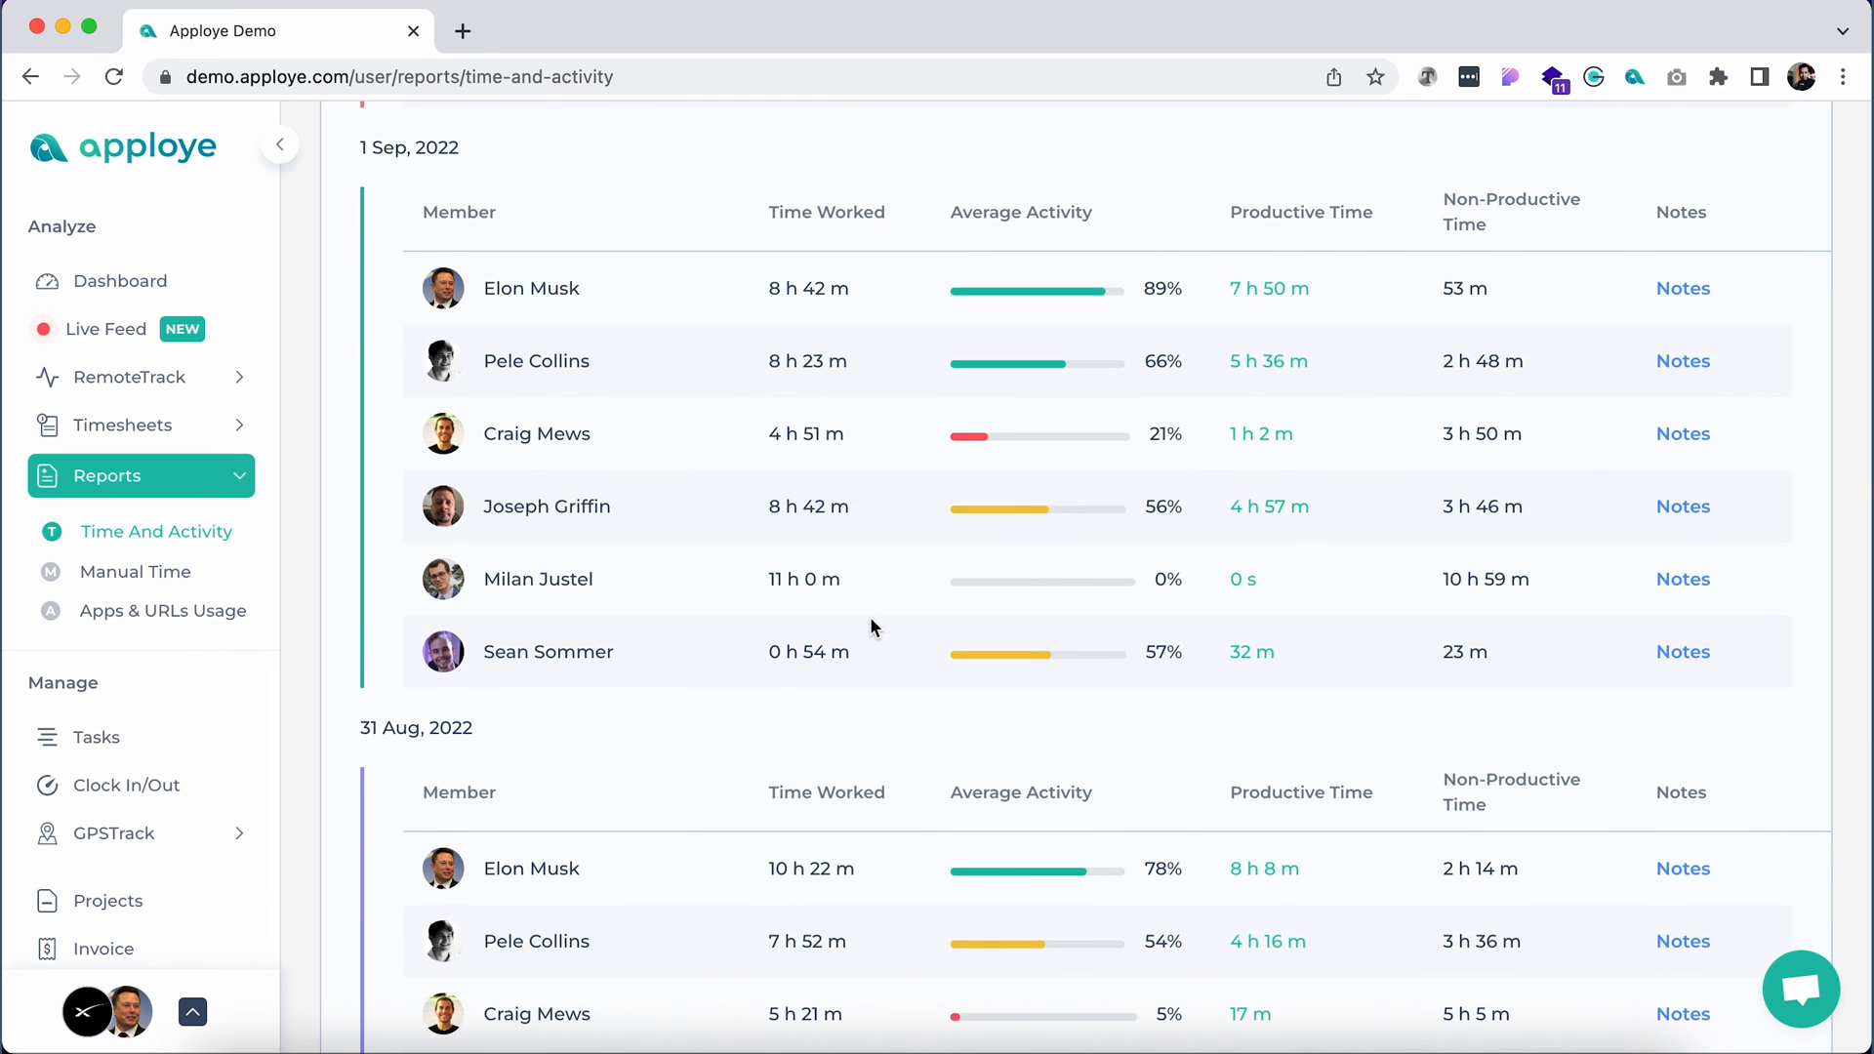
pyautogui.scroll(3)
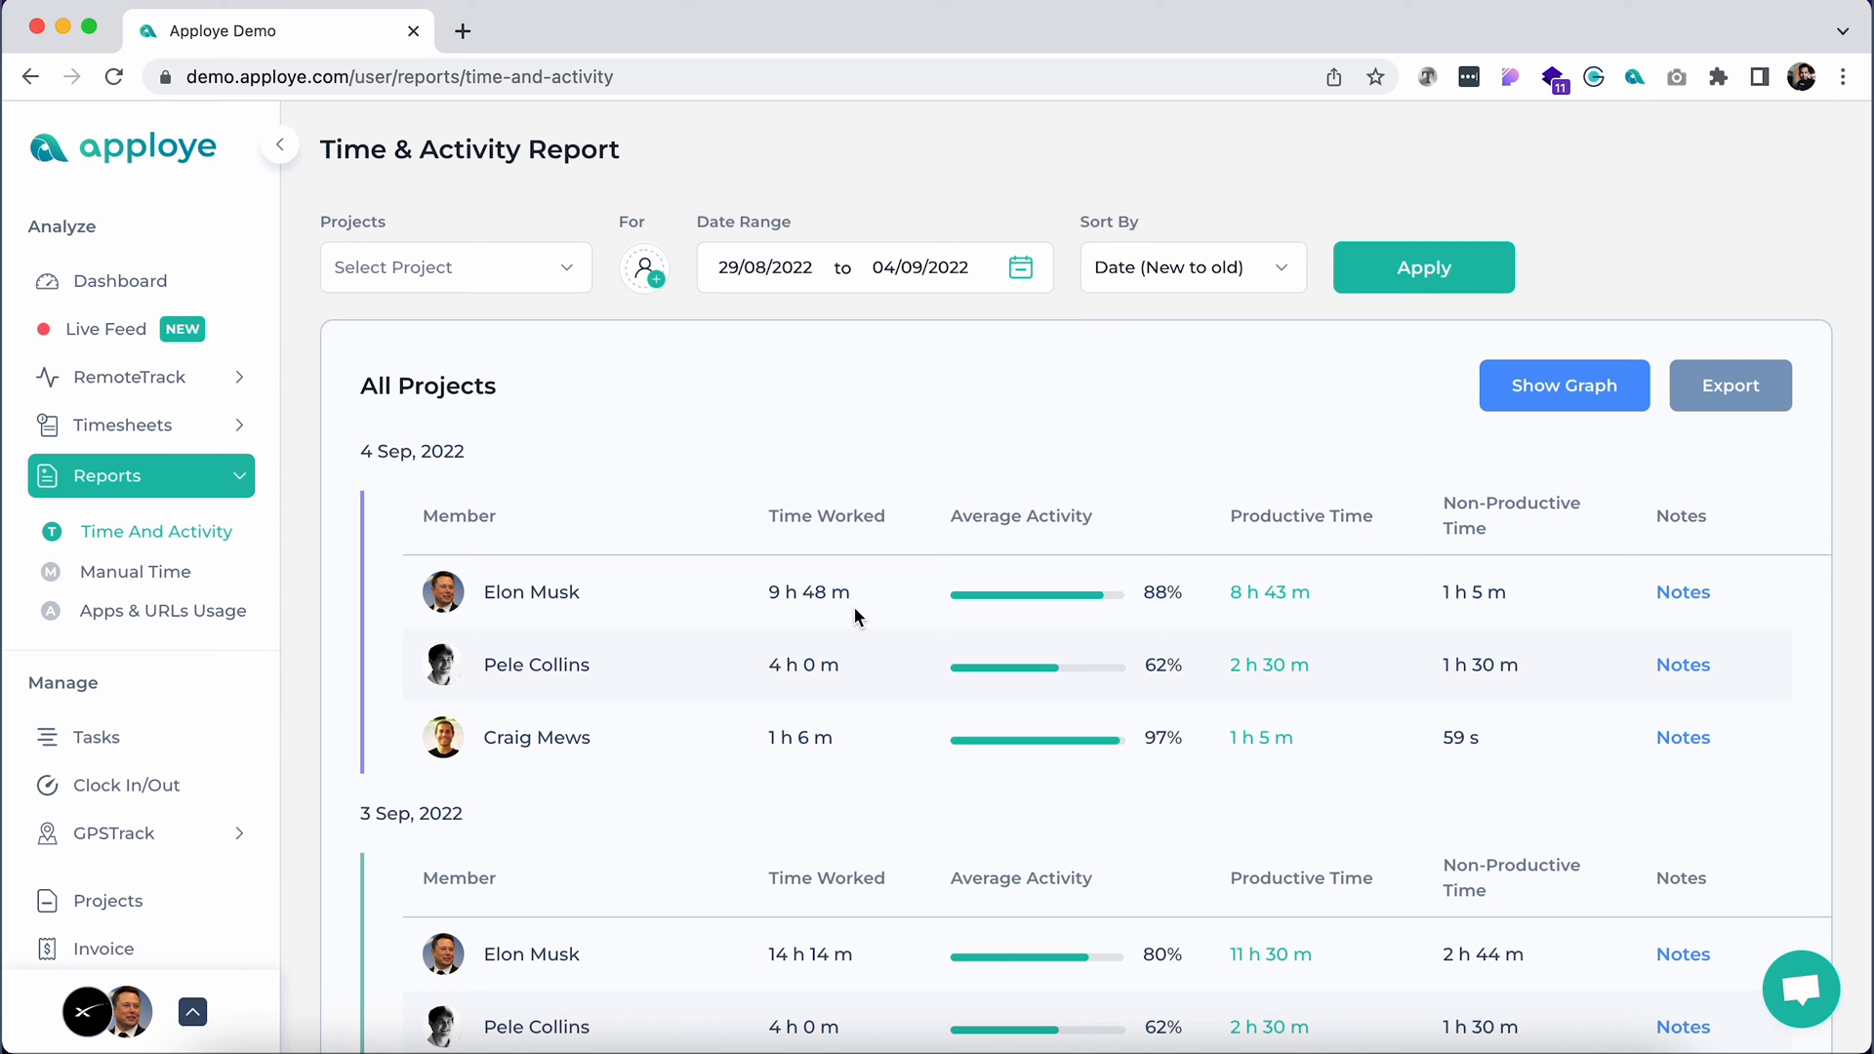
pyautogui.click(135, 571)
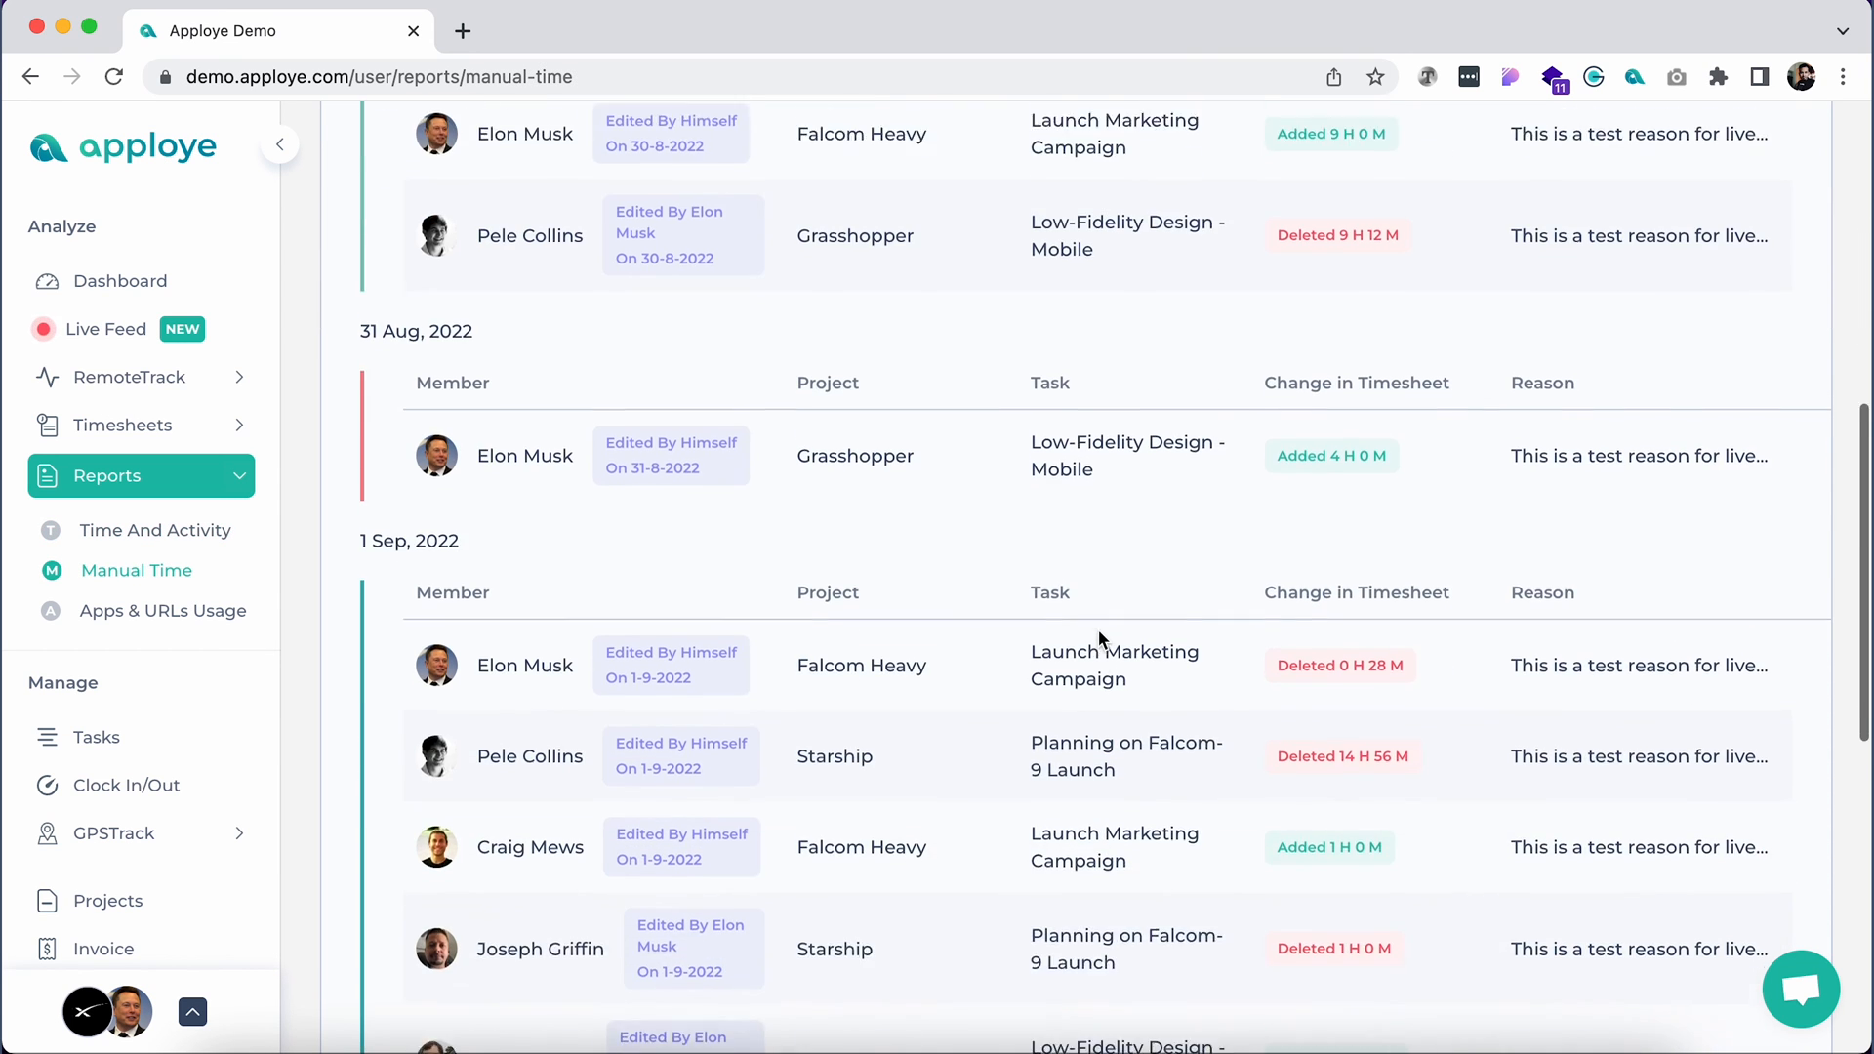
# Step: Export the Manual Time report and scroll down the page
pyautogui.scroll(3)
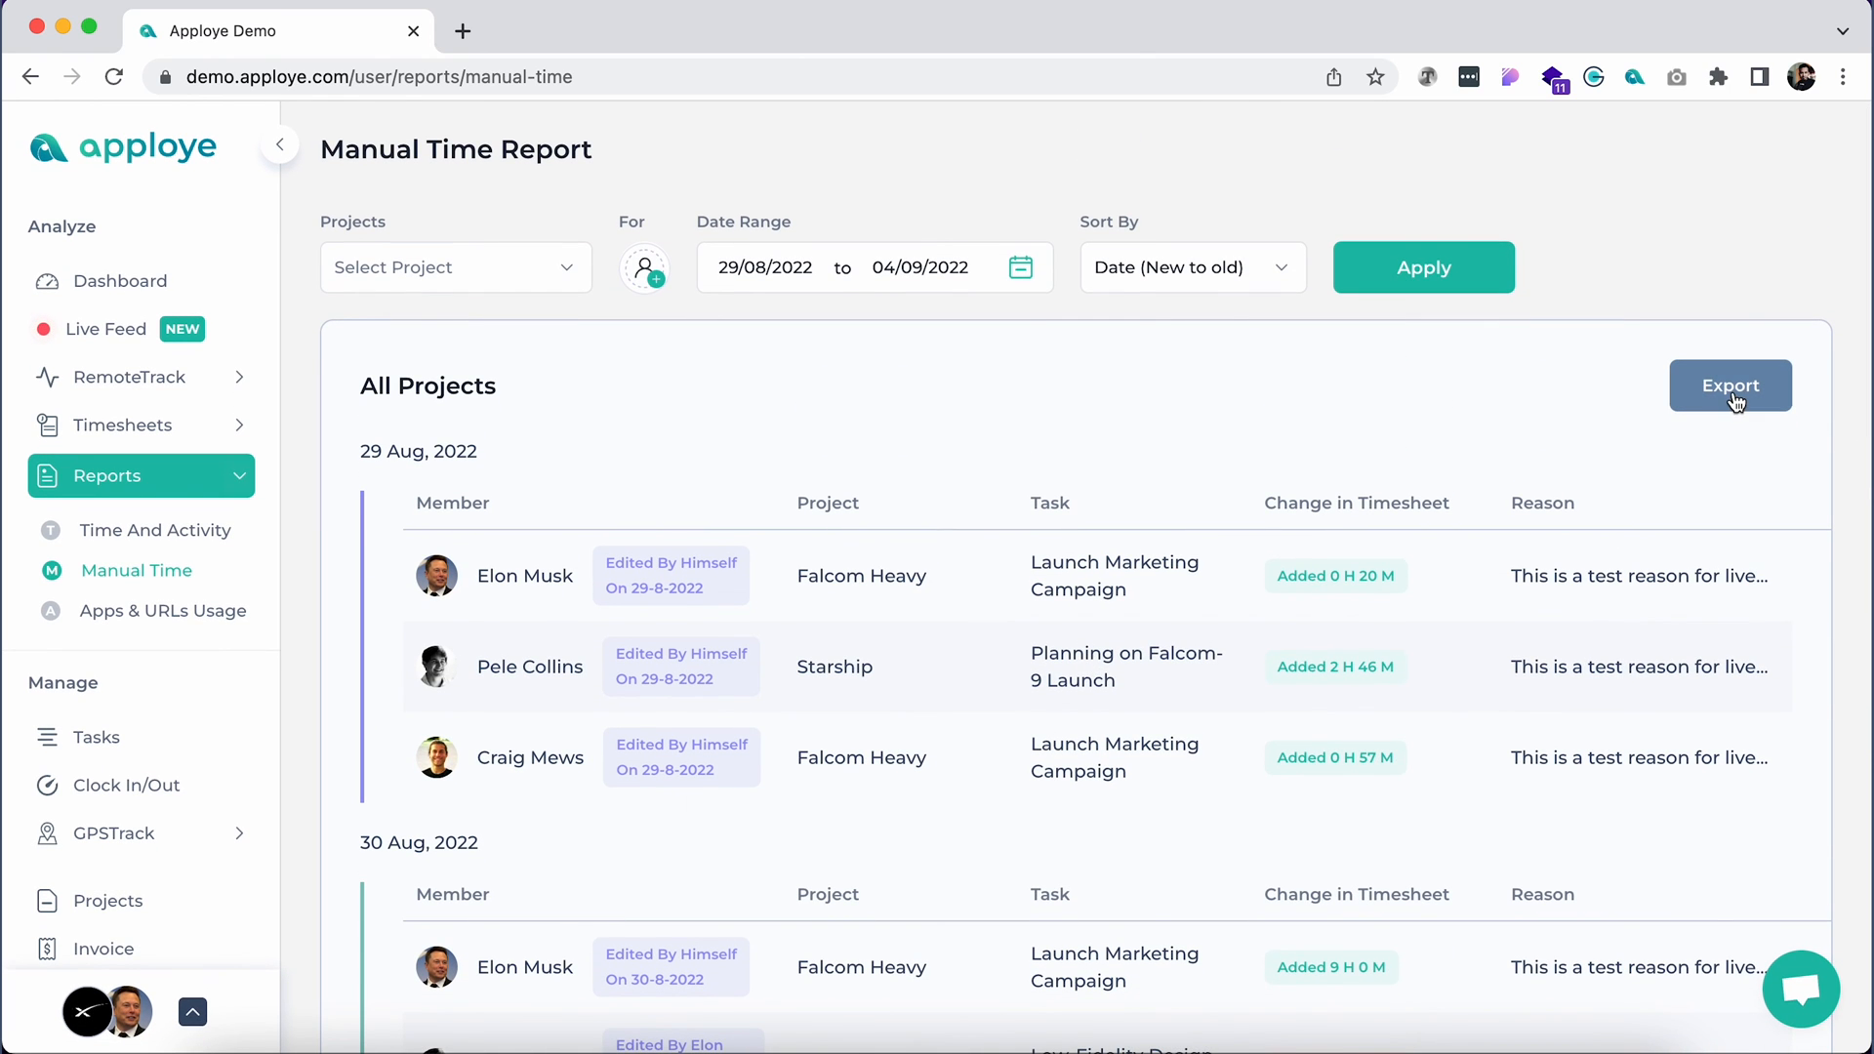
pyautogui.click(1730, 384)
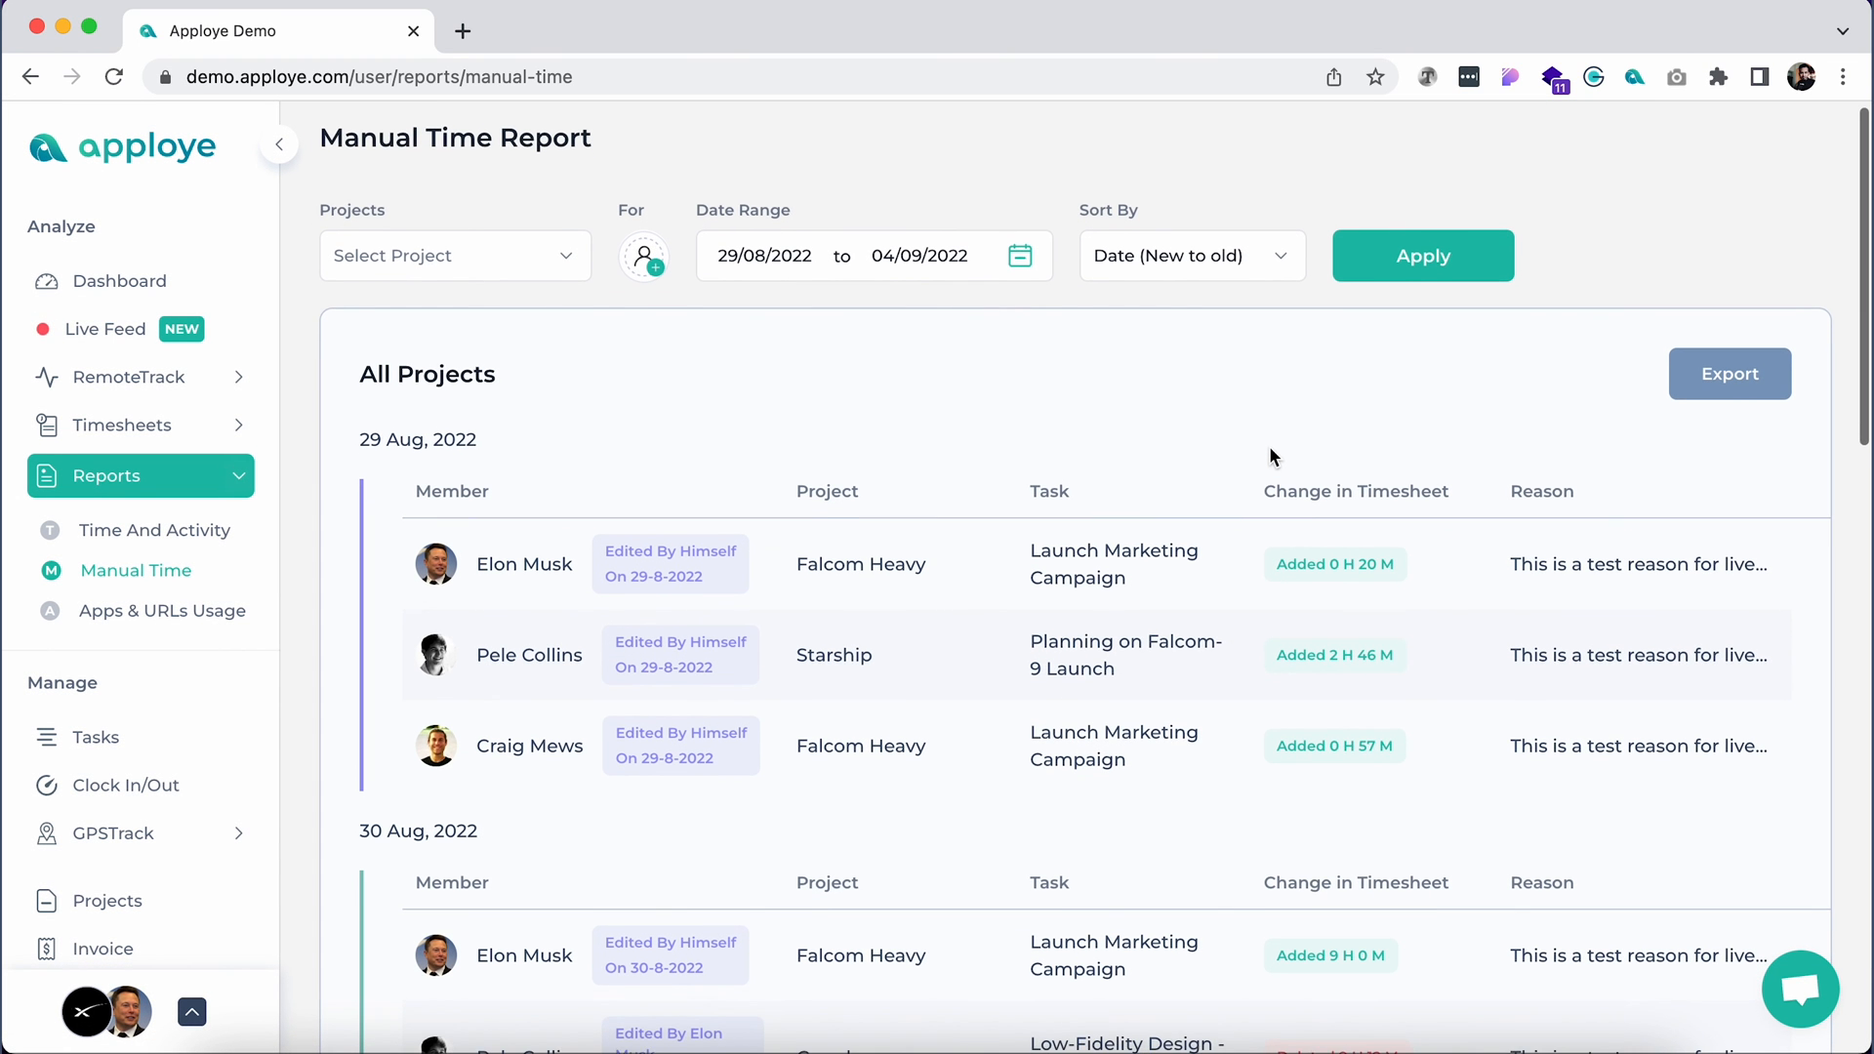
pyautogui.scroll(-3)
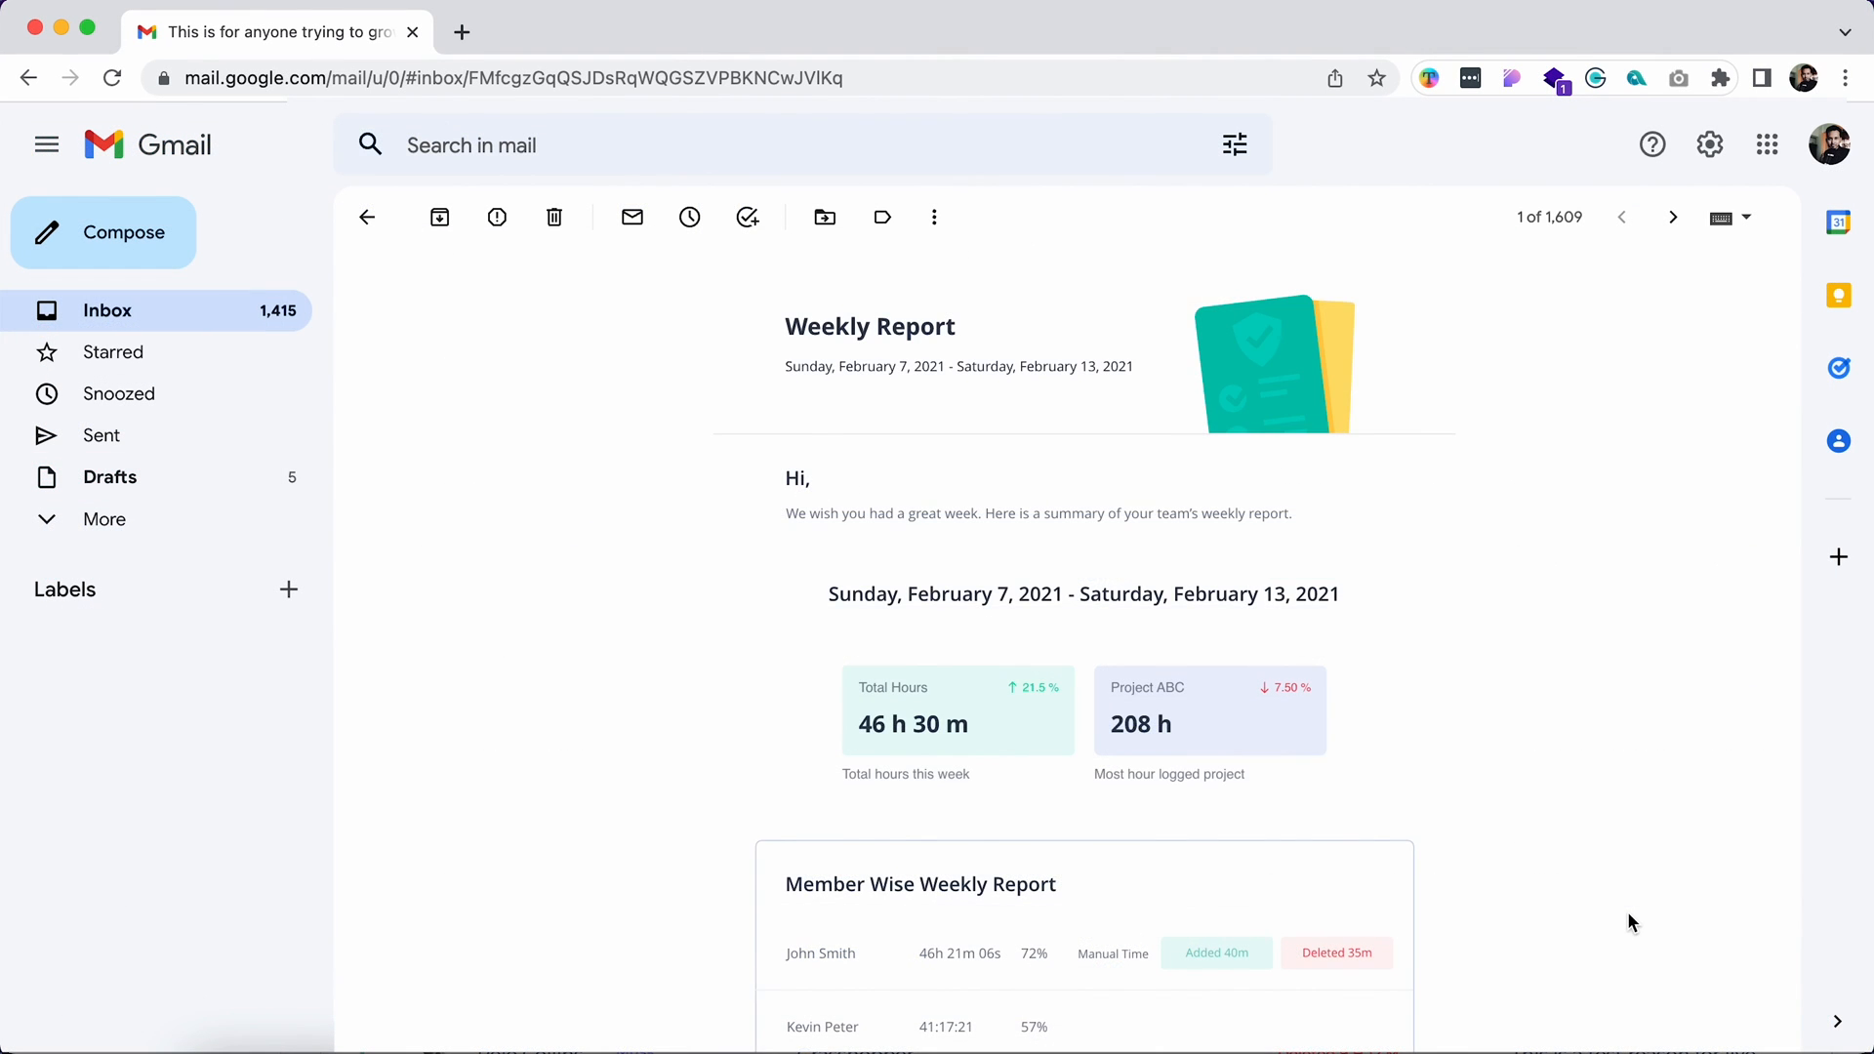
# Step: Scroll through the weekly report email's member-wise hours, activity and manual edits
pyautogui.scroll(-3)
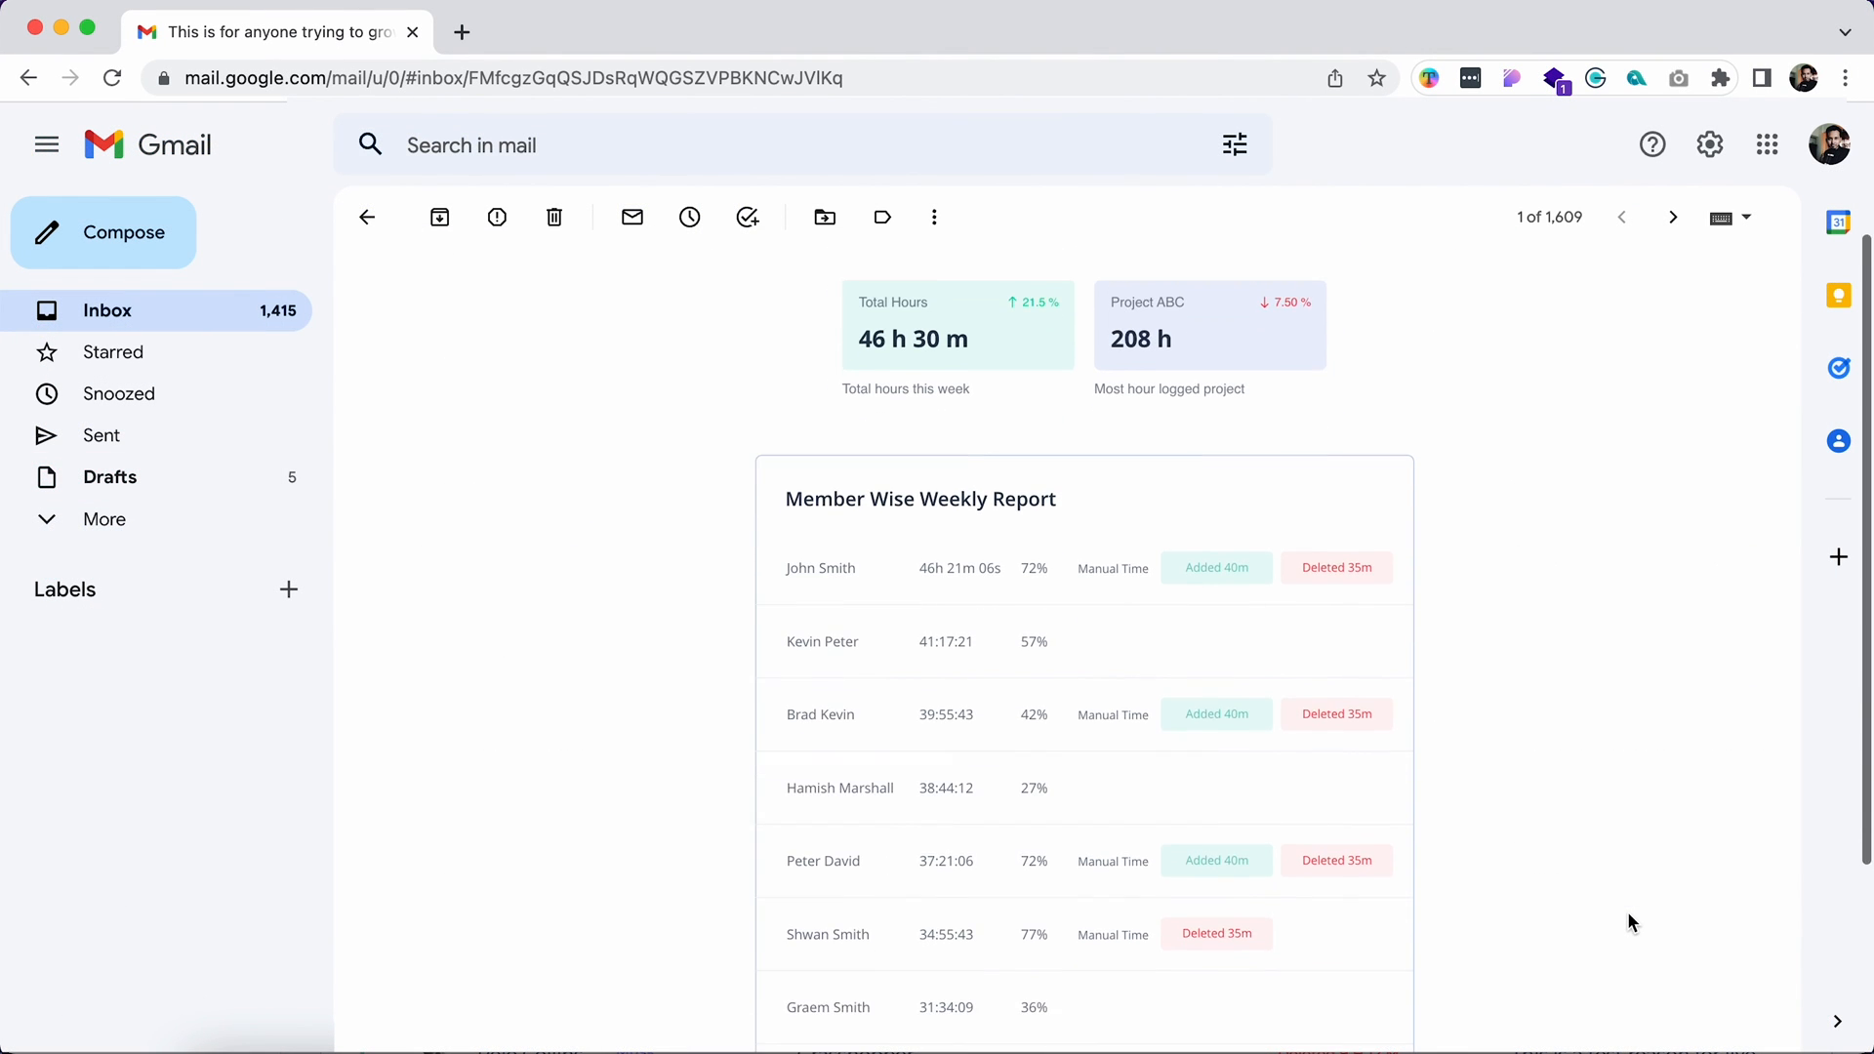
pyautogui.scroll(3)
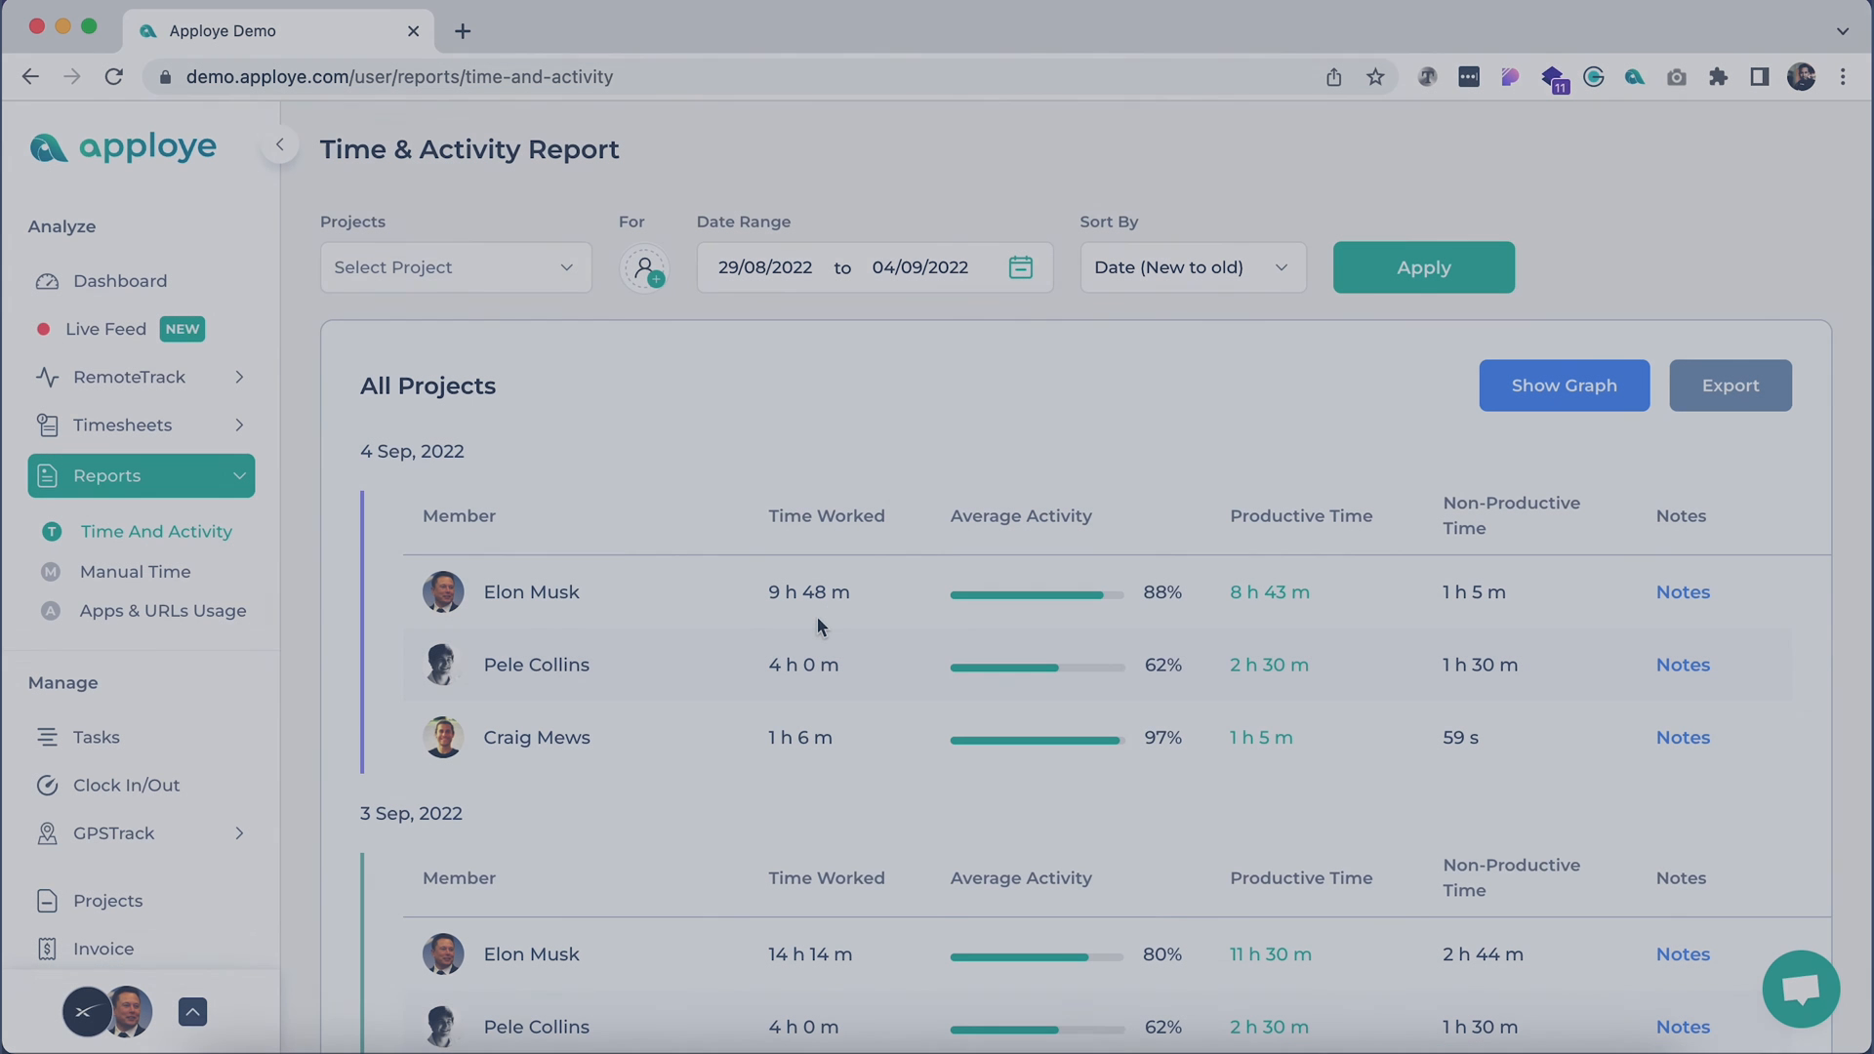
pyautogui.moveTo(1332, 614)
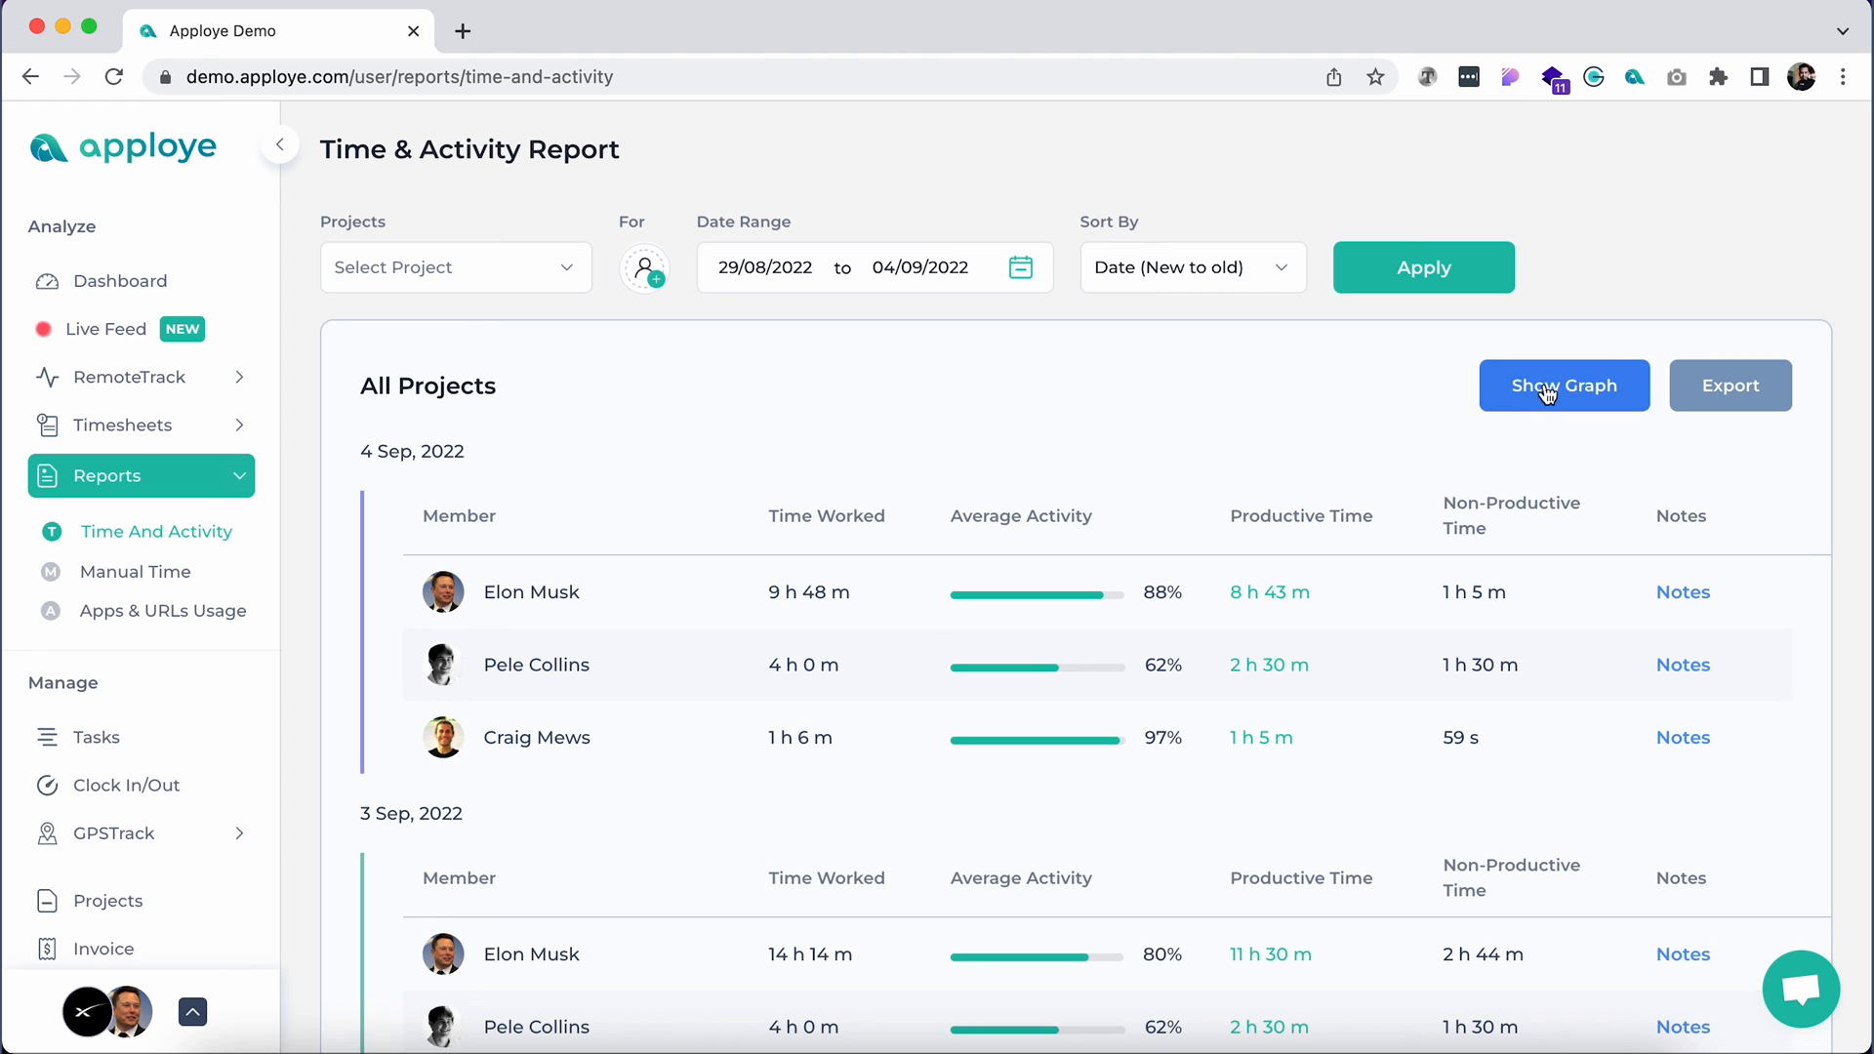
# Step: Show the activity report as daily graphs, then open Apps & URLs Usage
pyautogui.click(1564, 384)
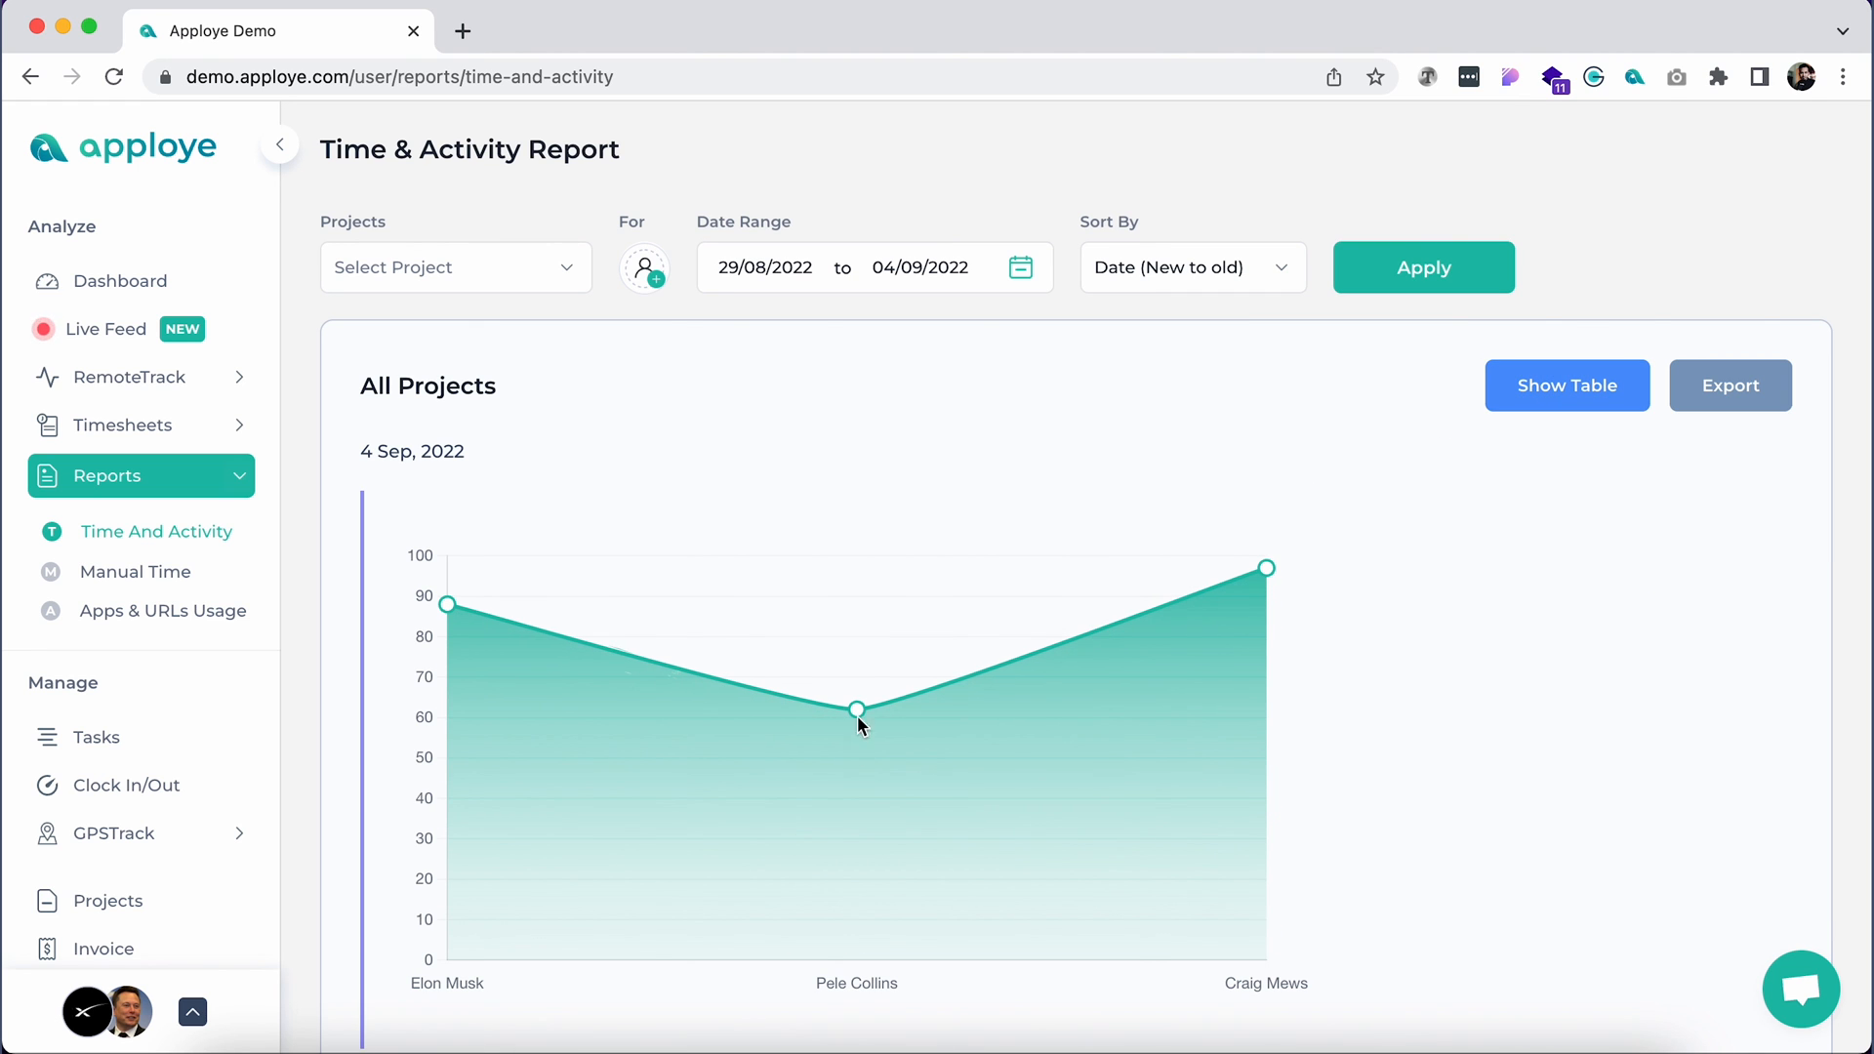
pyautogui.scroll(-3)
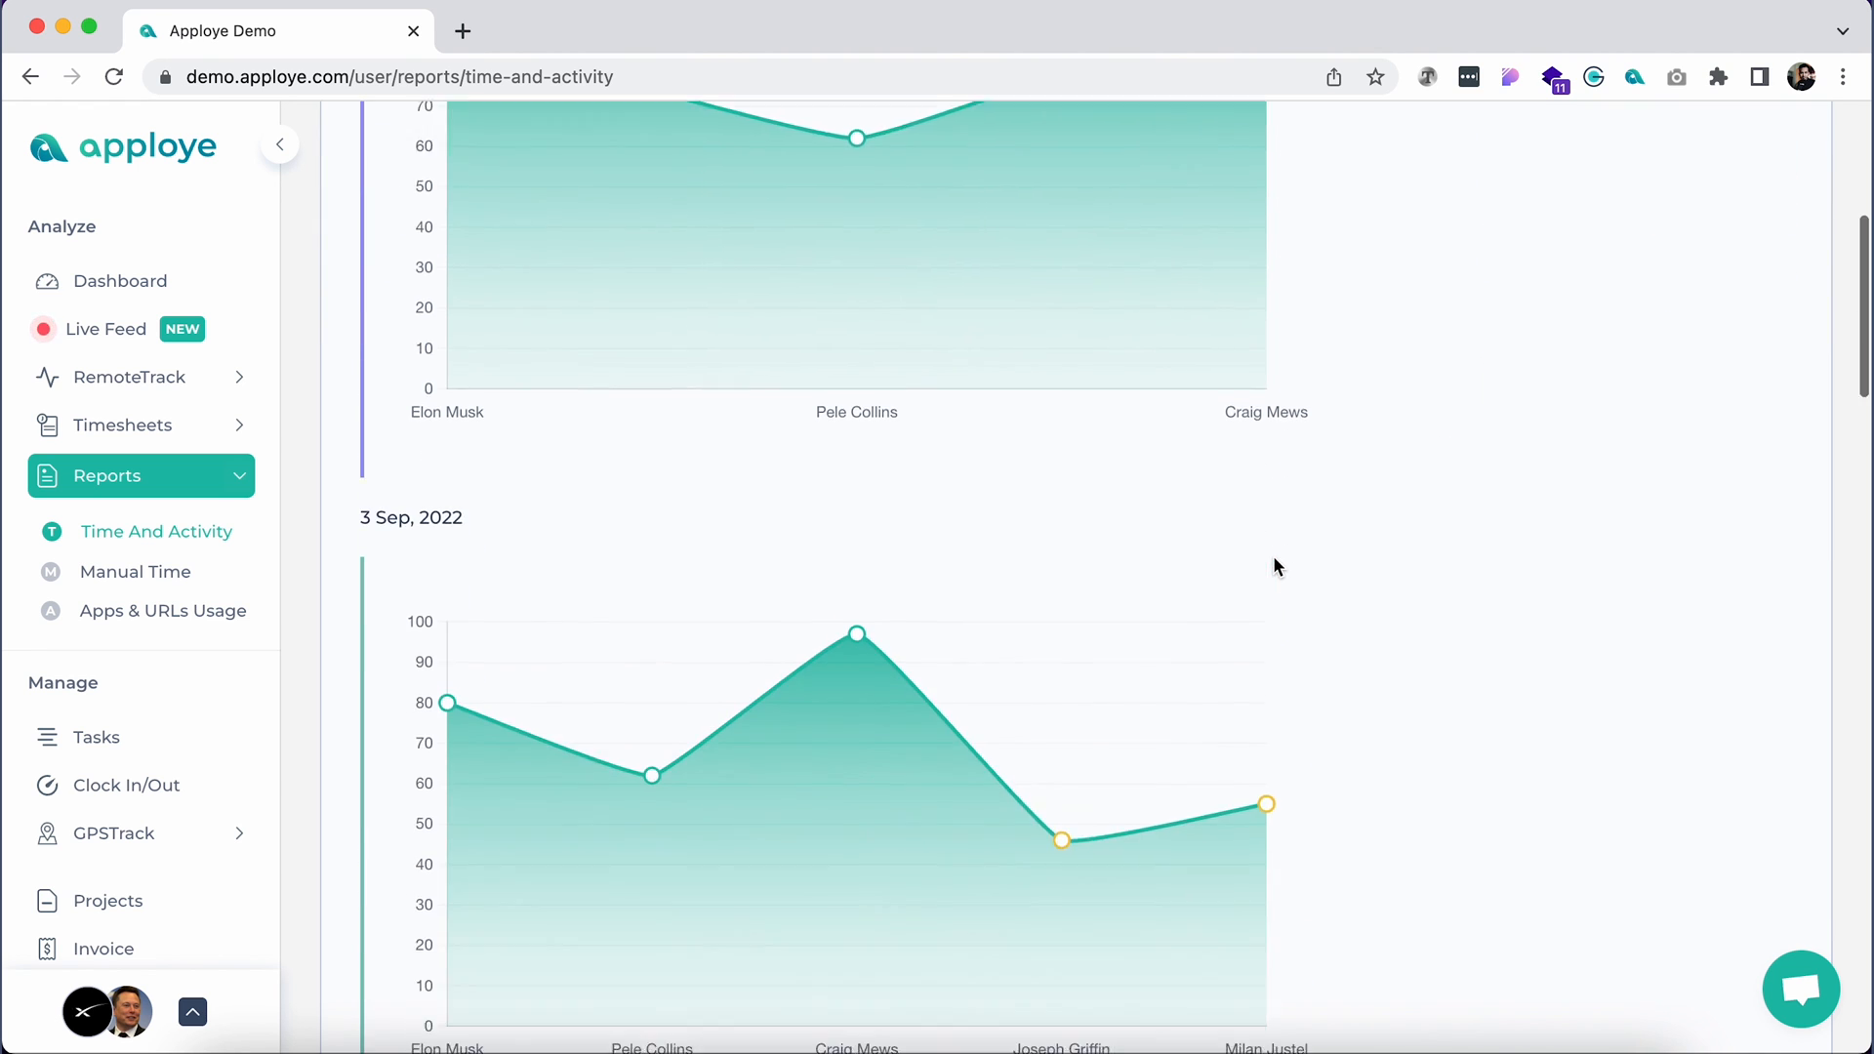
pyautogui.click(164, 611)
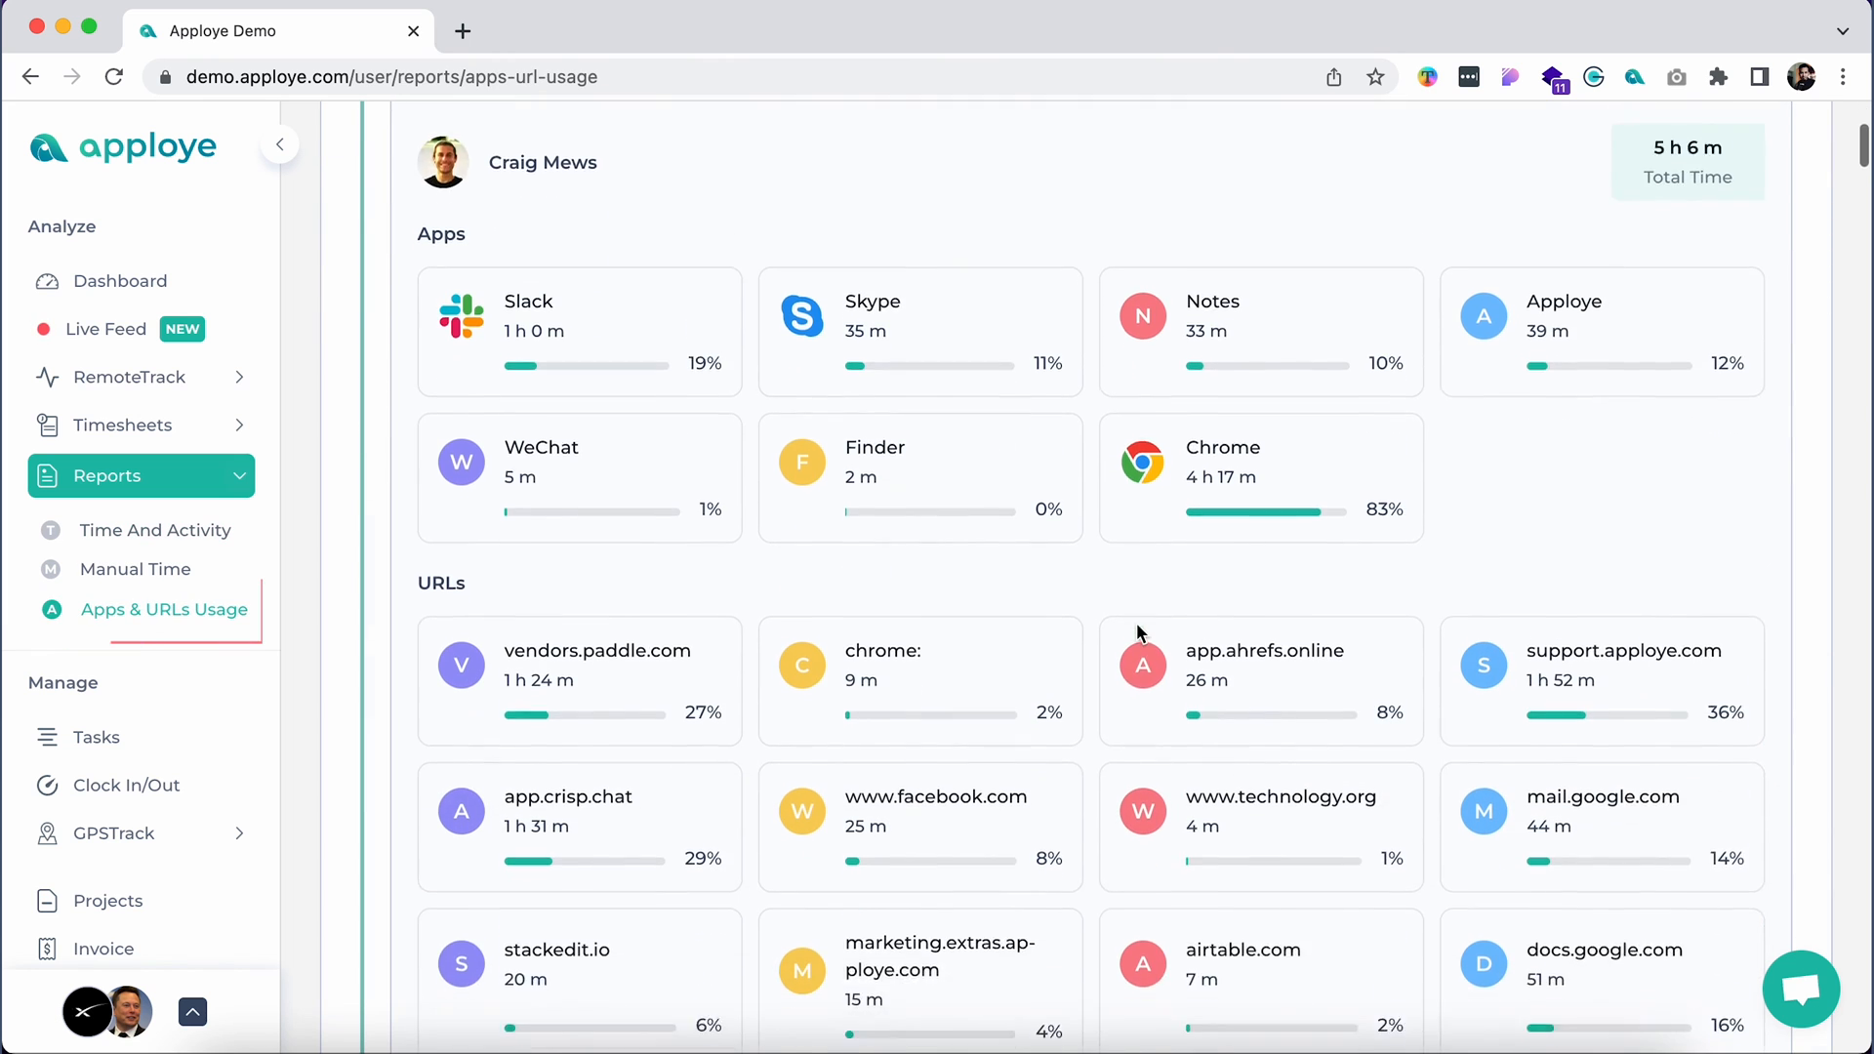
pyautogui.scroll(-3)
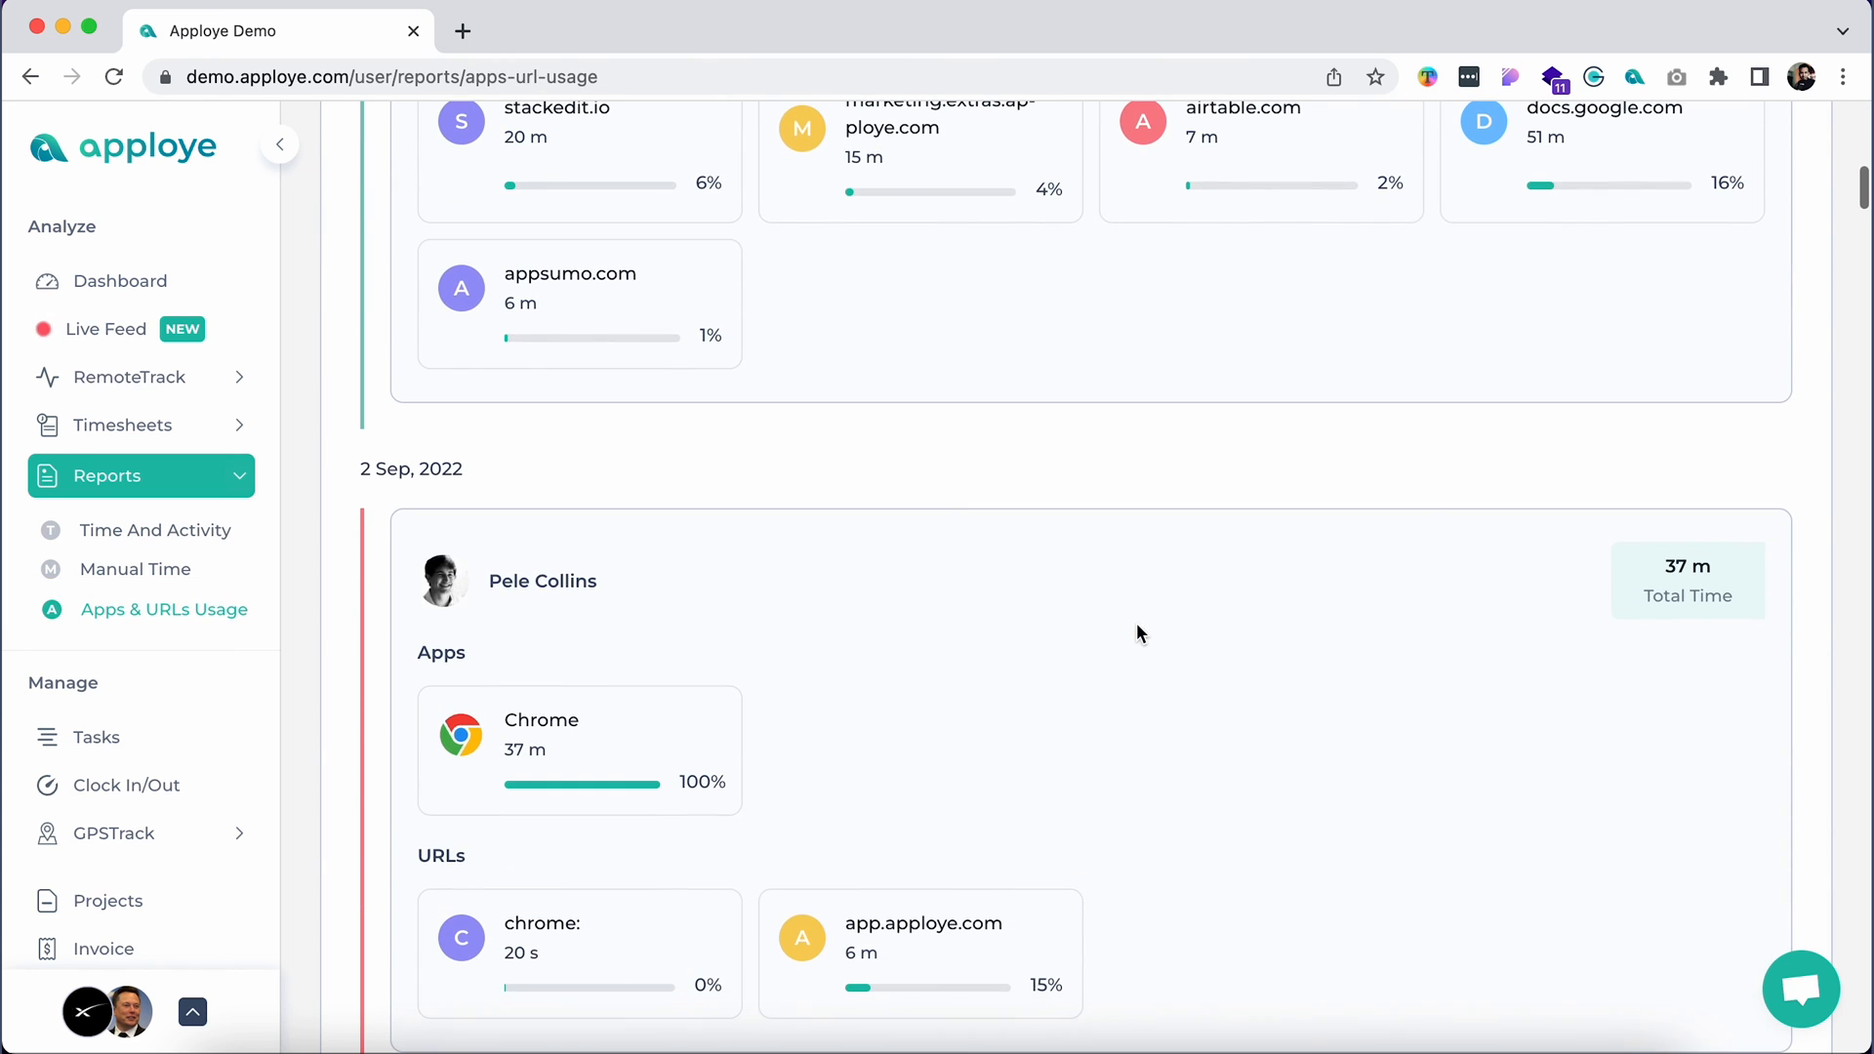
pyautogui.scroll(3)
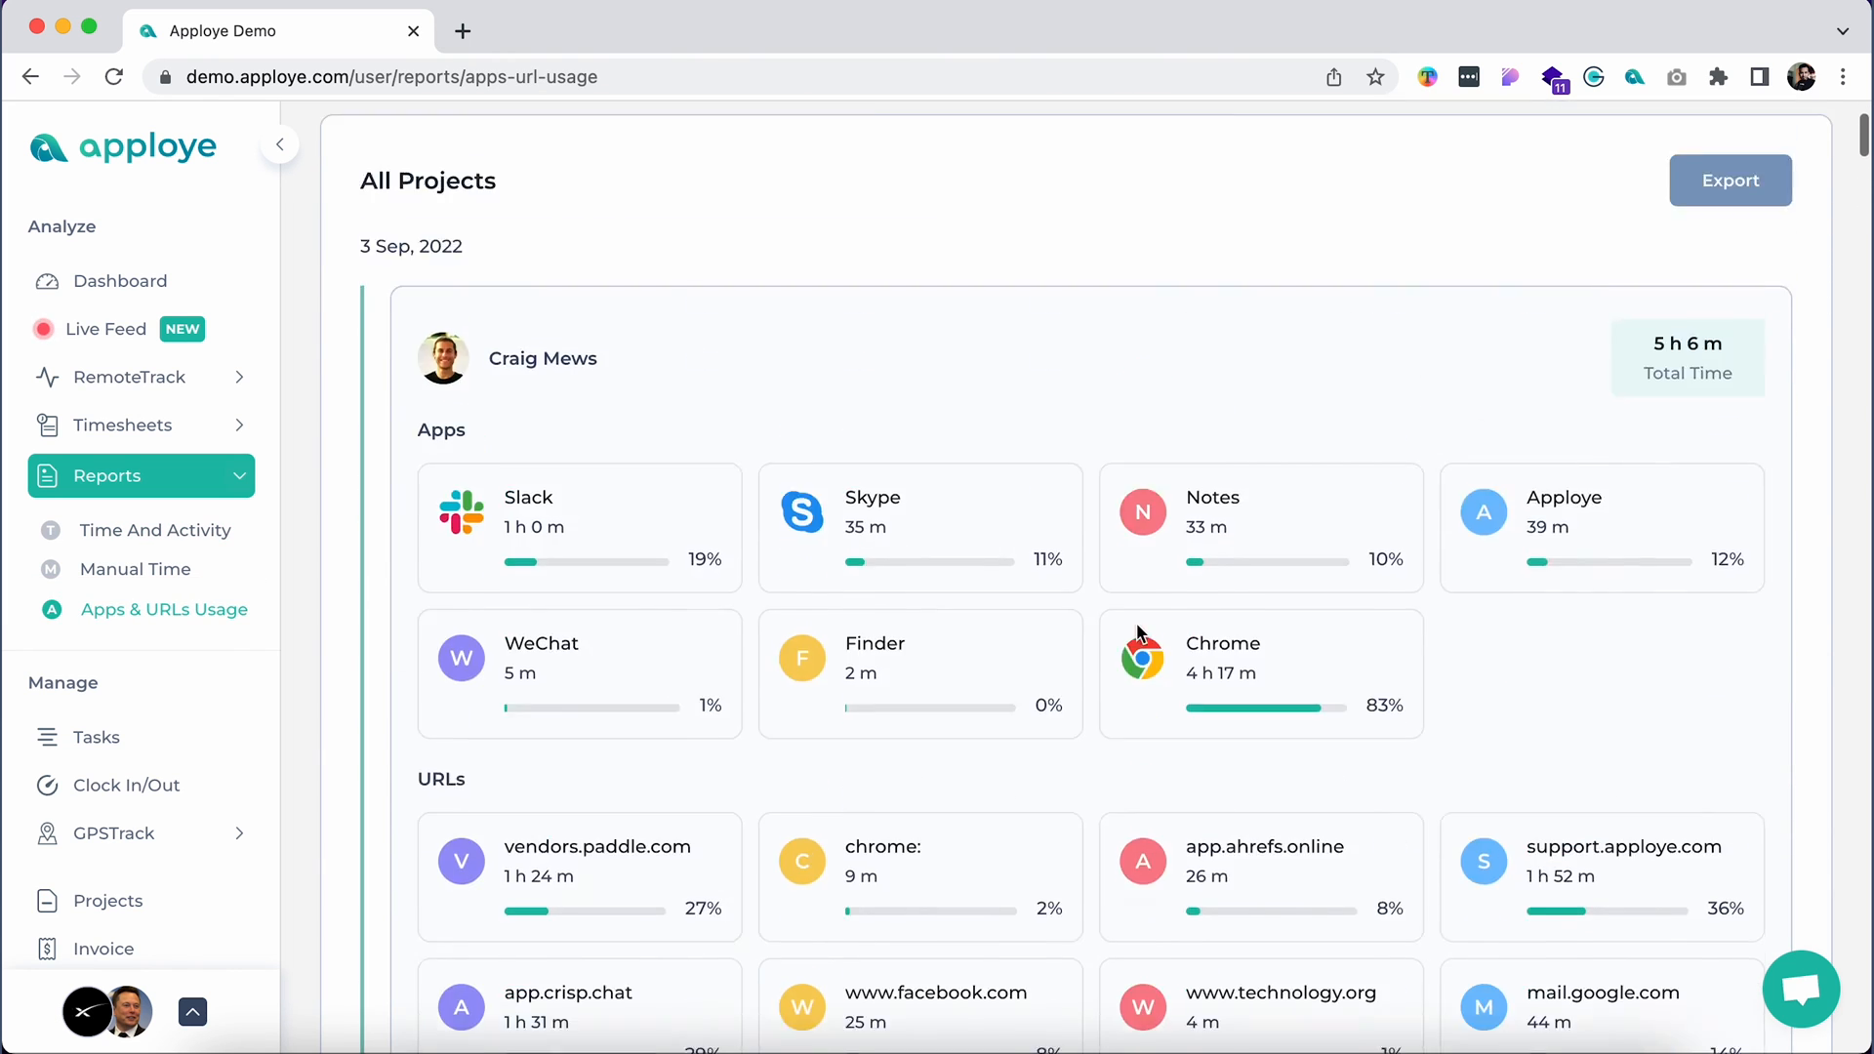
pyautogui.scroll(3)
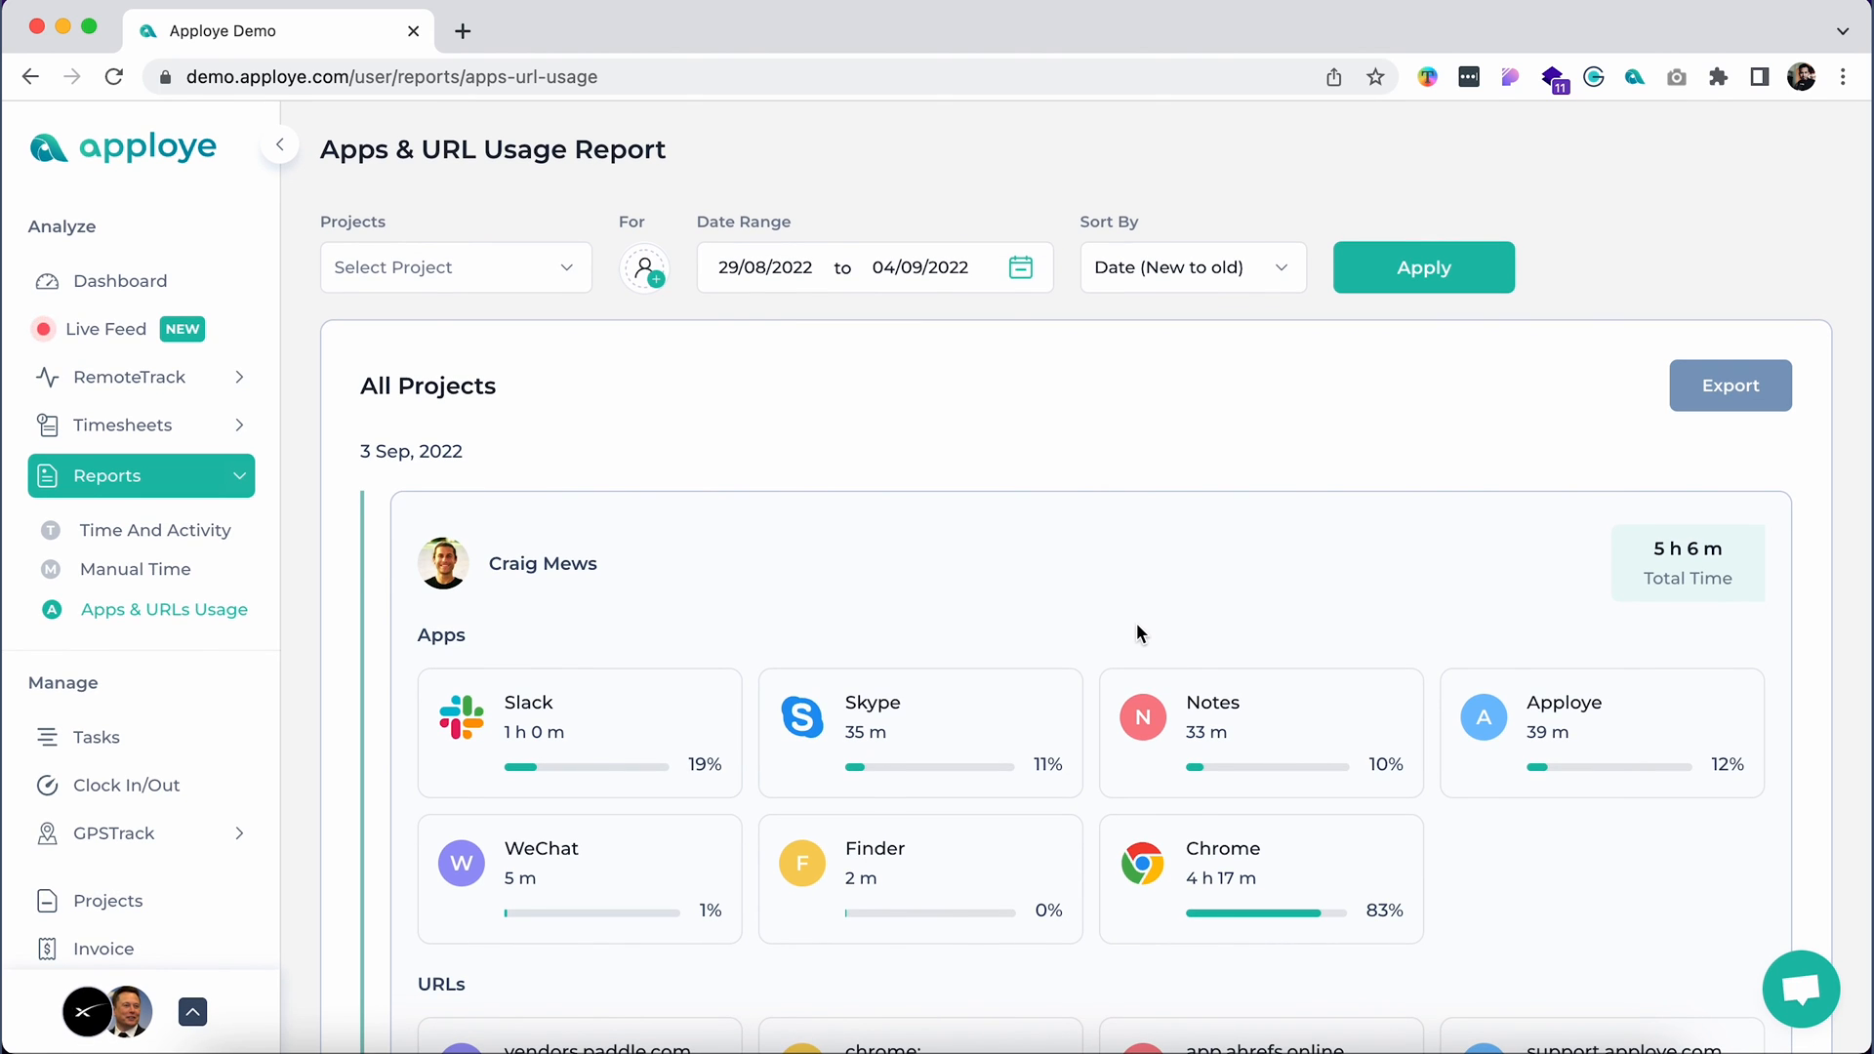